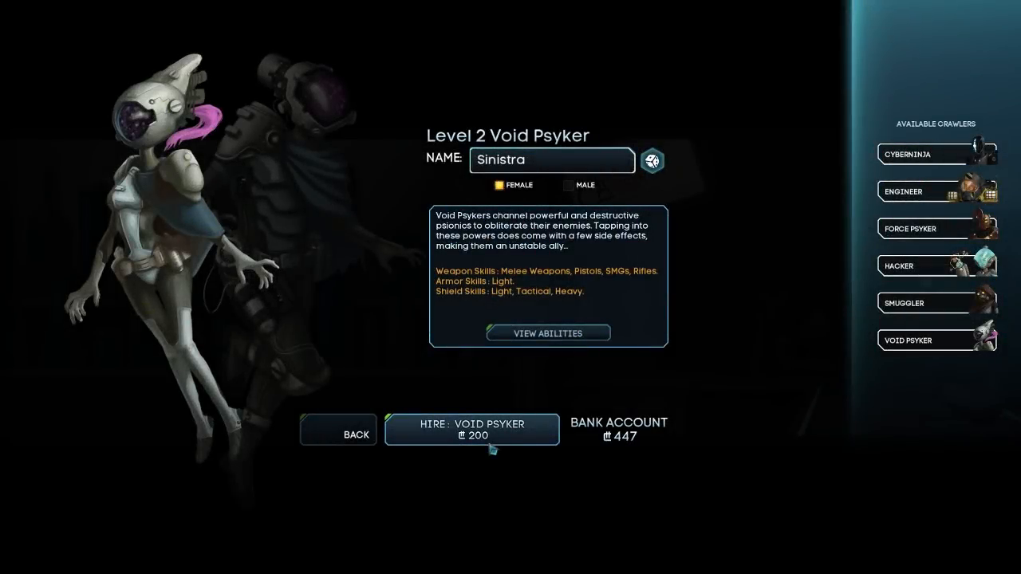
- Review the Hacker recruit's ability tree, then hire Trix the Level 2 Hacker
{"action": "left_click", "coordinate": [939, 265]}
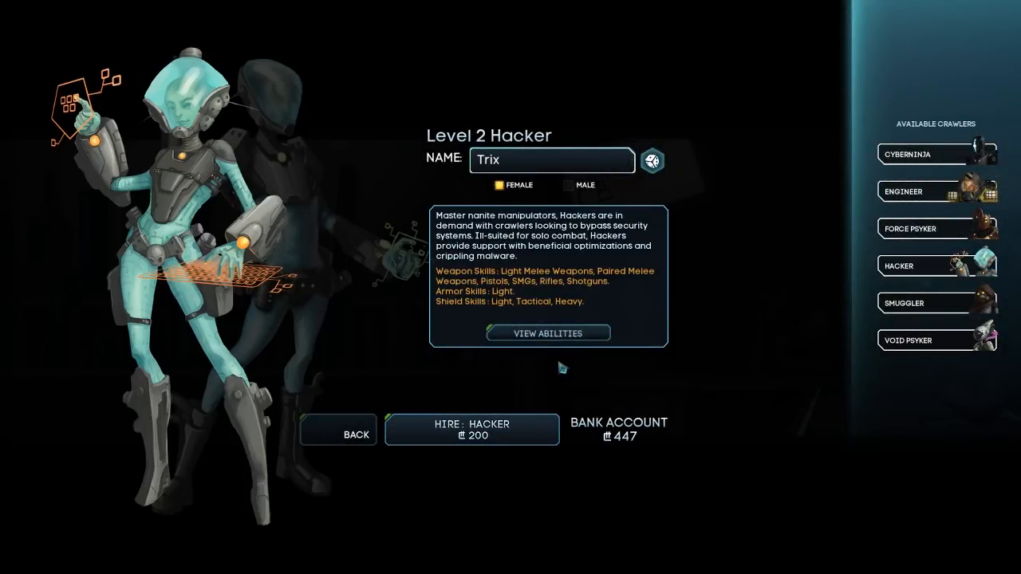
{"action": "left_click", "coordinate": [548, 333]}
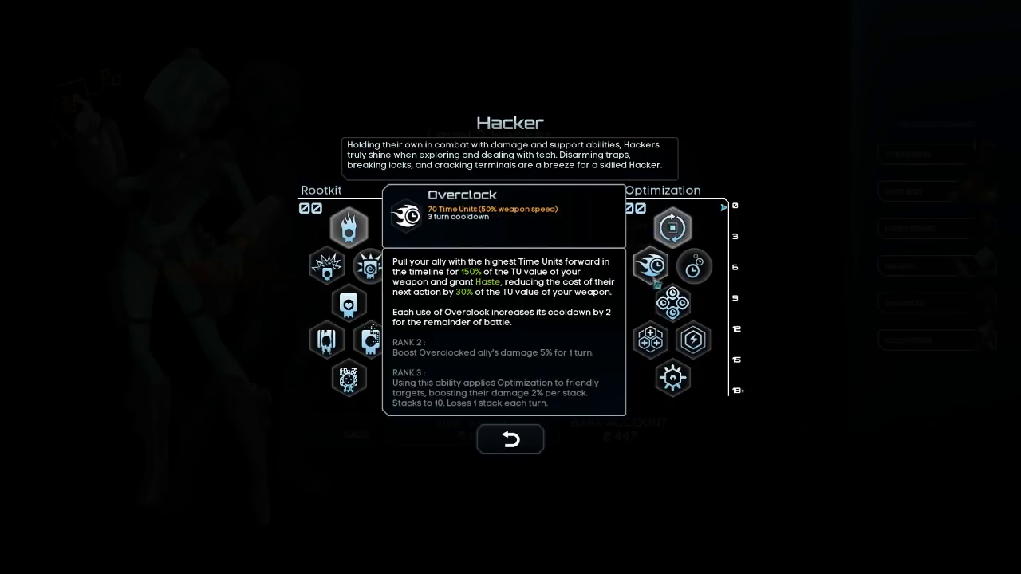
{"action": "left_click", "coordinate": [511, 439]}
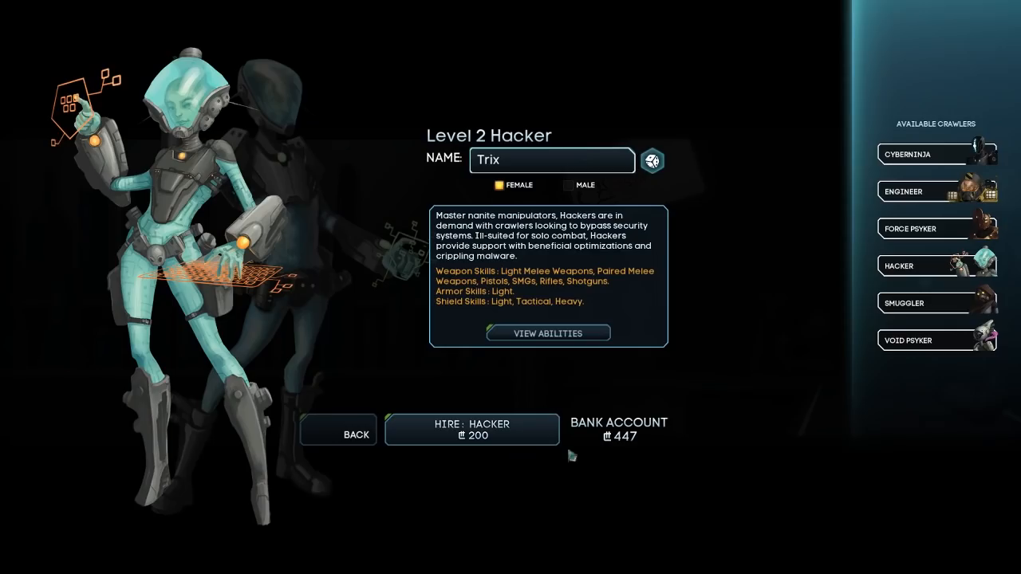
{"action": "left_click", "coordinate": [472, 429]}
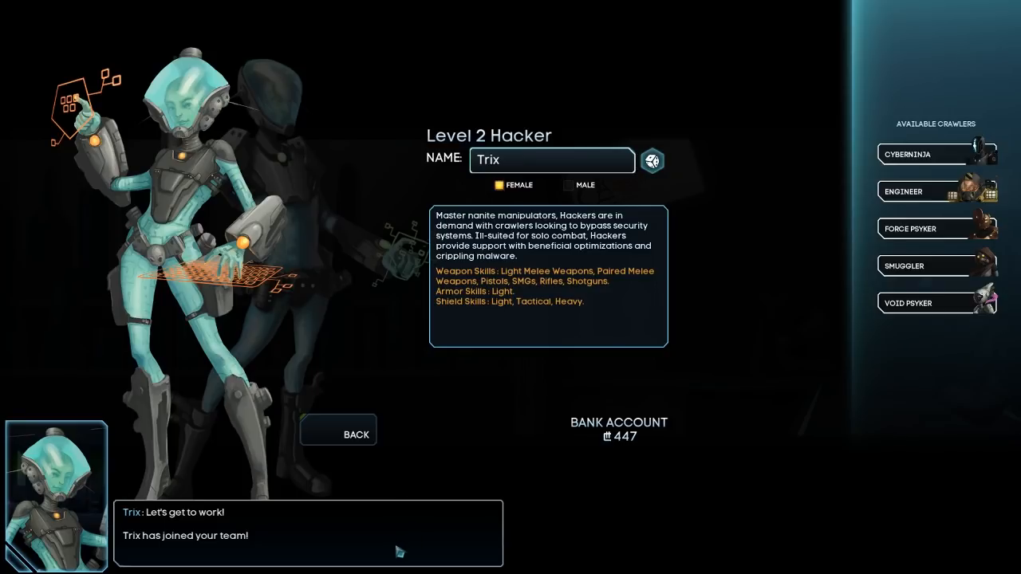
- Quit to the title screen without saving and continue from the last save
{"action": "key", "text": "Escape"}
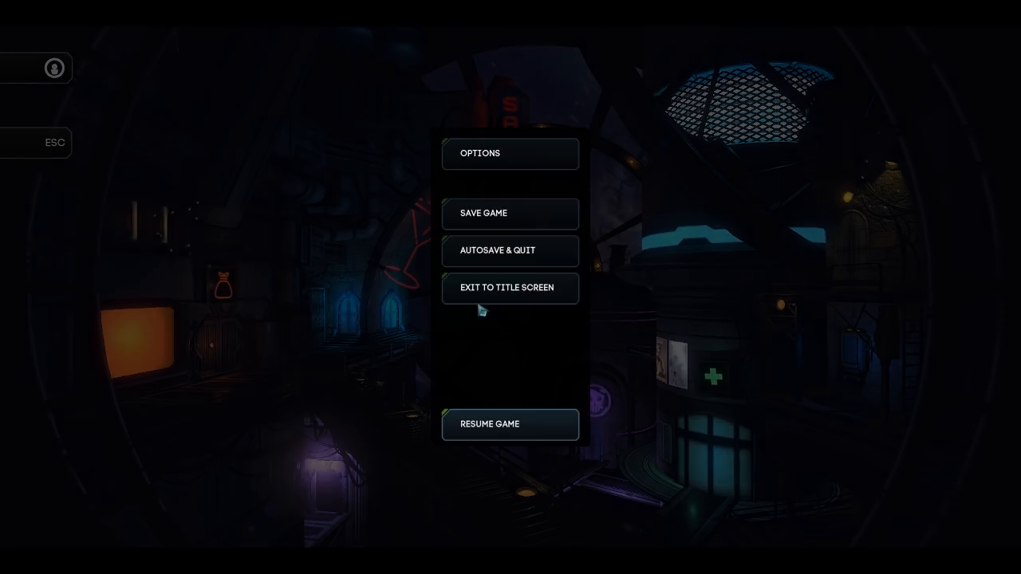
{"action": "left_click", "coordinate": [509, 287]}
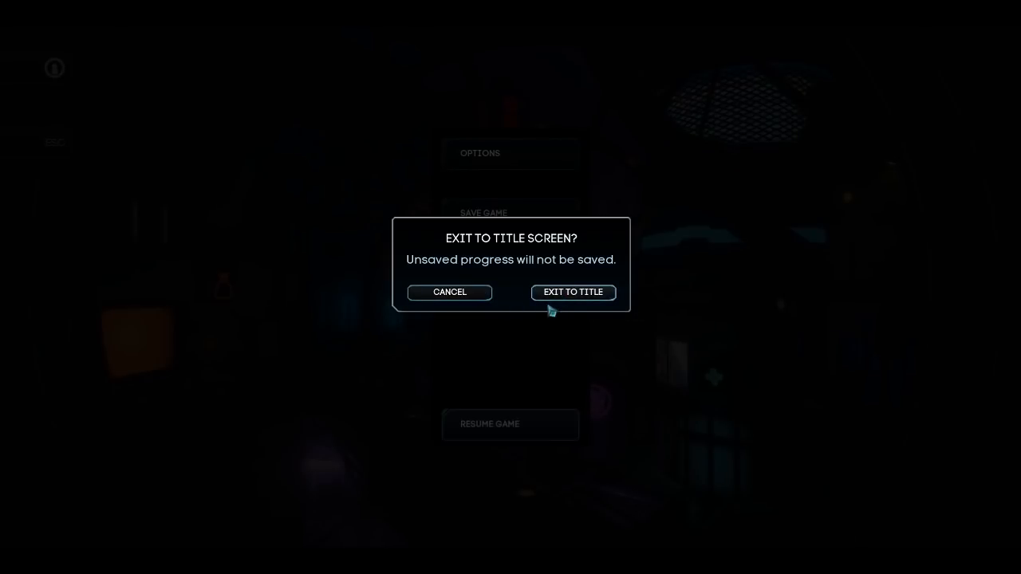
{"action": "left_click", "coordinate": [573, 292]}
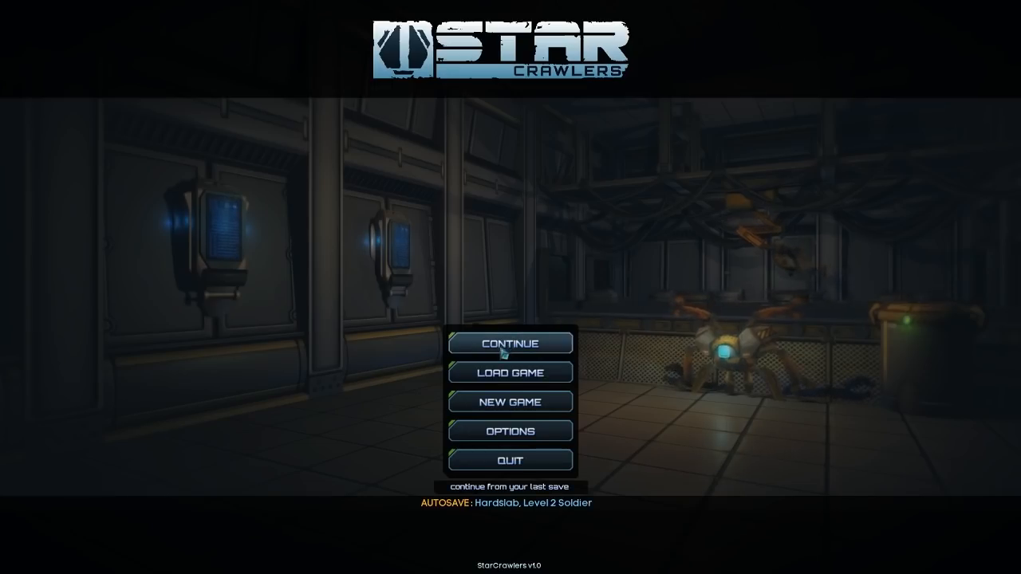
{"action": "left_click", "coordinate": [510, 343]}
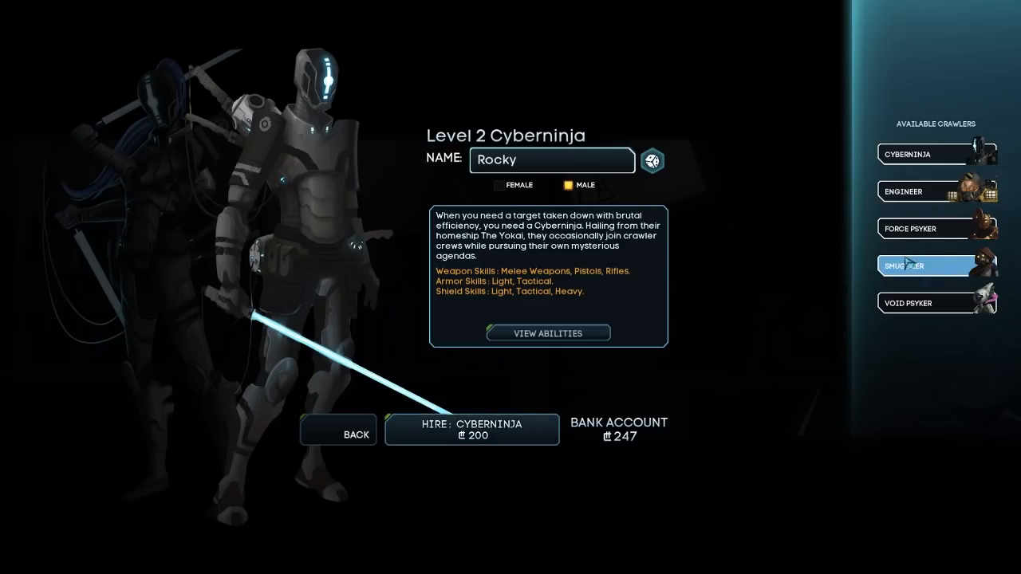
- Quit to the title screen again and load a saved game, accepting the autosave overwrite
{"action": "key", "text": "Escape"}
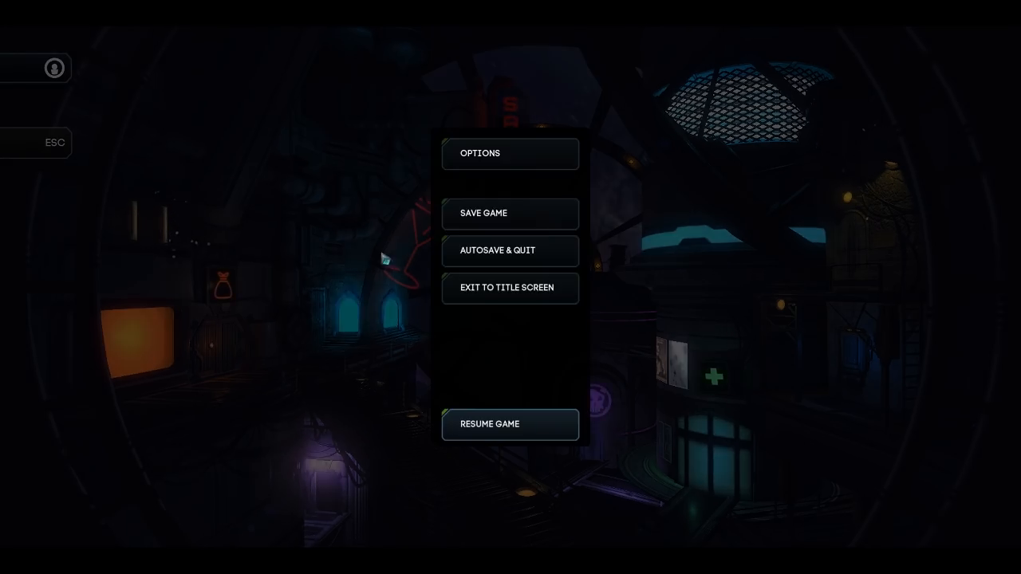
{"action": "left_click", "coordinate": [509, 287]}
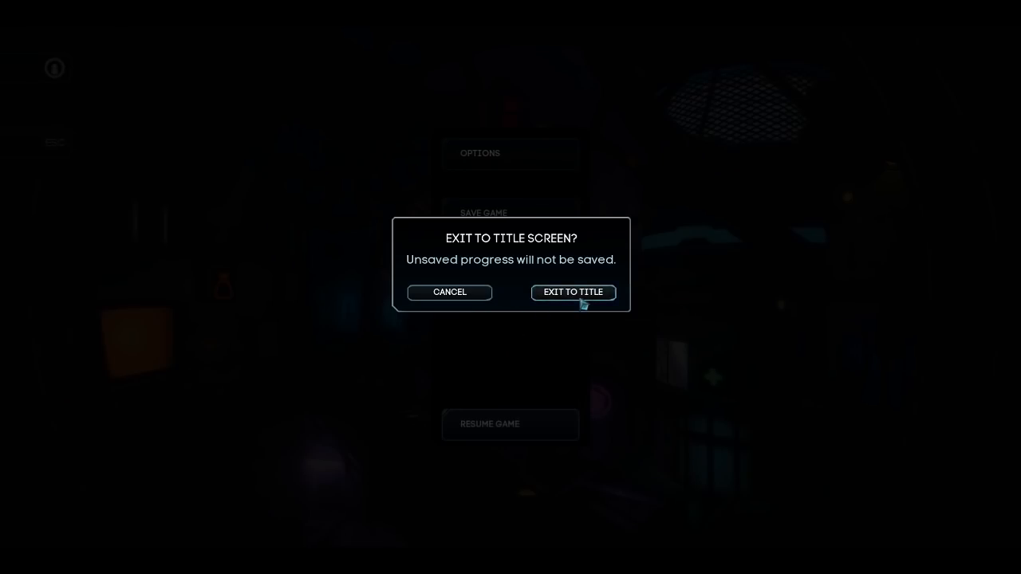
{"action": "left_click", "coordinate": [573, 292]}
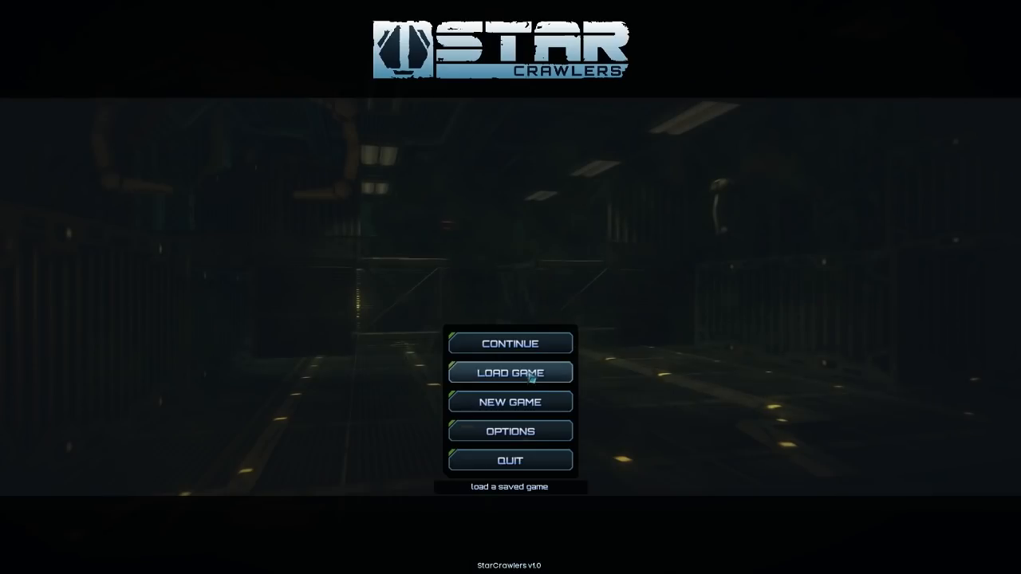
{"action": "left_click", "coordinate": [511, 374]}
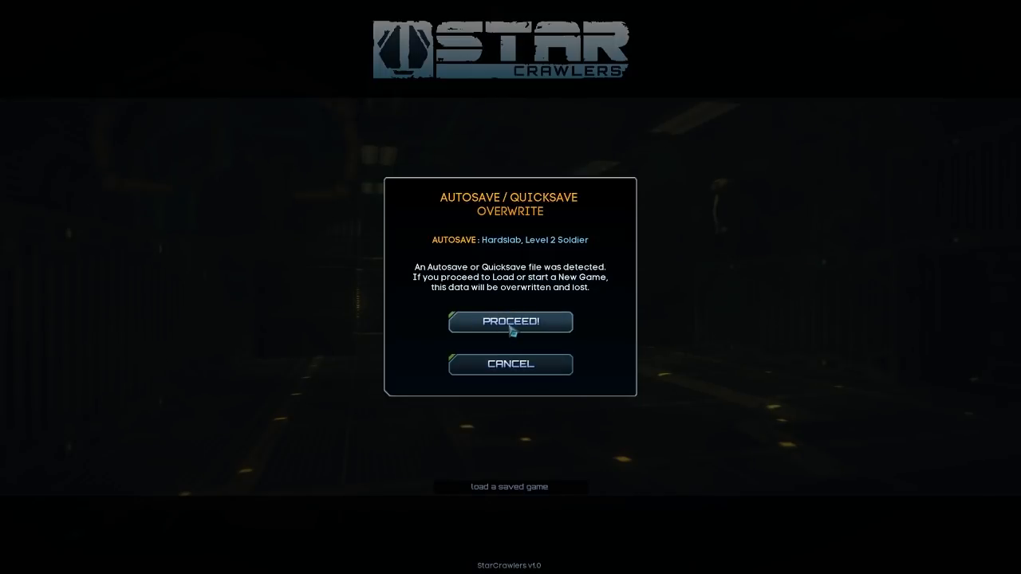
{"action": "left_click", "coordinate": [511, 322]}
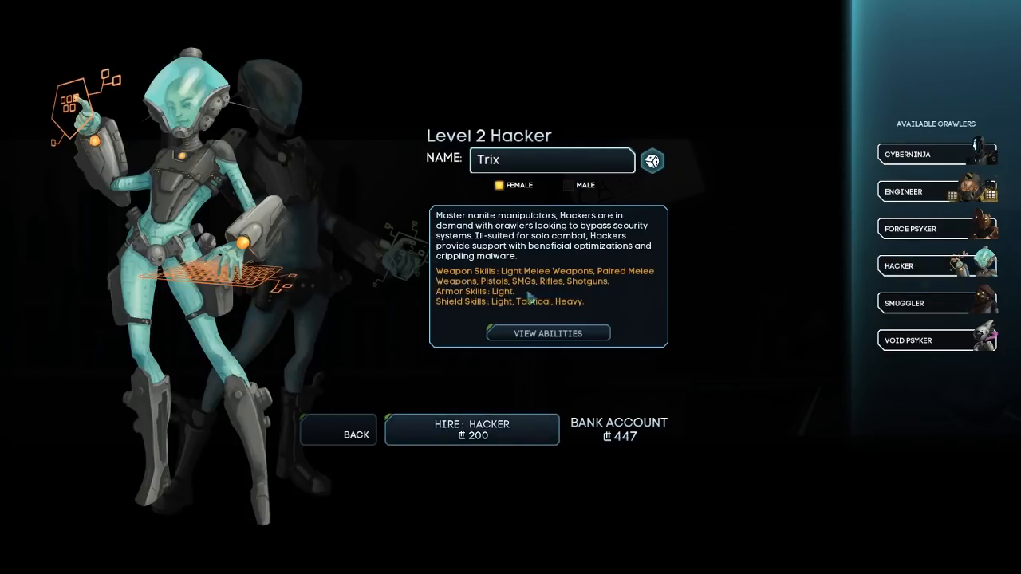
- Hire the Hacker as a male recruit named Hackerman, then bring up the Void Psyker recruit
{"action": "left_click", "coordinate": [573, 185]}
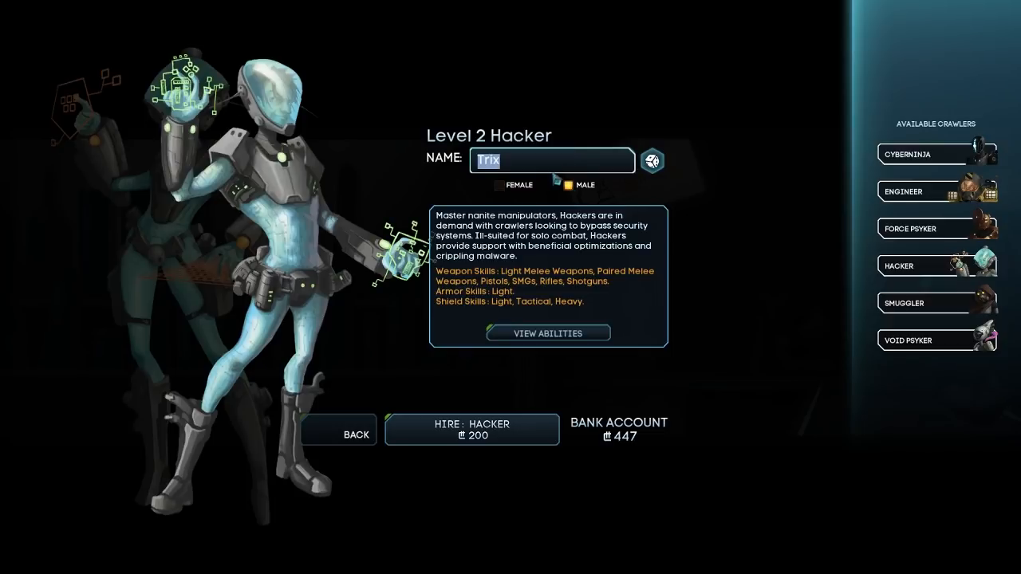
{"action": "left_click", "coordinate": [498, 186]}
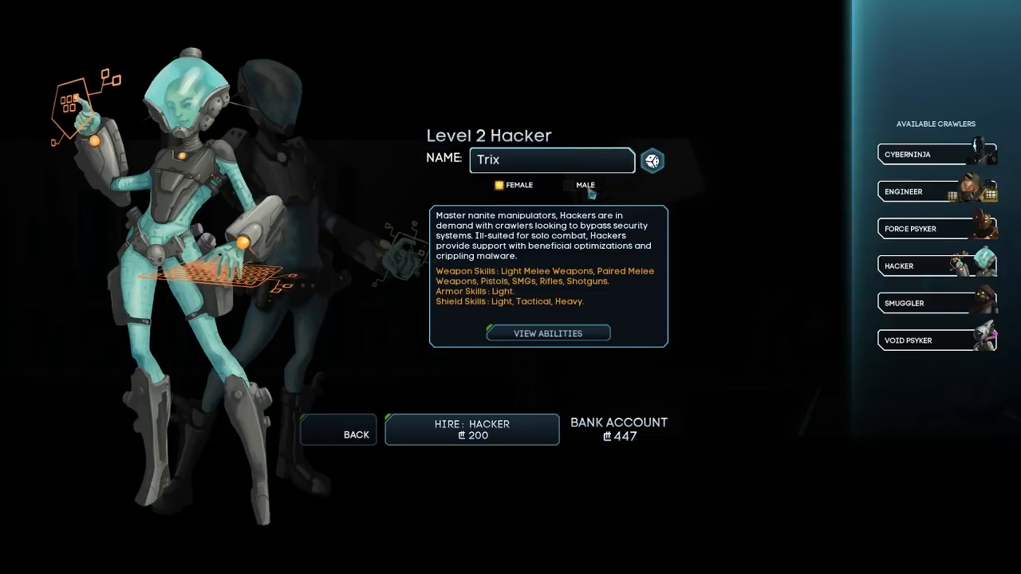
{"action": "left_click", "coordinate": [568, 185]}
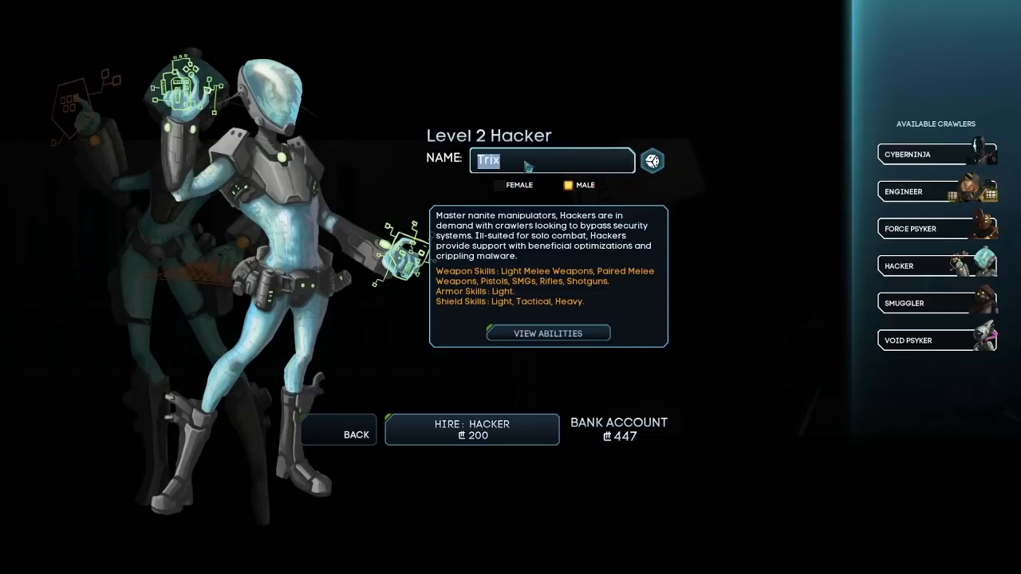
{"action": "type", "text": "Hackerman"}
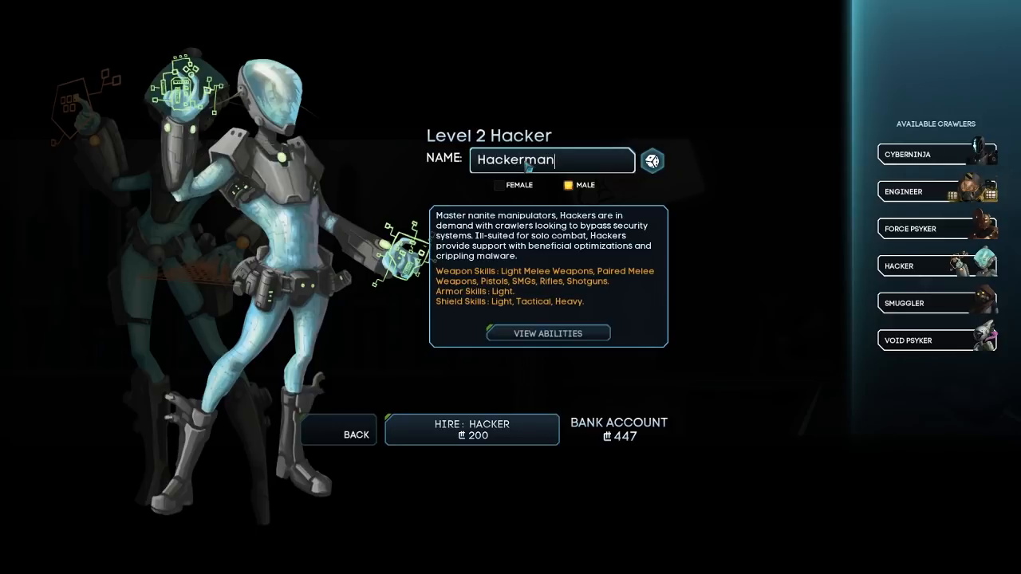
{"action": "left_click", "coordinate": [472, 430]}
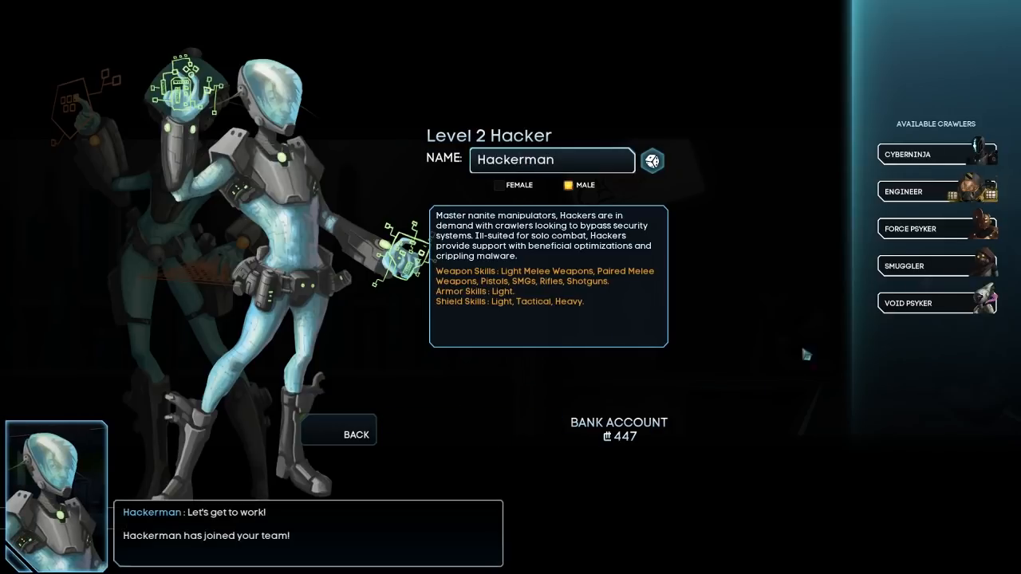
{"action": "left_click", "coordinate": [909, 303]}
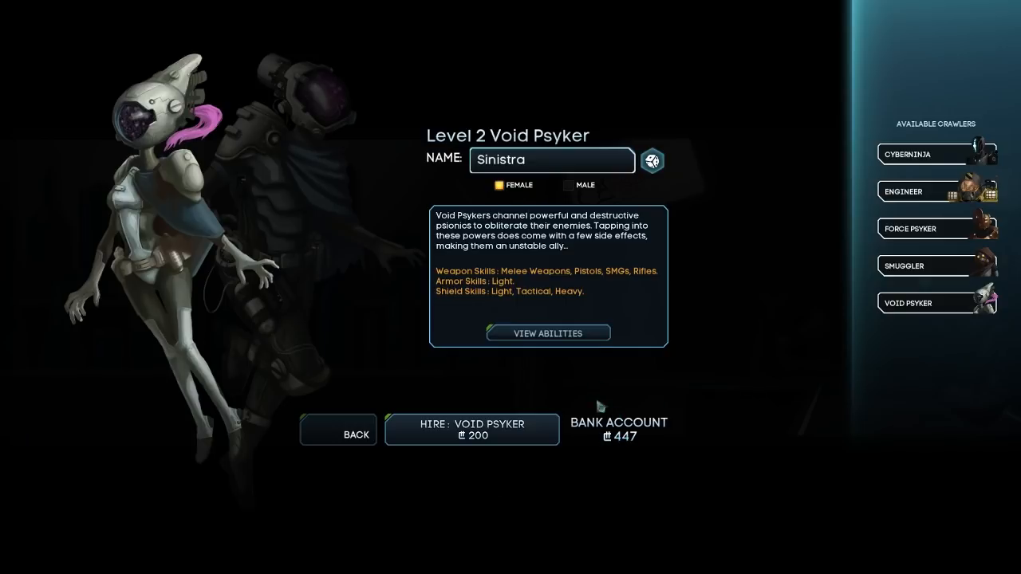
- Hire a male Void Psyker renamed Brainpuncher and leave recruitment for the crew overview
{"action": "left_click", "coordinate": [568, 186]}
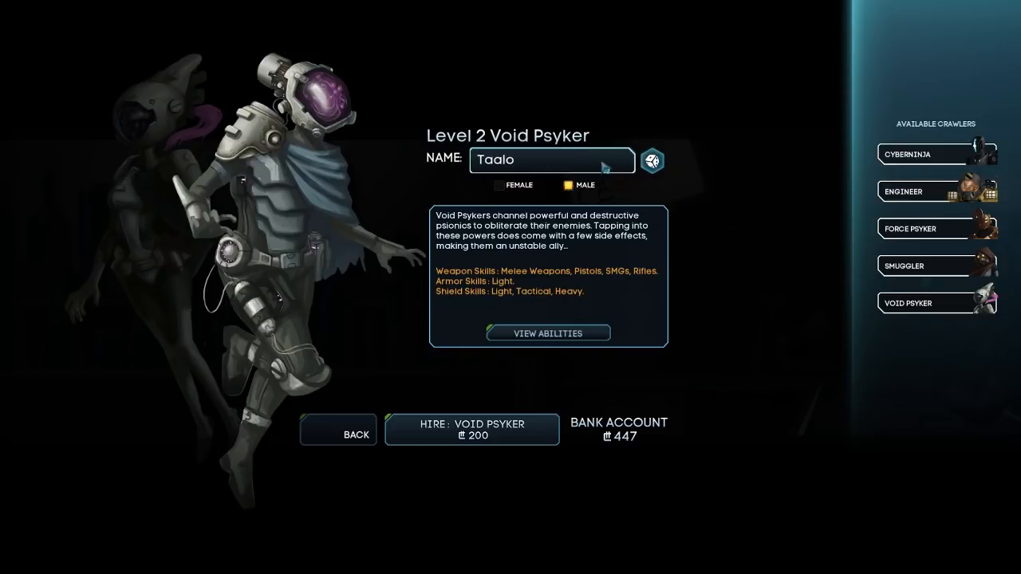
{"action": "triple_click", "coordinate": [551, 159]}
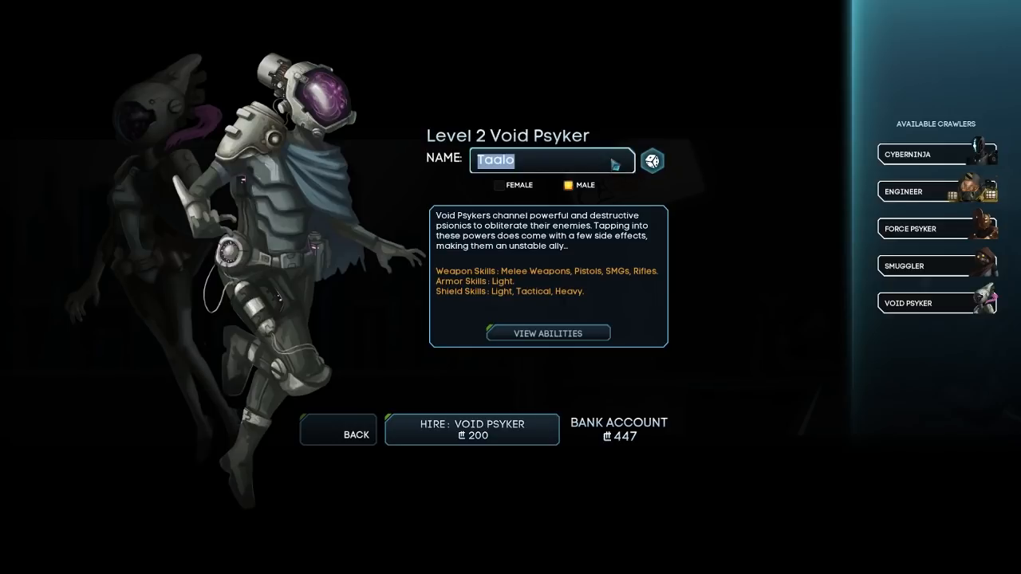
{"action": "type", "text": "Brainb"}
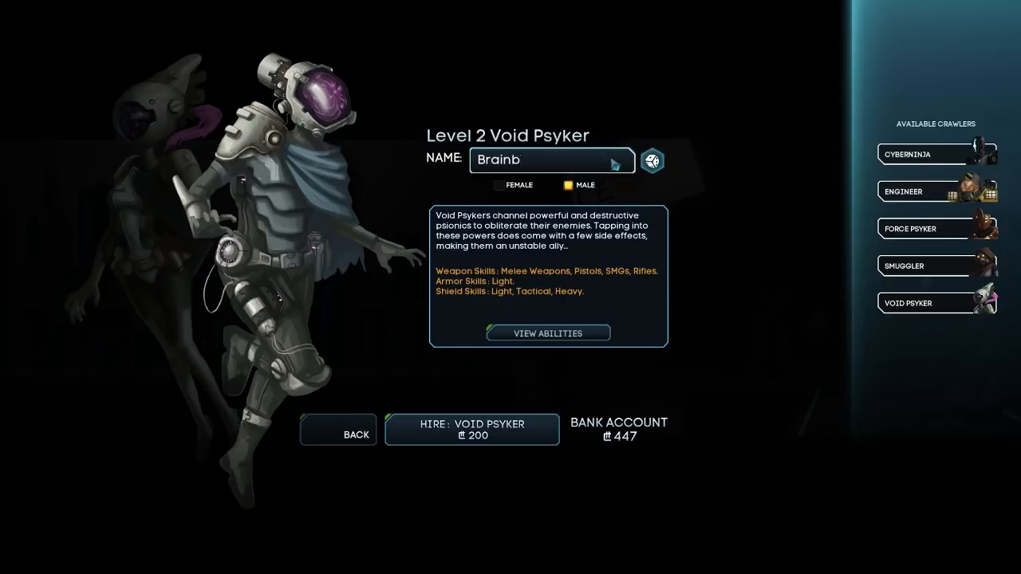
{"action": "type", "text": "puncher"}
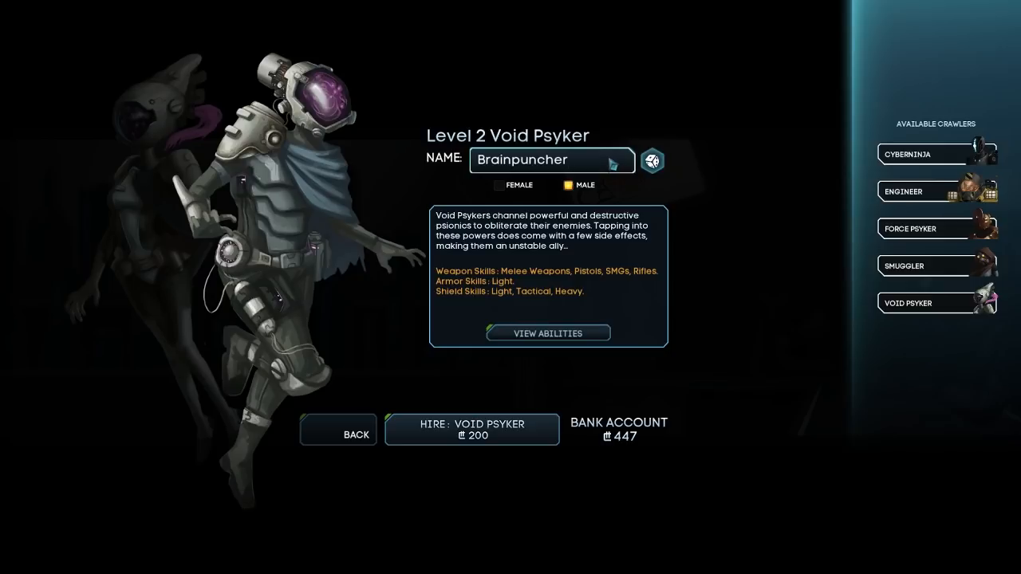
{"action": "left_click", "coordinate": [551, 160]}
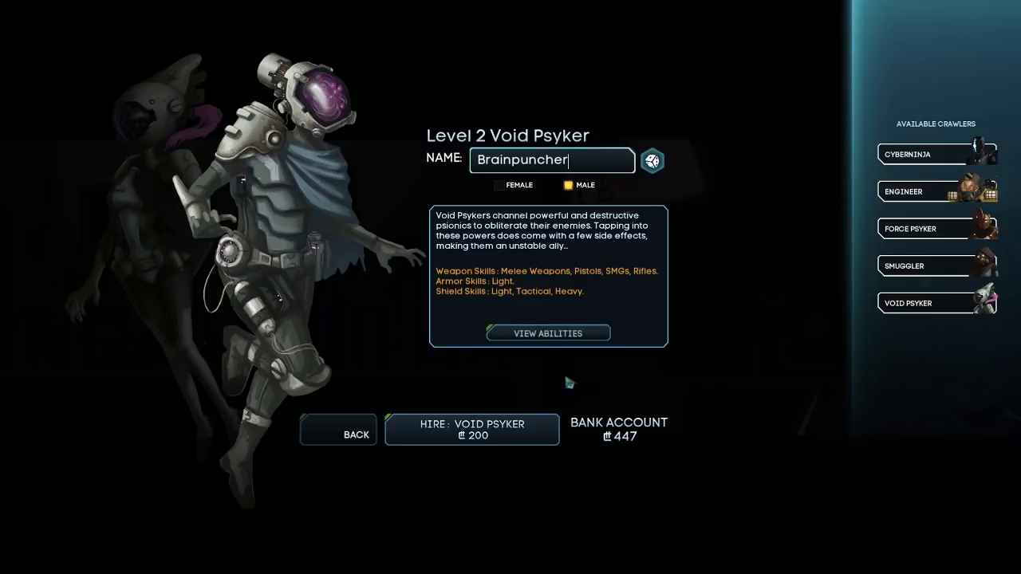
{"action": "left_click", "coordinate": [472, 429]}
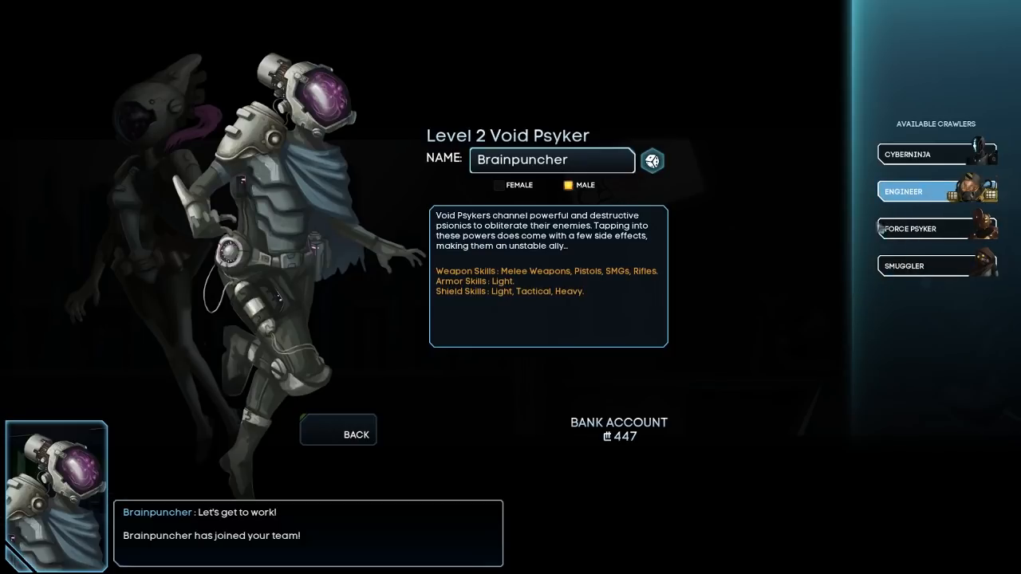
{"action": "left_click", "coordinate": [339, 434]}
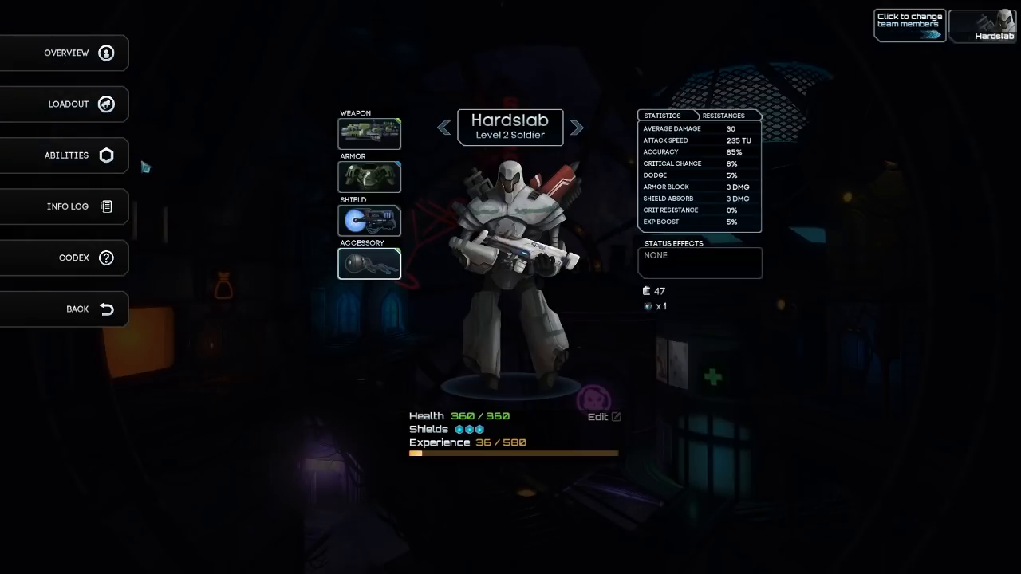
{"action": "mouse_move", "coordinate": [67, 104]}
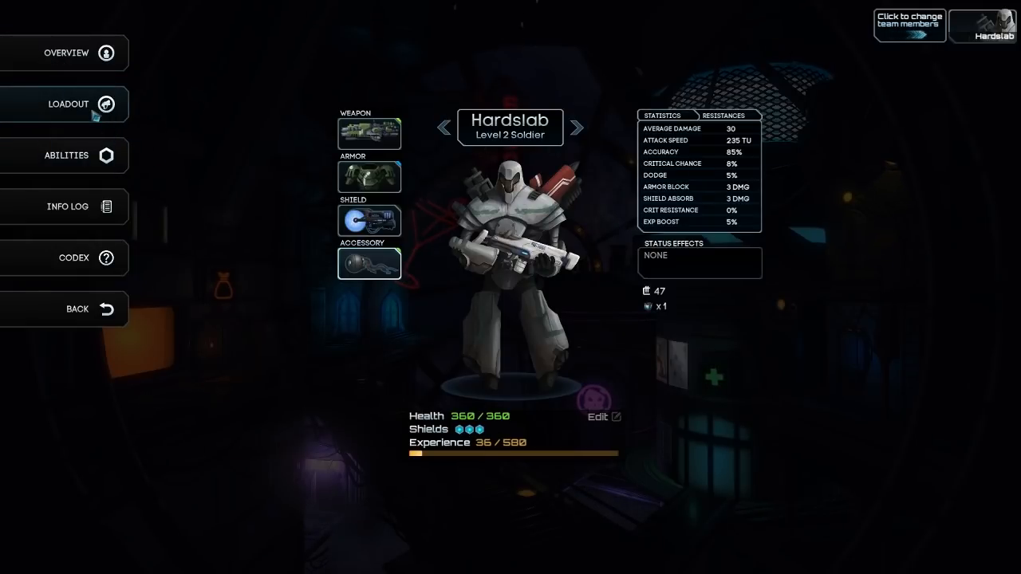
{"action": "mouse_move", "coordinate": [578, 147]}
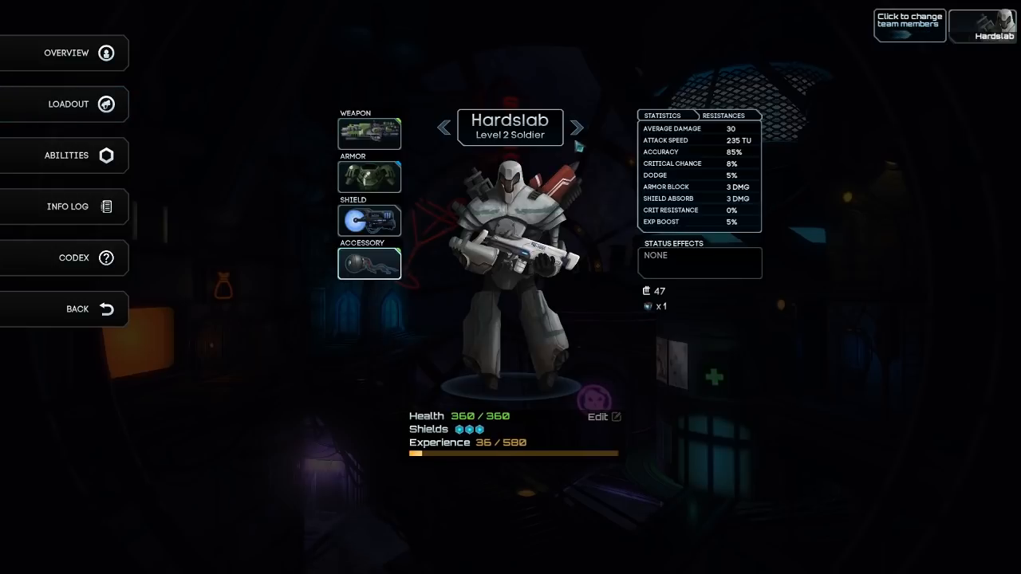
- Cycle the character sheets through Brainpuncher and Hardslab, ending on Hackerman's
{"action": "left_click", "coordinate": [578, 128]}
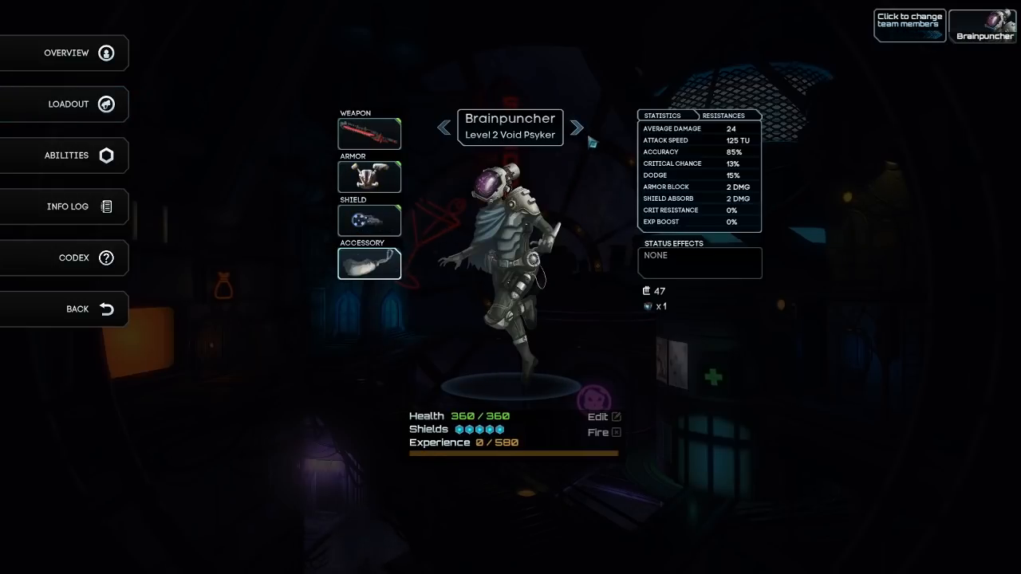
{"action": "left_click", "coordinate": [578, 128]}
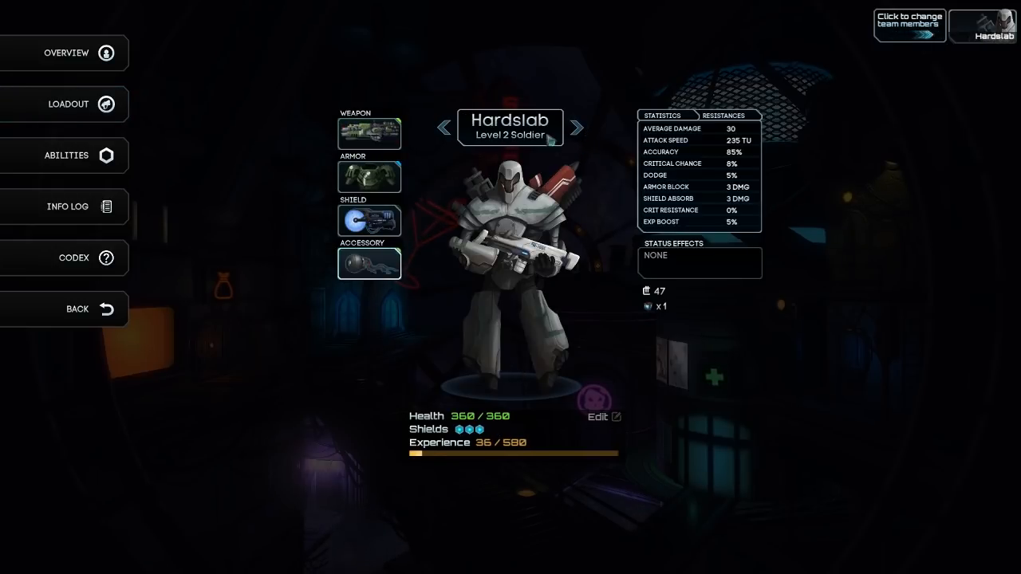
{"action": "left_click", "coordinate": [577, 128]}
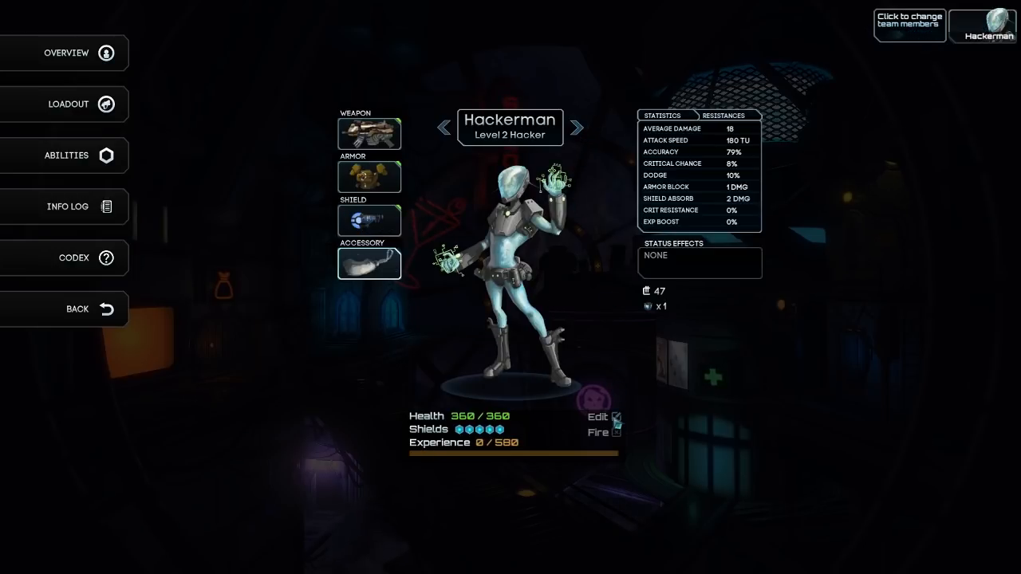
{"action": "left_click", "coordinate": [595, 416]}
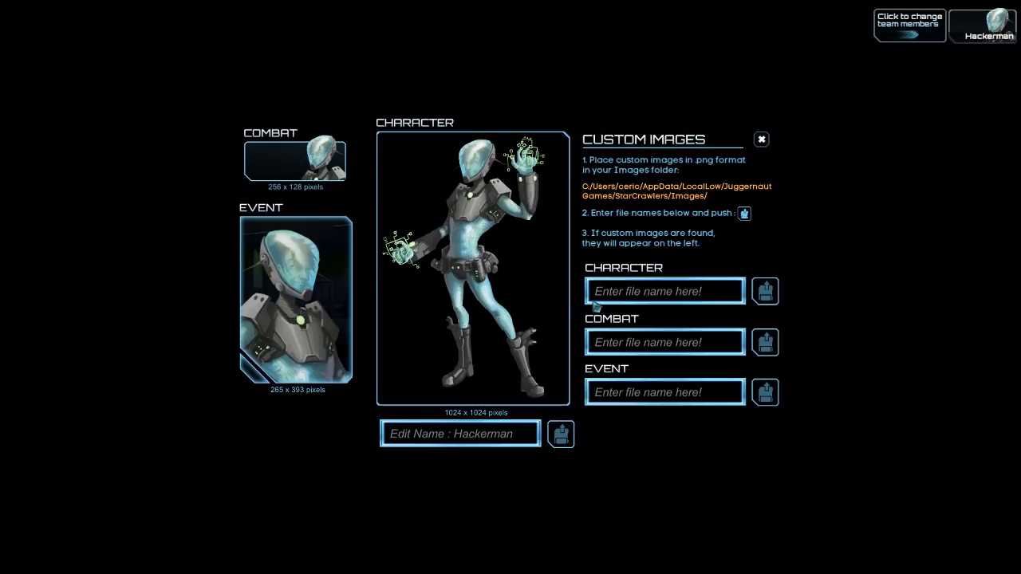
{"action": "left_click", "coordinate": [760, 139]}
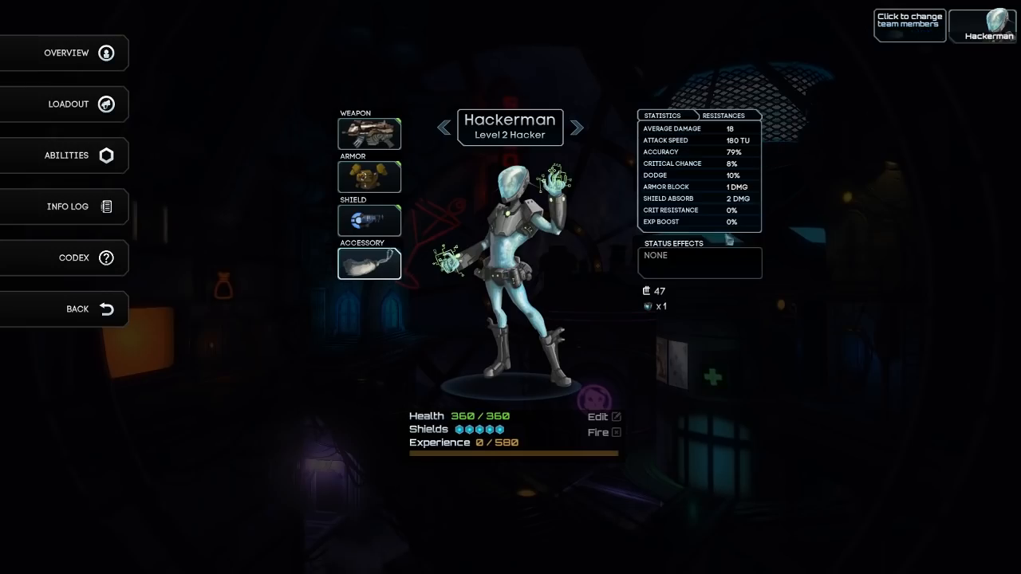
{"action": "left_click", "coordinate": [597, 431]}
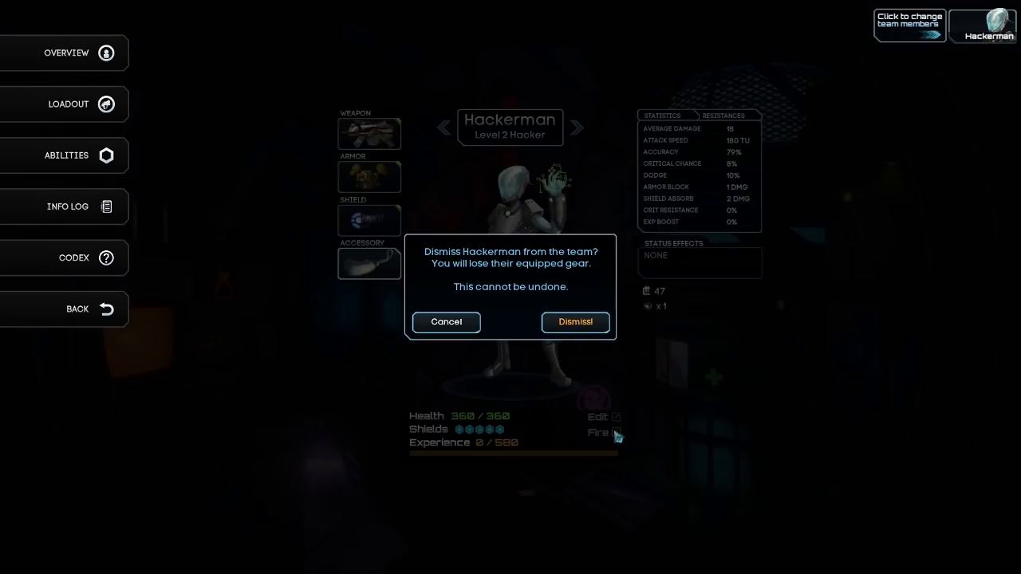
{"action": "mouse_move", "coordinate": [573, 335]}
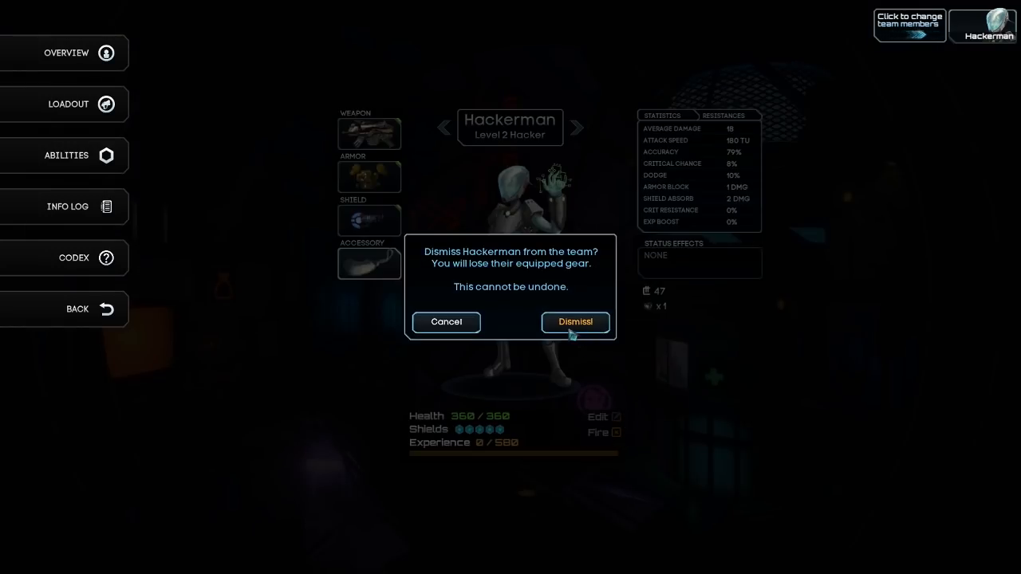
{"action": "left_click", "coordinate": [447, 322]}
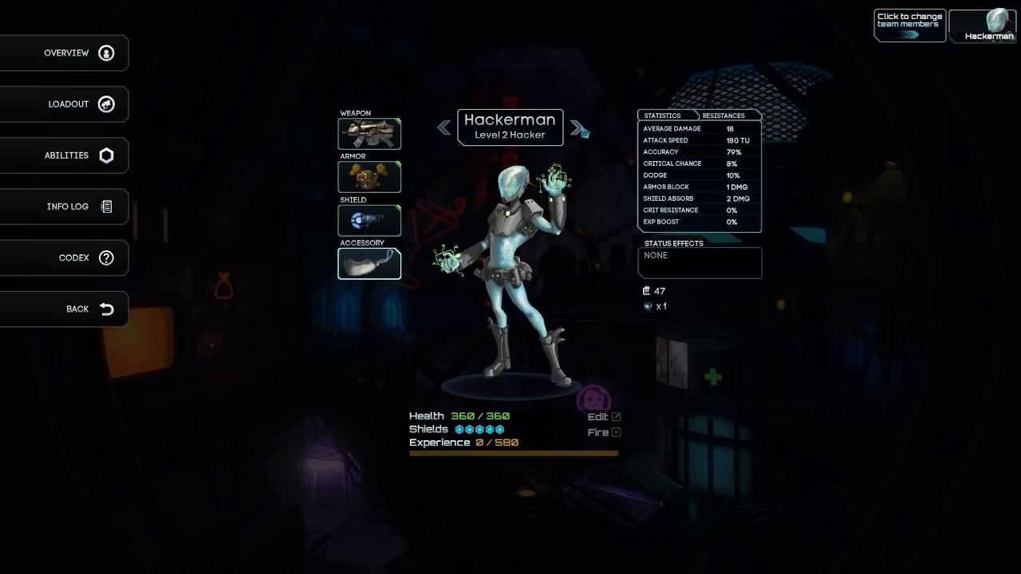
- Switch to Brainpuncher and bring up his Void Psyker ability tree
{"action": "left_click", "coordinate": [578, 127]}
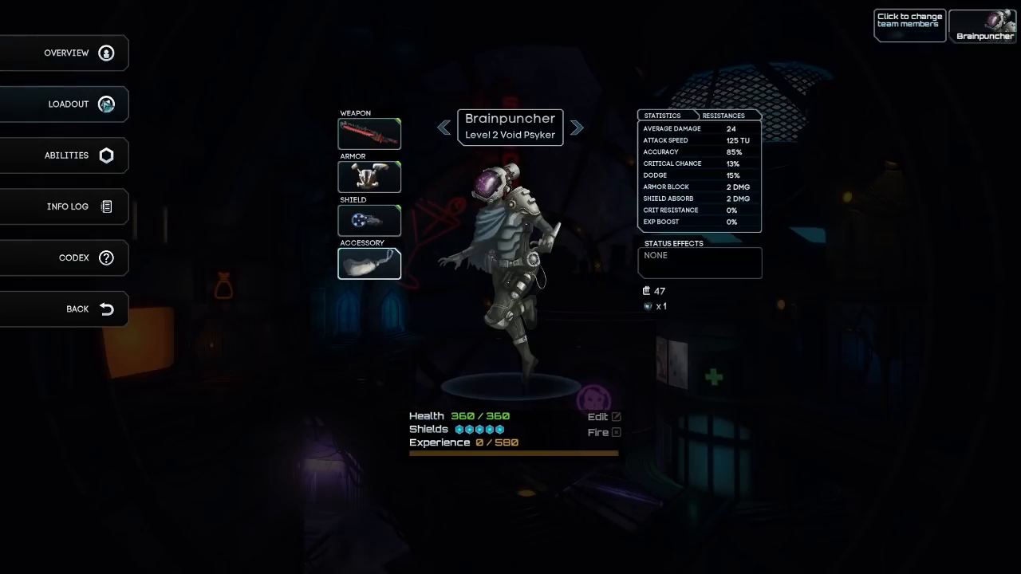
{"action": "left_click", "coordinate": [66, 155]}
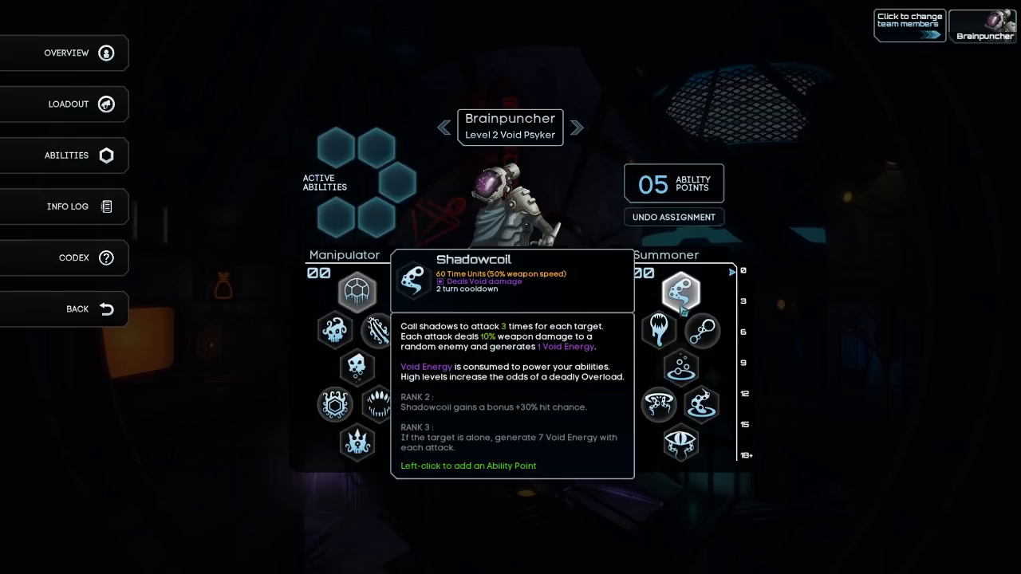
{"action": "mouse_move", "coordinate": [657, 331]}
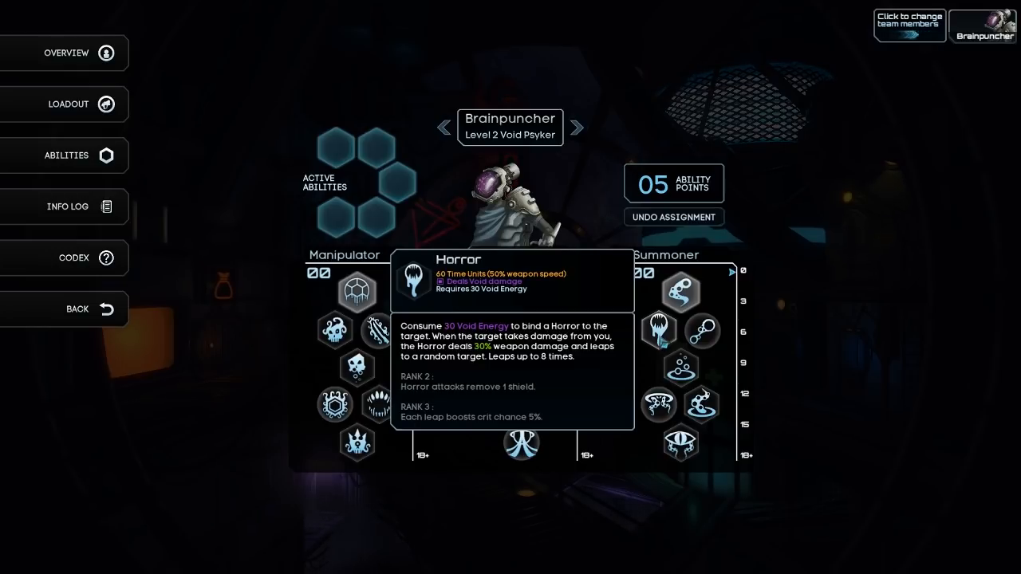
{"action": "mouse_move", "coordinate": [702, 329]}
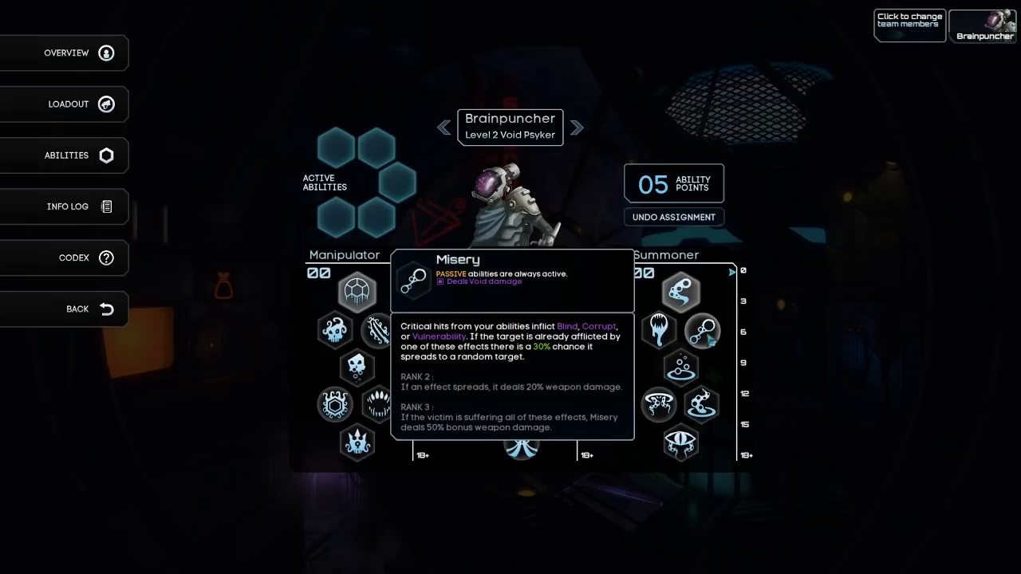
{"action": "mouse_move", "coordinate": [683, 367]}
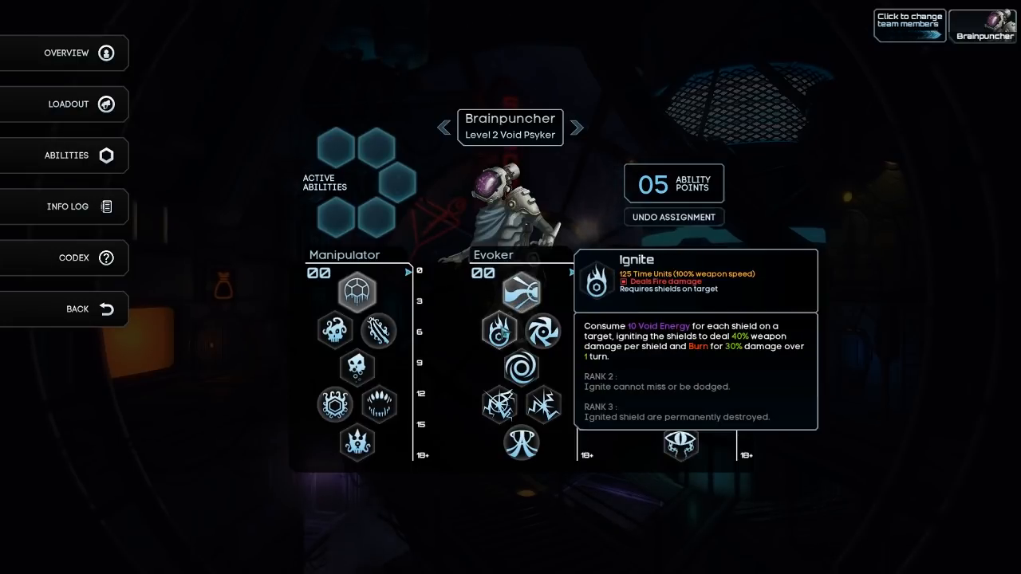
{"action": "mouse_move", "coordinate": [524, 329]}
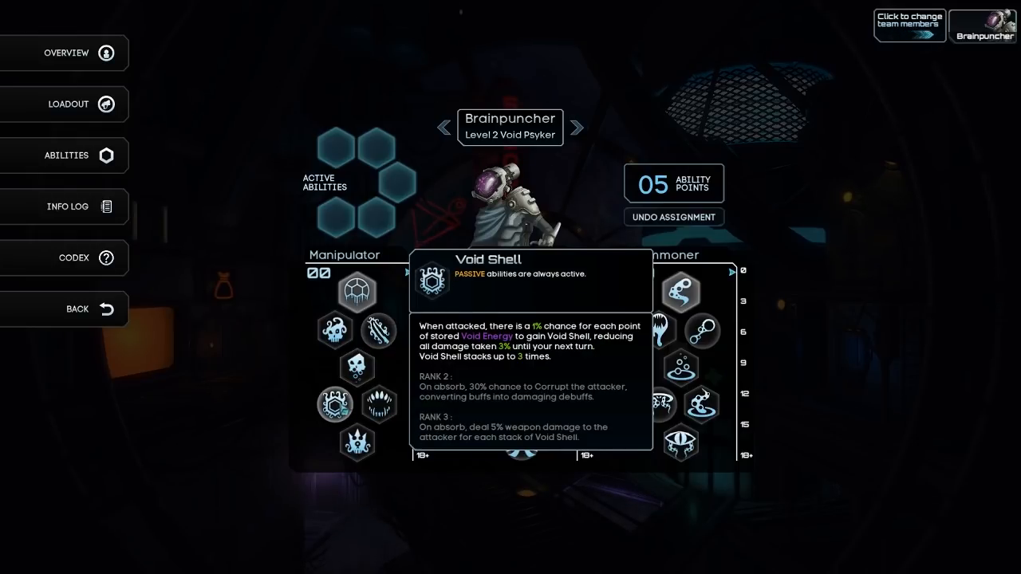
{"action": "mouse_move", "coordinate": [380, 405]}
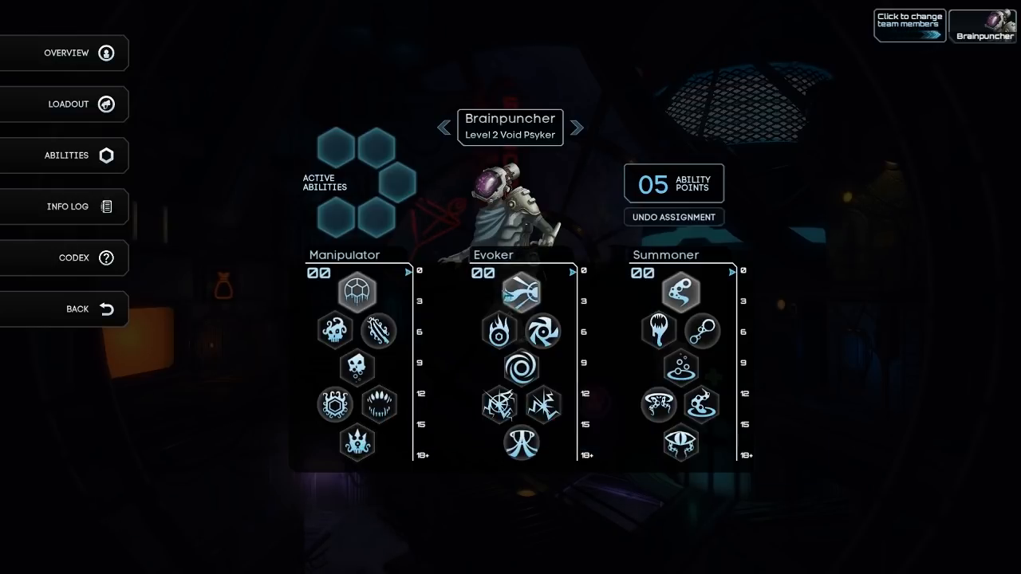
{"action": "mouse_move", "coordinate": [357, 291]}
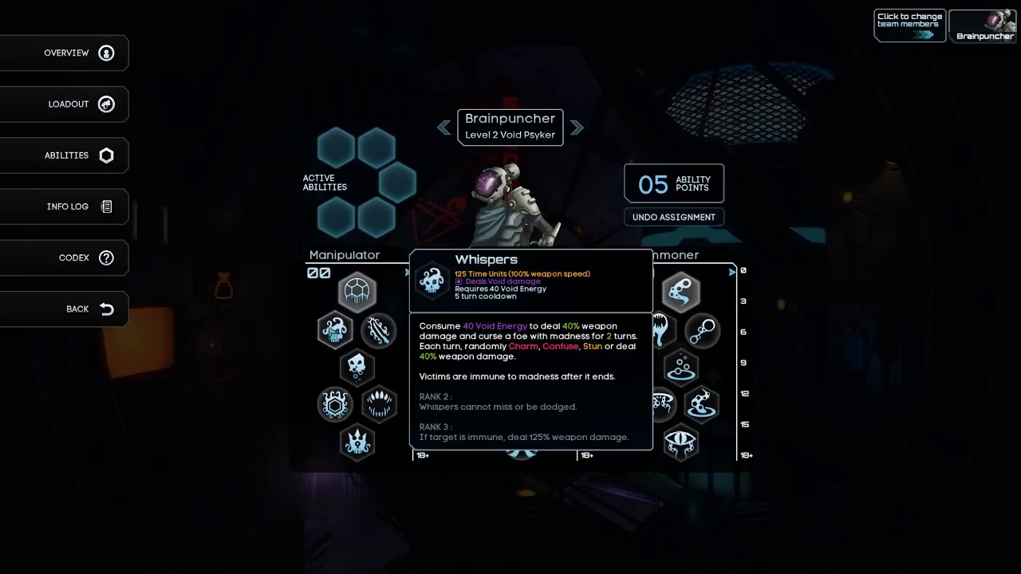
{"action": "mouse_move", "coordinate": [380, 330]}
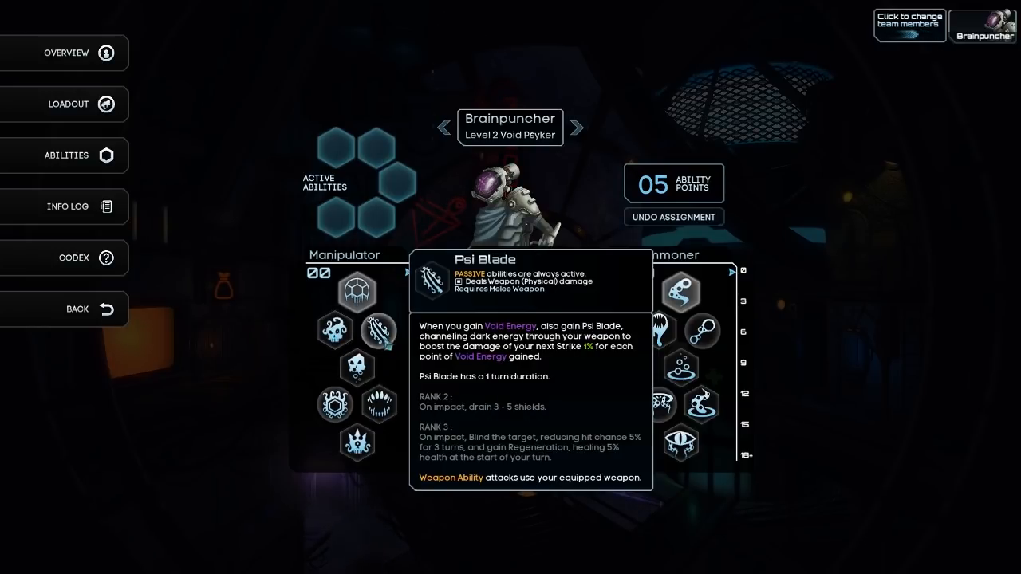
{"action": "mouse_move", "coordinate": [358, 368]}
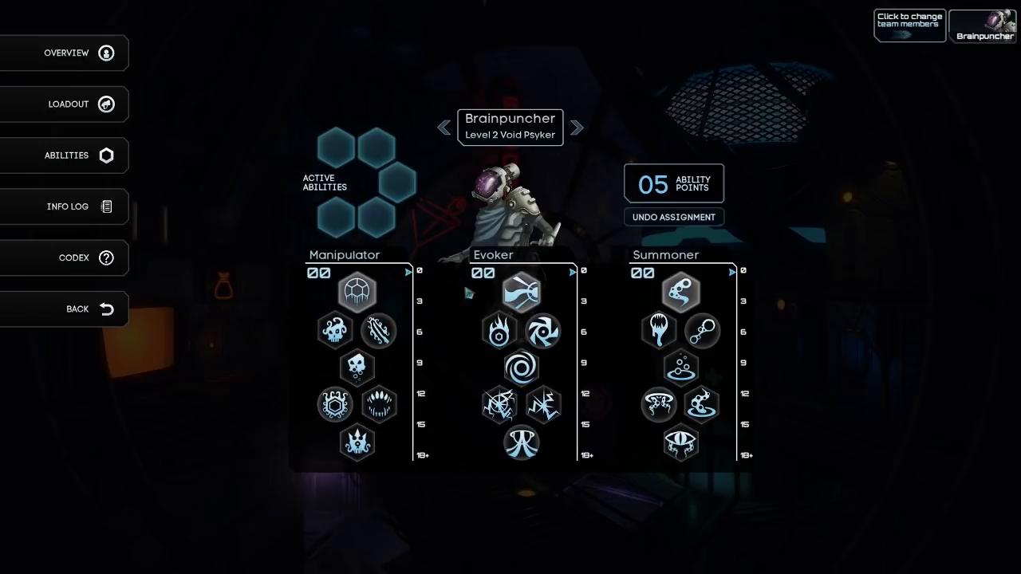
{"action": "mouse_move", "coordinate": [497, 329]}
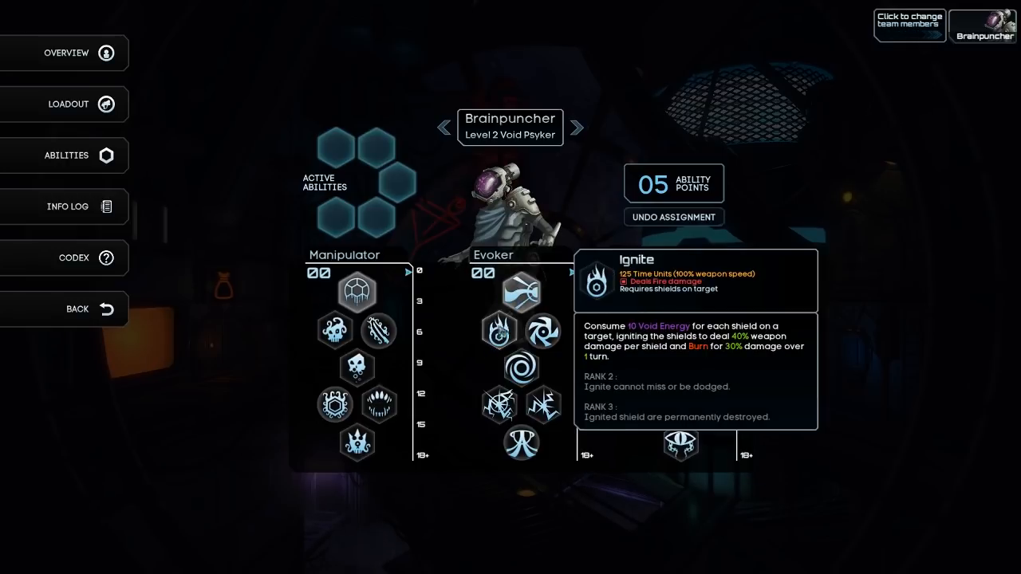
{"action": "mouse_move", "coordinate": [520, 287]}
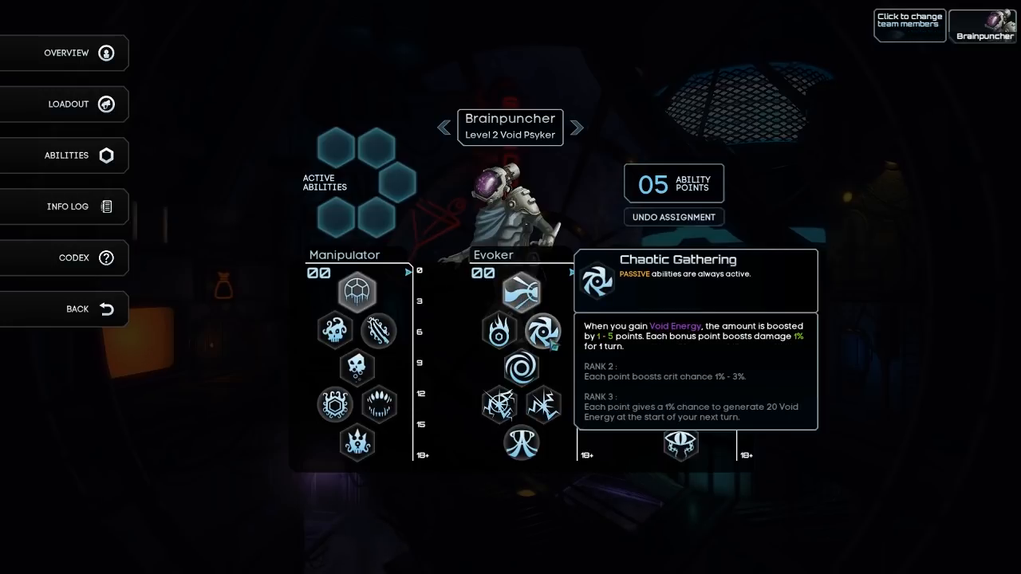
{"action": "mouse_move", "coordinate": [494, 327]}
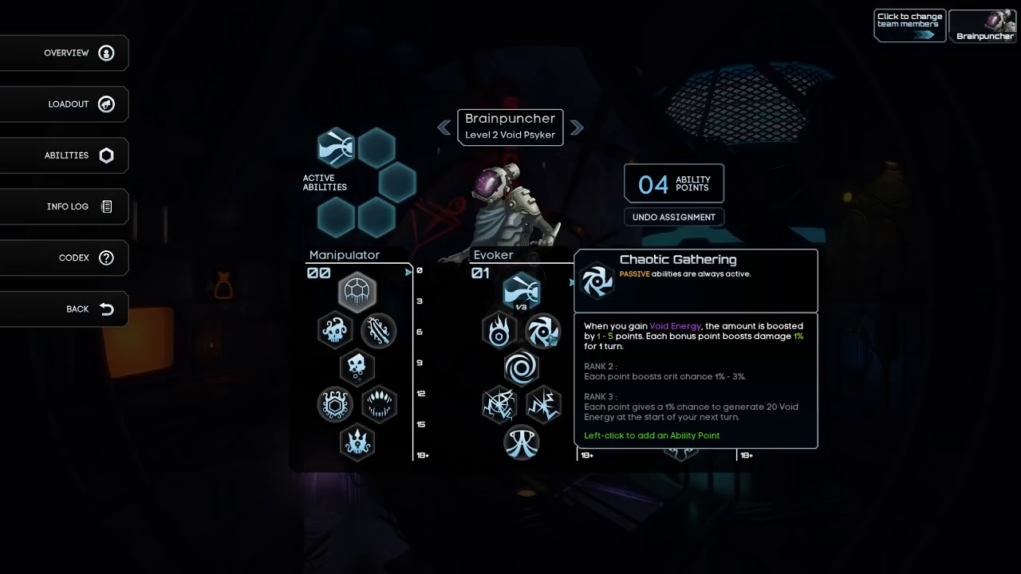
- Spend Brainpuncher's last points on Ignite and Chaotic Gathering, then switch to Hackerman's tree
{"action": "left_click", "coordinate": [520, 290]}
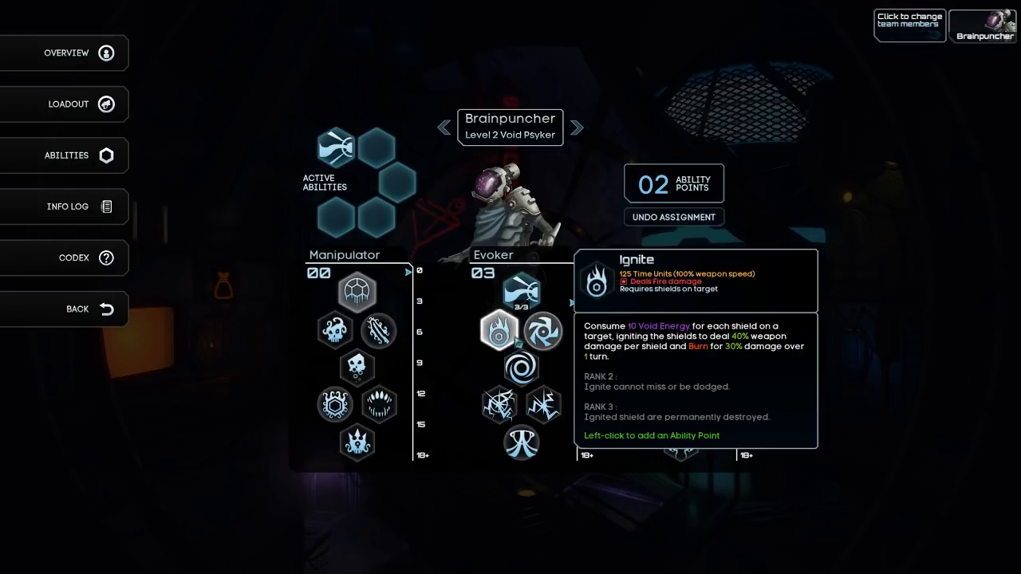
{"action": "left_click", "coordinate": [491, 327]}
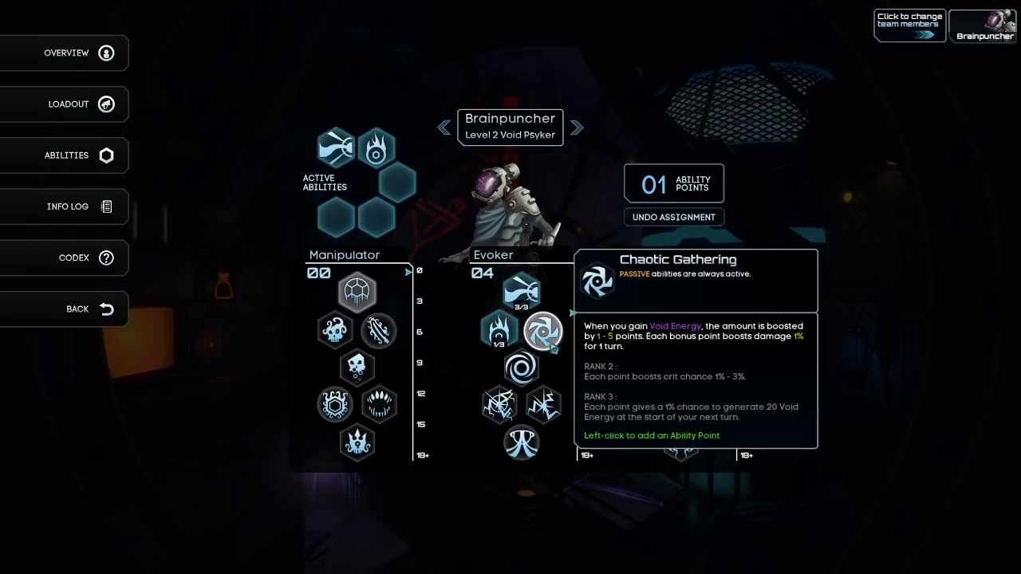
{"action": "left_click", "coordinate": [543, 329]}
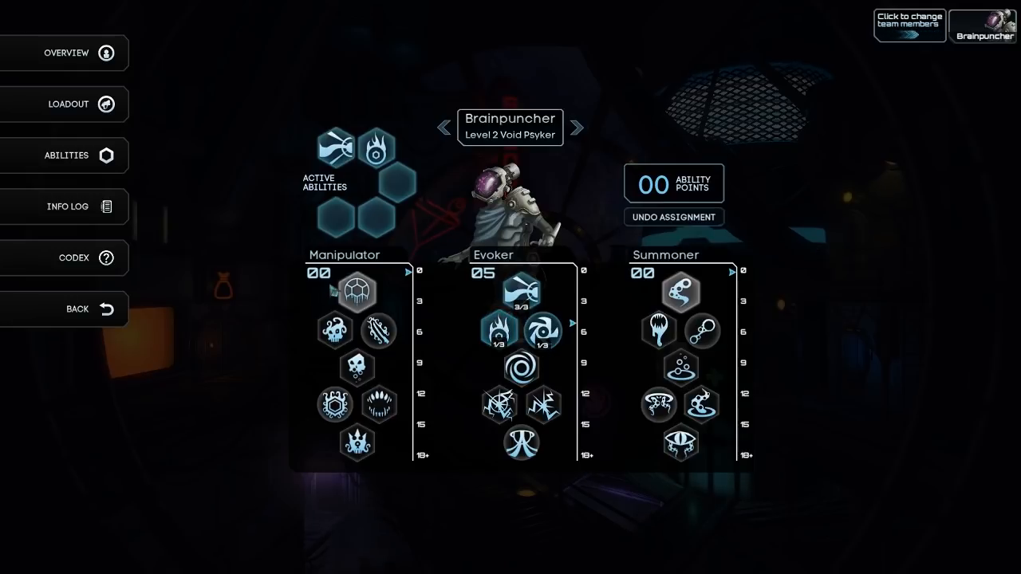
{"action": "mouse_move", "coordinate": [358, 291]}
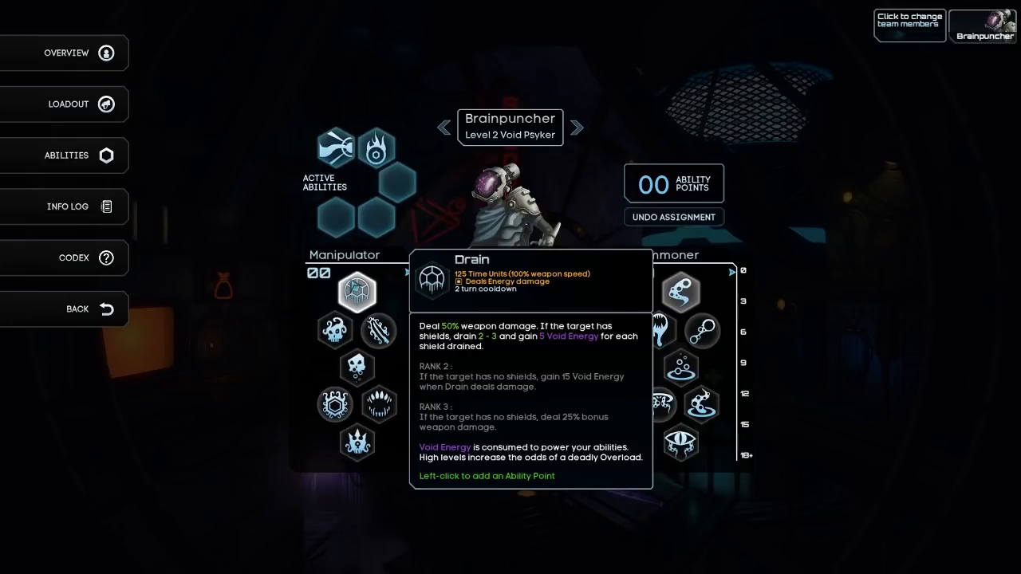
{"action": "mouse_move", "coordinate": [683, 287]}
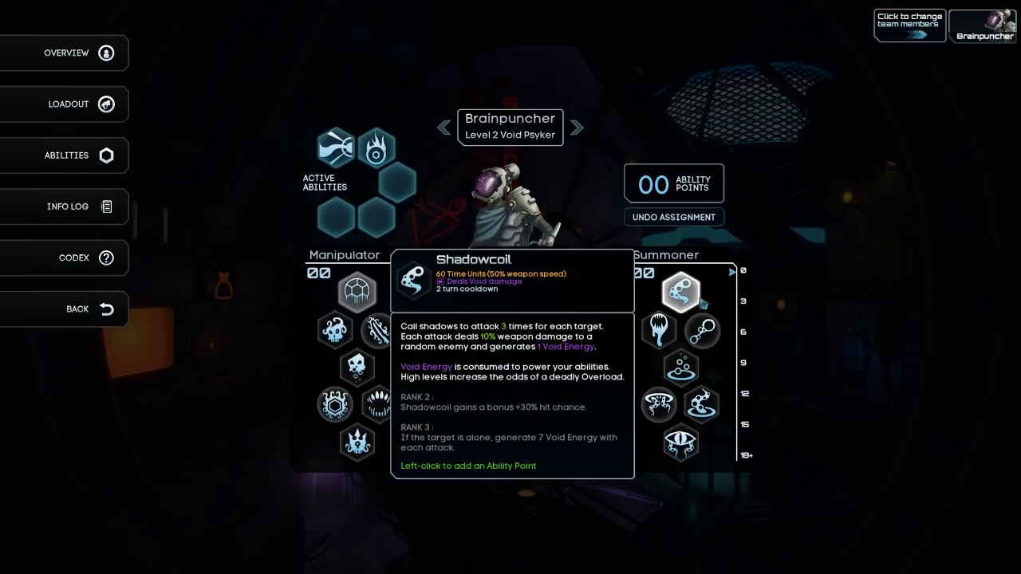
{"action": "mouse_move", "coordinate": [680, 443]}
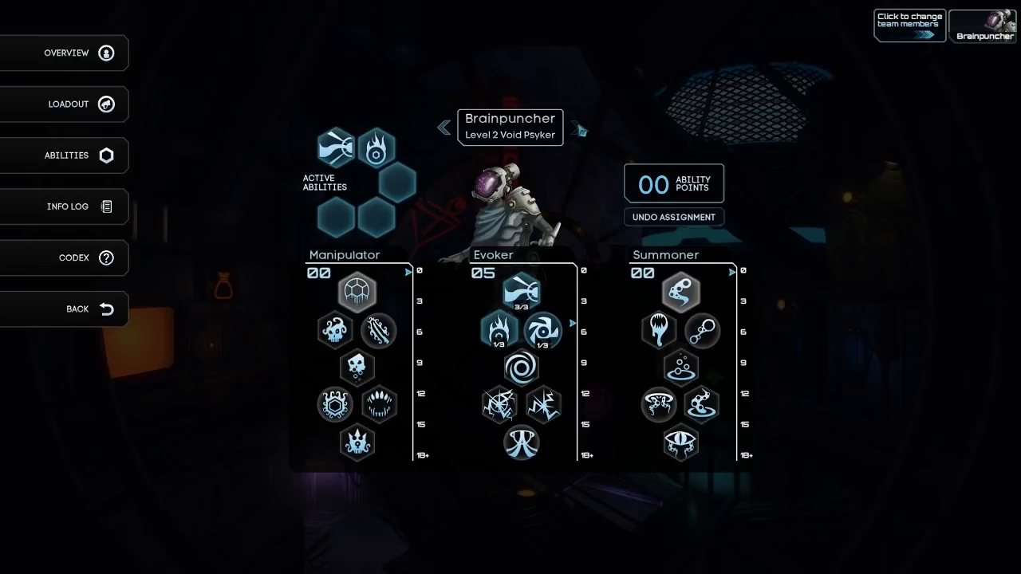
{"action": "left_click", "coordinate": [578, 128]}
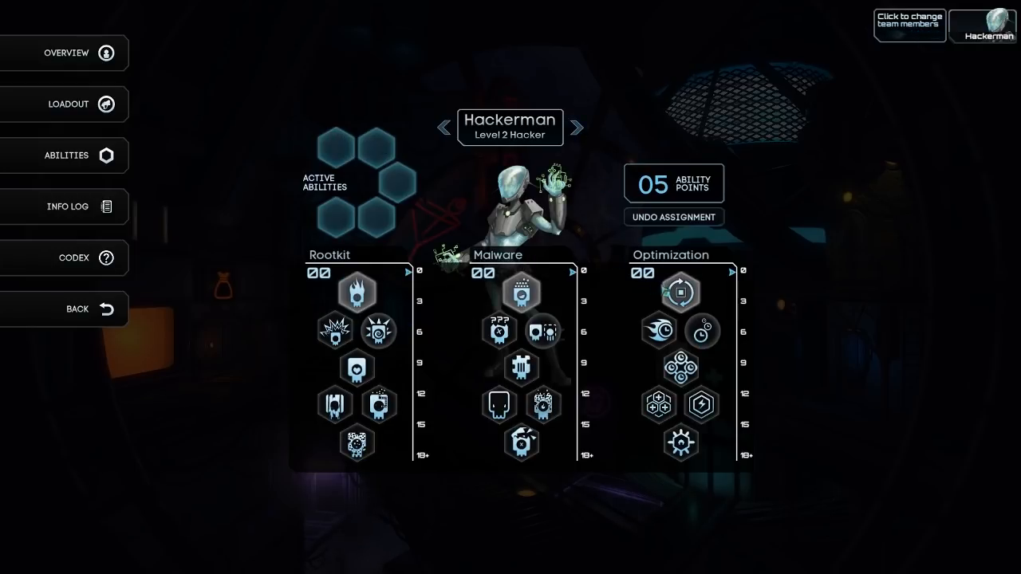
- Put Hackerman's five points into Optimization abilities including Timed Release, then return to the station
{"action": "left_click", "coordinate": [657, 331]}
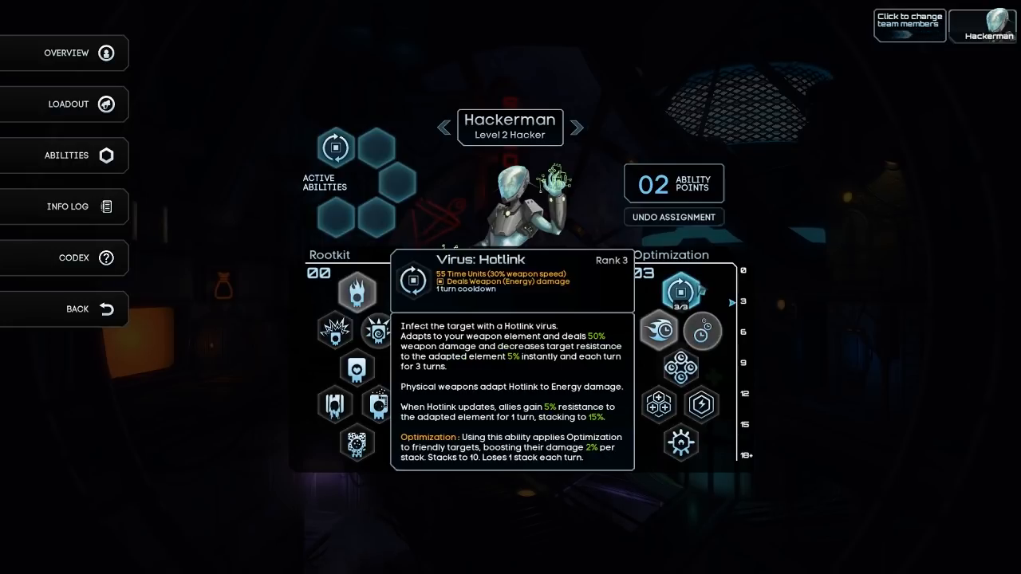
{"action": "mouse_move", "coordinate": [702, 330]}
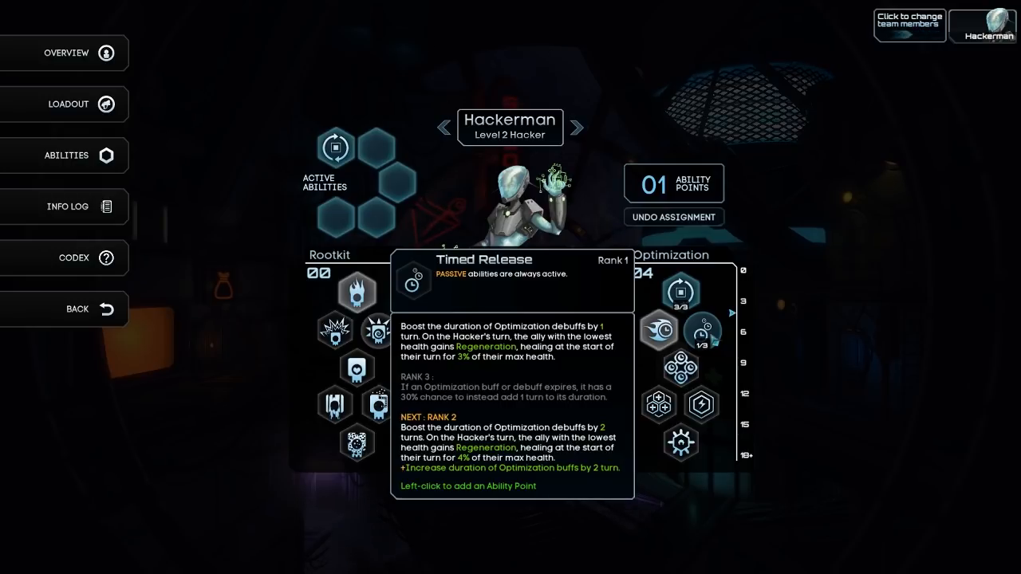
{"action": "left_click", "coordinate": [702, 330]}
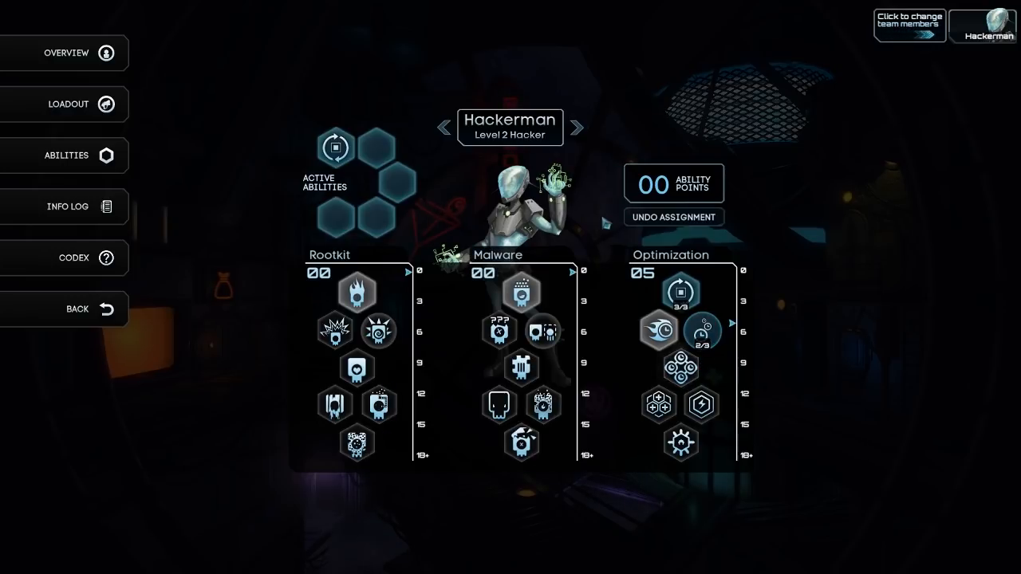
{"action": "left_click", "coordinate": [77, 309]}
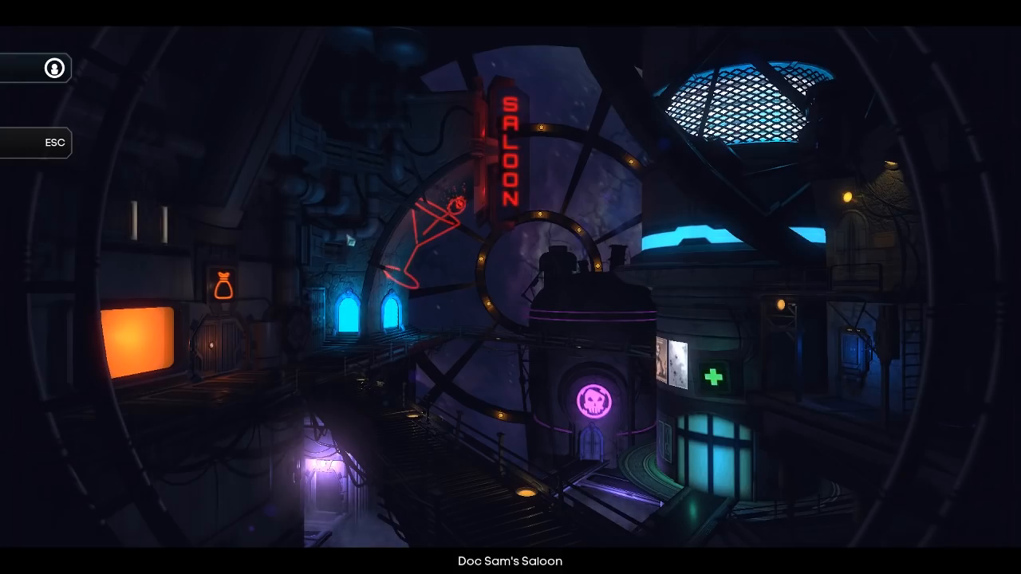
- Bring up the saloon's Open Contracts board and scroll through the listed jobs
{"action": "key", "text": "Escape"}
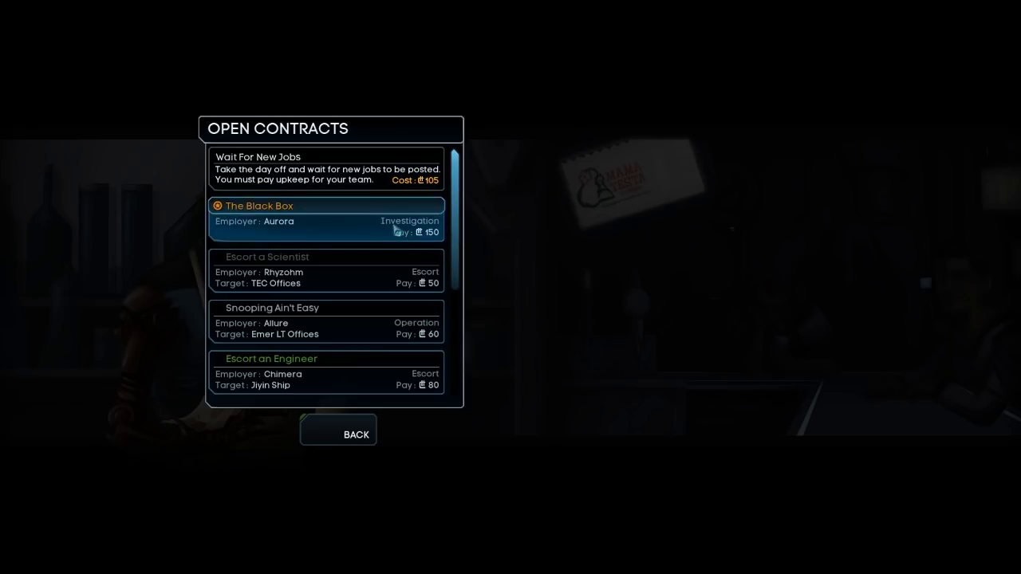
{"action": "mouse_move", "coordinate": [255, 228]}
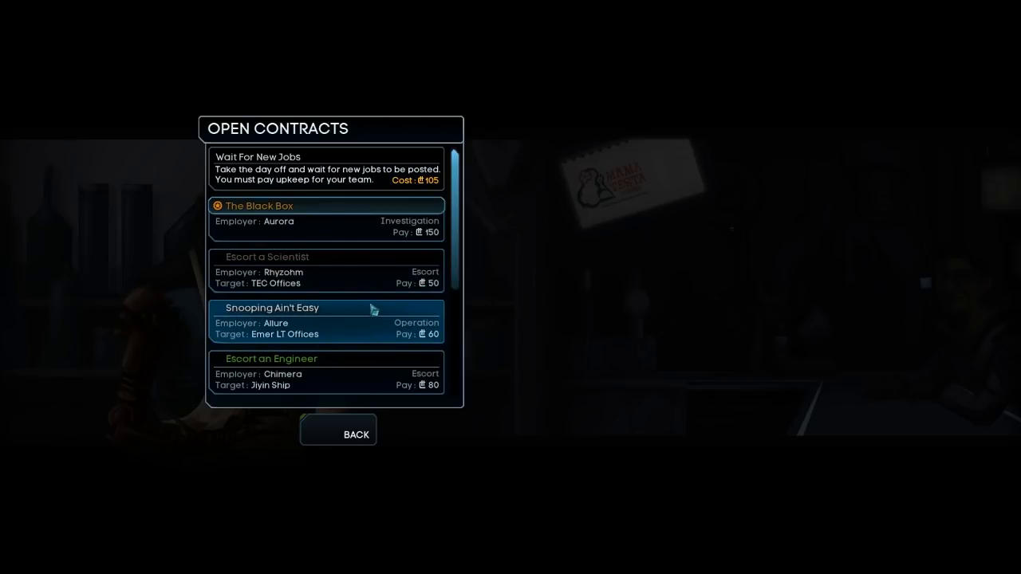
{"action": "scroll", "scroll_direction": "down", "scroll_amount": 3}
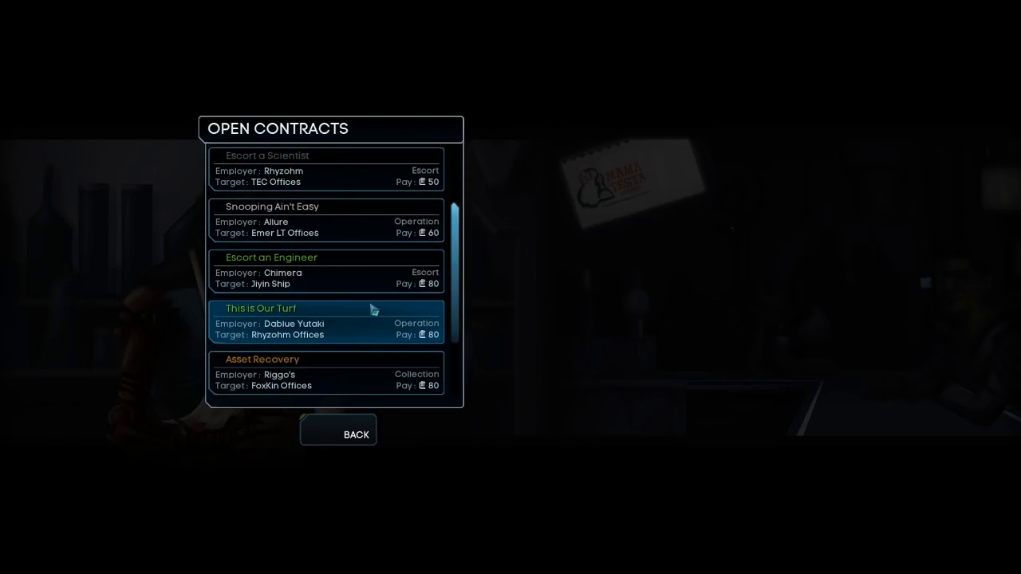
{"action": "scroll", "scroll_direction": "up", "scroll_amount": 3}
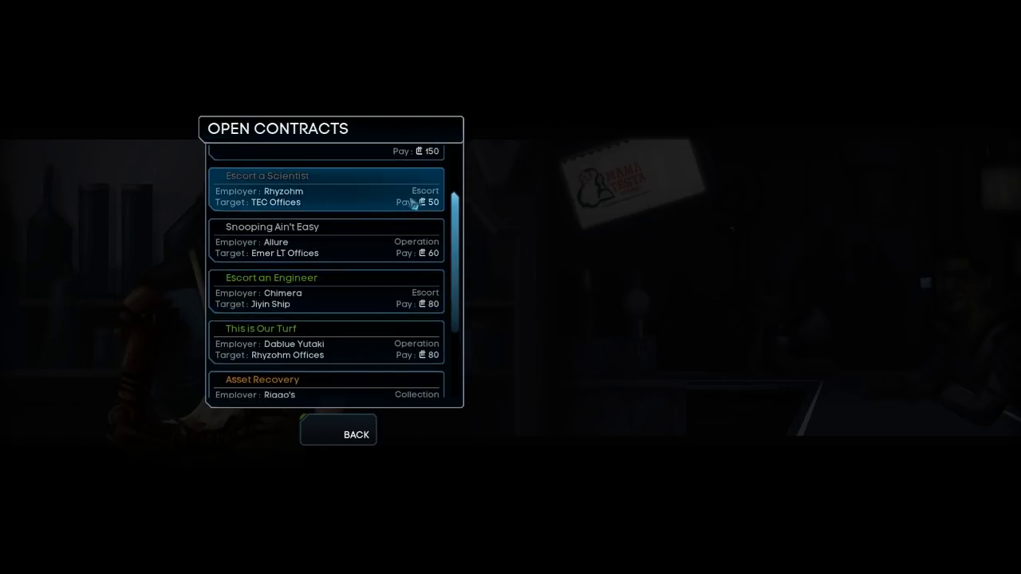
{"action": "scroll", "scroll_direction": "down", "scroll_amount": 3}
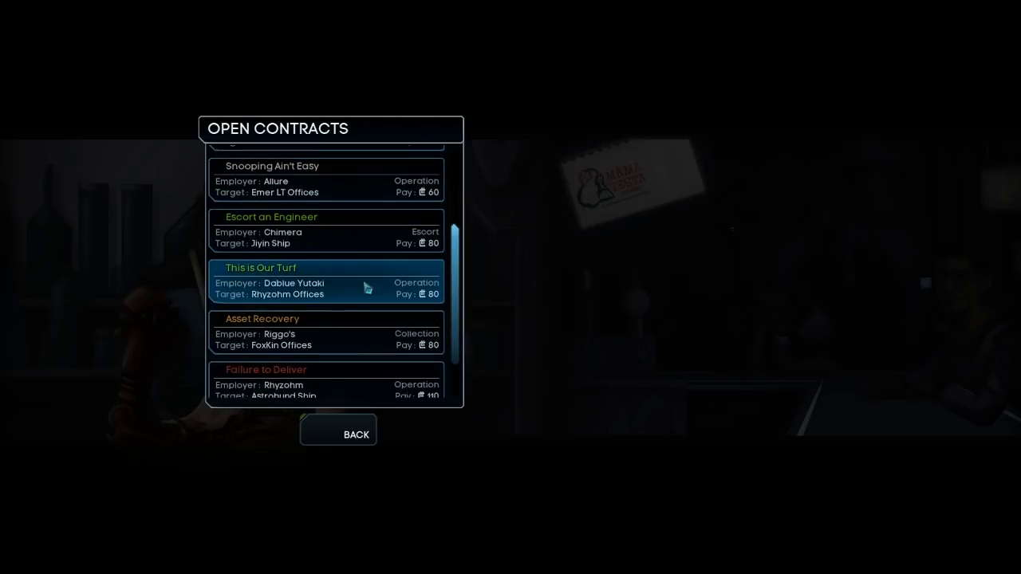
{"action": "scroll", "scroll_direction": "down", "scroll_amount": 3}
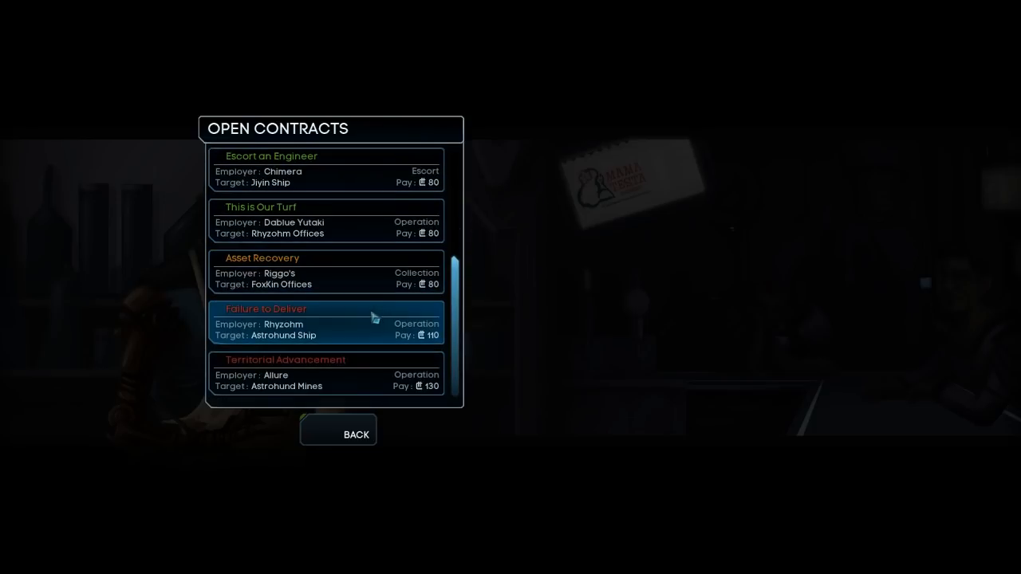
{"action": "scroll", "scroll_direction": "up", "scroll_amount": 3}
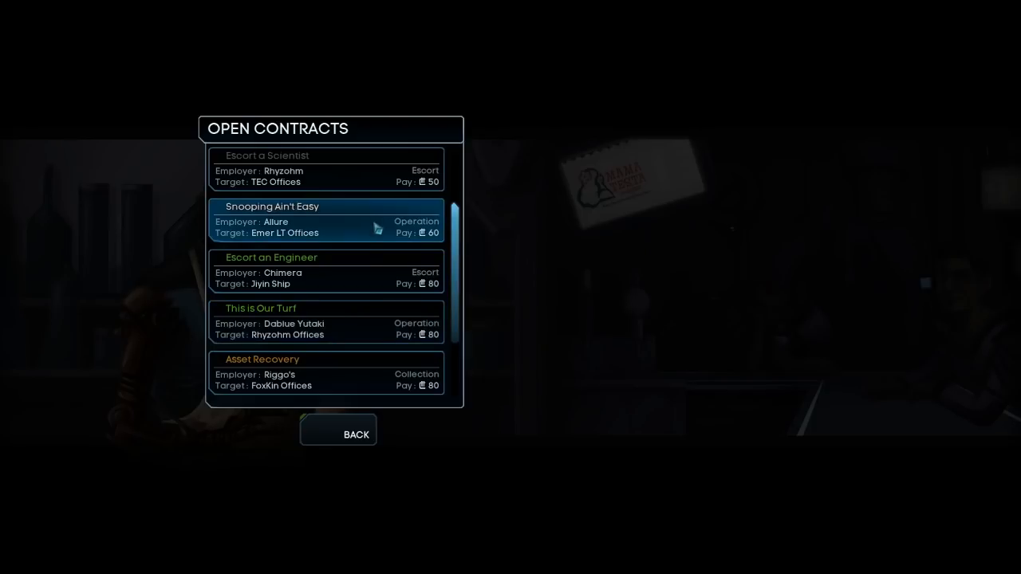
{"action": "left_click", "coordinate": [327, 322]}
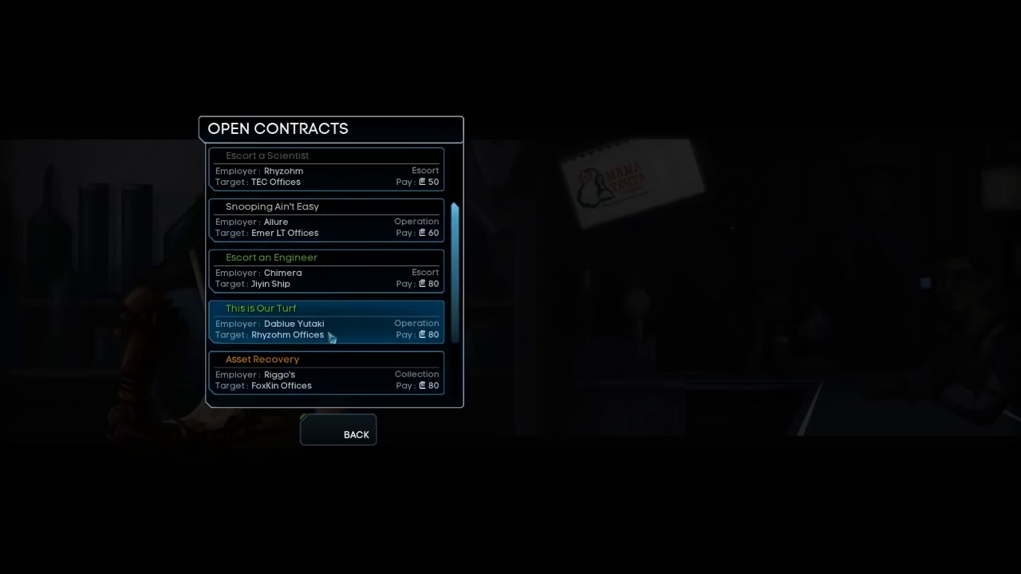
{"action": "scroll", "scroll_direction": "up", "scroll_amount": 3}
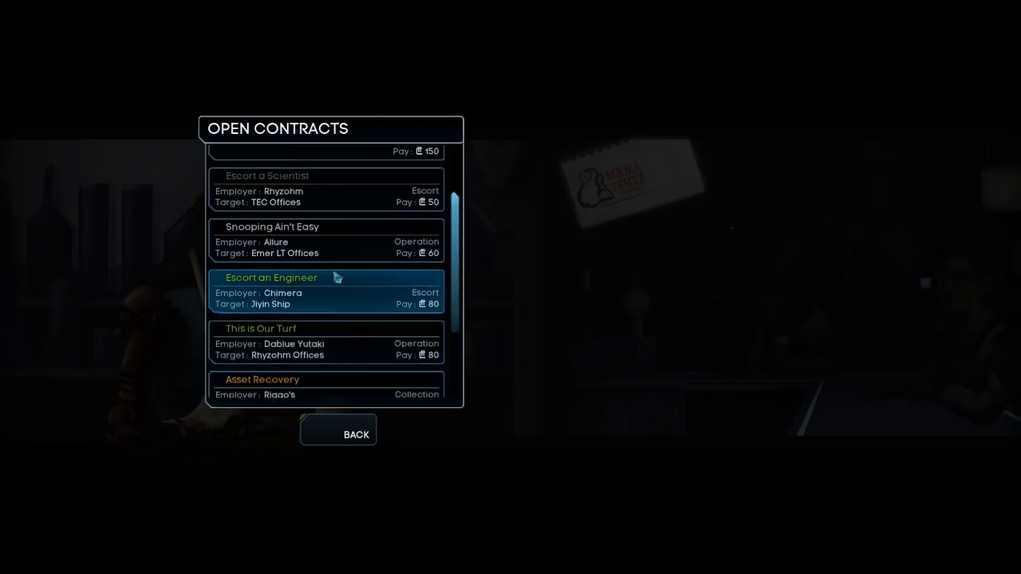
{"action": "scroll", "scroll_direction": "up", "scroll_amount": 3}
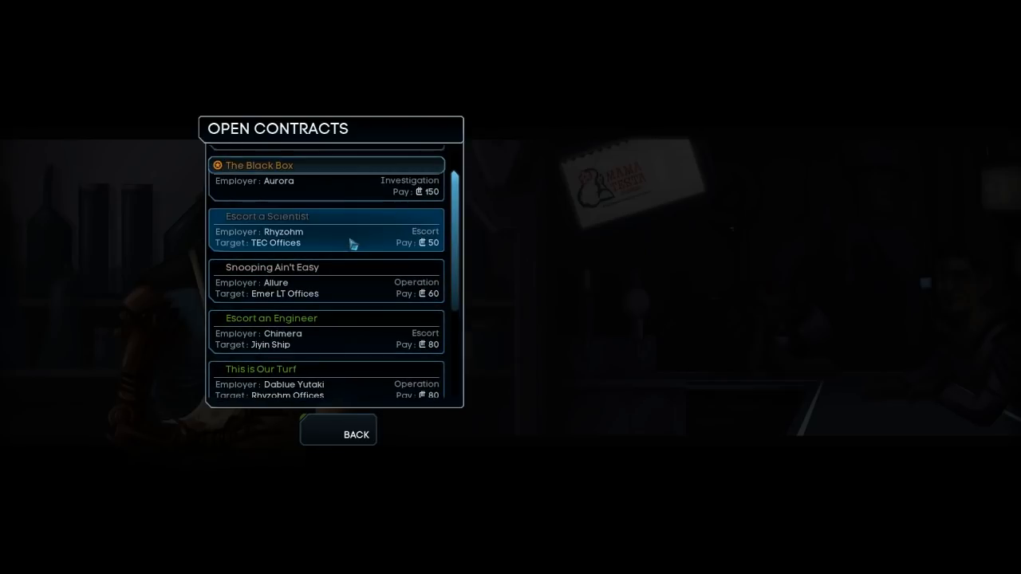
- Compare Escort a Scientist, Snooping Ain't Easy and Escort an Engineer, then accept Rhyzohm's Escort a Scientist
{"action": "left_click", "coordinate": [326, 230]}
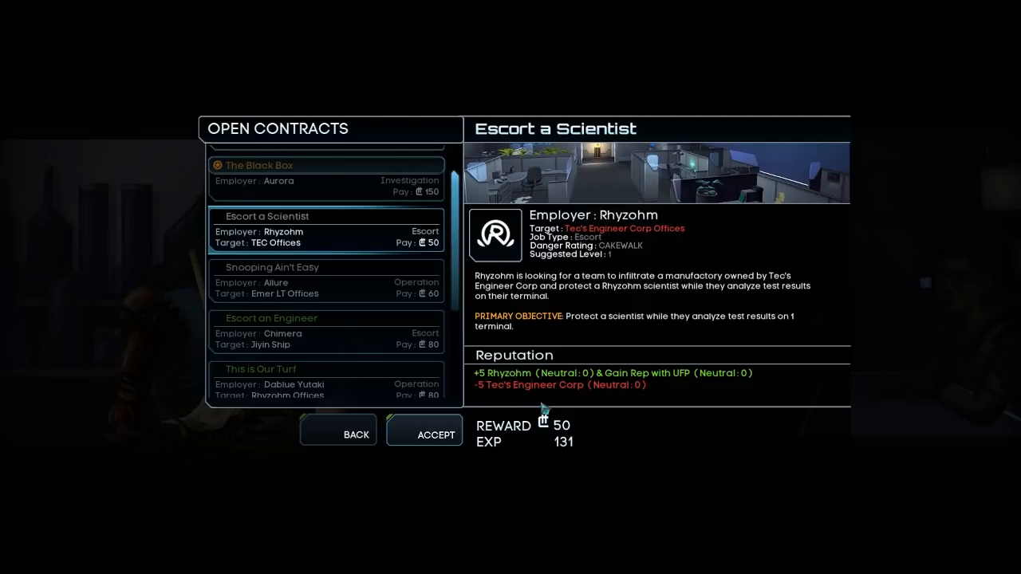
{"action": "mouse_move", "coordinate": [540, 300]}
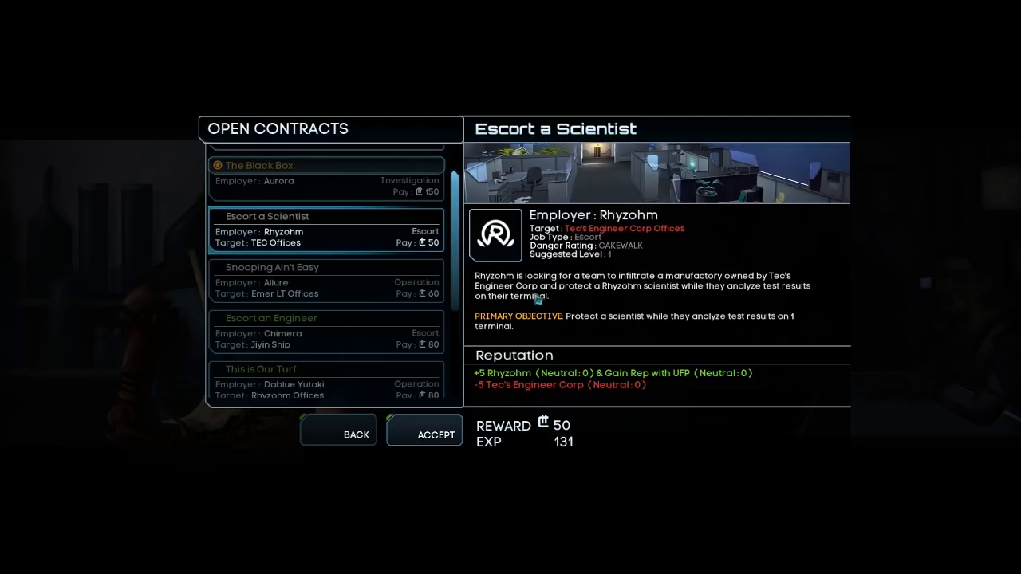
{"action": "left_click", "coordinate": [326, 281]}
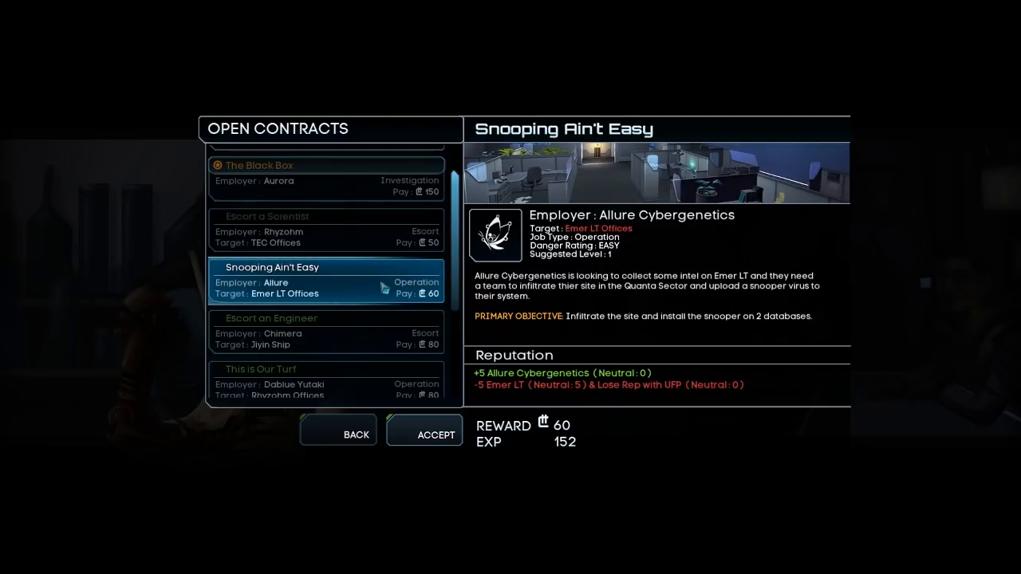
{"action": "left_click", "coordinate": [325, 326]}
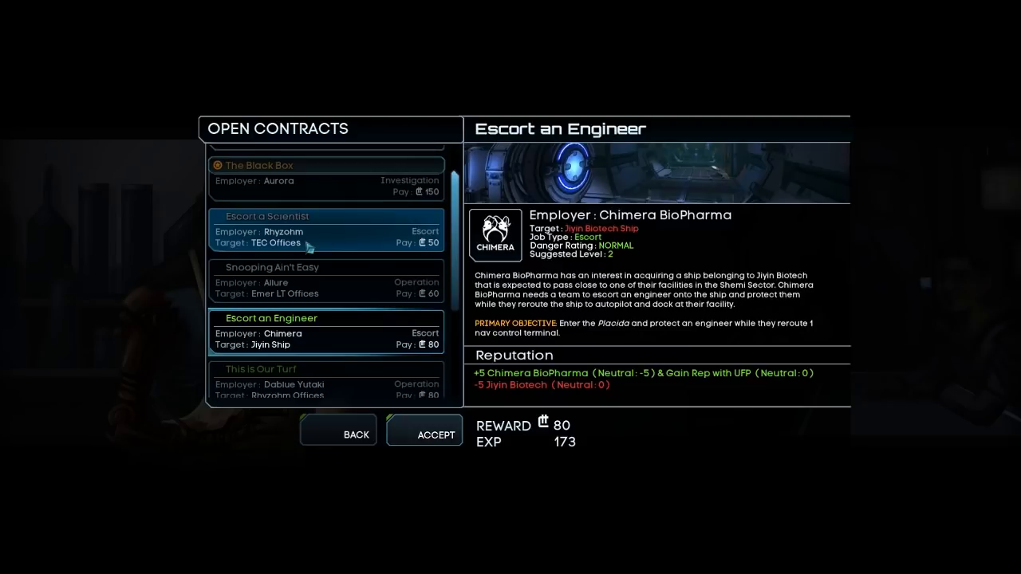
{"action": "left_click", "coordinate": [303, 227]}
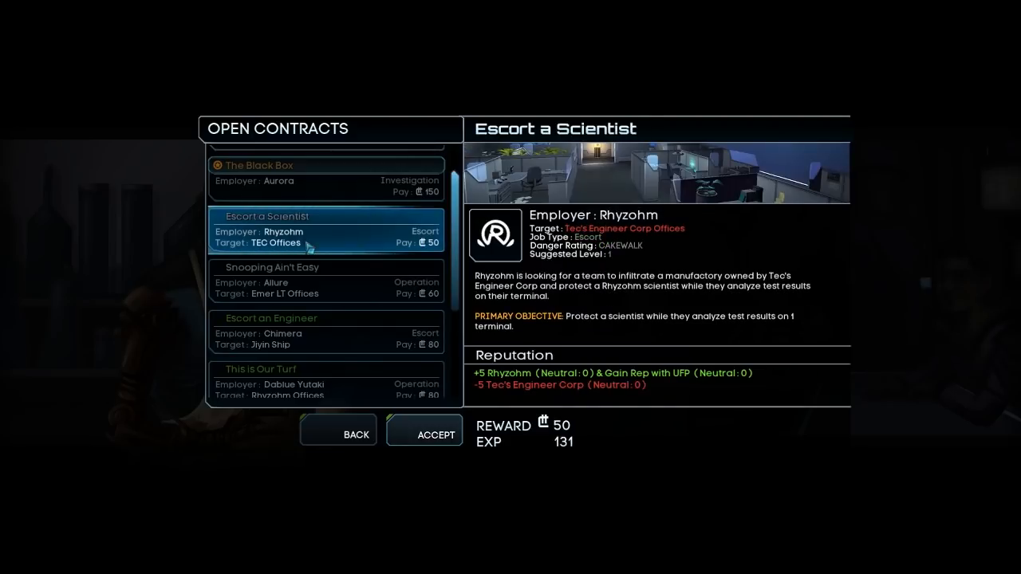
{"action": "mouse_move", "coordinate": [753, 384]}
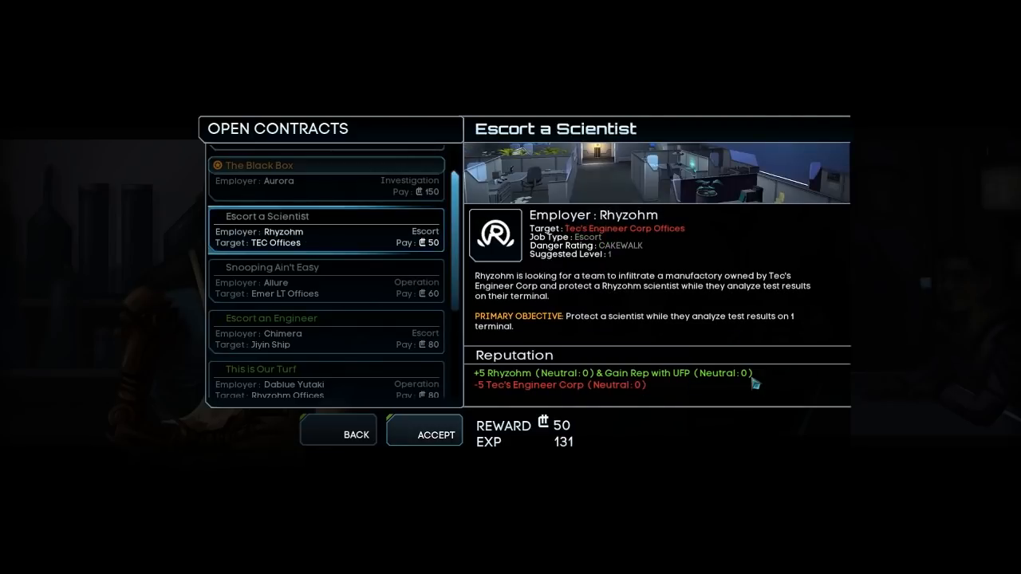
{"action": "mouse_move", "coordinate": [746, 375]}
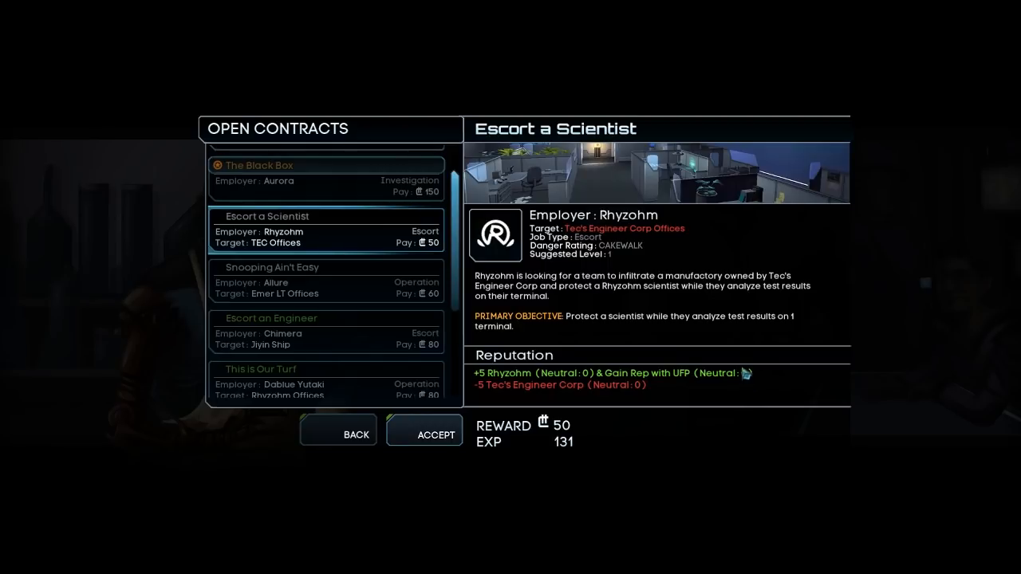
{"action": "mouse_move", "coordinate": [740, 361]}
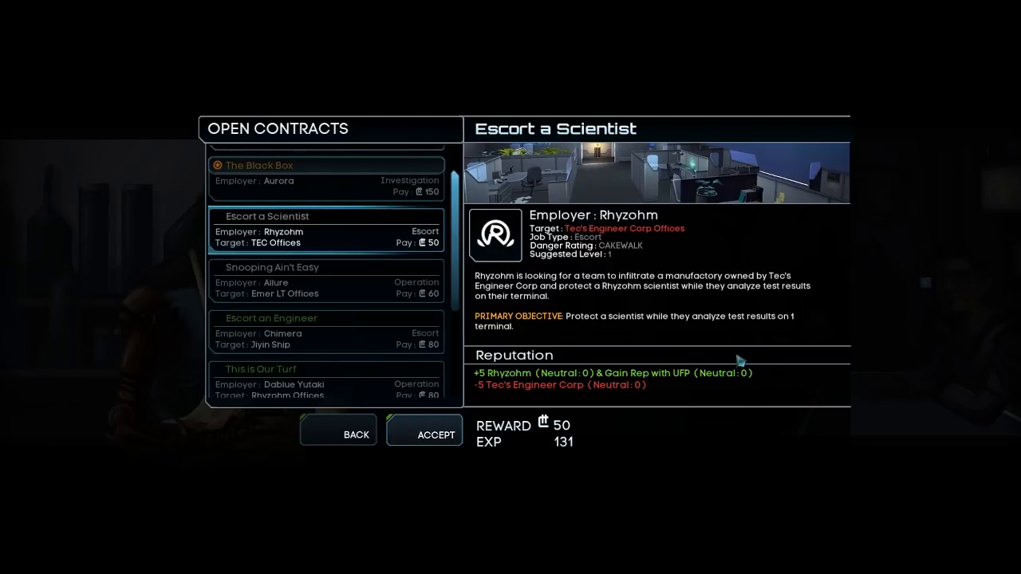
{"action": "mouse_move", "coordinate": [747, 351]}
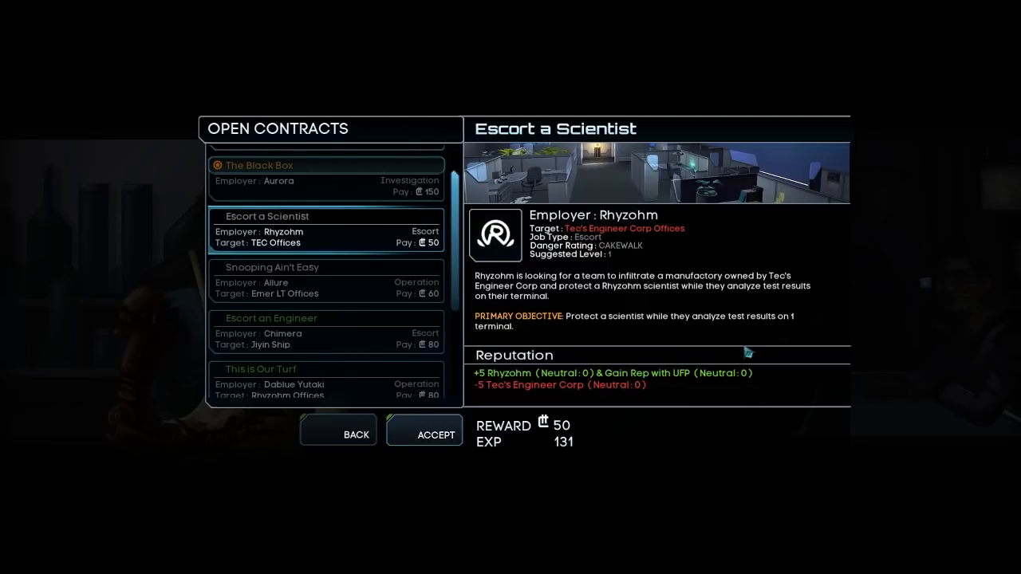
{"action": "mouse_move", "coordinate": [742, 345]}
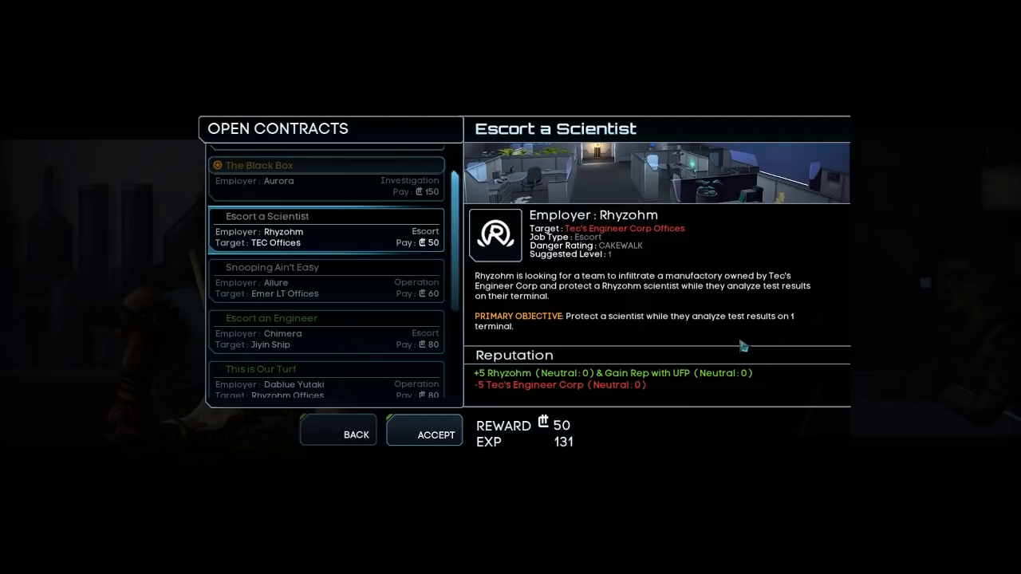
{"action": "mouse_move", "coordinate": [430, 434]}
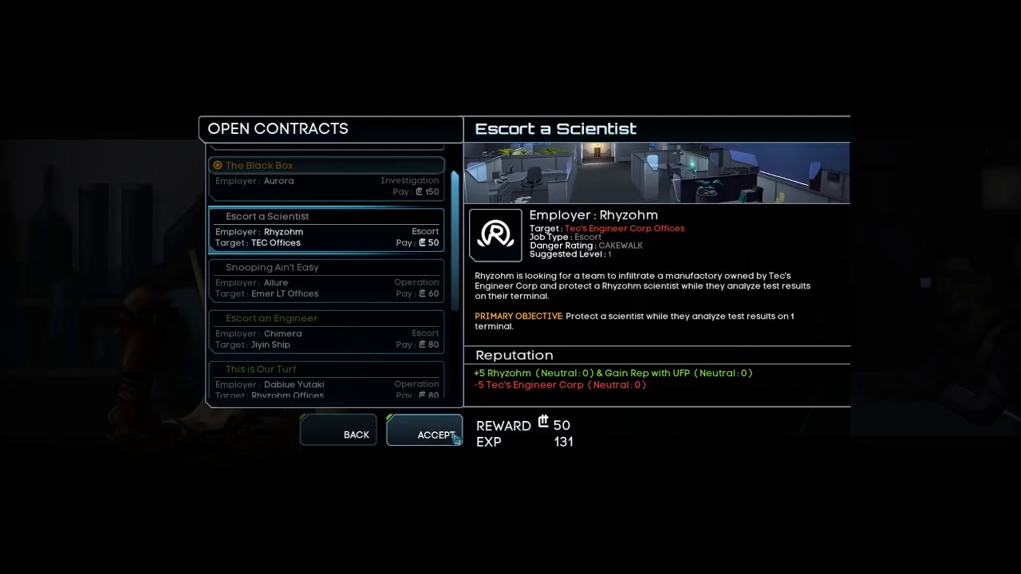
{"action": "left_click", "coordinate": [425, 434]}
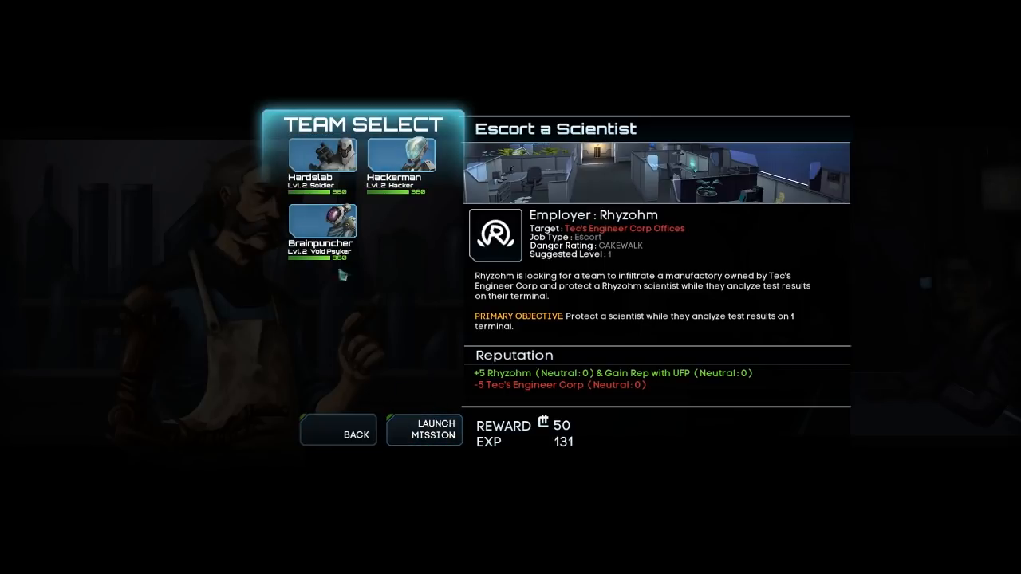
- Pick a crew member for the Escort a Scientist mission team
{"action": "left_click", "coordinate": [425, 429]}
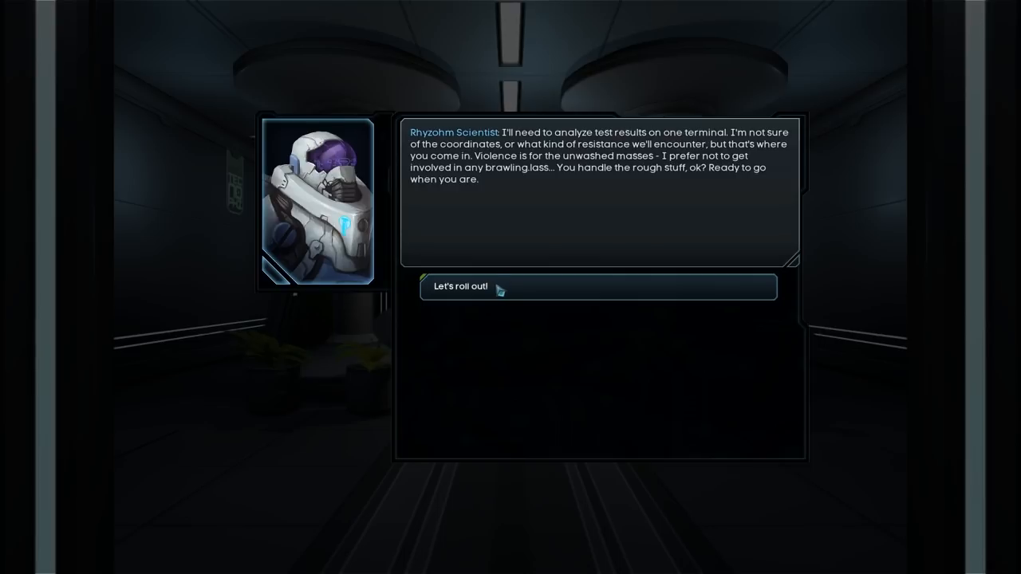
{"action": "mouse_move", "coordinate": [503, 294]}
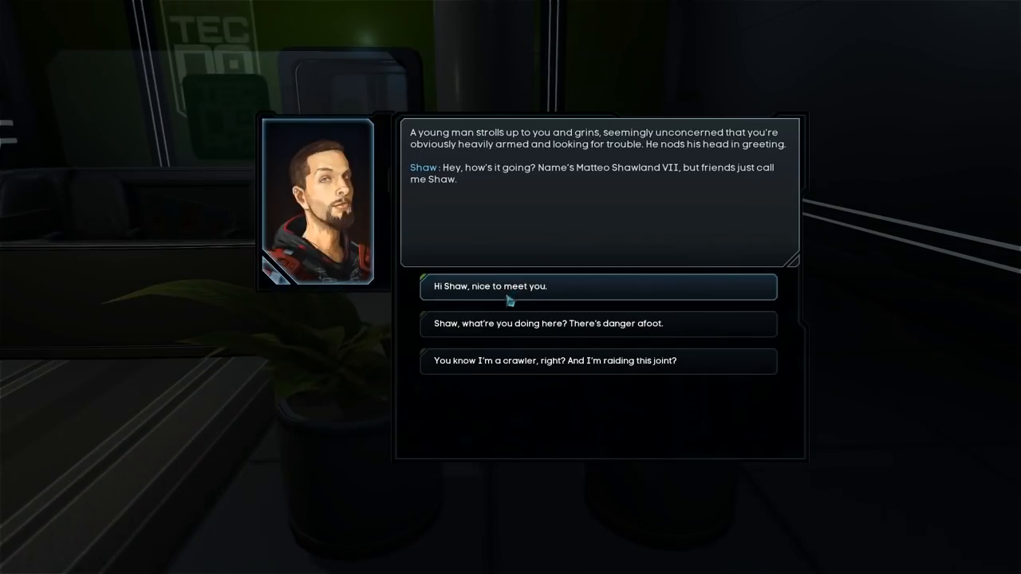
{"action": "mouse_move", "coordinate": [510, 248]}
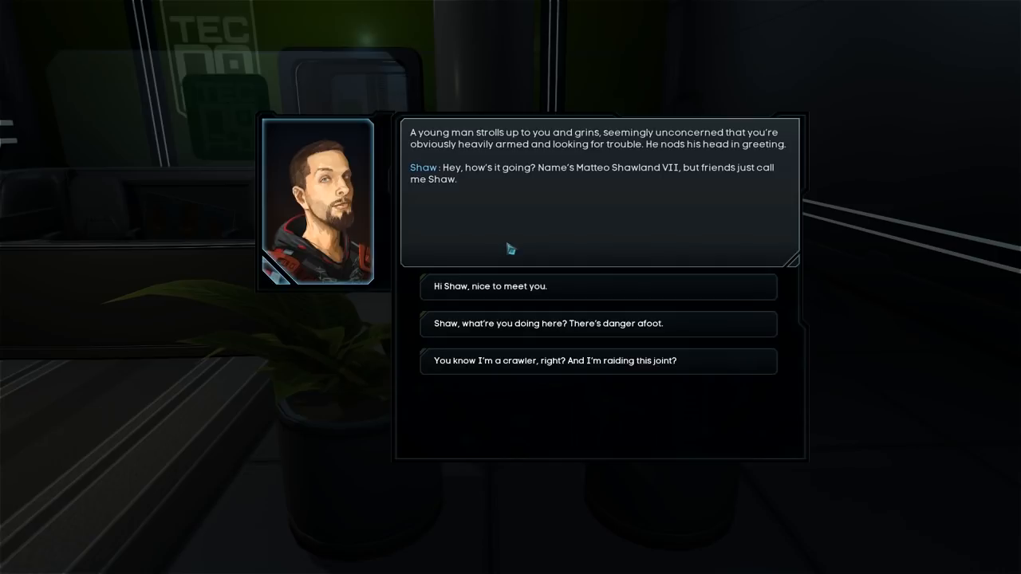
{"action": "mouse_move", "coordinate": [507, 258]}
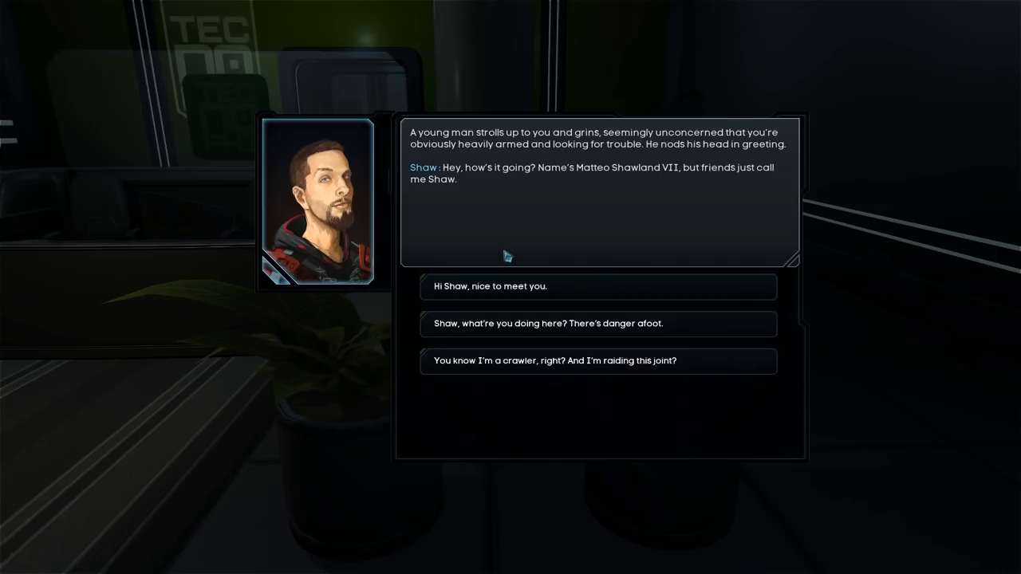
{"action": "mouse_move", "coordinate": [504, 265]}
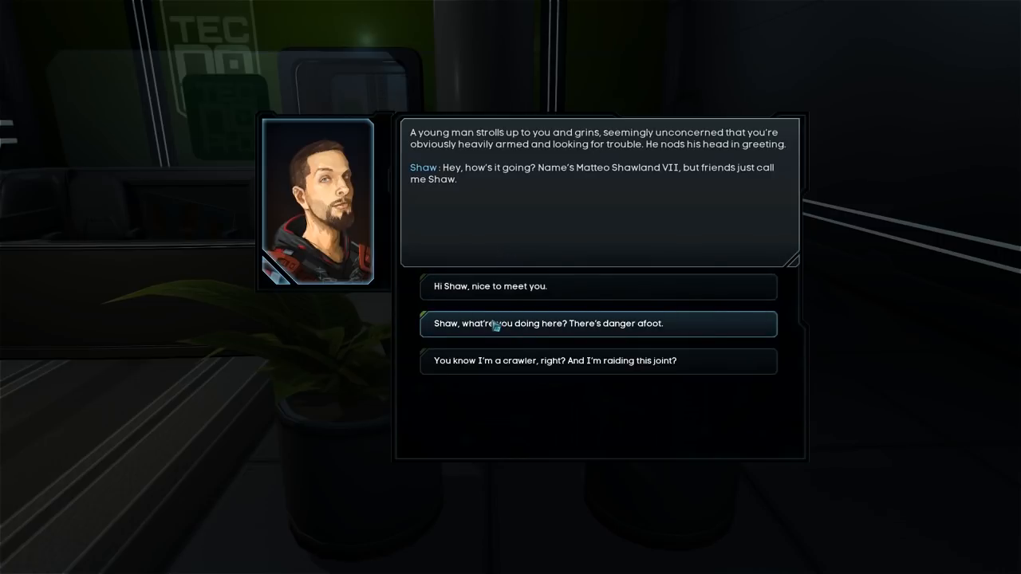
- Ask Shaw what he's doing here and continue until he pitches teaming up
{"action": "left_click", "coordinate": [598, 322]}
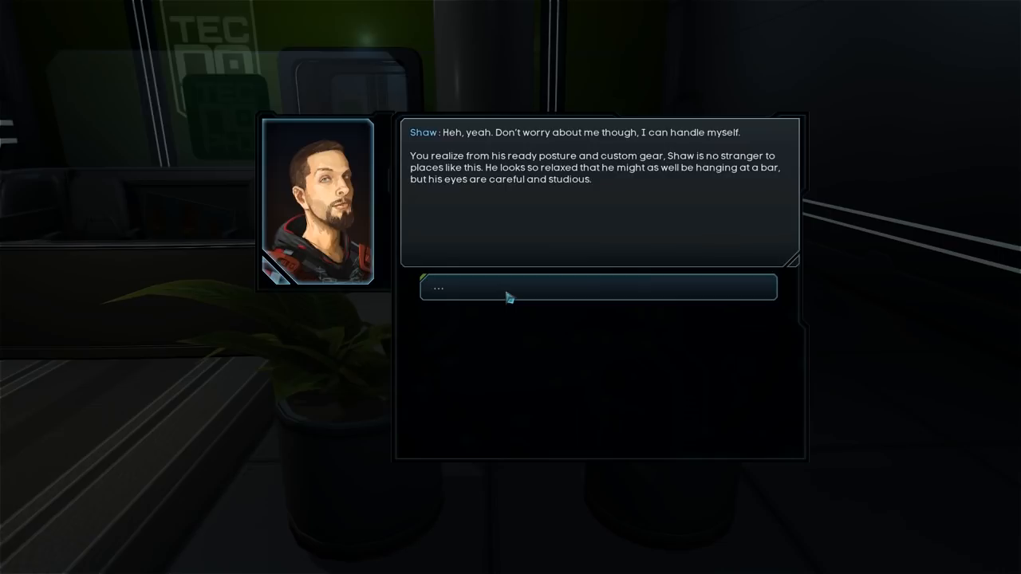
{"action": "left_click", "coordinate": [597, 288]}
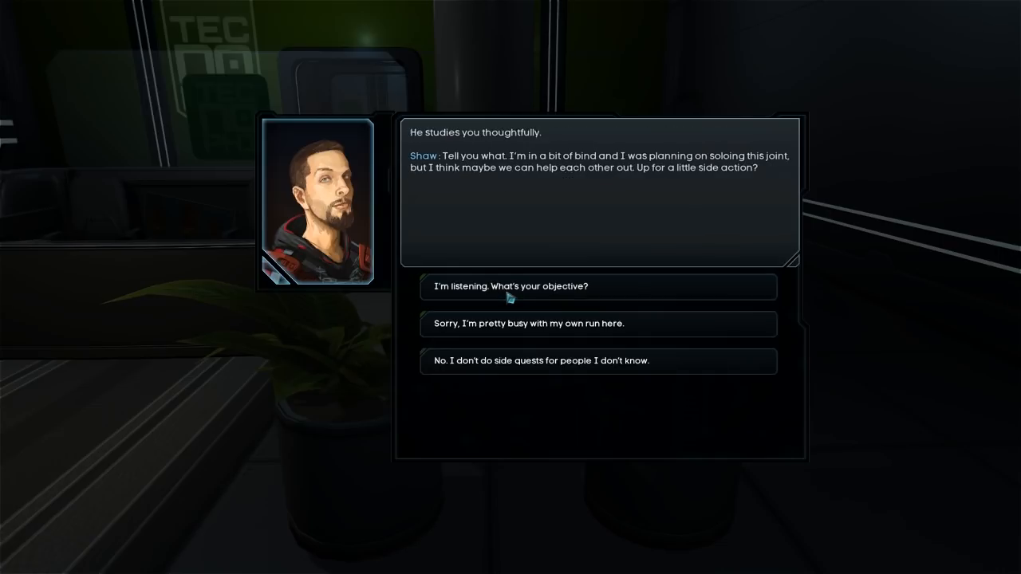
{"action": "mouse_move", "coordinate": [535, 263]}
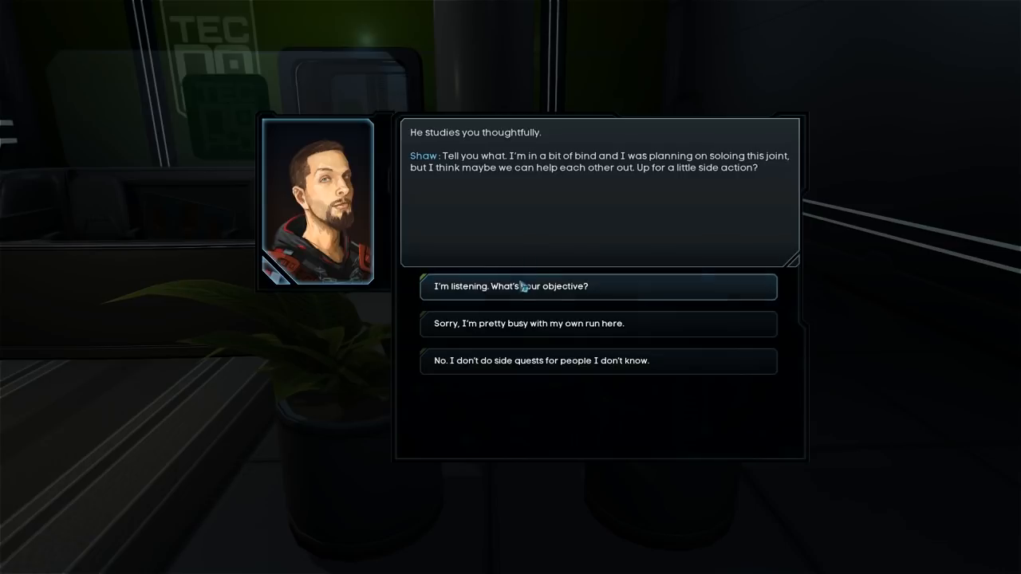
{"action": "mouse_move", "coordinate": [522, 300]}
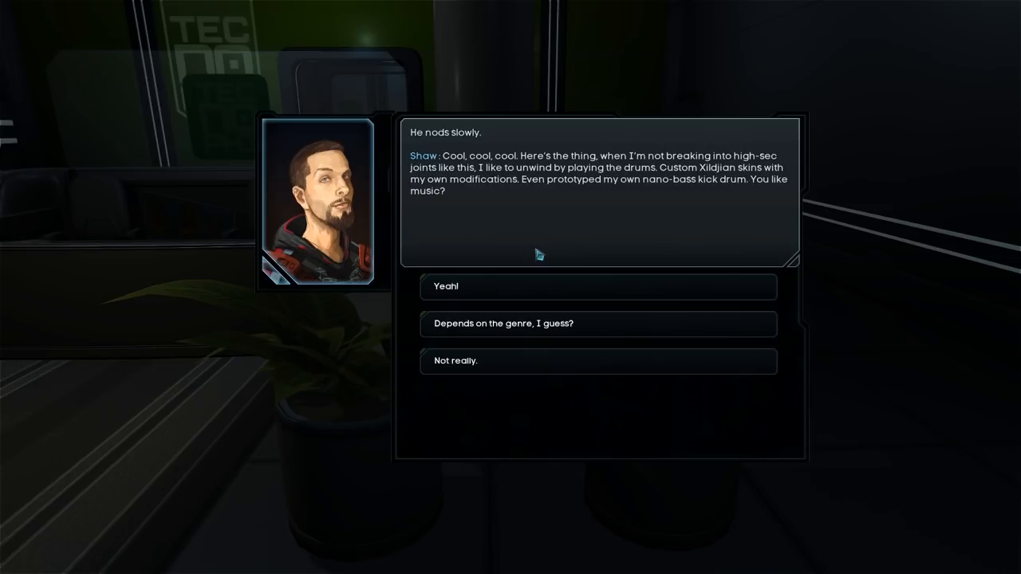
{"action": "mouse_move", "coordinate": [527, 294]}
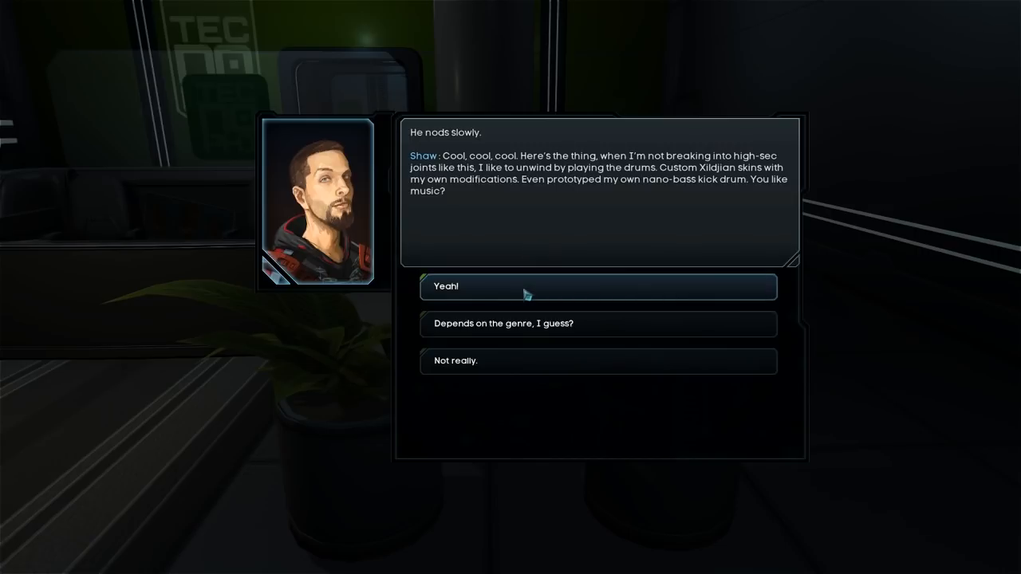
- Tell Shaw you like music, question its danger, and agree to find his drums
{"action": "left_click", "coordinate": [598, 287]}
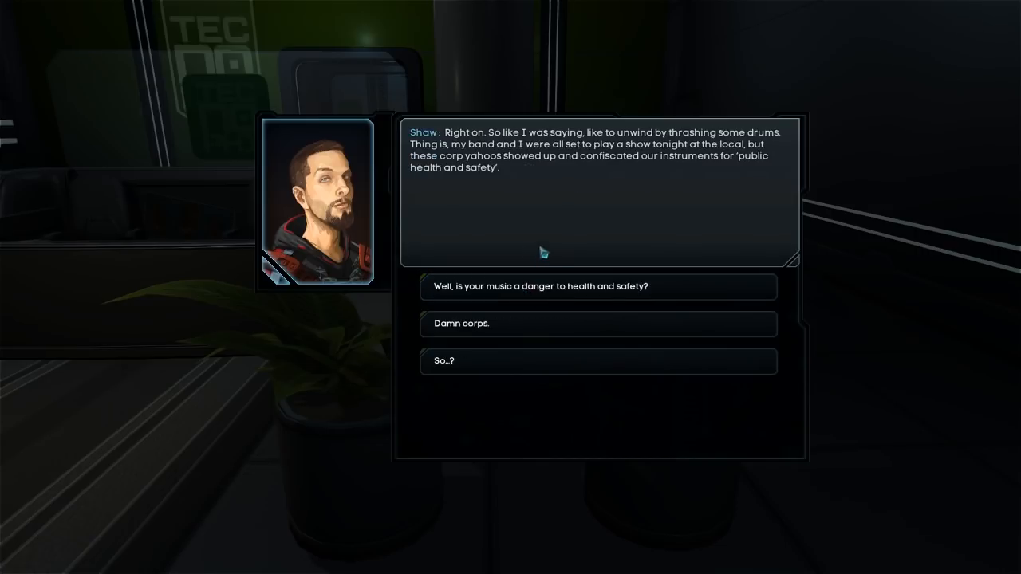
{"action": "mouse_move", "coordinate": [549, 246]}
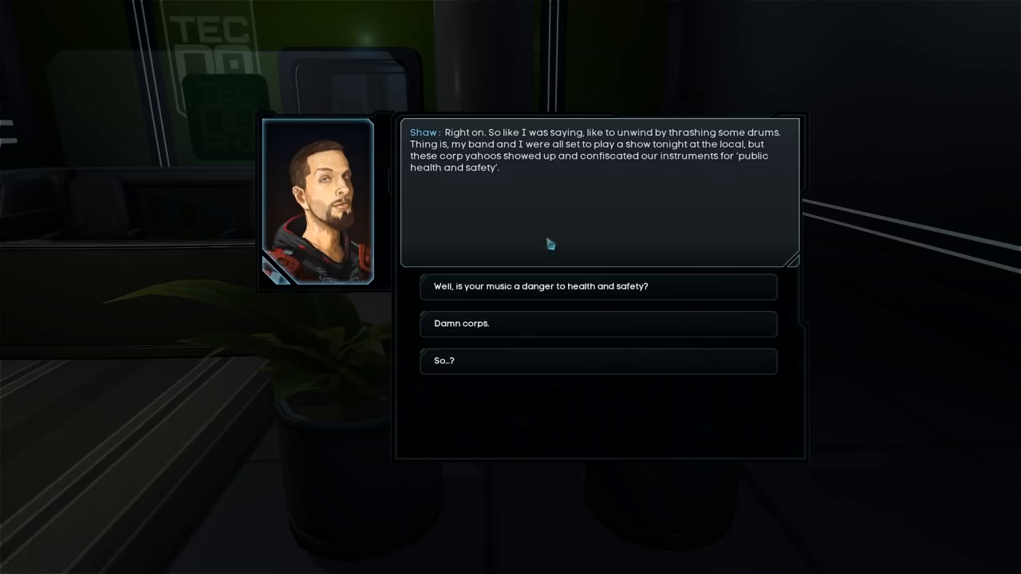
{"action": "mouse_move", "coordinate": [559, 240]}
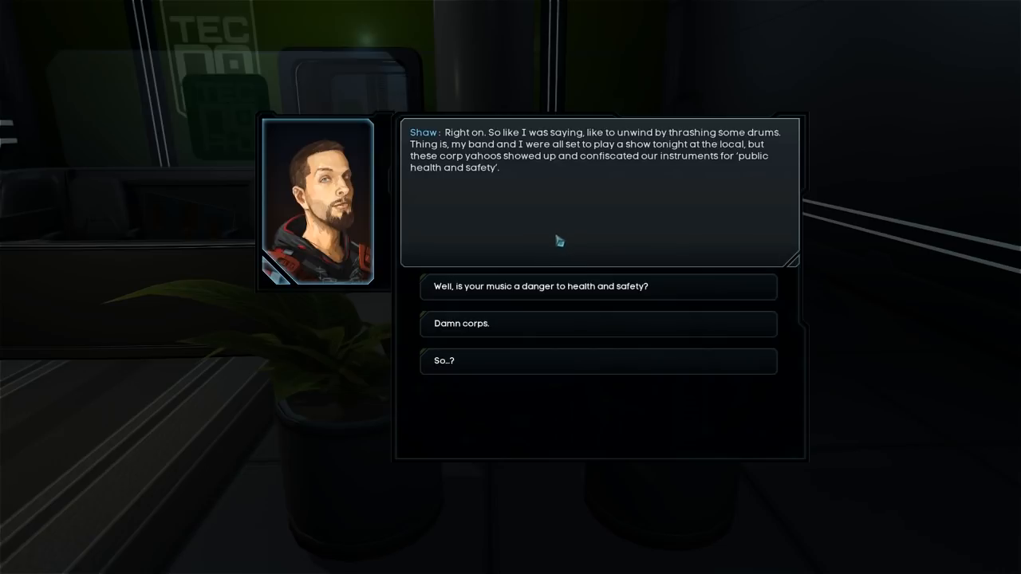
{"action": "mouse_move", "coordinate": [519, 287]}
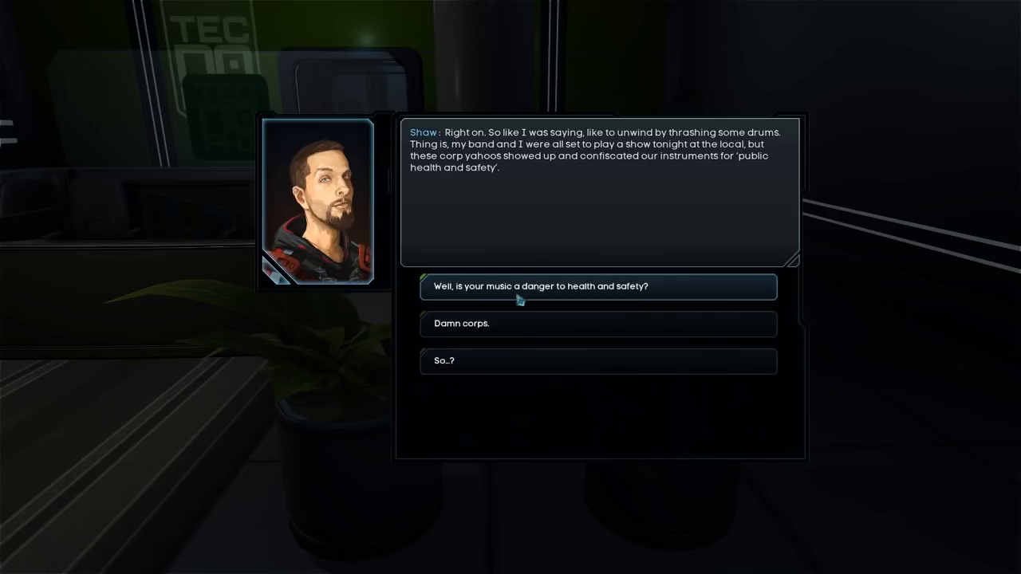
{"action": "left_click", "coordinate": [598, 287]}
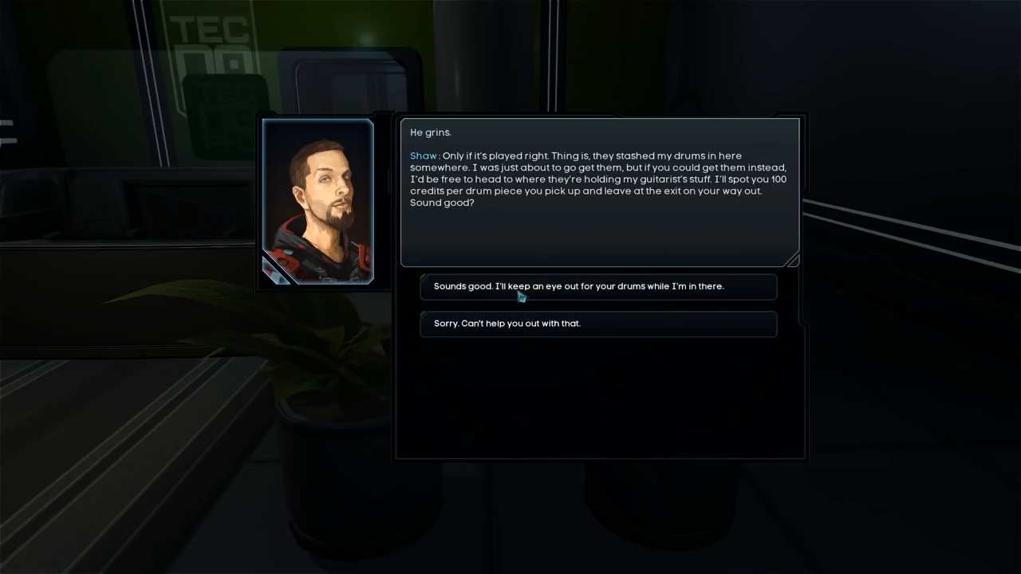
{"action": "mouse_move", "coordinate": [553, 236]}
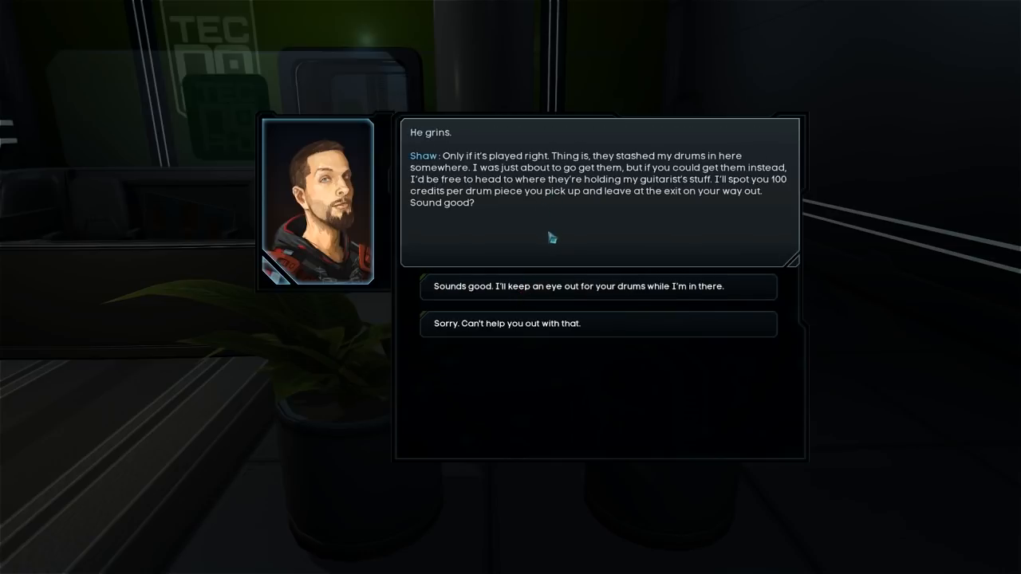
{"action": "mouse_move", "coordinate": [555, 249]}
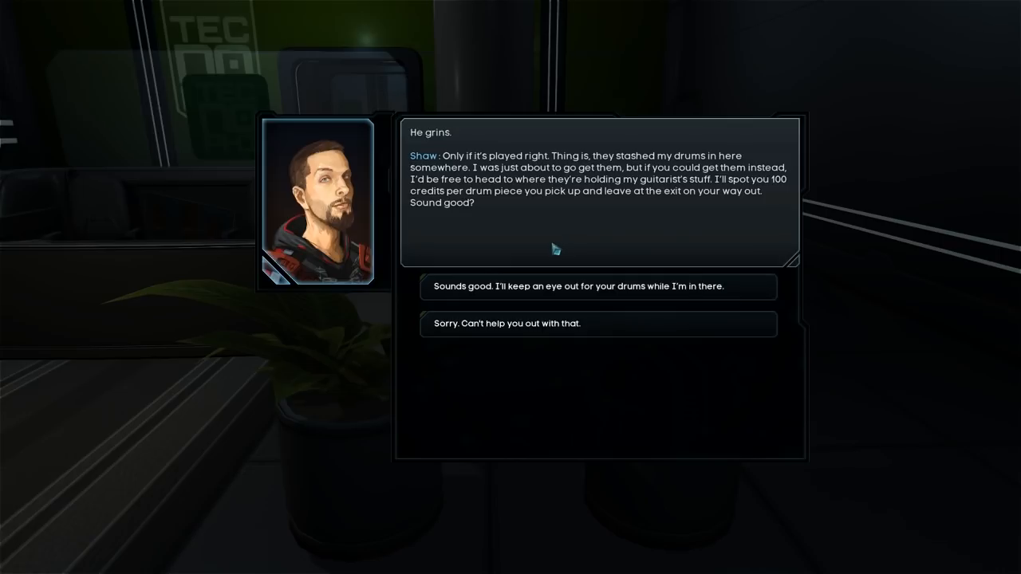
{"action": "mouse_move", "coordinate": [555, 253]}
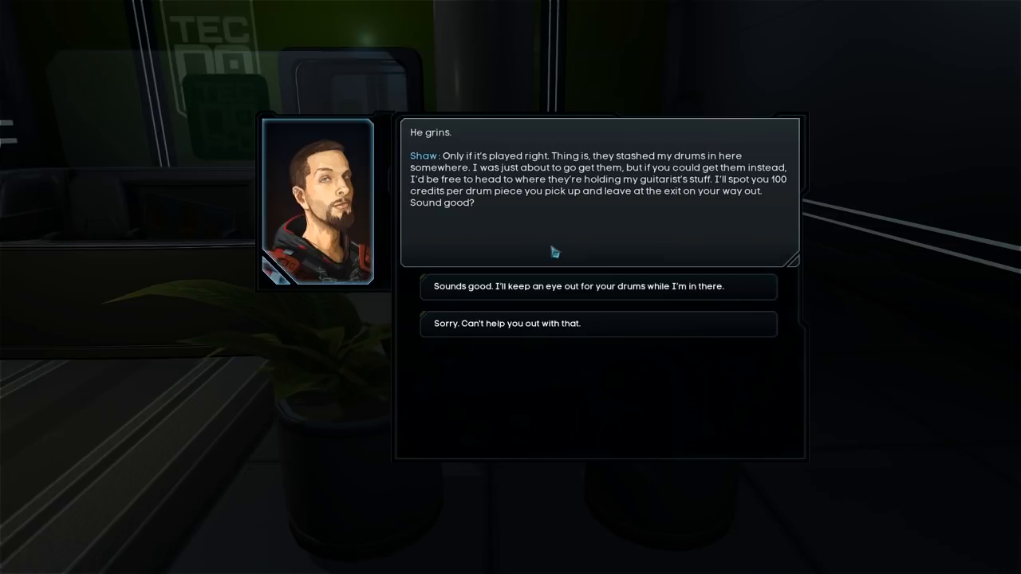
{"action": "mouse_move", "coordinate": [509, 230]}
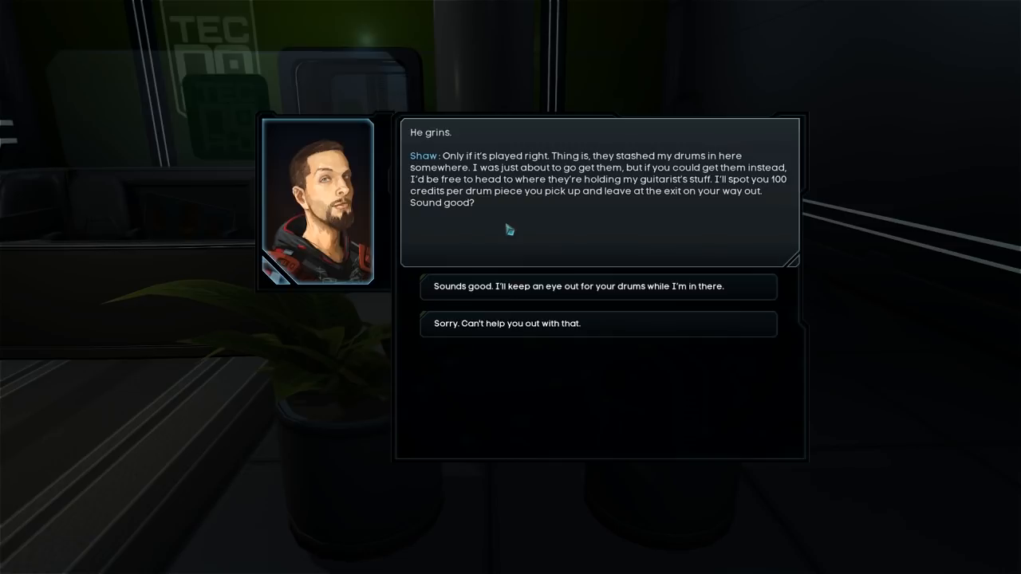
{"action": "mouse_move", "coordinate": [512, 222]}
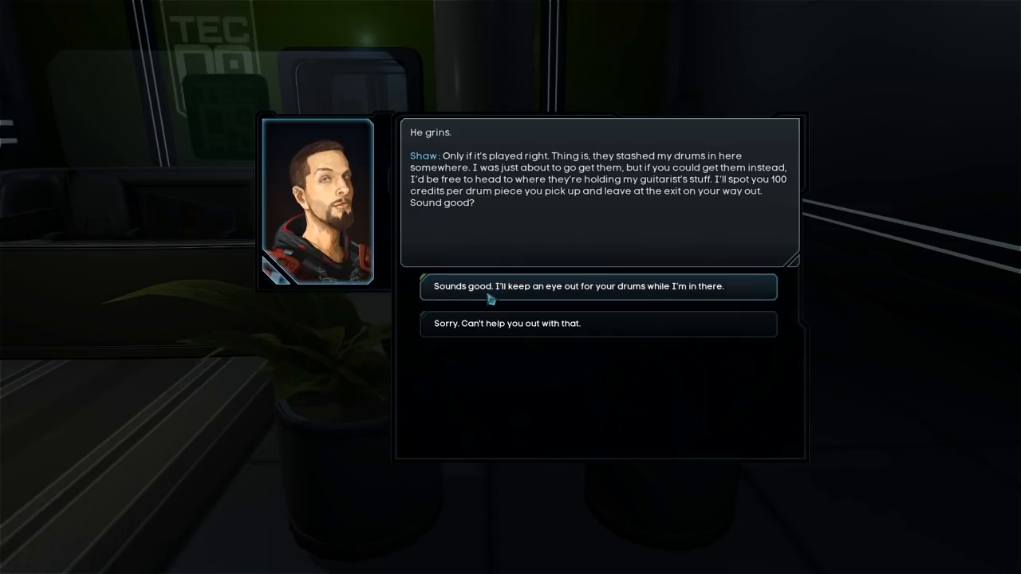
{"action": "left_click", "coordinate": [598, 287]}
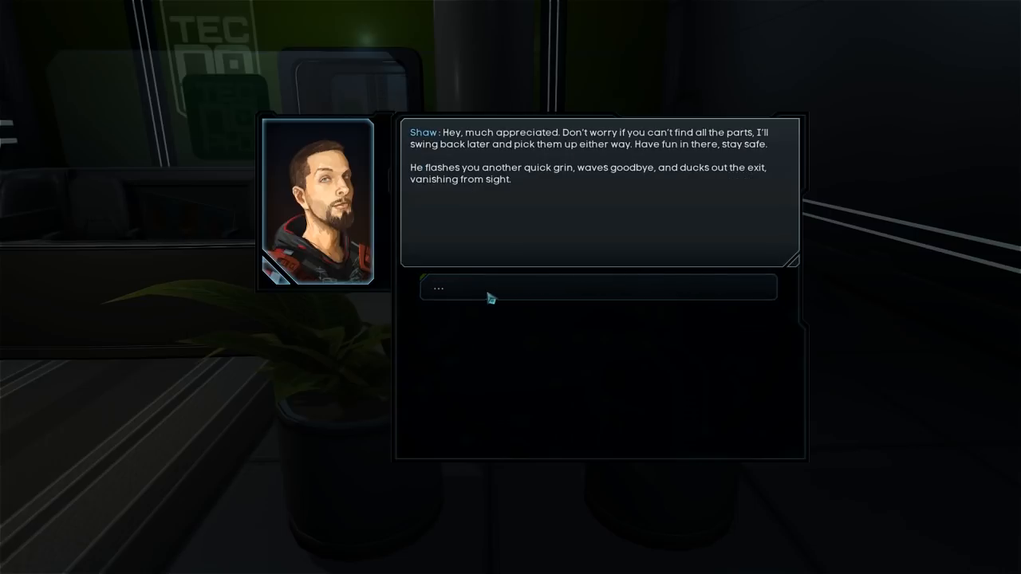
{"action": "mouse_move", "coordinate": [494, 284]}
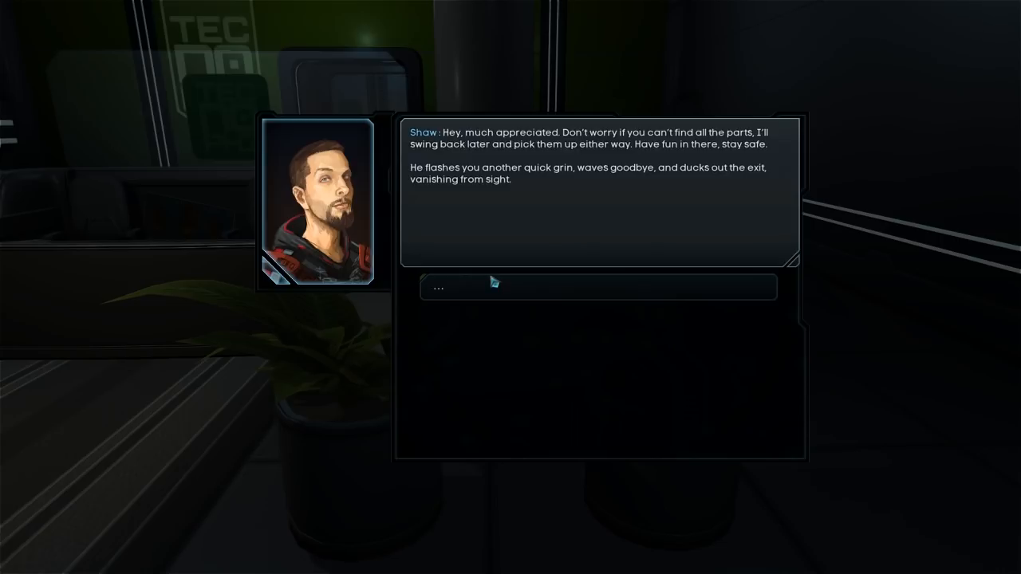
{"action": "mouse_move", "coordinate": [495, 284]}
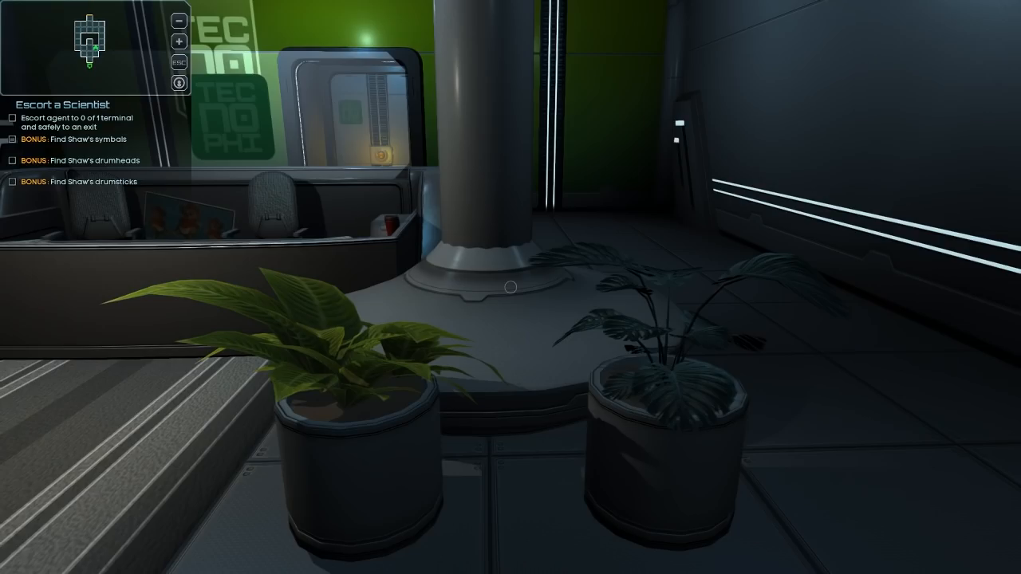
{"action": "mouse_move", "coordinate": [510, 288]}
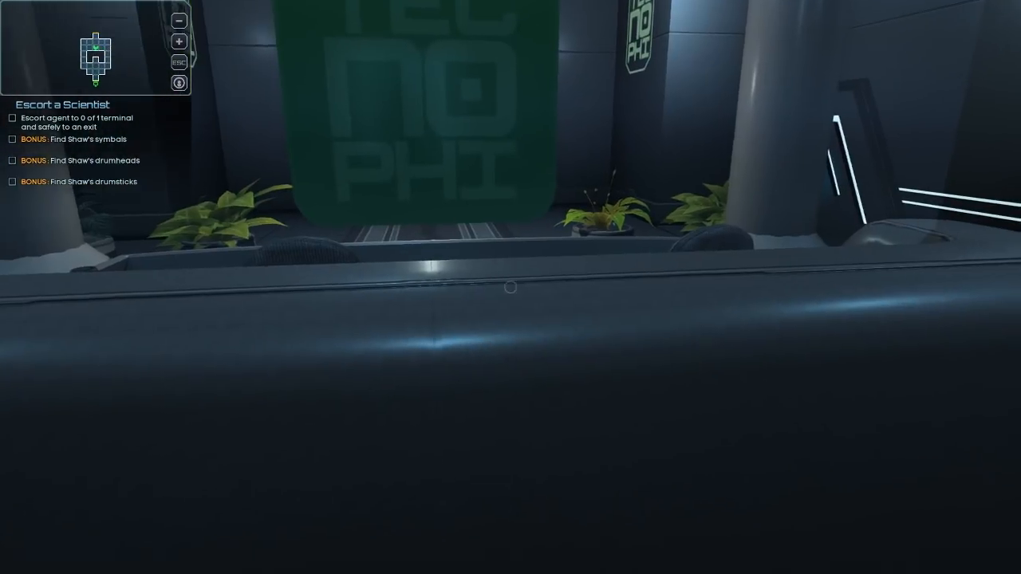
{"action": "mouse_move", "coordinate": [511, 287]}
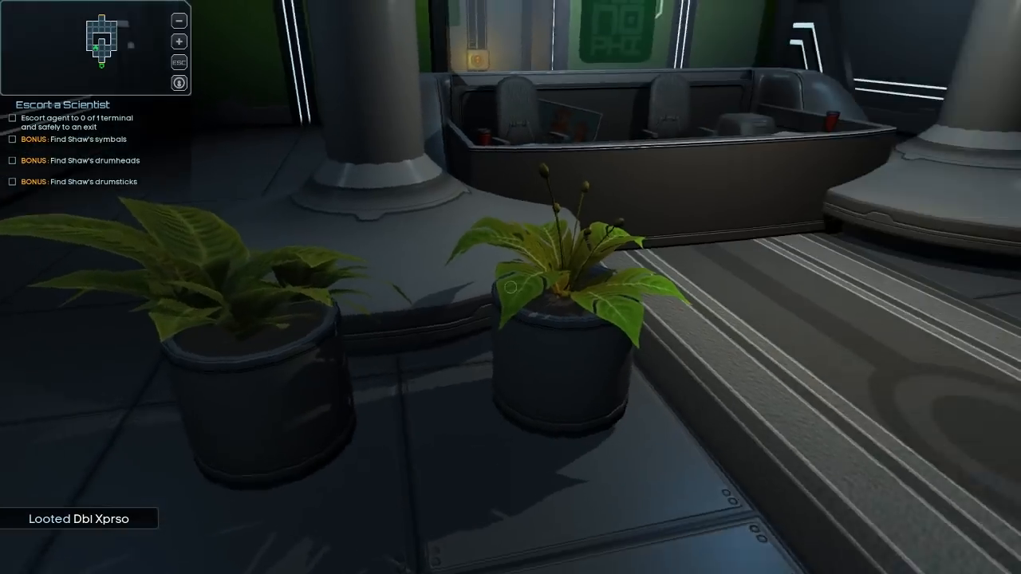
{"action": "mouse_move", "coordinate": [510, 287]}
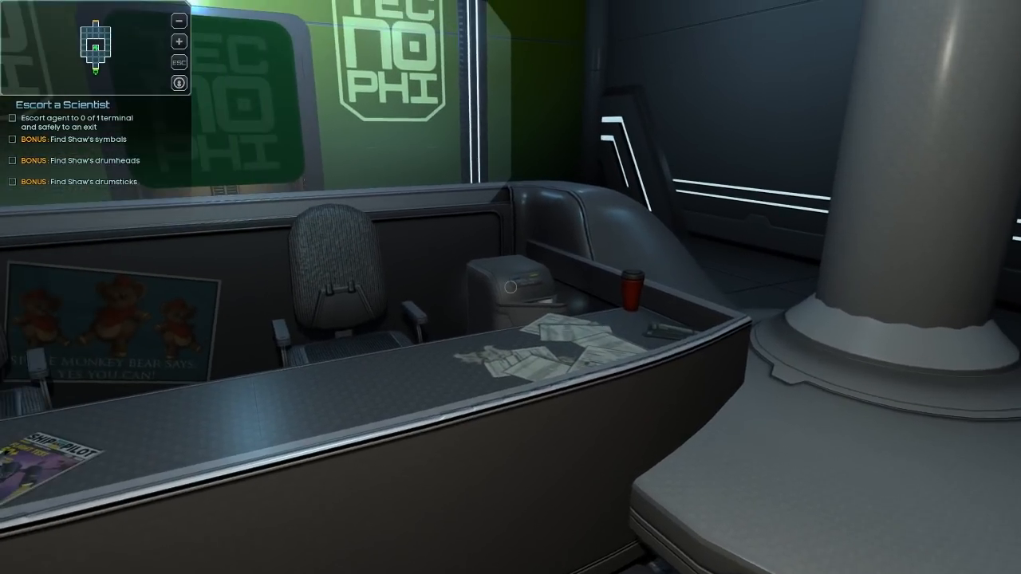
{"action": "mouse_move", "coordinate": [511, 287]}
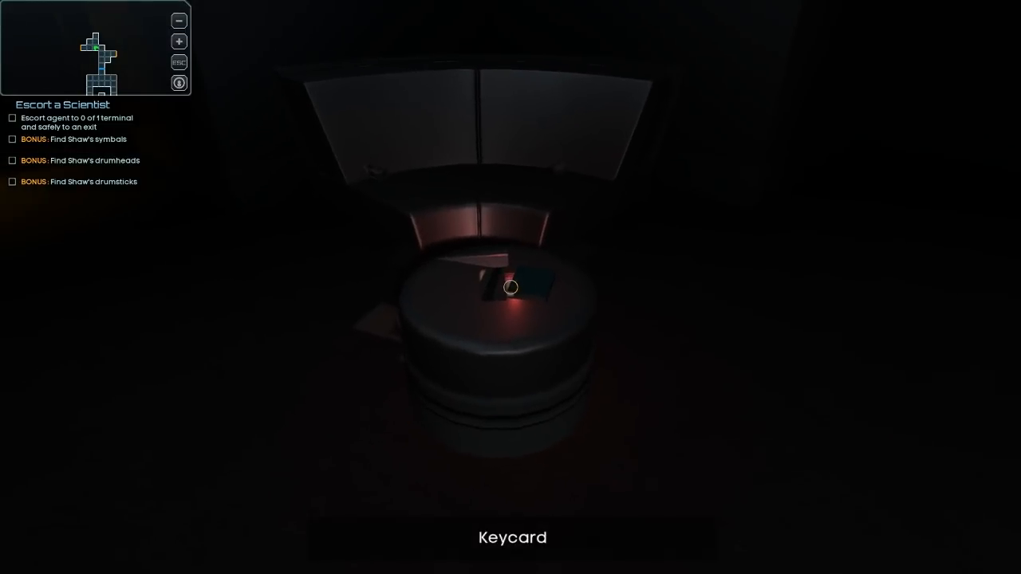
- Pick up the Security Keycard lying in the station corridor
{"action": "left_click", "coordinate": [510, 288]}
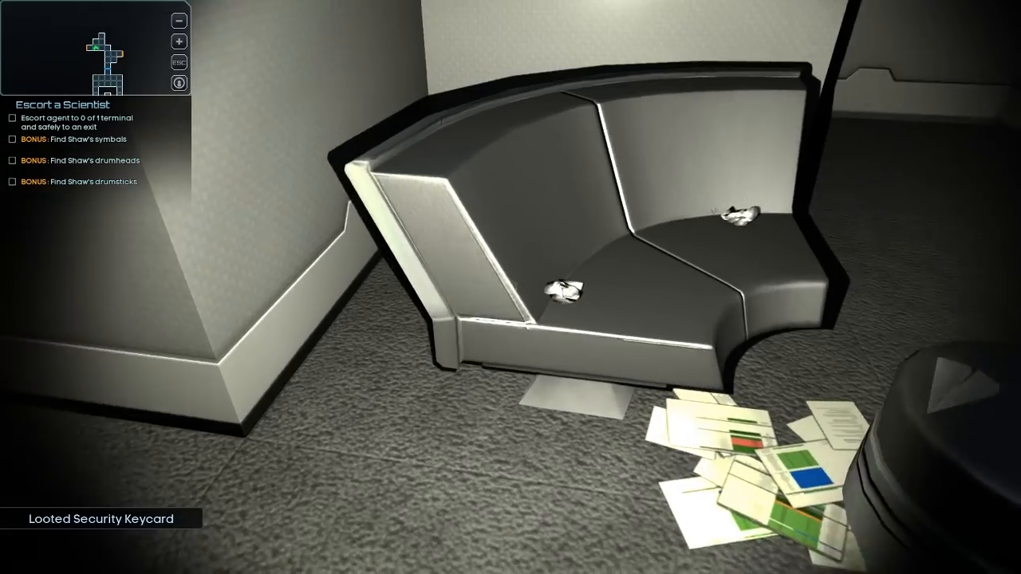
{"action": "mouse_move", "coordinate": [511, 287]}
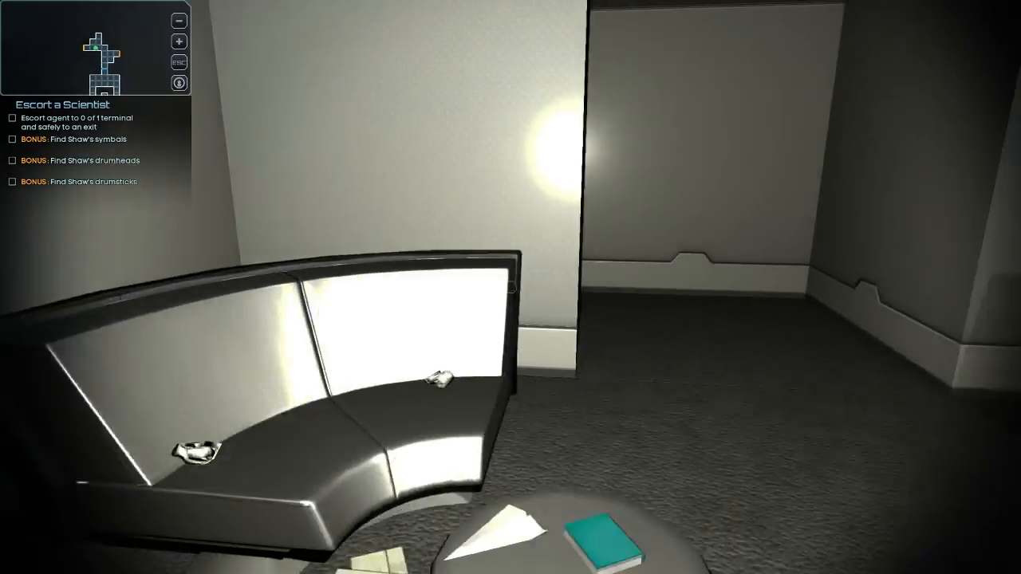
{"action": "mouse_move", "coordinate": [510, 288]}
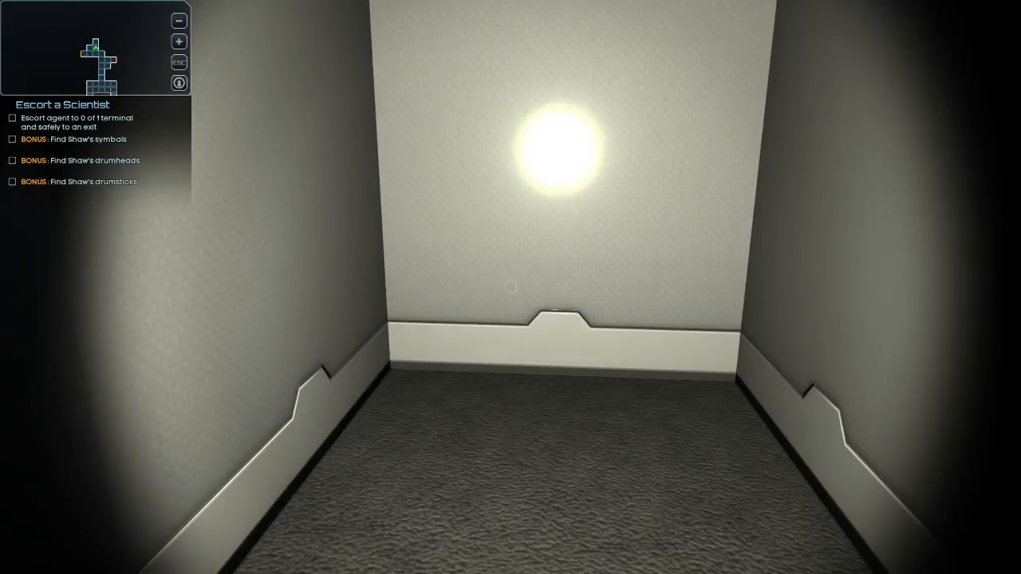
{"action": "mouse_move", "coordinate": [511, 287]}
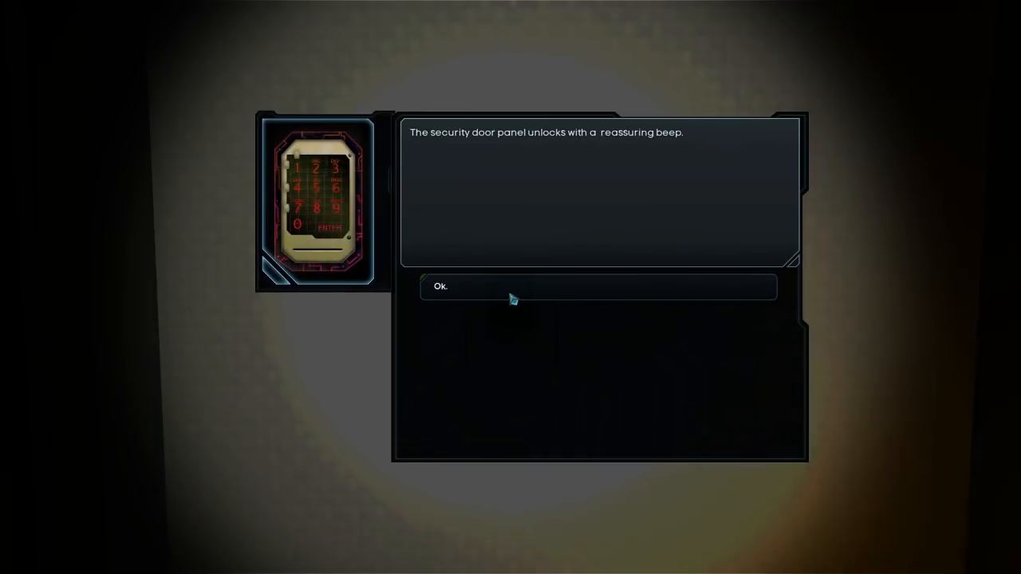
- Acknowledge the message confirming the keycard unlocked the security door panel
{"action": "left_click", "coordinate": [597, 287]}
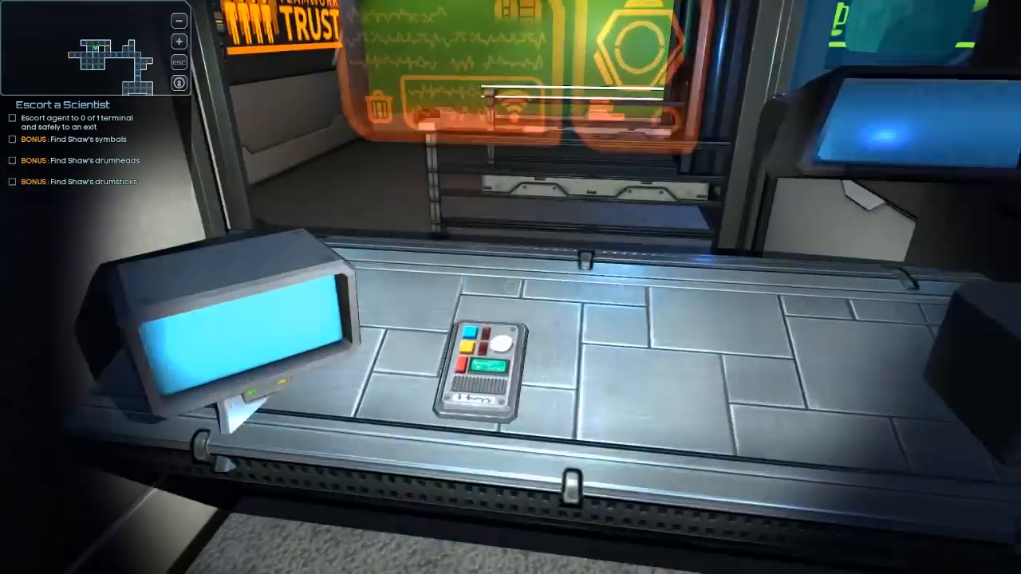
{"action": "mouse_move", "coordinate": [511, 287]}
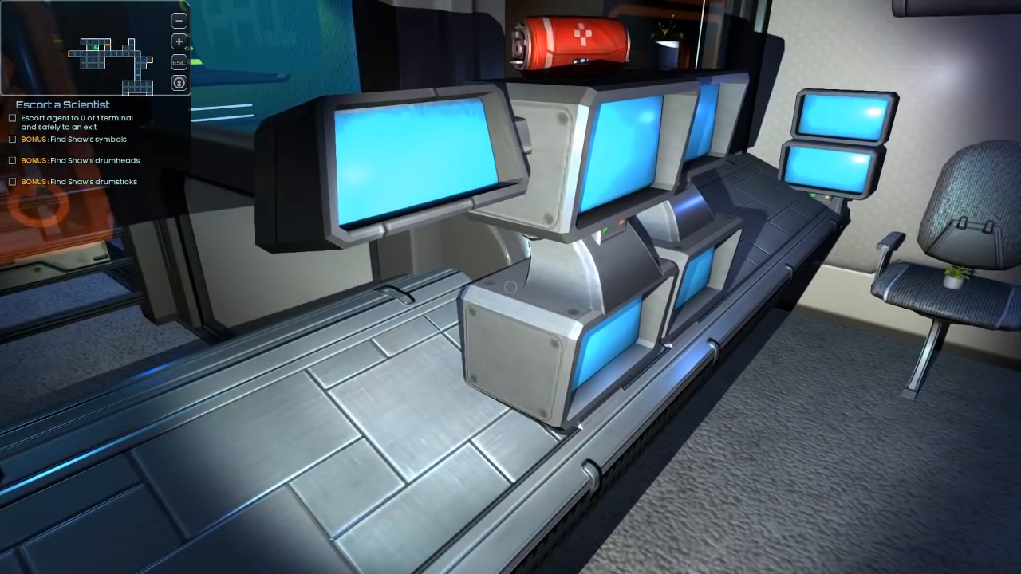
{"action": "mouse_move", "coordinate": [510, 287]}
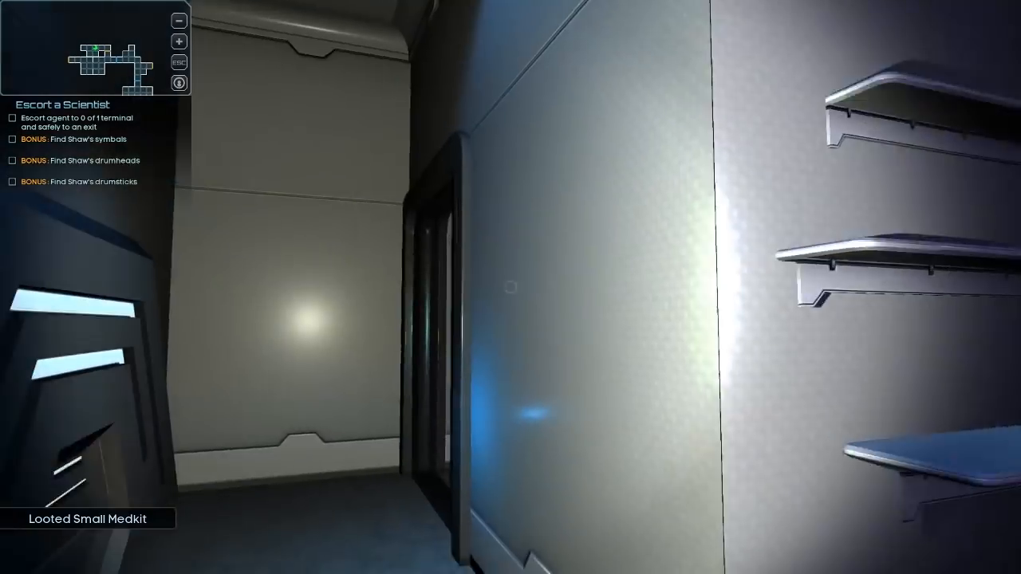
{"action": "mouse_move", "coordinate": [510, 287]}
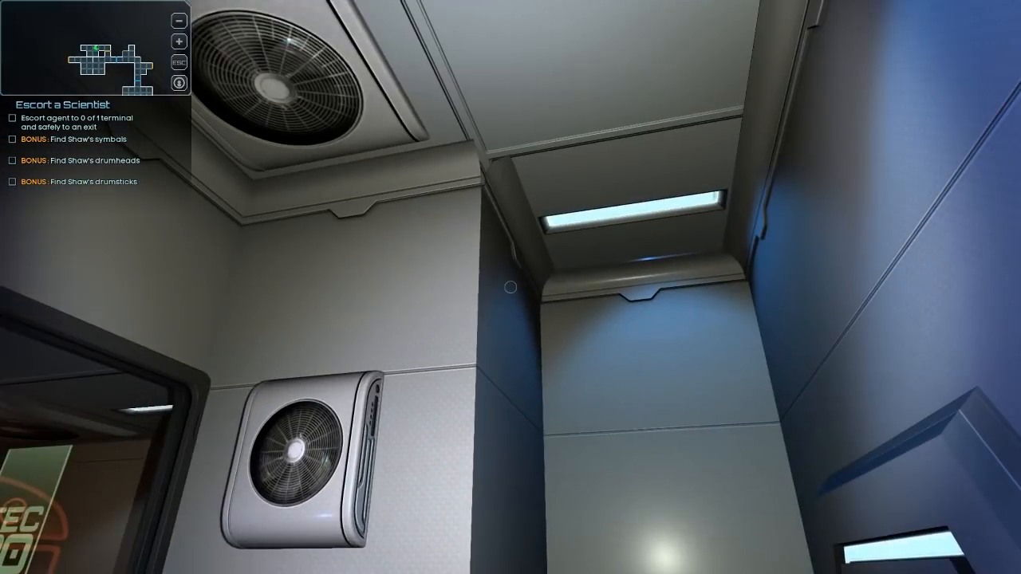
{"action": "mouse_move", "coordinate": [511, 288]}
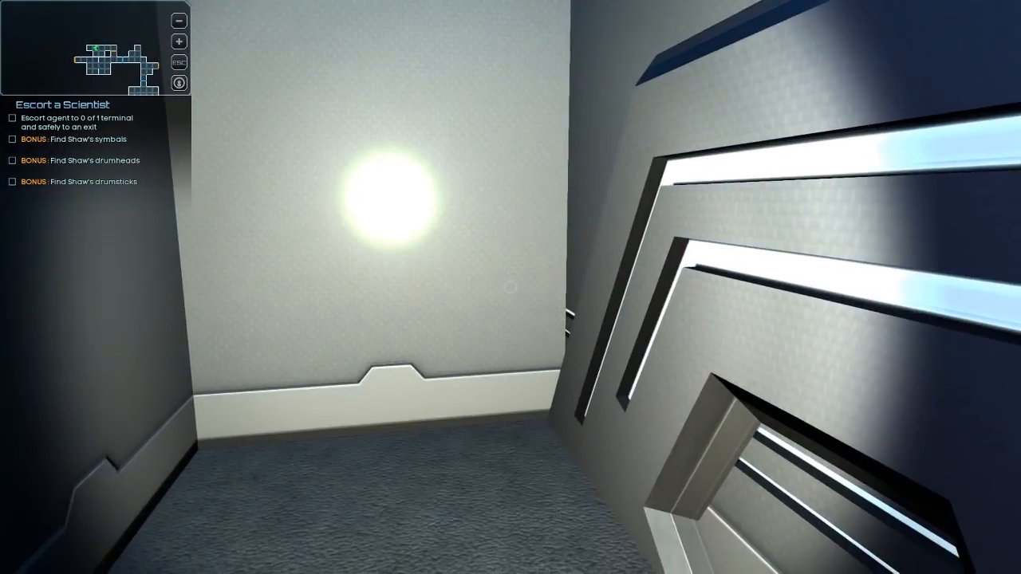
{"action": "mouse_move", "coordinate": [510, 288]}
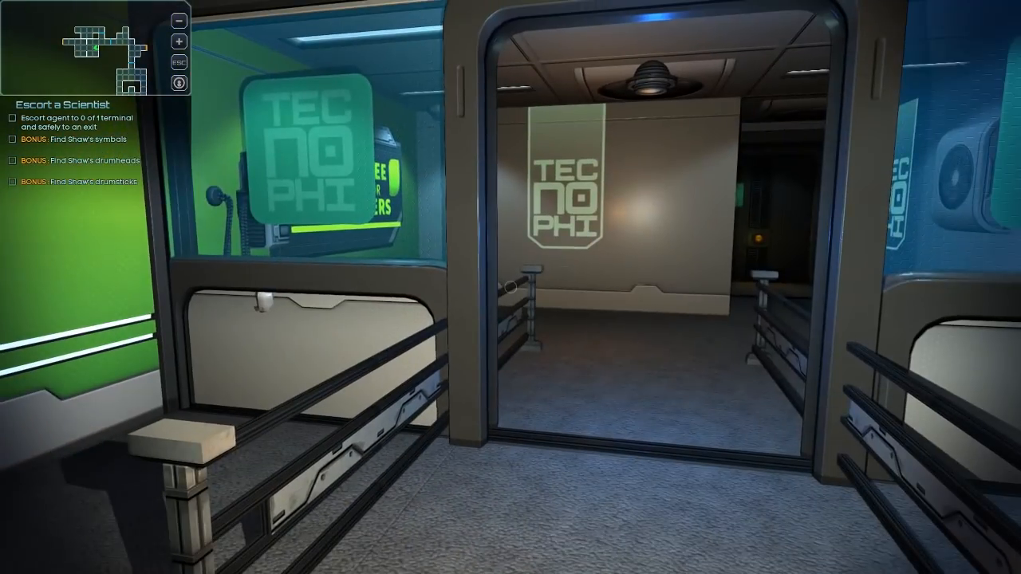
{"action": "mouse_move", "coordinate": [510, 287]}
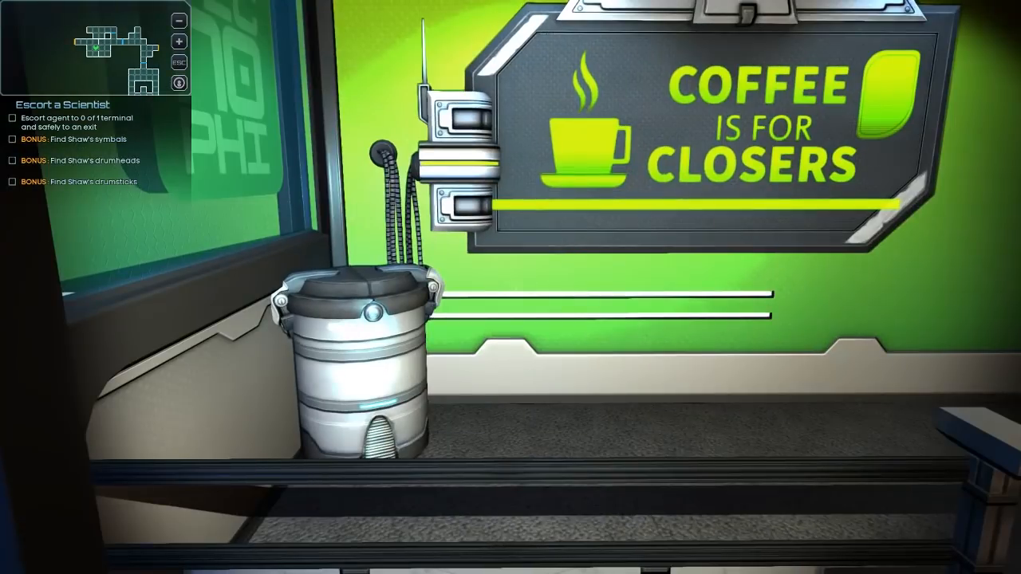
- Loot the Small Medkit from the cabinet near the Tecnophi office
{"action": "left_click", "coordinate": [359, 360]}
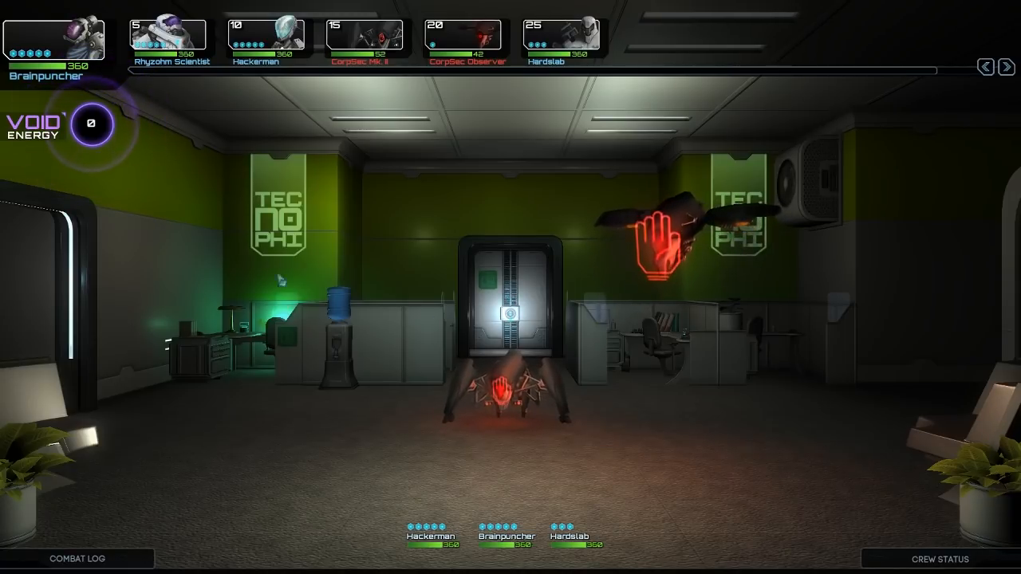
{"action": "mouse_move", "coordinate": [92, 125]}
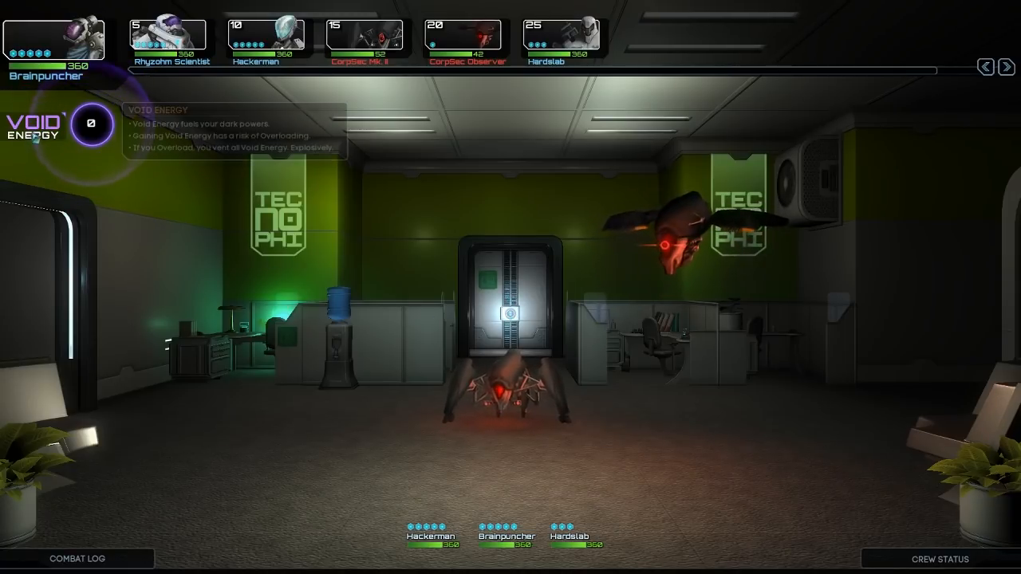
- Inspect the CorpSec Mk. II enemy's details and return to combat
{"action": "left_click", "coordinate": [364, 35]}
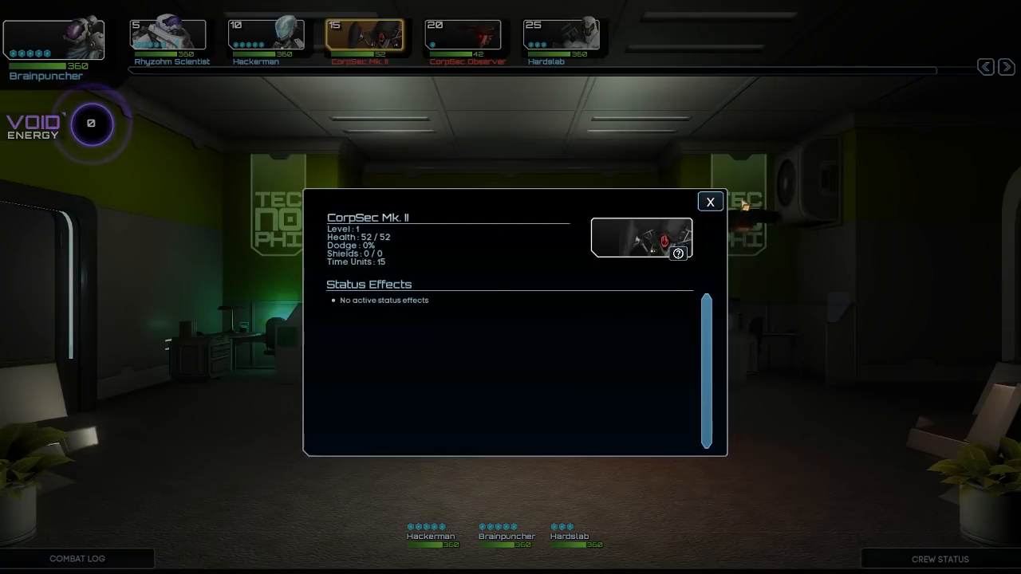
{"action": "left_click", "coordinate": [709, 201]}
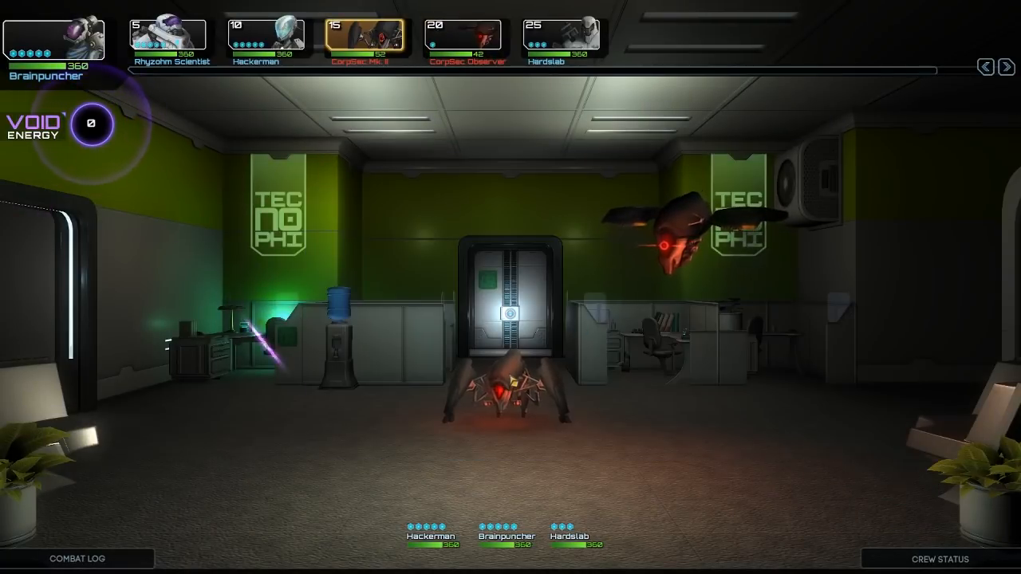
{"action": "left_click", "coordinate": [466, 35]}
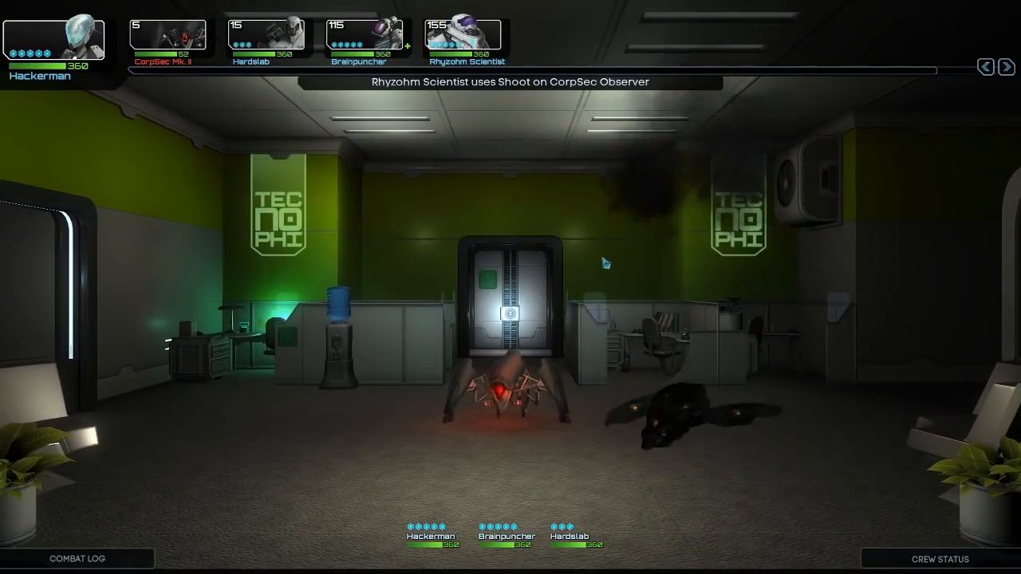
- Have Hackerman shoot the robot, use Meat Shield, and fire Hardslab's Best Defense
{"action": "left_click", "coordinate": [510, 391]}
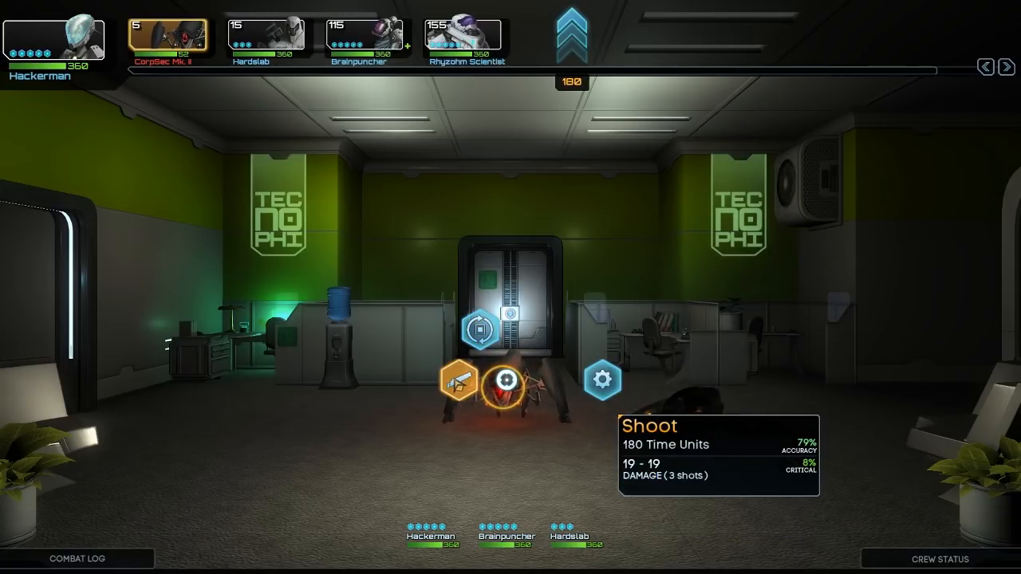
{"action": "left_click", "coordinate": [504, 380]}
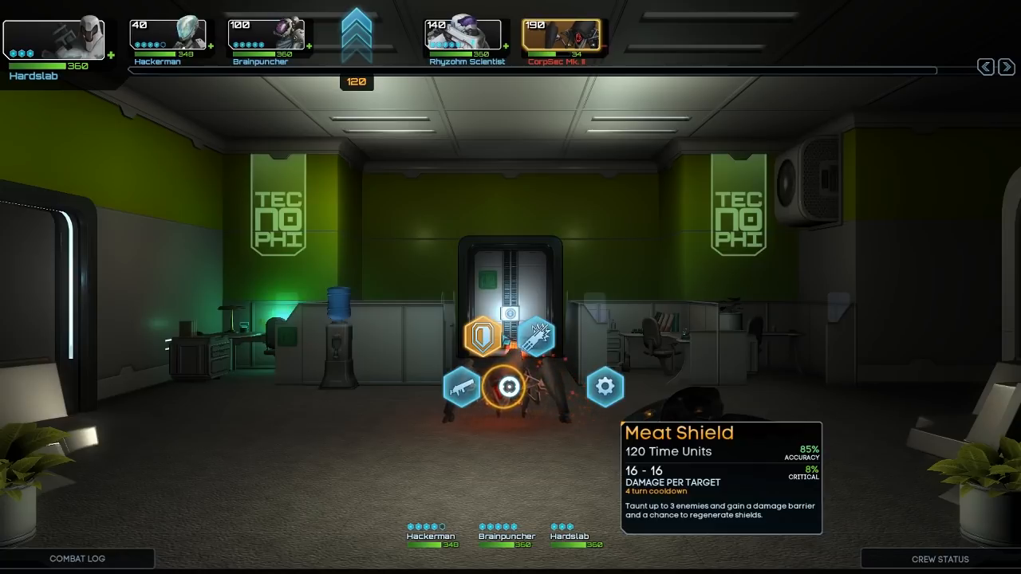
{"action": "left_click", "coordinate": [489, 333]}
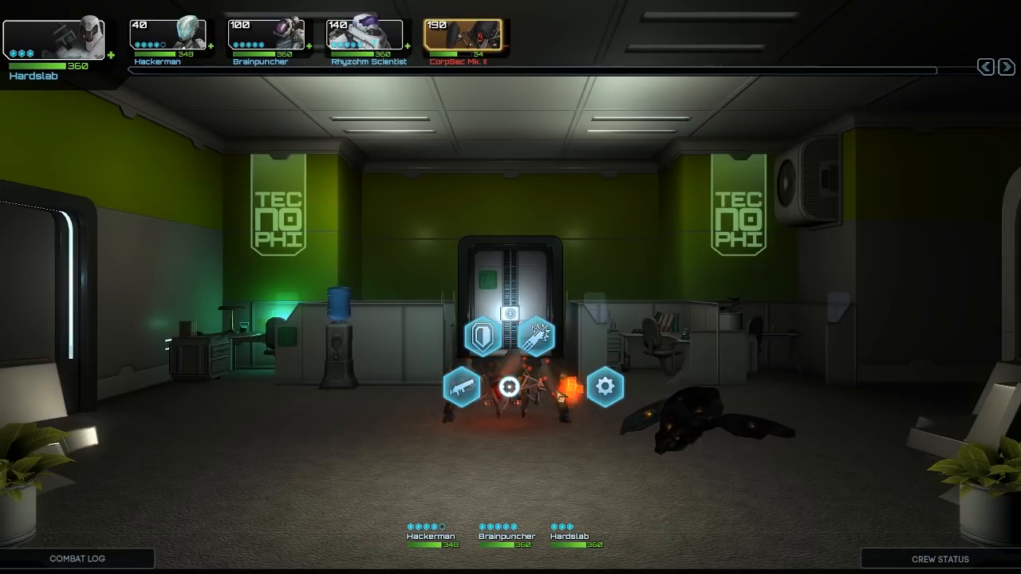
{"action": "mouse_move", "coordinate": [536, 336]}
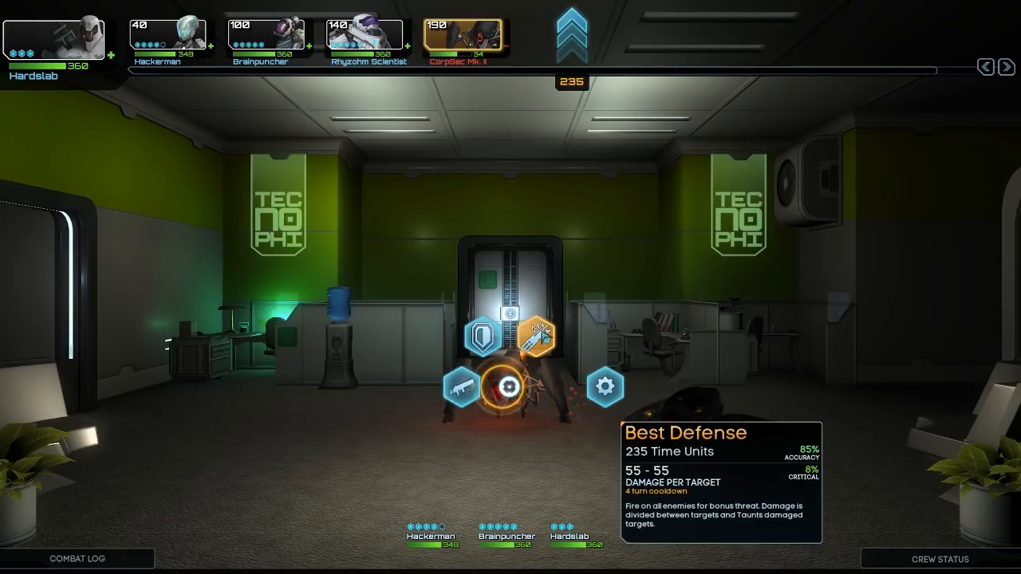
{"action": "left_click", "coordinate": [538, 338]}
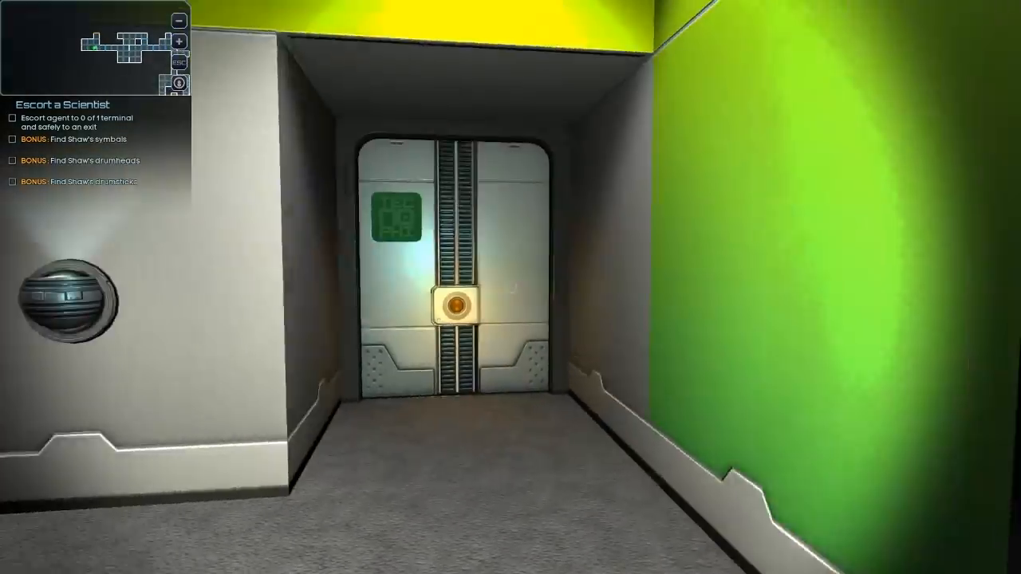
{"action": "mouse_move", "coordinate": [511, 287]}
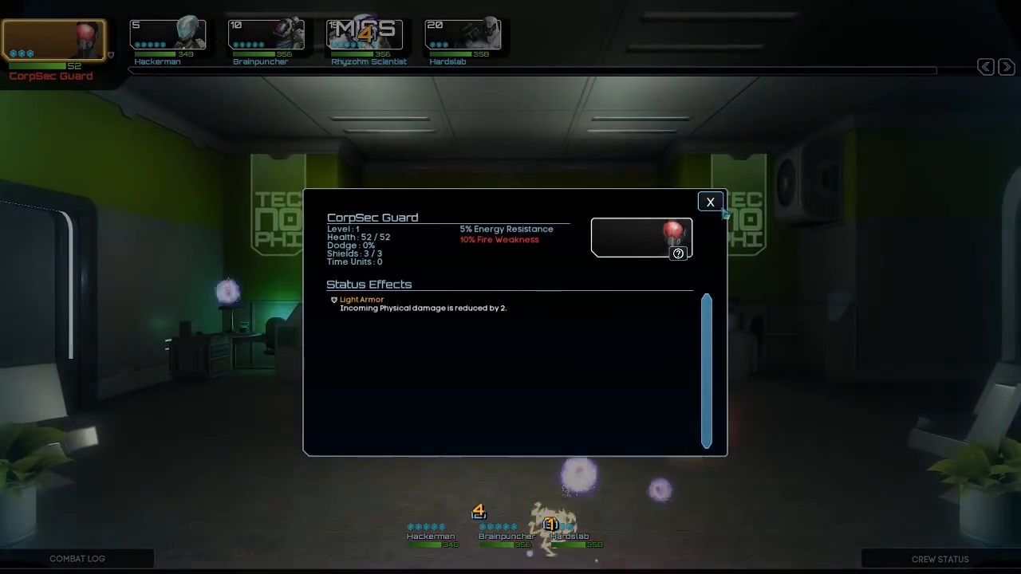
- Close the CorpSec Guard's details and infect it with Virus: Hotlink
{"action": "left_click", "coordinate": [708, 201]}
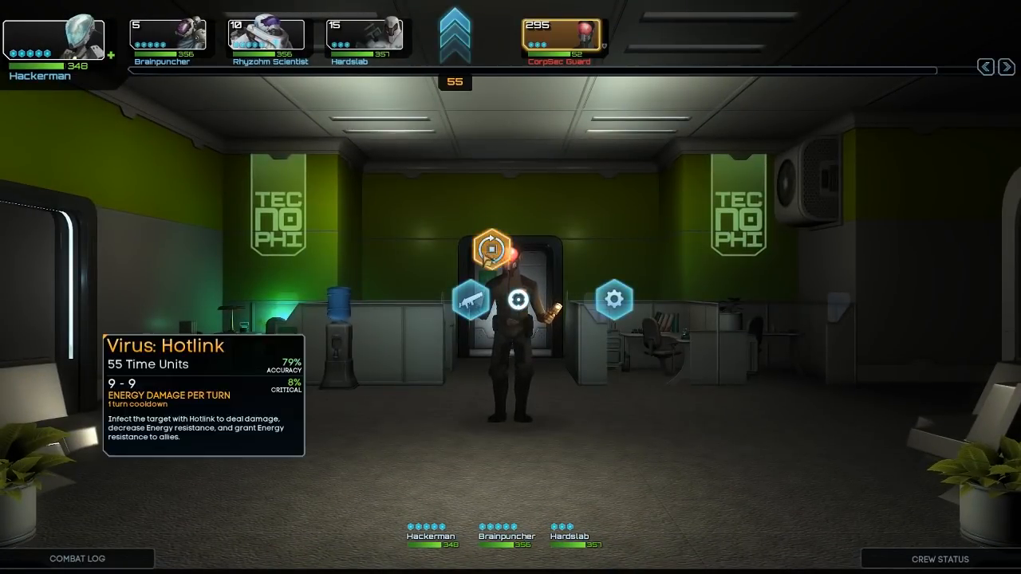
{"action": "left_click", "coordinate": [497, 249]}
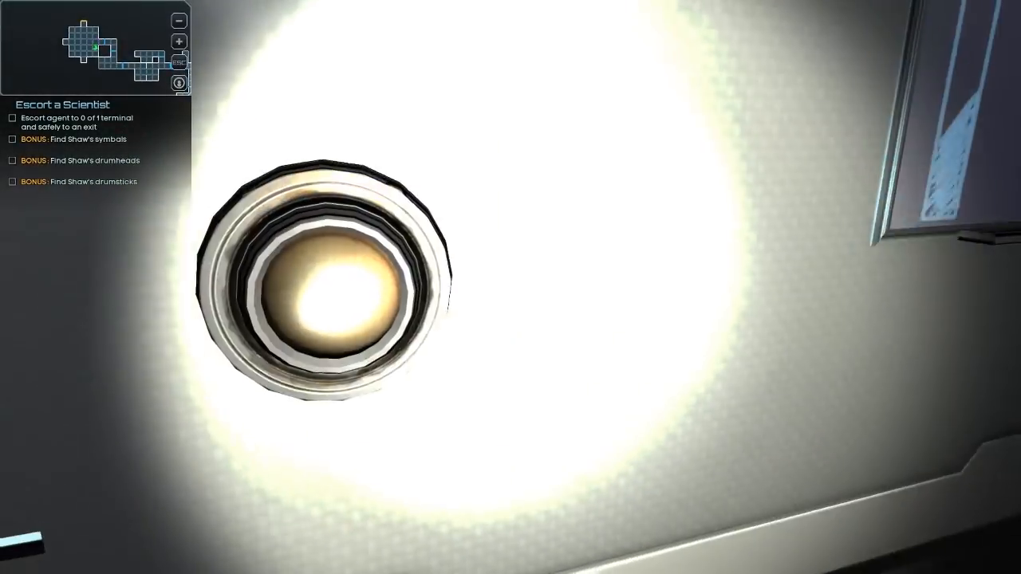
{"action": "mouse_move", "coordinate": [511, 288]}
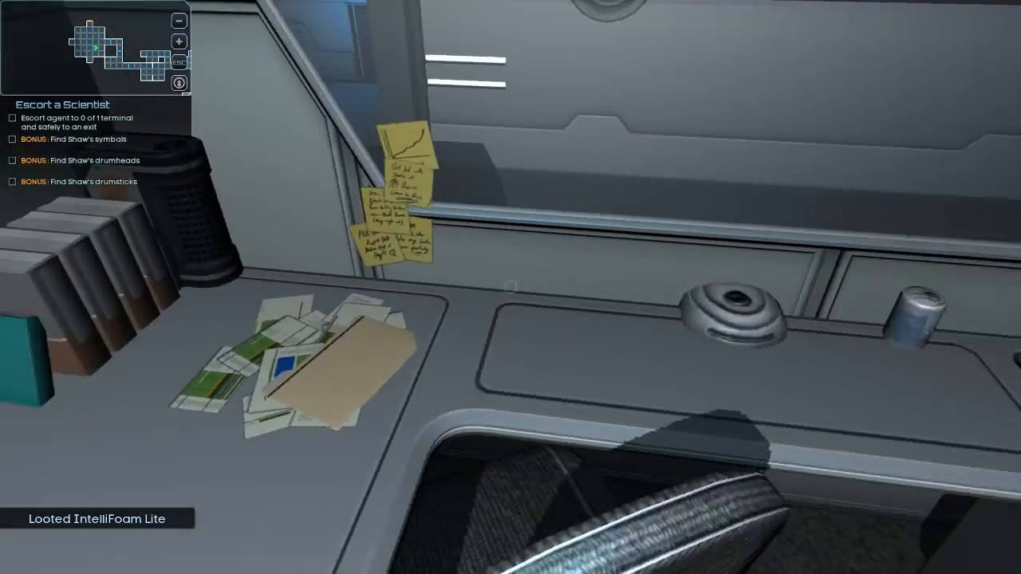
{"action": "mouse_move", "coordinate": [510, 287]}
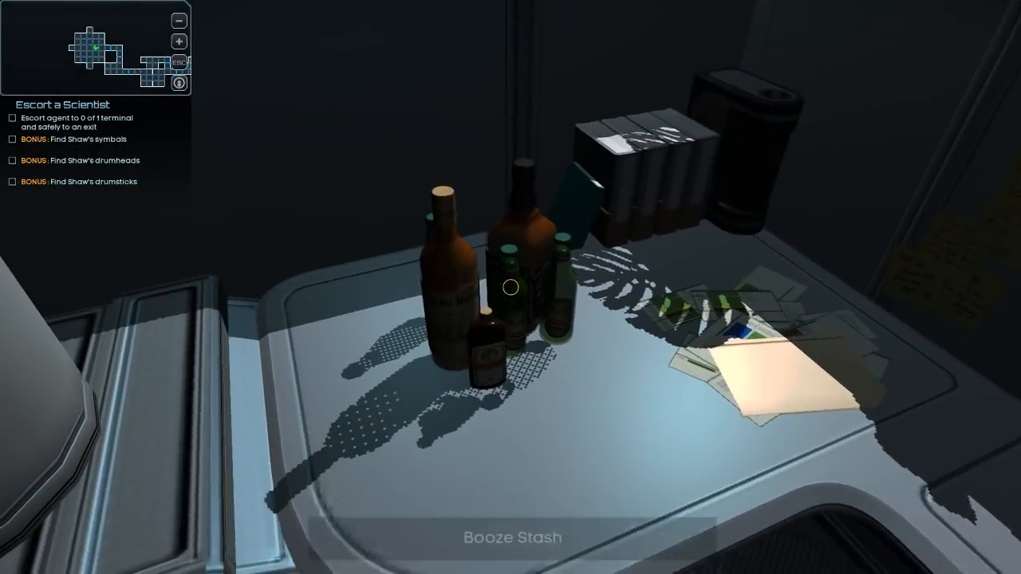
- Loot the Booze Stash on the office desk for a bottle of Tekillya
{"action": "left_click", "coordinate": [511, 287]}
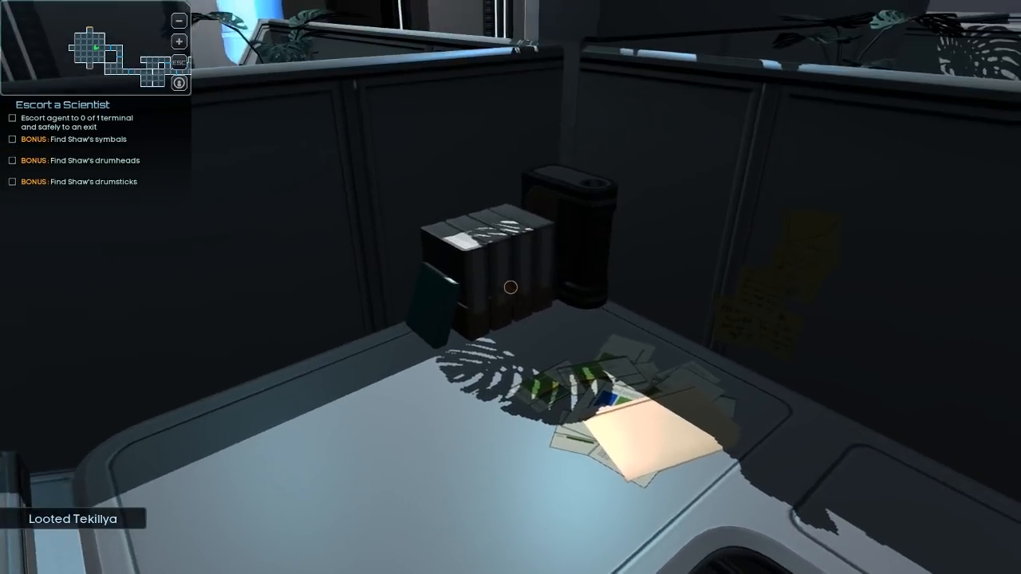
{"action": "mouse_move", "coordinate": [511, 287]}
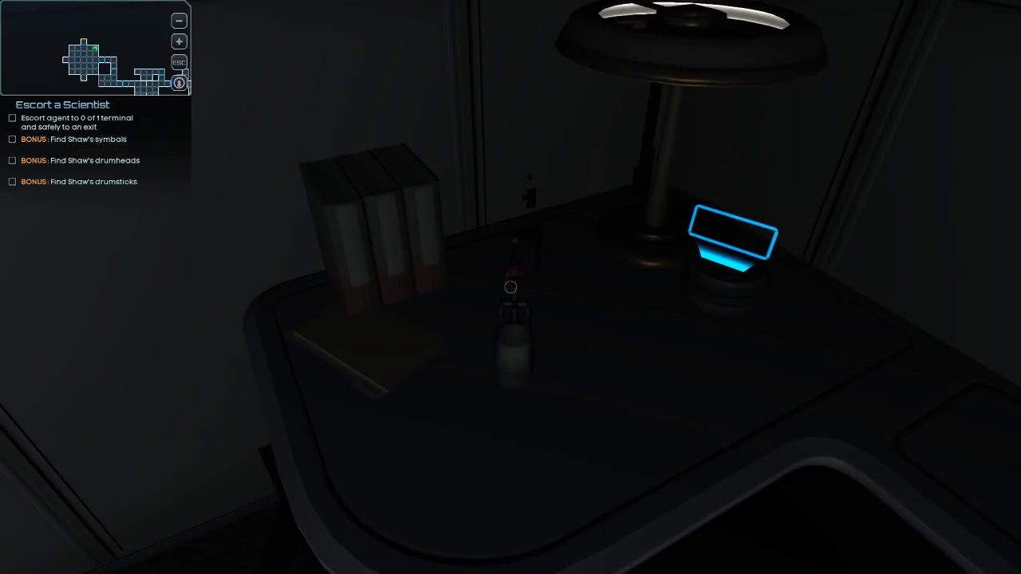
{"action": "mouse_move", "coordinate": [510, 287]}
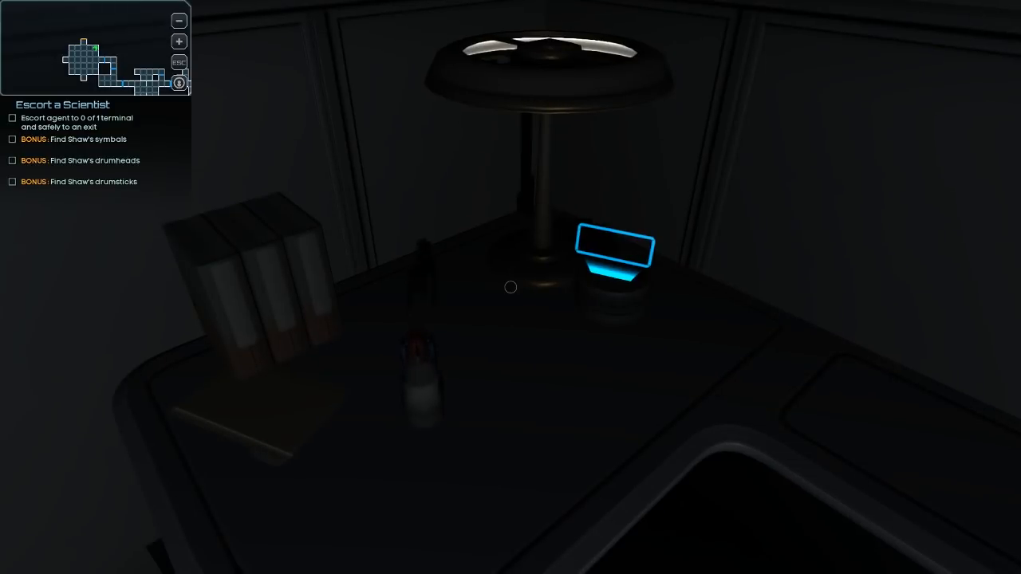
{"action": "mouse_move", "coordinate": [510, 287]}
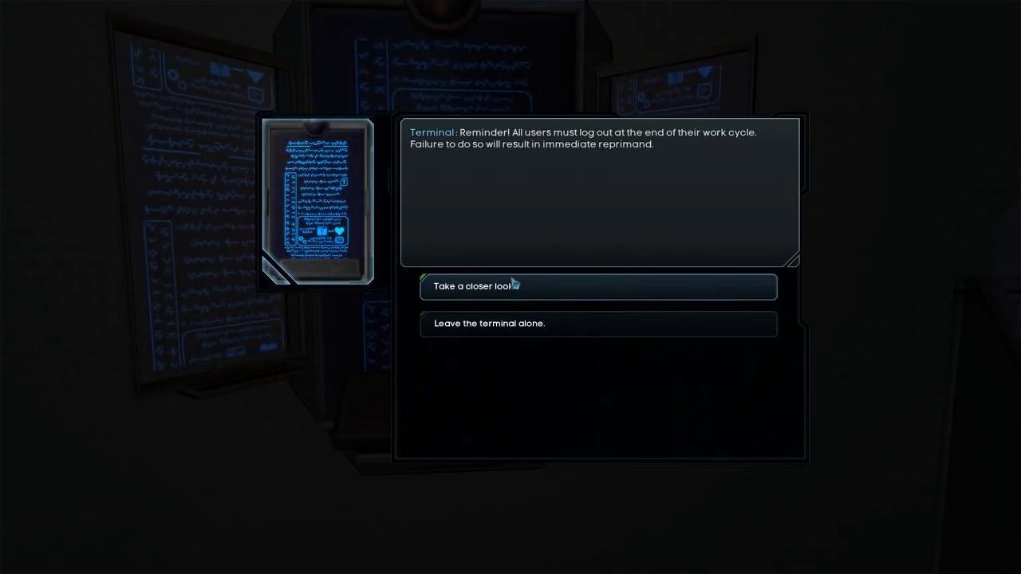
{"action": "mouse_move", "coordinate": [514, 278]}
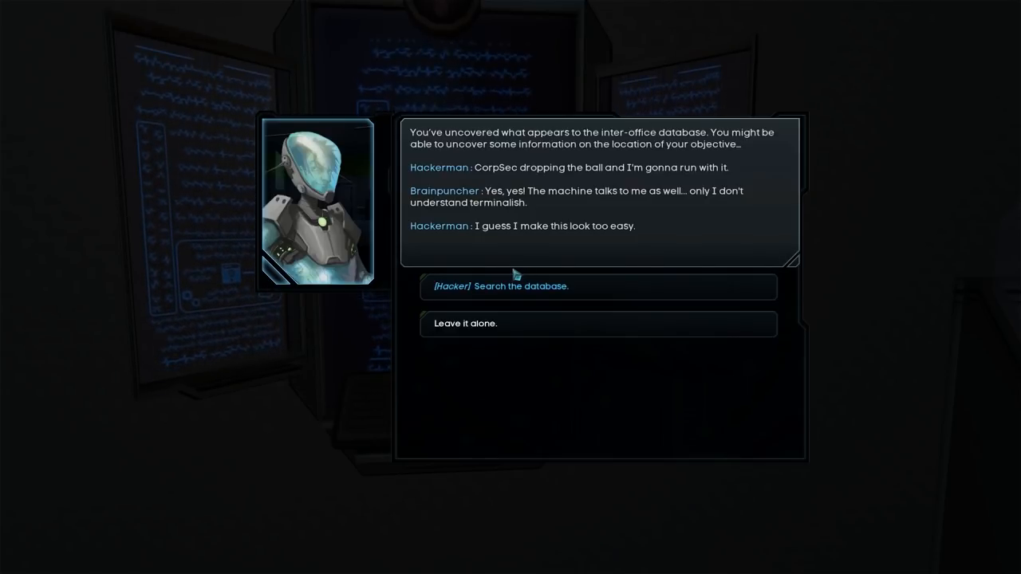
{"action": "mouse_move", "coordinate": [519, 286]}
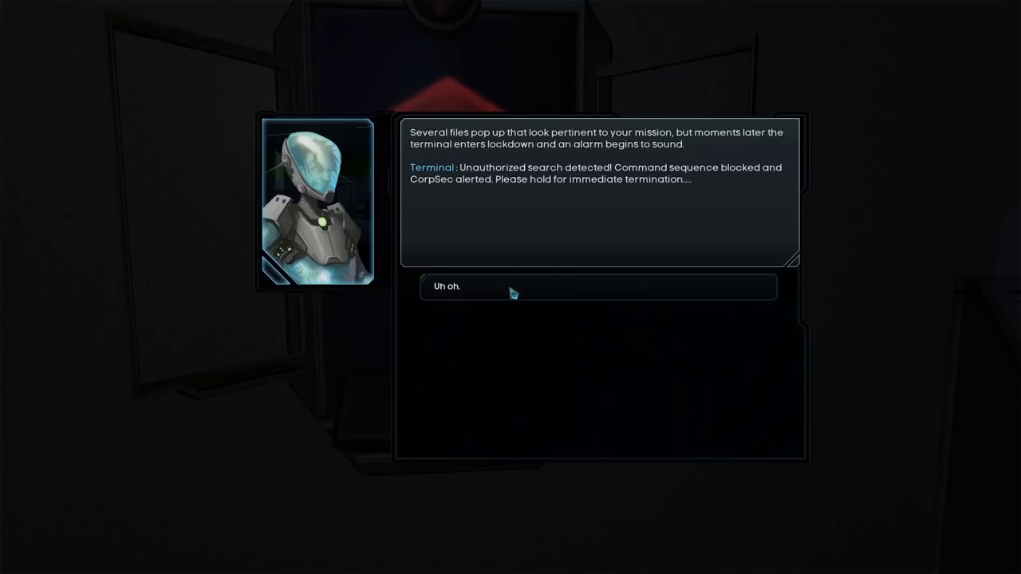
{"action": "mouse_move", "coordinate": [513, 288]}
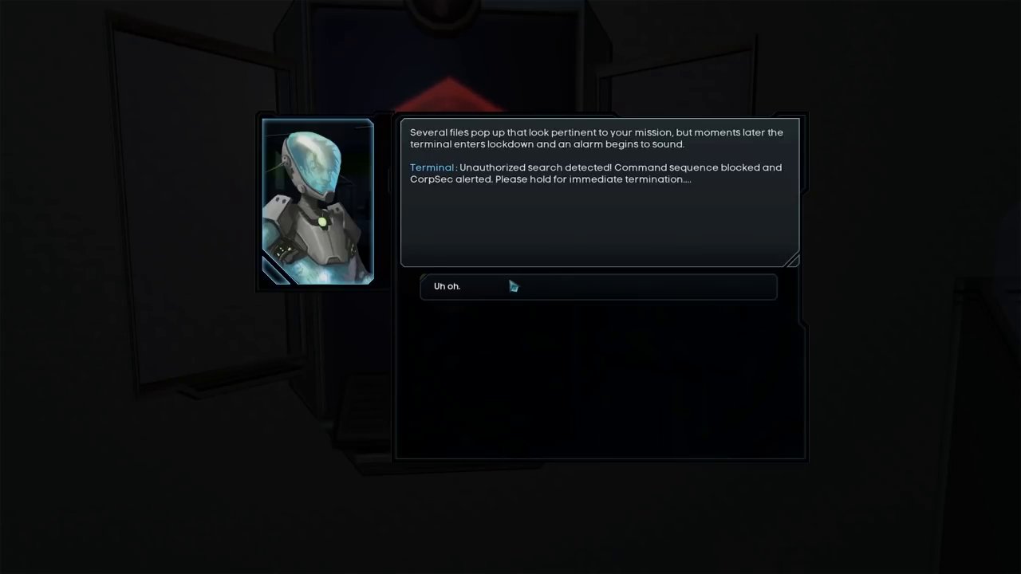
{"action": "mouse_move", "coordinate": [514, 281]}
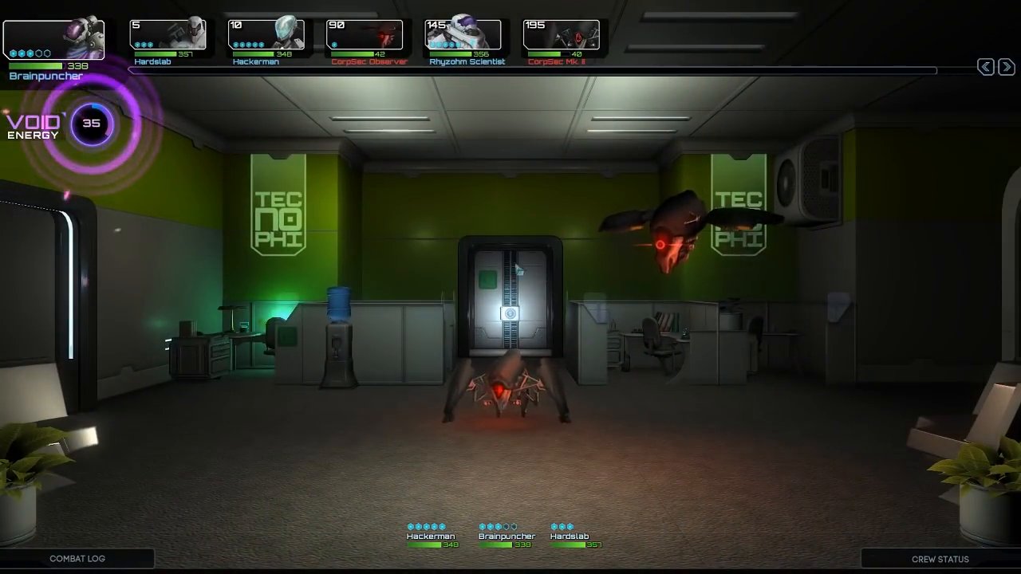
- Attack the CorpSec spider robot, then target the hovering Observer drone
{"action": "left_click", "coordinate": [501, 391]}
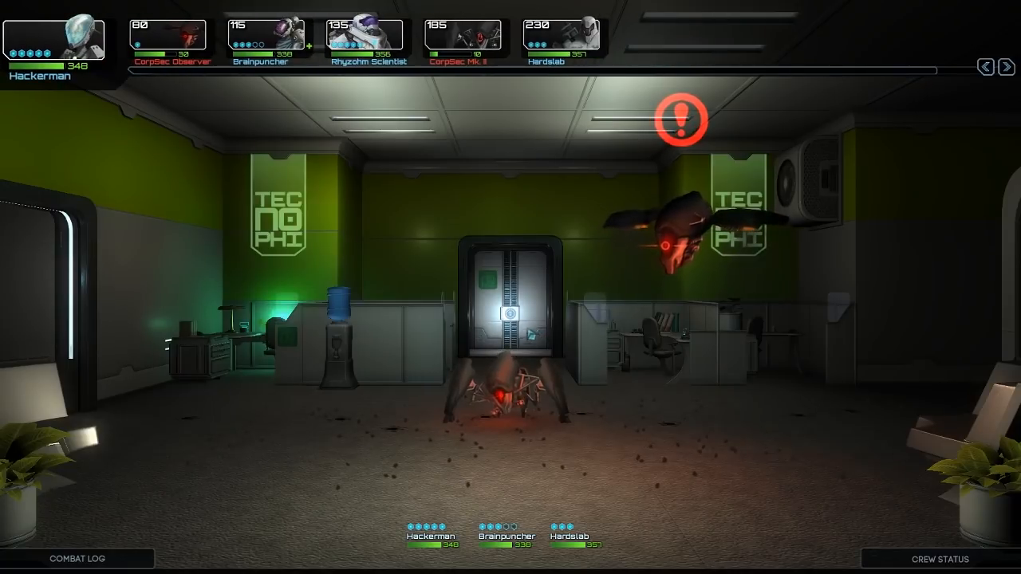
{"action": "left_click", "coordinate": [495, 383]}
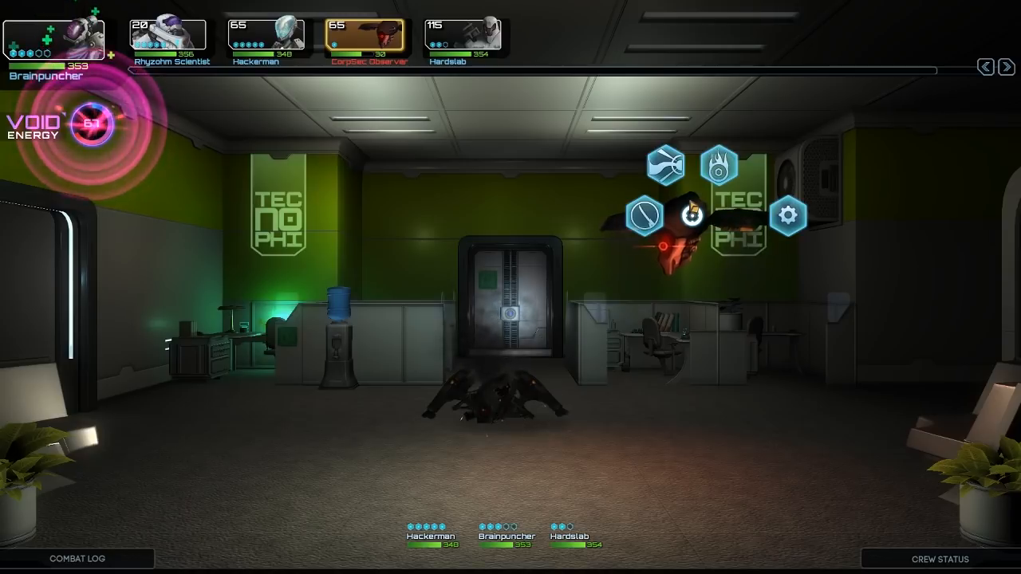
{"action": "mouse_move", "coordinate": [719, 166]}
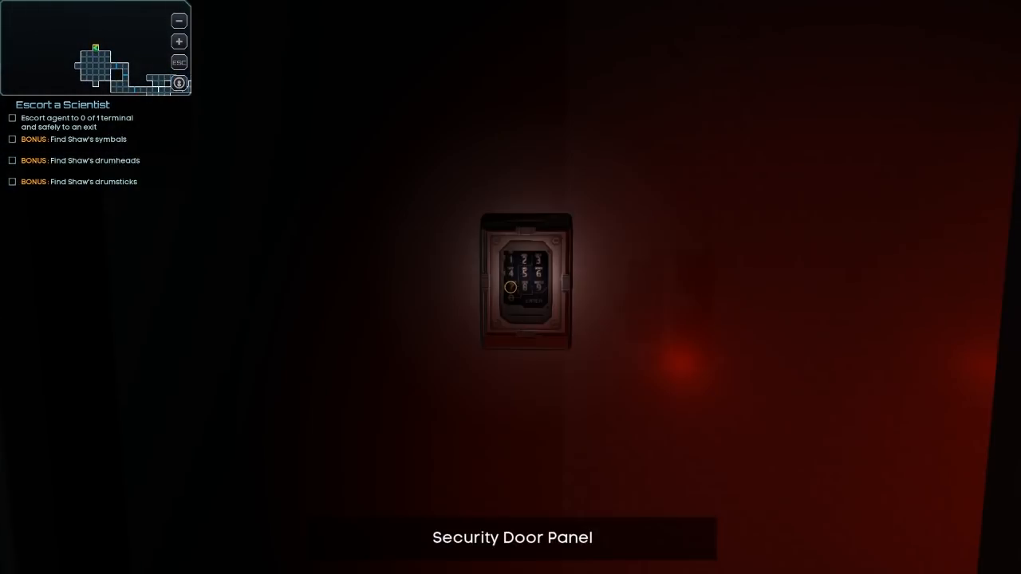
- Use the Security Door Panel and acknowledge its unlocking, triggering a CorpSec Mk. I fight
{"action": "left_click", "coordinate": [527, 281]}
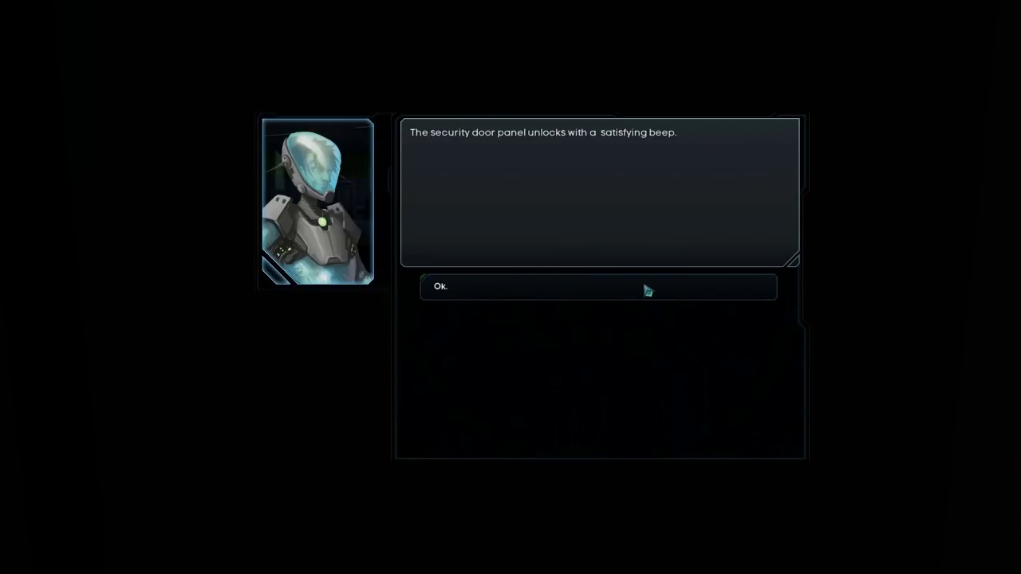
{"action": "left_click", "coordinate": [598, 287]}
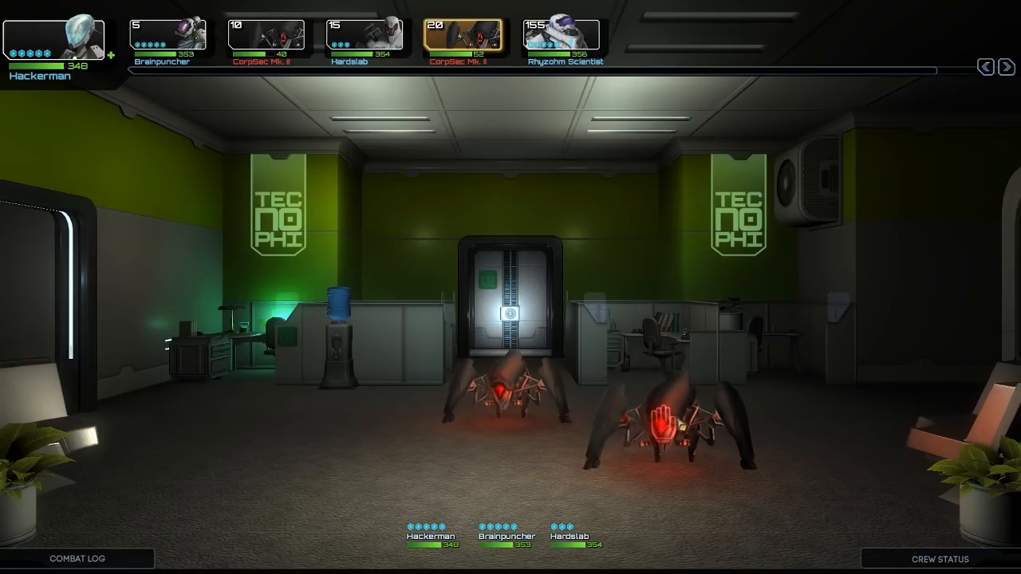
- Attack the two CorpSec Mk. I spider robots until the fight ends with a Bronze Lockbox
{"action": "left_click", "coordinate": [664, 419]}
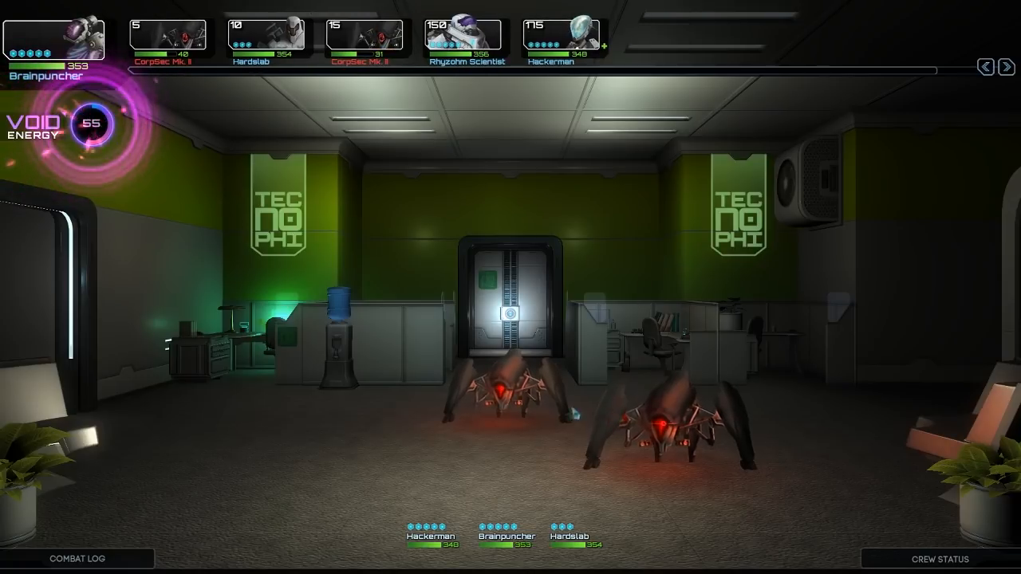
{"action": "left_click", "coordinate": [670, 423]}
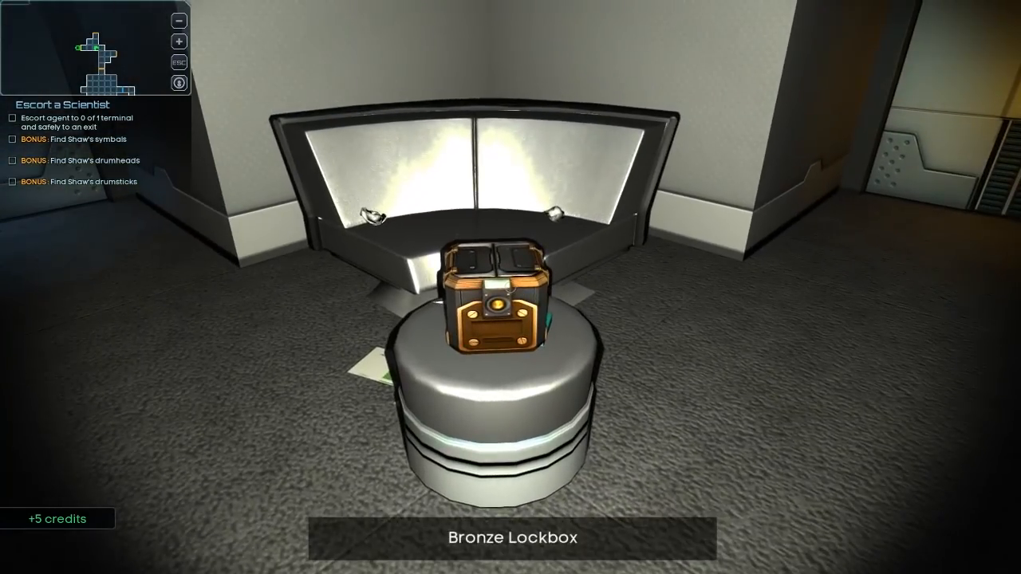
- Loot the Bronze Lockbox and accept reporting the bill of sale's sellers to Hollow Earth, Hollow Soul
{"action": "left_click", "coordinate": [495, 312]}
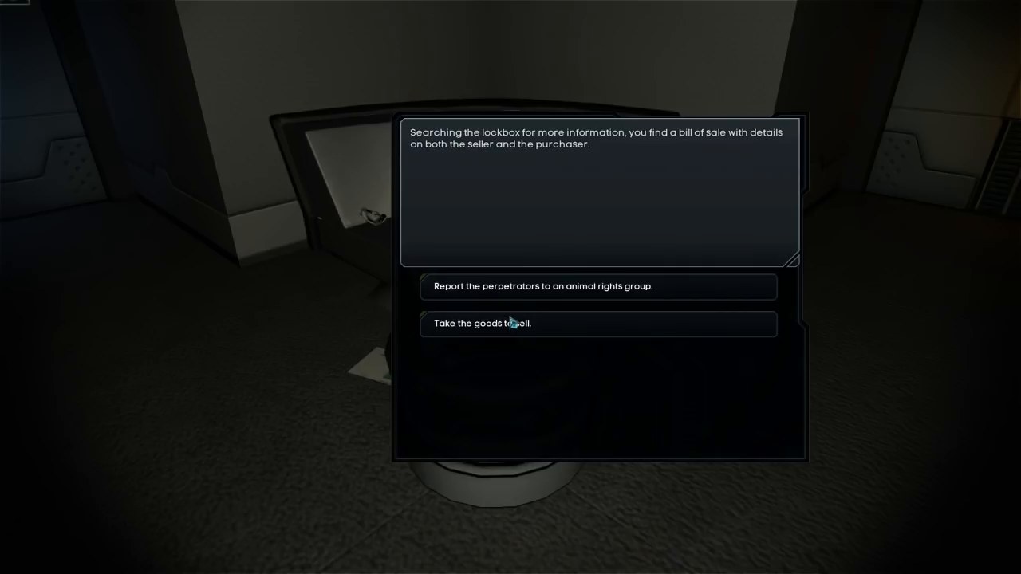
{"action": "mouse_move", "coordinate": [543, 287]}
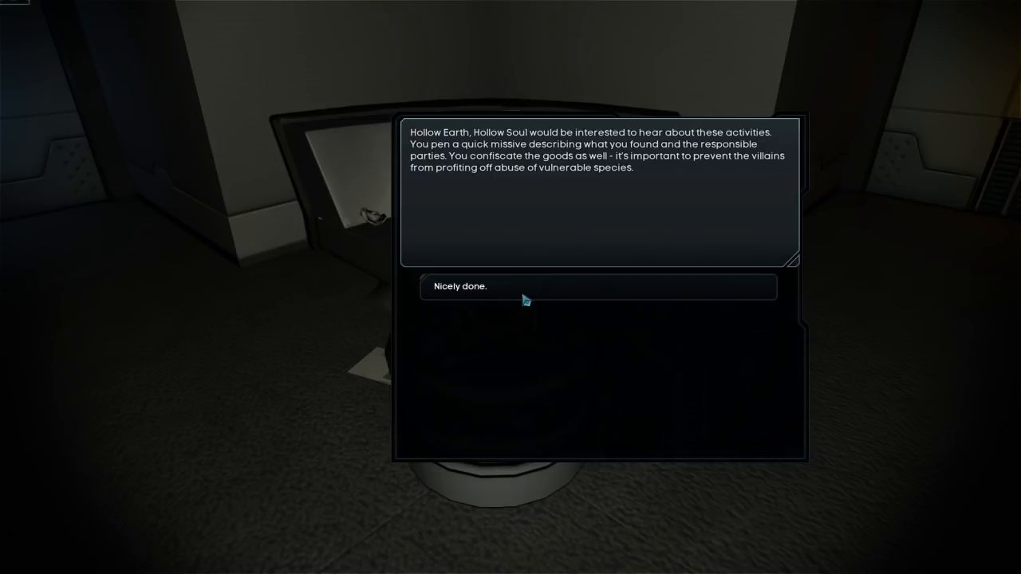
{"action": "mouse_move", "coordinate": [530, 297]}
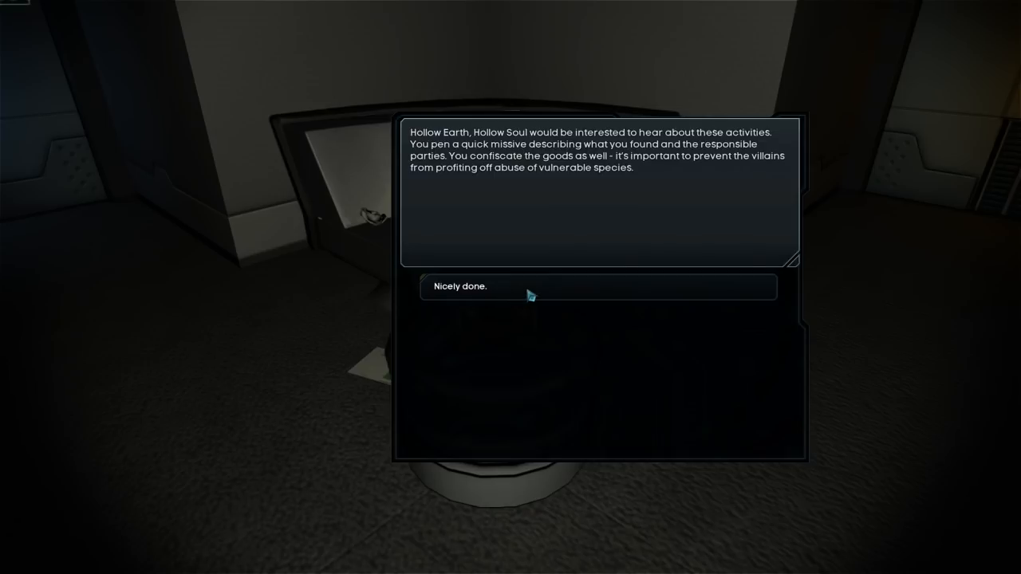
{"action": "left_click", "coordinate": [597, 288]}
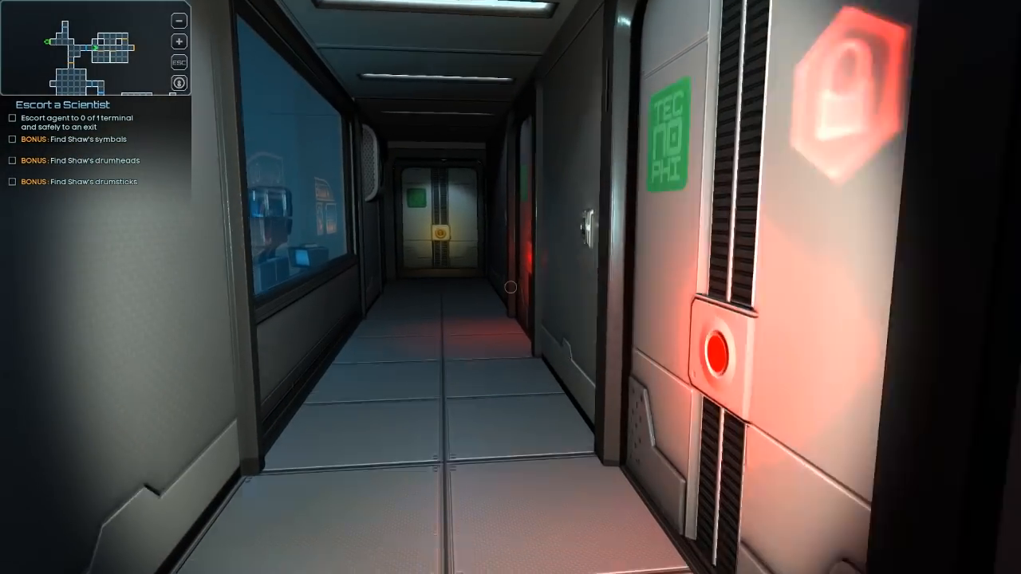
{"action": "mouse_move", "coordinate": [718, 287]}
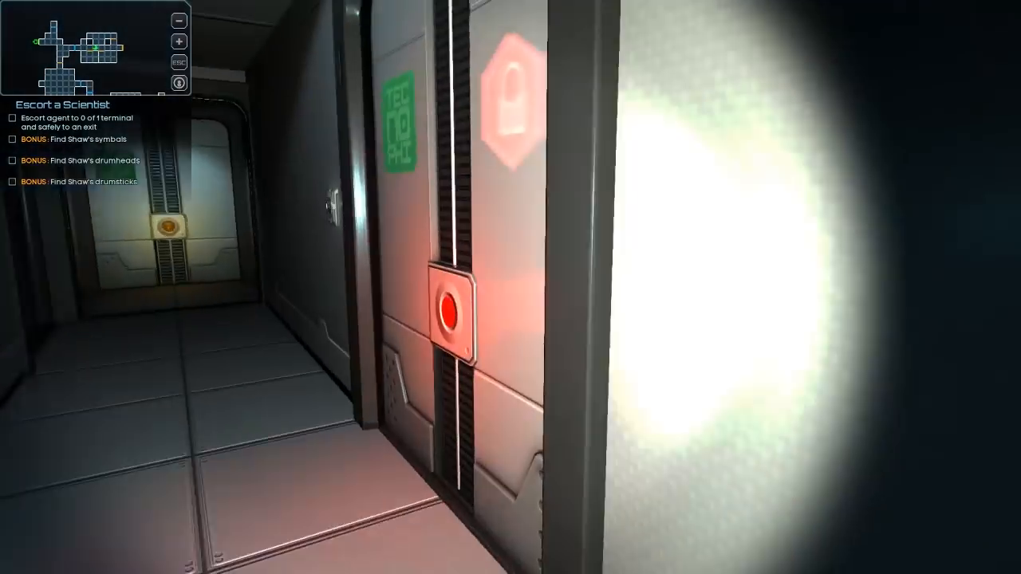
- Walk to the locked door, attempt its security panel, and acknowledge the detected intrusion
{"action": "left_click", "coordinate": [450, 310]}
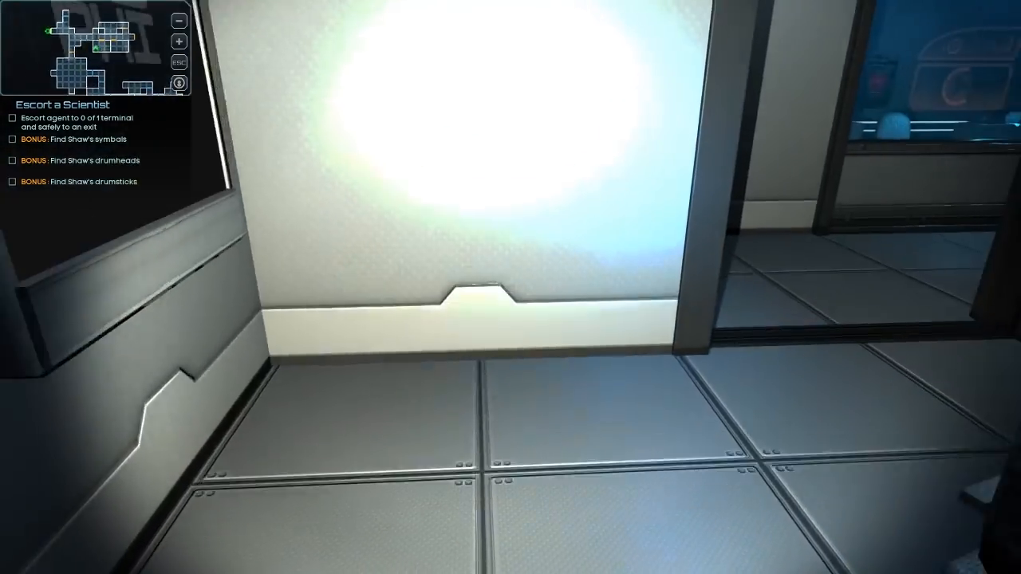
{"action": "mouse_move", "coordinate": [511, 288]}
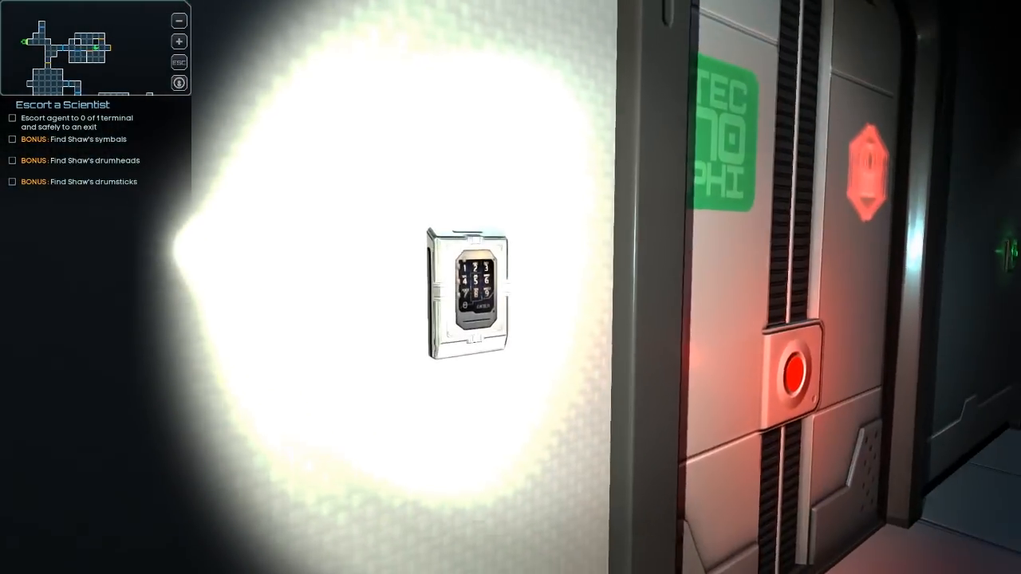
{"action": "left_click", "coordinate": [471, 295]}
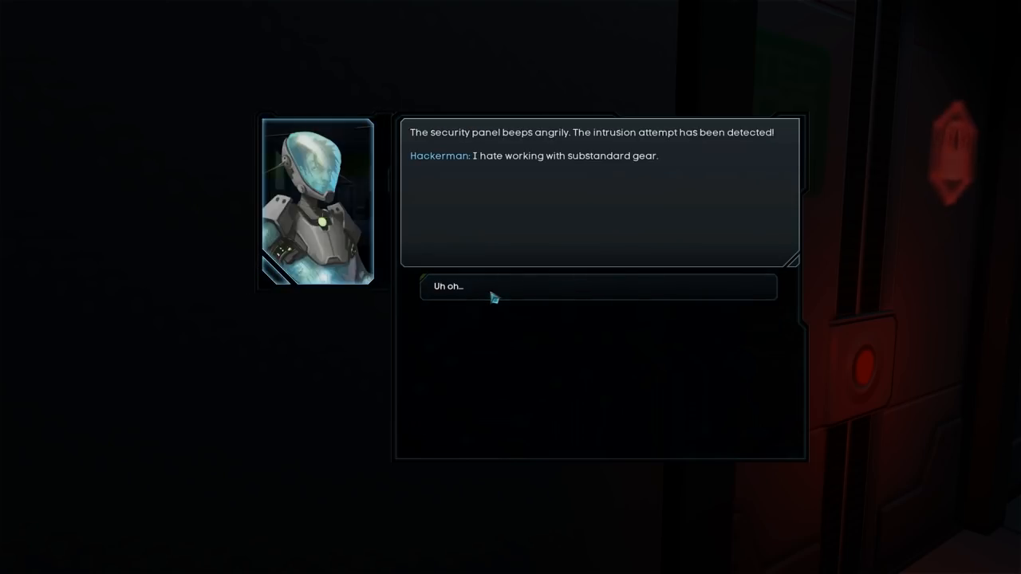
{"action": "left_click", "coordinate": [599, 287]}
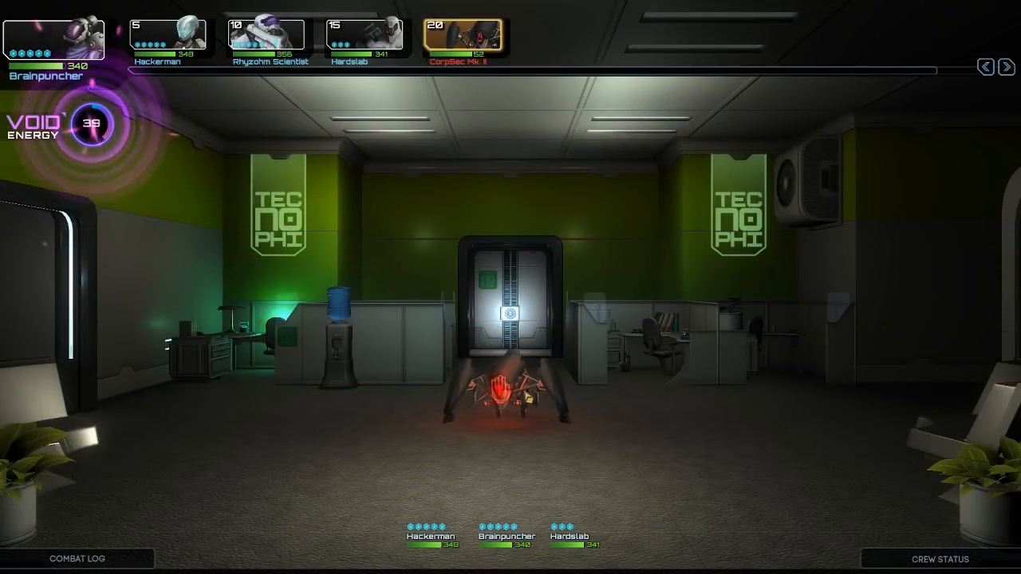
- Attack the lone CorpSec spider robot and dismiss the 7 XP victory results
{"action": "left_click", "coordinate": [491, 391]}
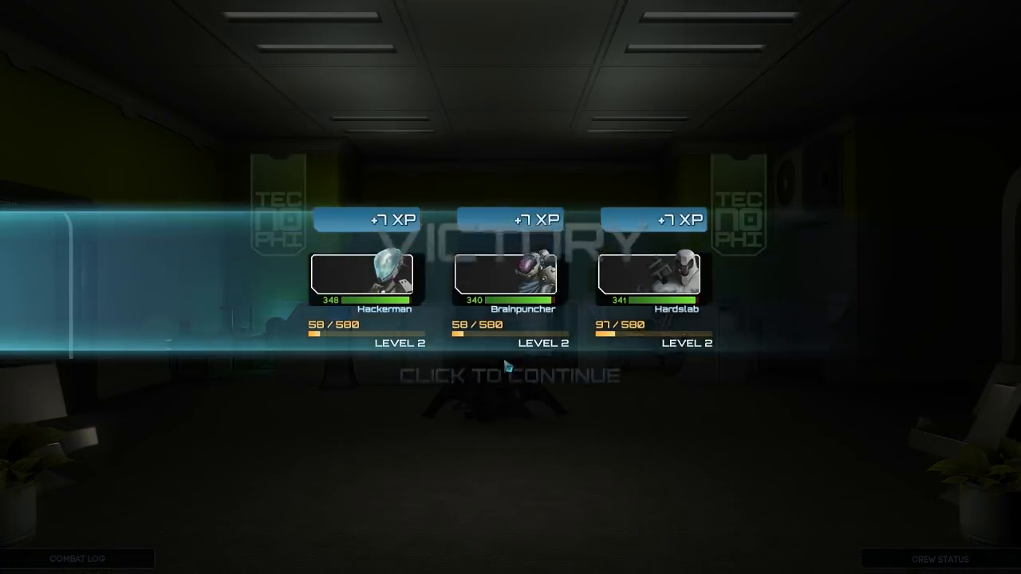
{"action": "left_click", "coordinate": [510, 374]}
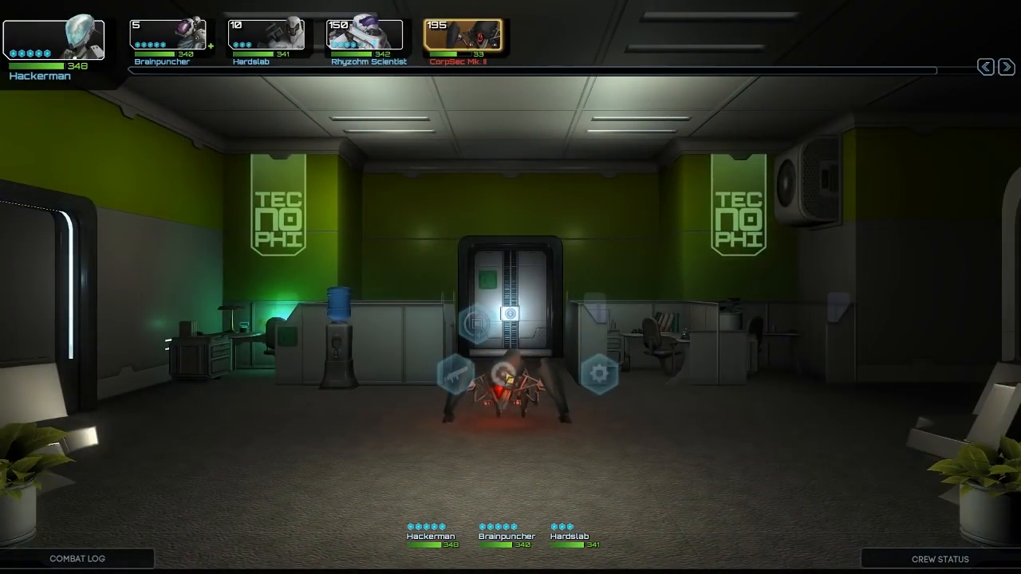
- Shoot the CorpSec spider robot with Hackerman and hit the Observer drone with Voidbolt
{"action": "left_click", "coordinate": [498, 377]}
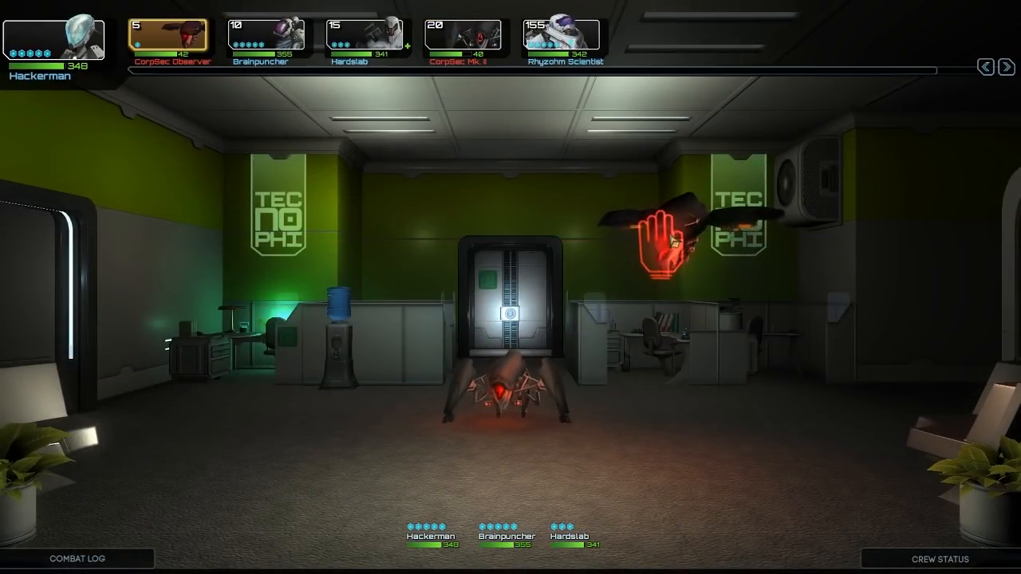
{"action": "left_click", "coordinate": [503, 391]}
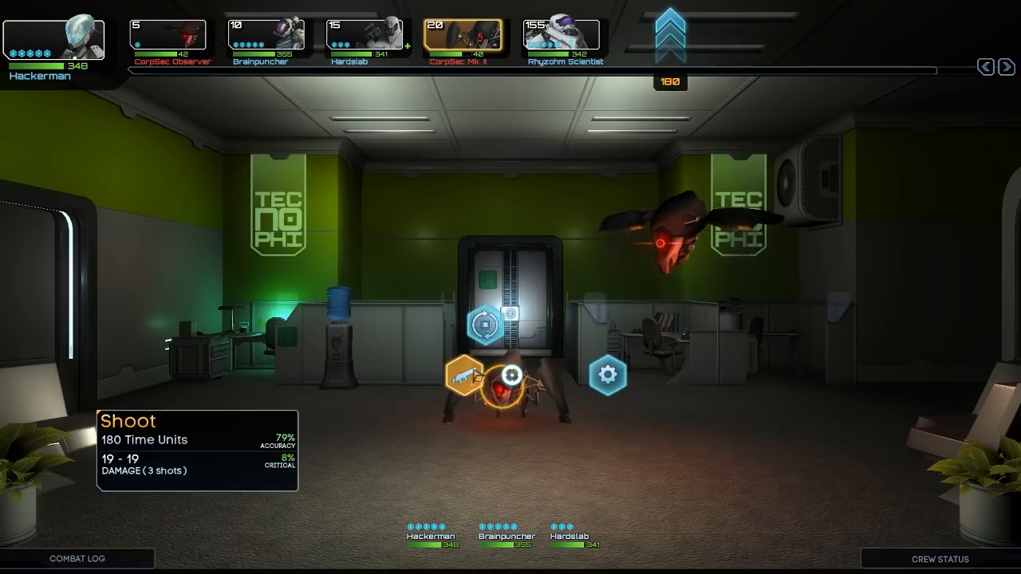
{"action": "left_click", "coordinate": [460, 377]}
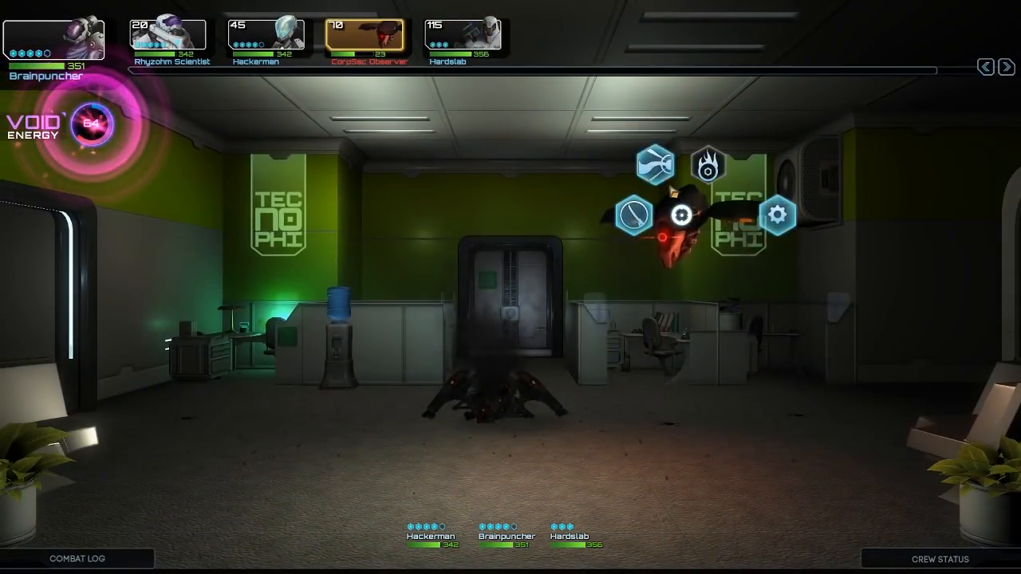
{"action": "mouse_move", "coordinate": [654, 164]}
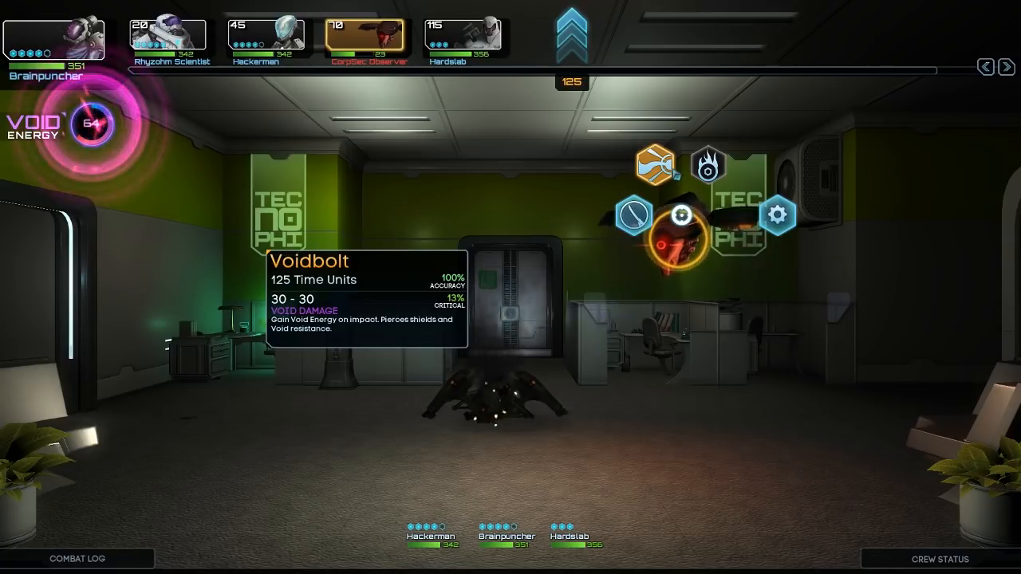
{"action": "left_click", "coordinate": [674, 214]}
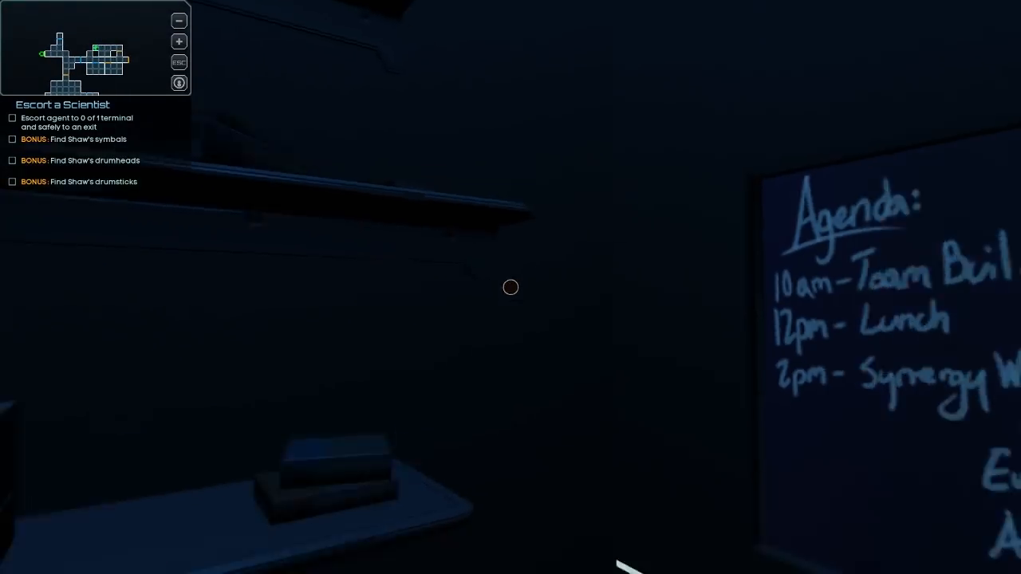
{"action": "mouse_move", "coordinate": [511, 287]}
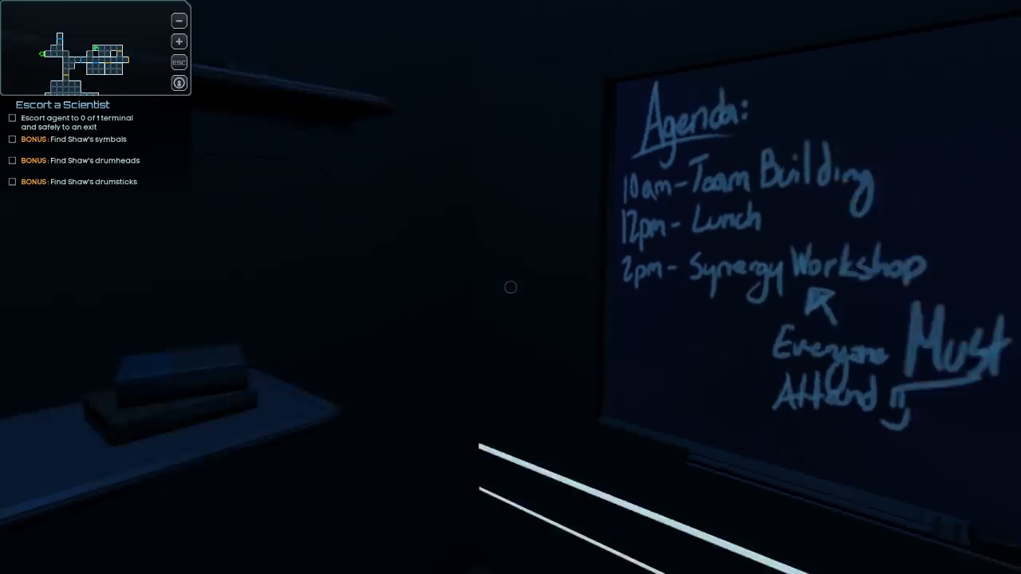
{"action": "mouse_move", "coordinate": [511, 287]}
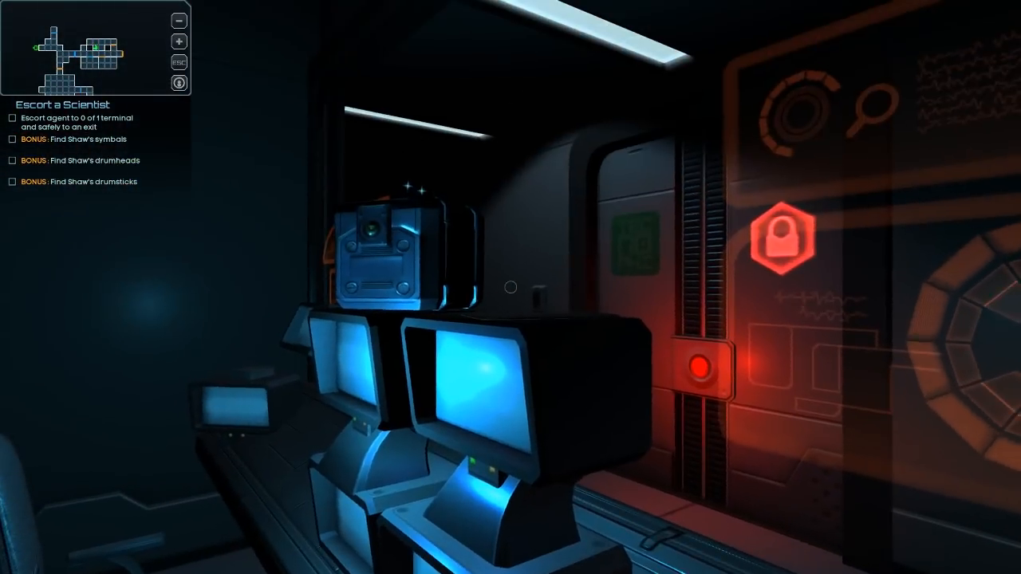
{"action": "mouse_move", "coordinate": [510, 288]}
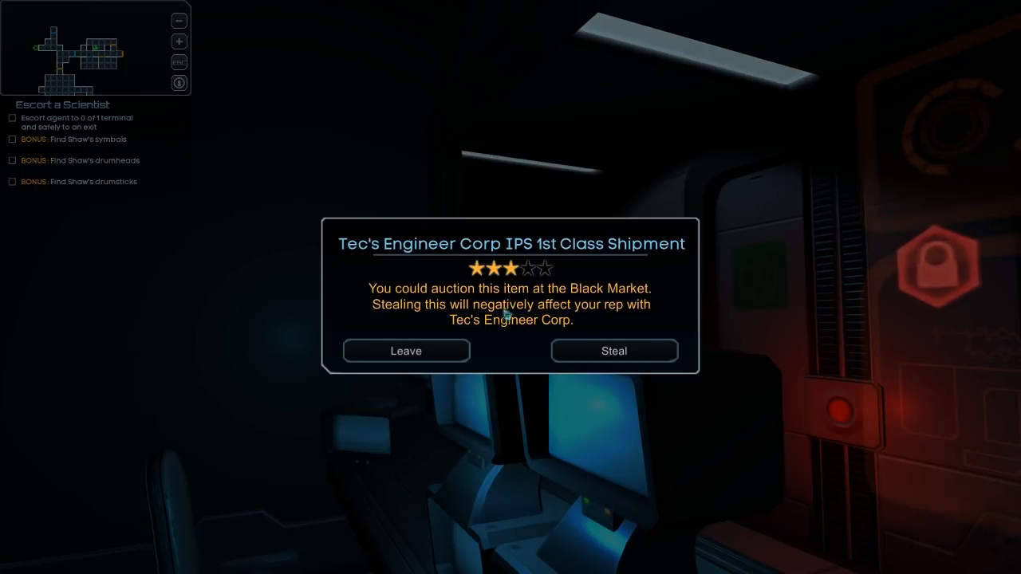
{"action": "mouse_move", "coordinate": [501, 324]}
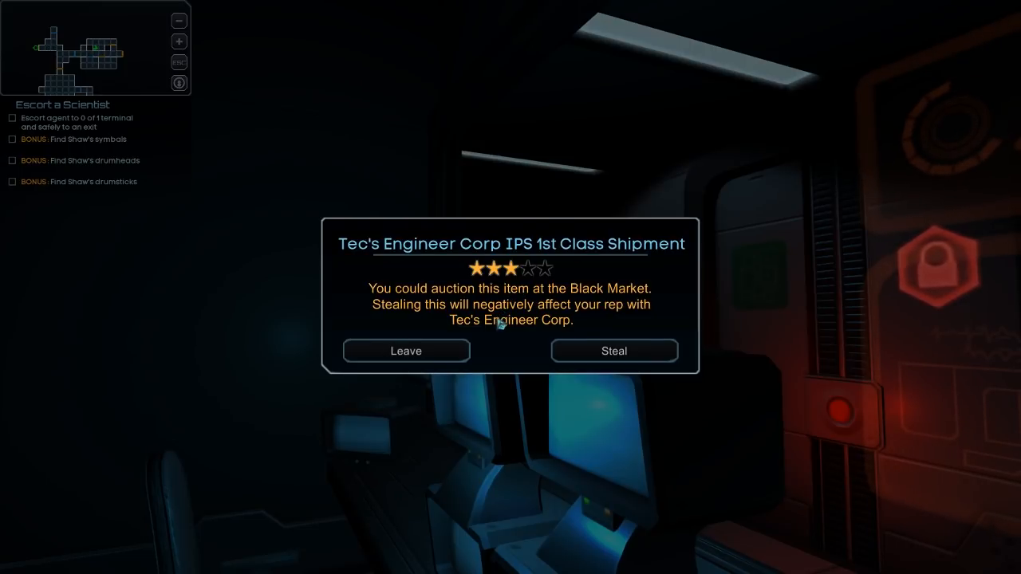
{"action": "mouse_move", "coordinate": [493, 341]}
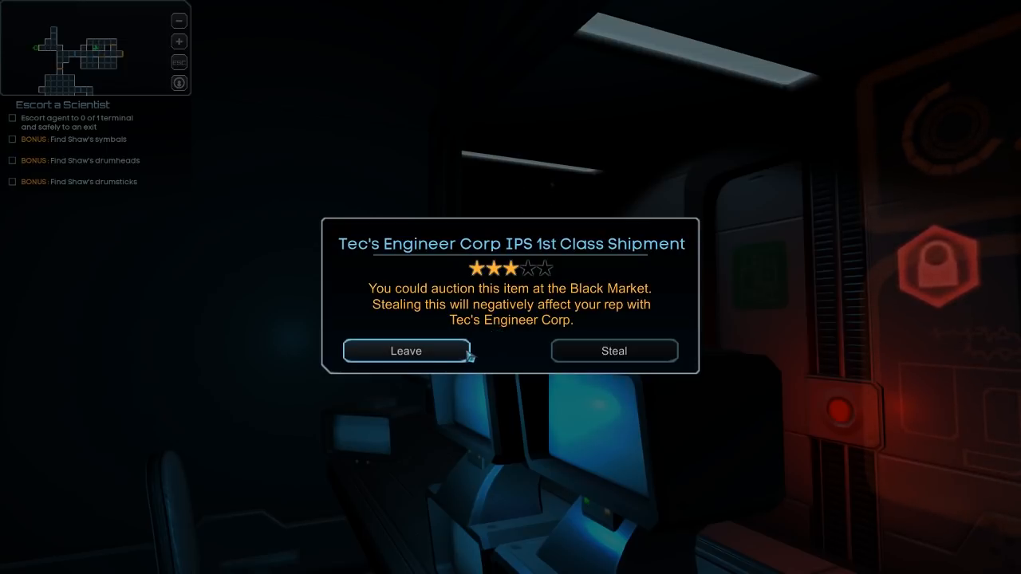
- Leave the IPS 1st Class Shipment unstolen and try the Maglock Safe, entering combat
{"action": "left_click", "coordinate": [406, 351]}
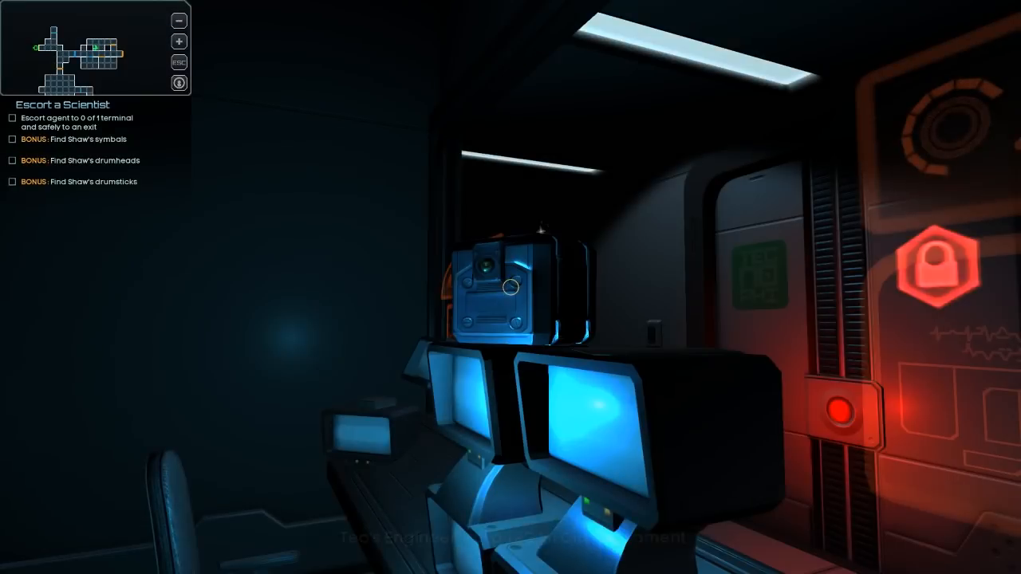
{"action": "mouse_move", "coordinate": [510, 287]}
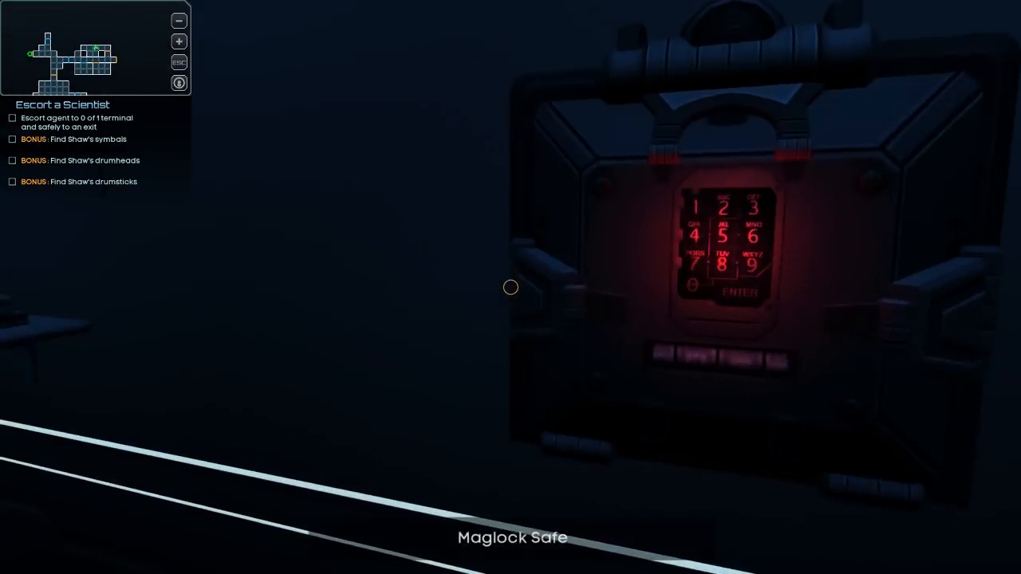
{"action": "left_click", "coordinate": [715, 248]}
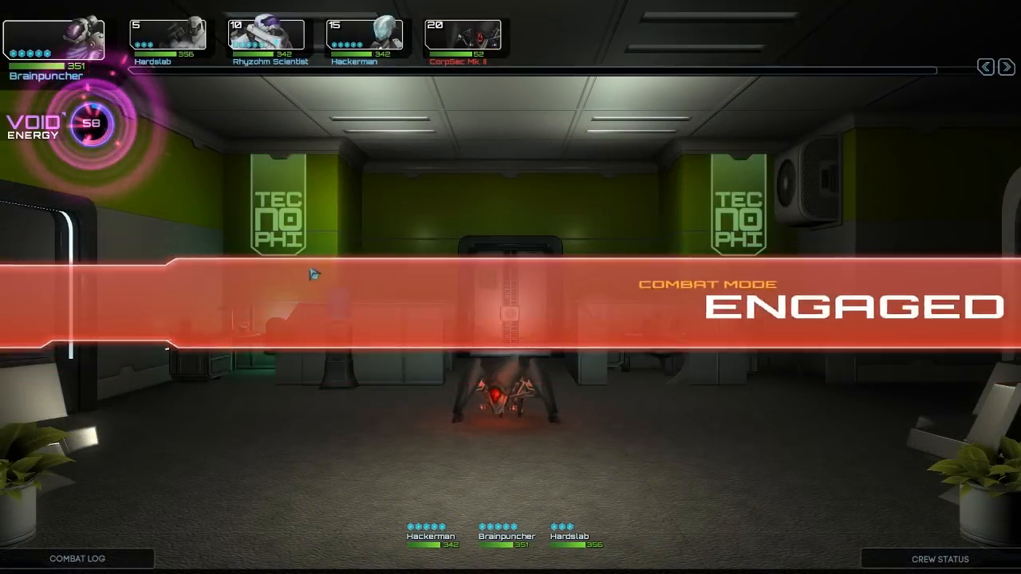
- Choose an ability from the action wheel against the CorpSec Mk. I security bot
{"action": "left_click", "coordinate": [501, 396]}
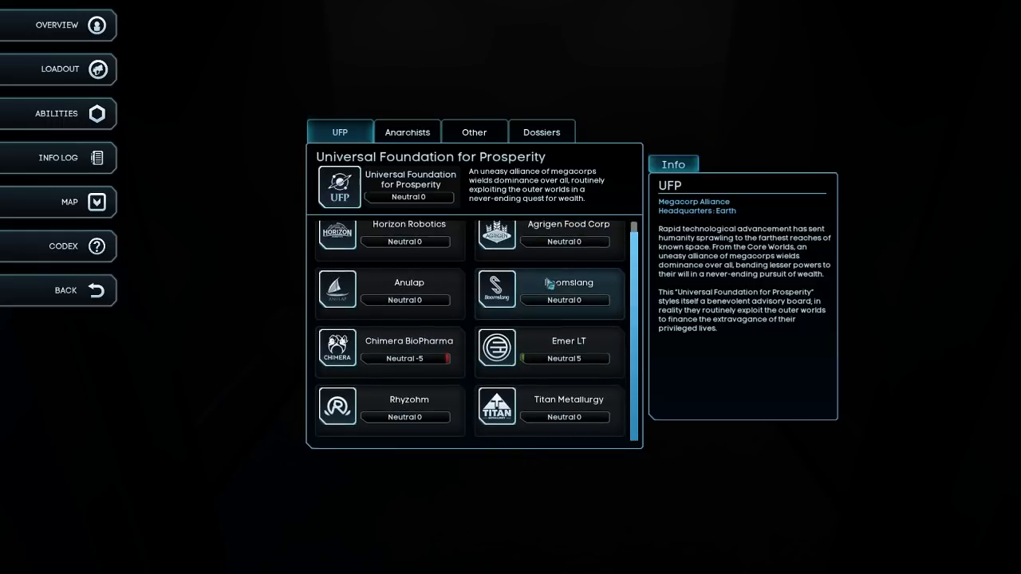
- Review Hackerman's loadout, then cycle to Hardslab's and Brainpuncher's character sheets
{"action": "left_click", "coordinate": [59, 69]}
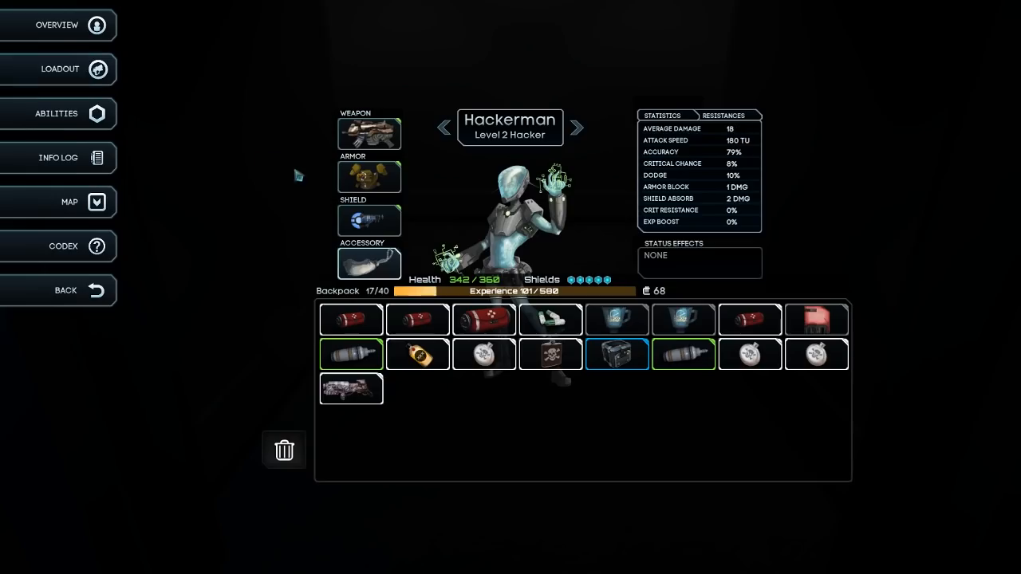
{"action": "mouse_move", "coordinate": [352, 355]}
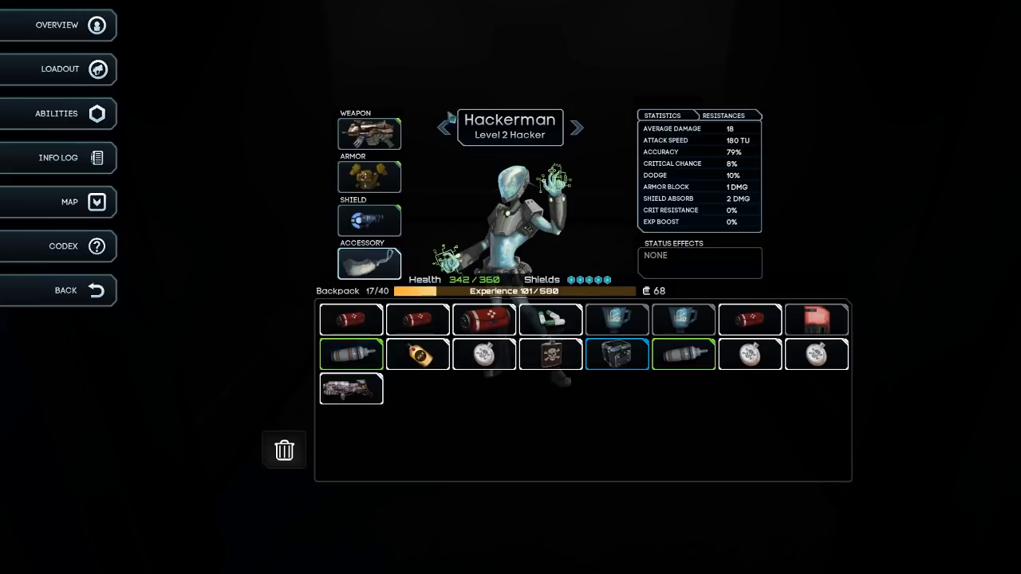
{"action": "left_click", "coordinate": [578, 127]}
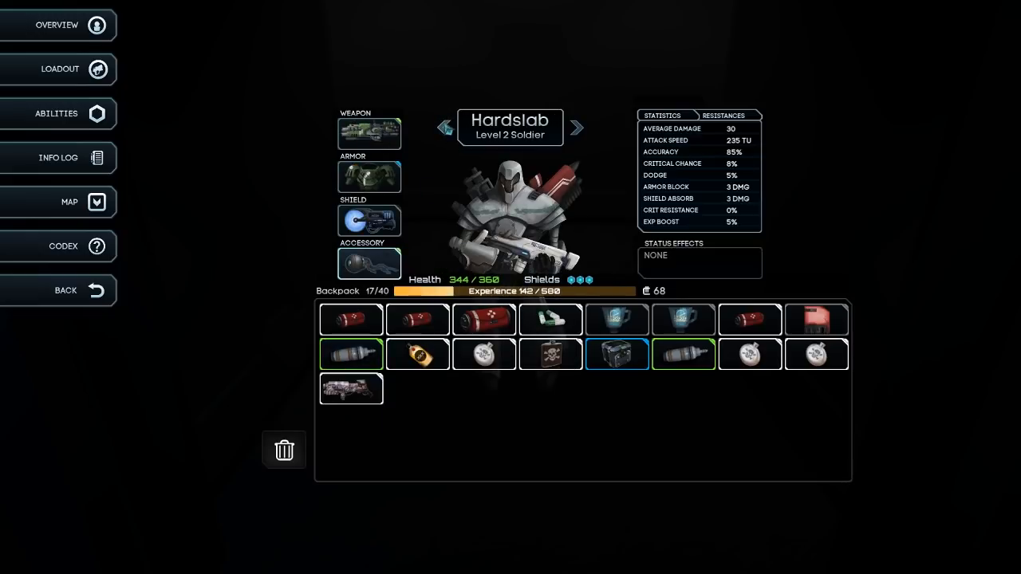
{"action": "left_click", "coordinate": [578, 127]}
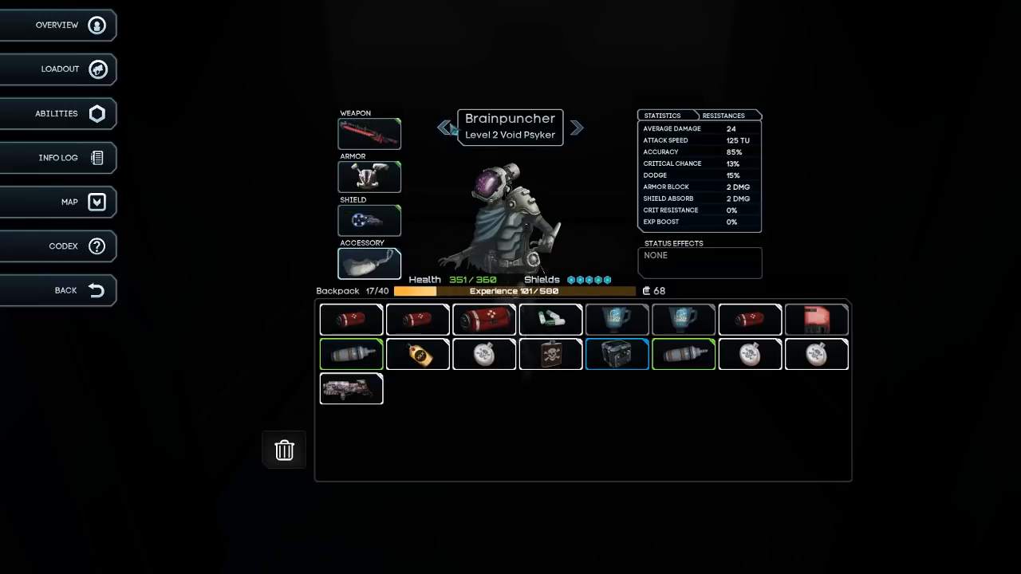
{"action": "mouse_move", "coordinate": [352, 354]}
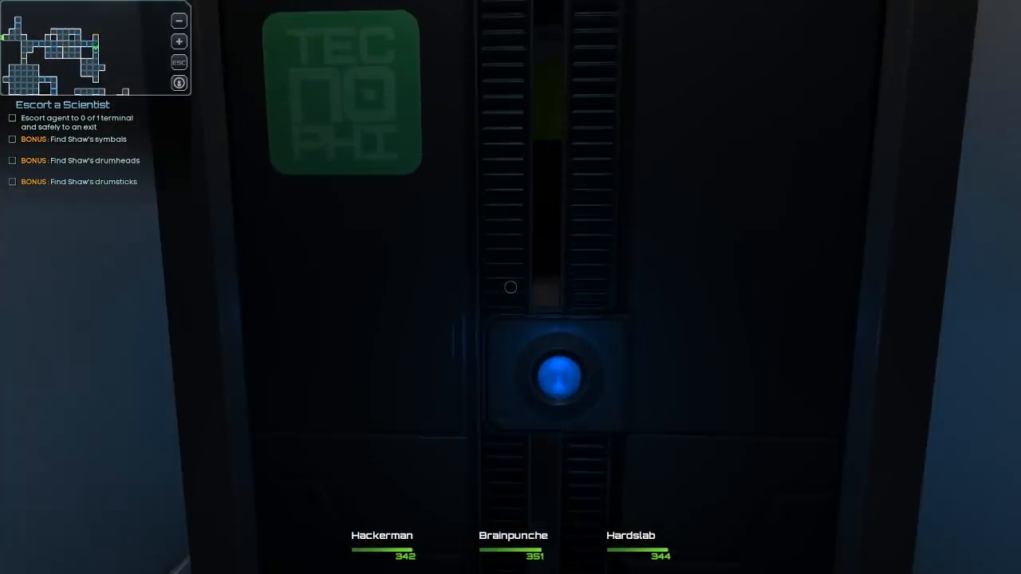
{"action": "mouse_move", "coordinate": [510, 287]}
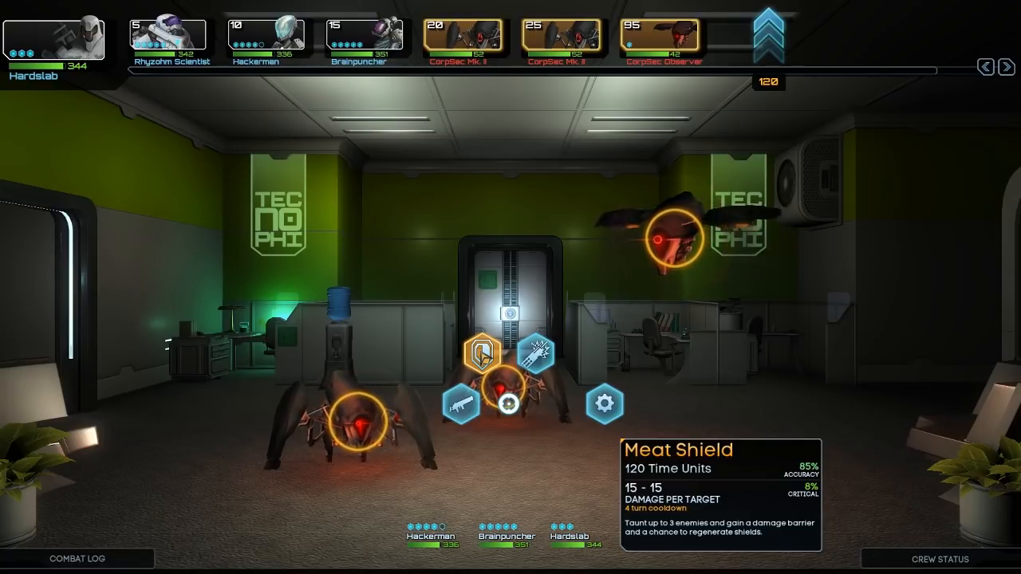
{"action": "mouse_move", "coordinate": [530, 353]}
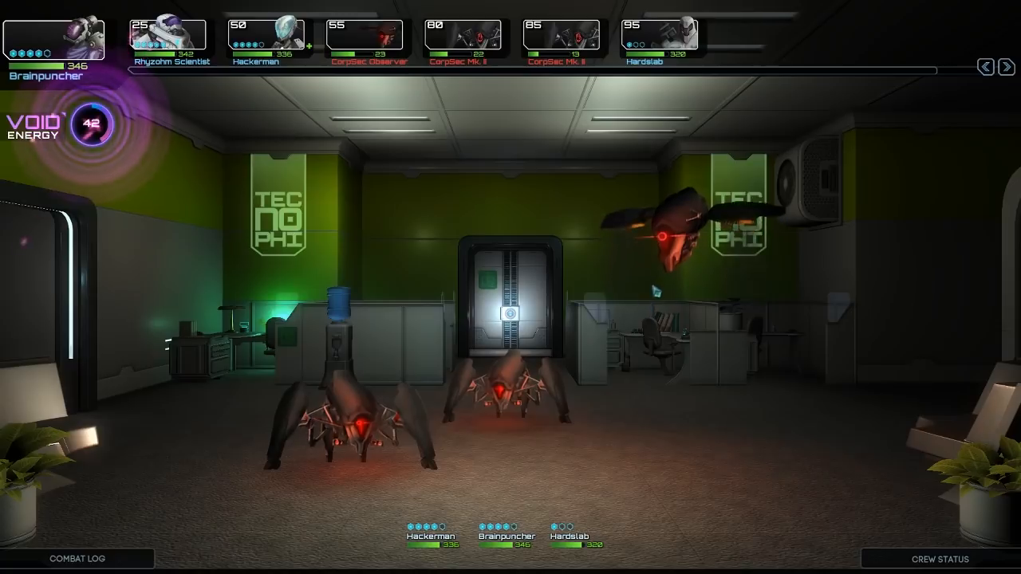
- Choose Brainpuncher's action and attack the CorpSec bots in the office fight
{"action": "left_click", "coordinate": [363, 35]}
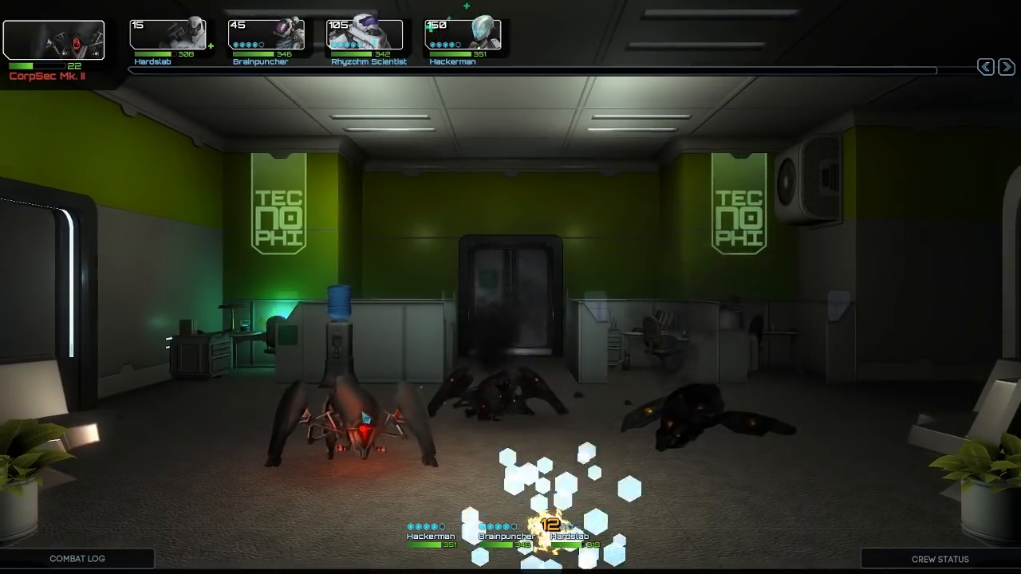
{"action": "left_click", "coordinate": [359, 423]}
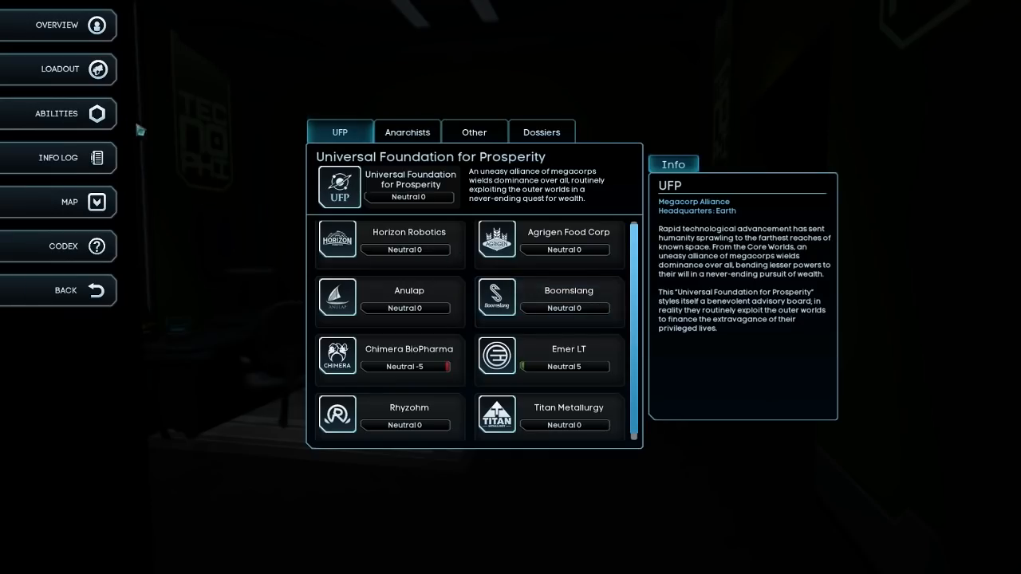
- Review the Rhyzohm Scientist's equipment and backpack in the Loadout screen
{"action": "left_click", "coordinate": [61, 68]}
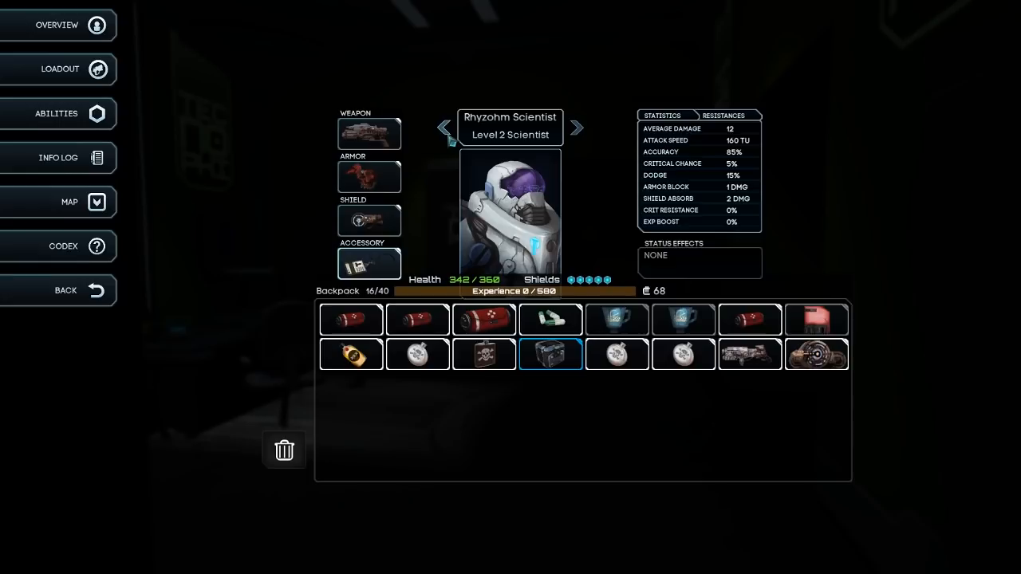
{"action": "left_click", "coordinate": [578, 128]}
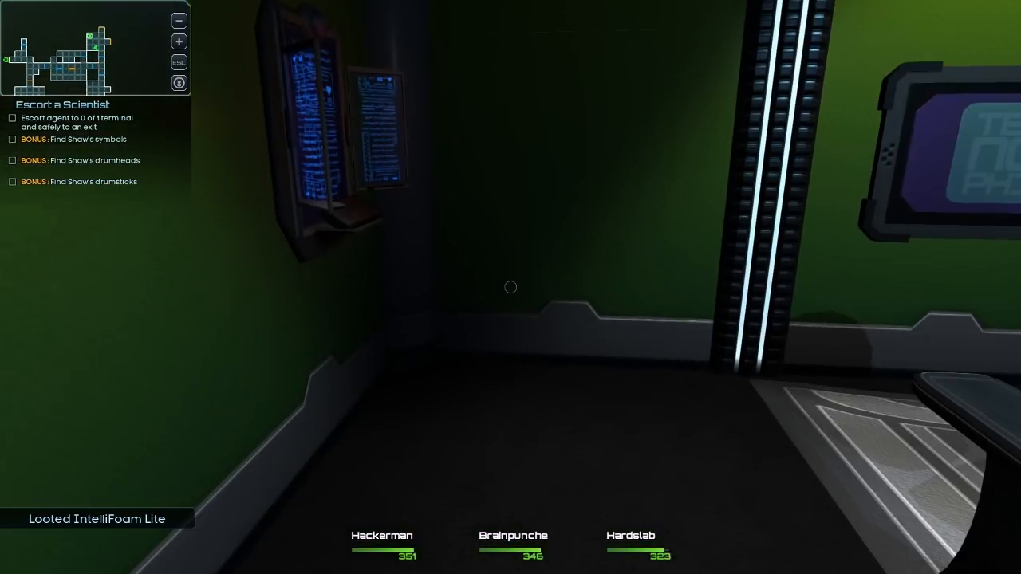
{"action": "mouse_move", "coordinate": [510, 287]}
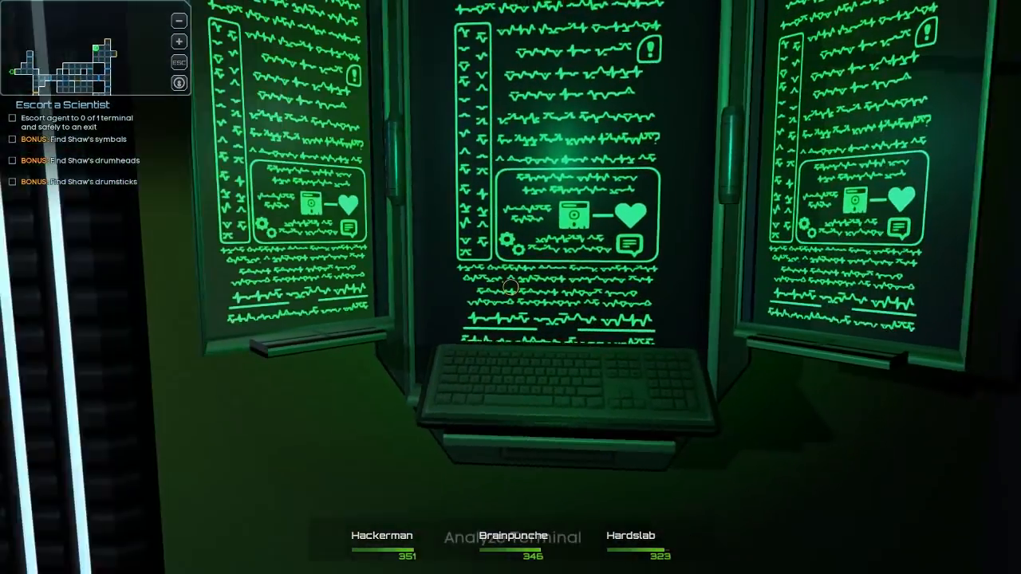
- Bring the scientist to the terminal, completing the one-of-one terminals objective
{"action": "left_click", "coordinate": [511, 286]}
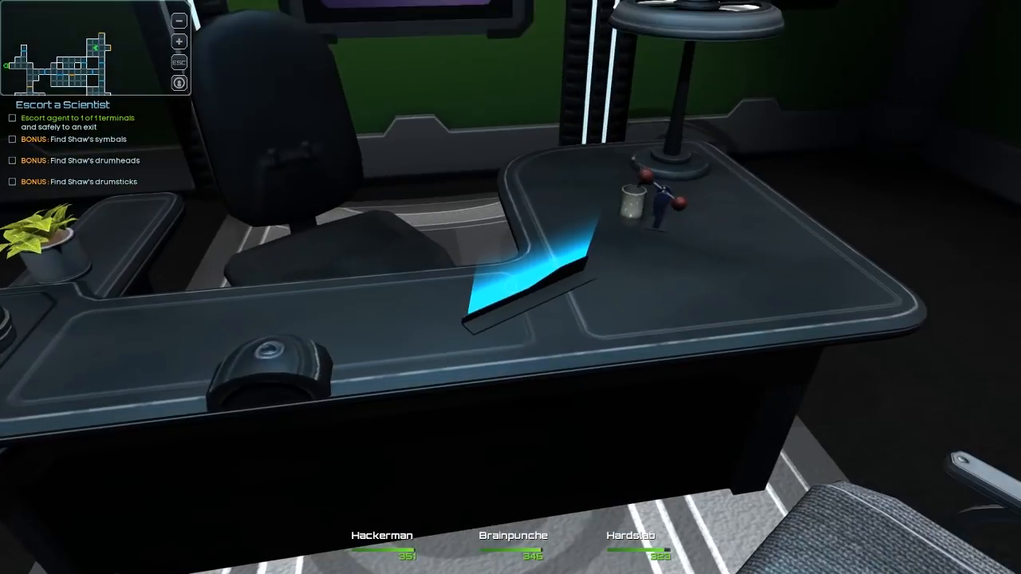
{"action": "mouse_move", "coordinate": [510, 287]}
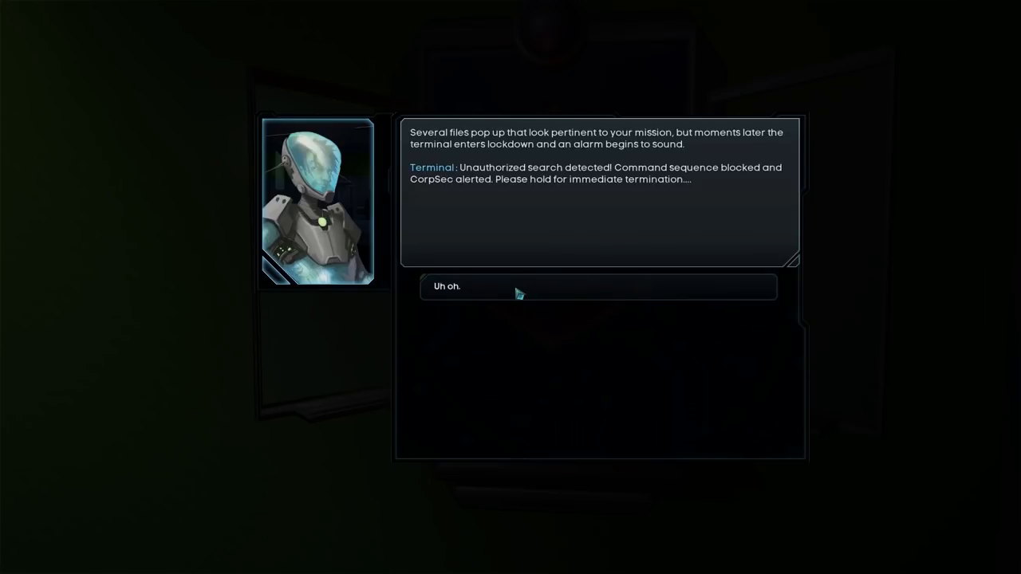
- Acknowledge the lockdown alarm warning with the 'Uh oh.' reply
{"action": "left_click", "coordinate": [599, 285]}
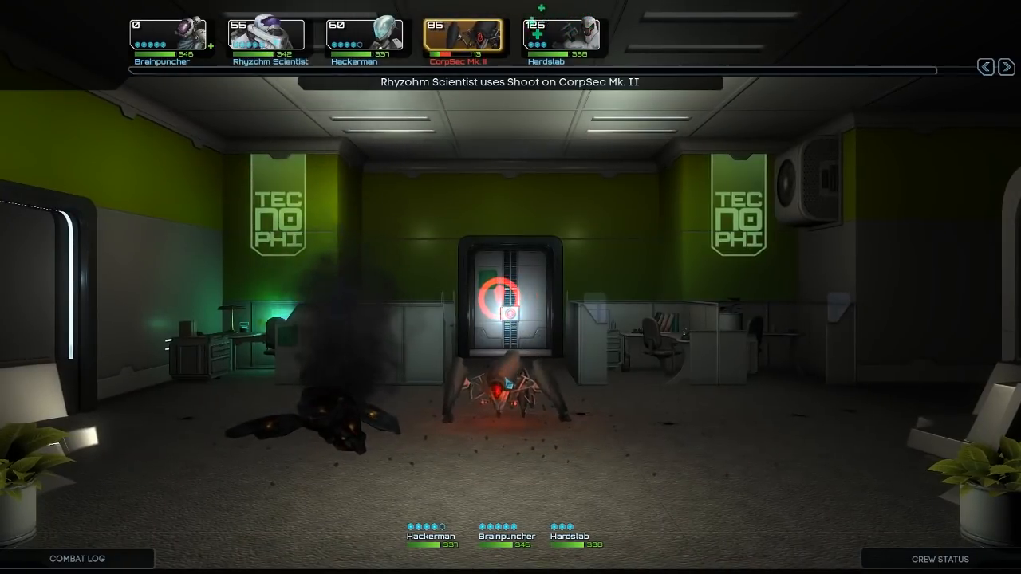
- Have Brainpuncher Strike the remaining CorpSec Mk. I to end the fight
{"action": "left_click", "coordinate": [504, 380]}
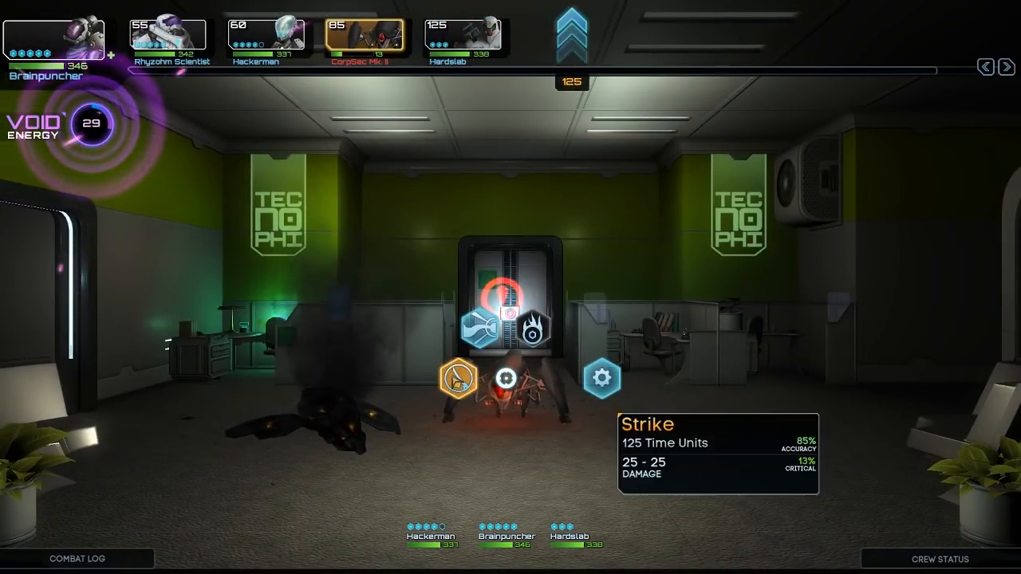
{"action": "left_click", "coordinate": [504, 378]}
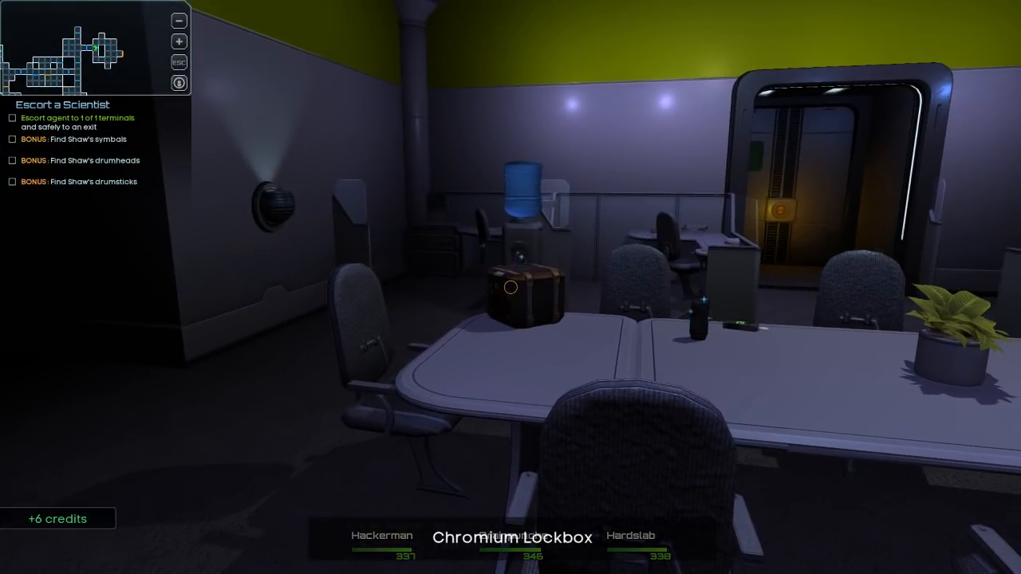
- Search the Chromium Lockbox and accept the 'Nicely done.' outcome for Hollow Earth, Hollow Soul
{"action": "left_click", "coordinate": [520, 287]}
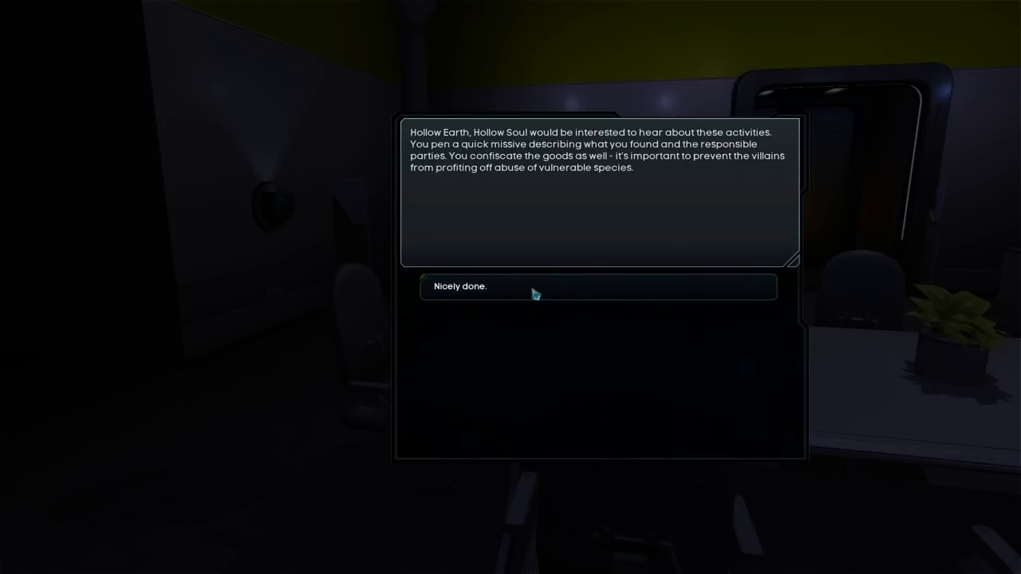
{"action": "left_click", "coordinate": [597, 287]}
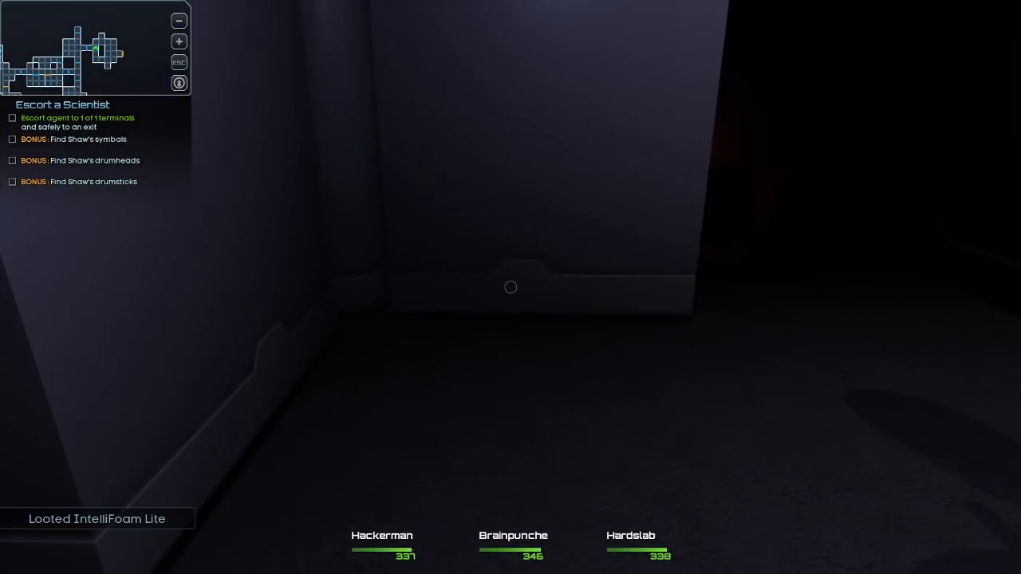
{"action": "mouse_move", "coordinate": [510, 287]}
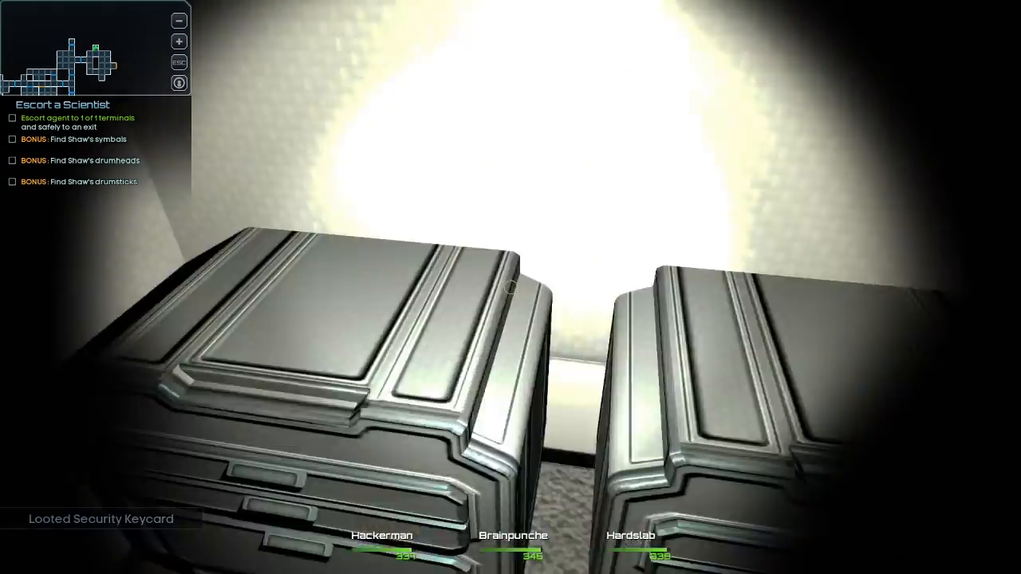
{"action": "mouse_move", "coordinate": [511, 287]}
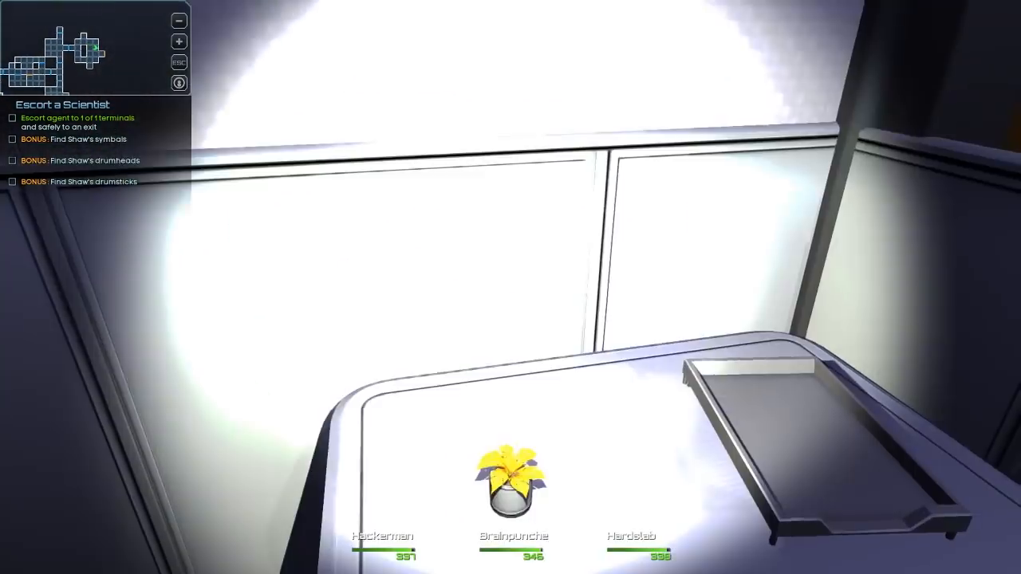
{"action": "mouse_move", "coordinate": [511, 287]}
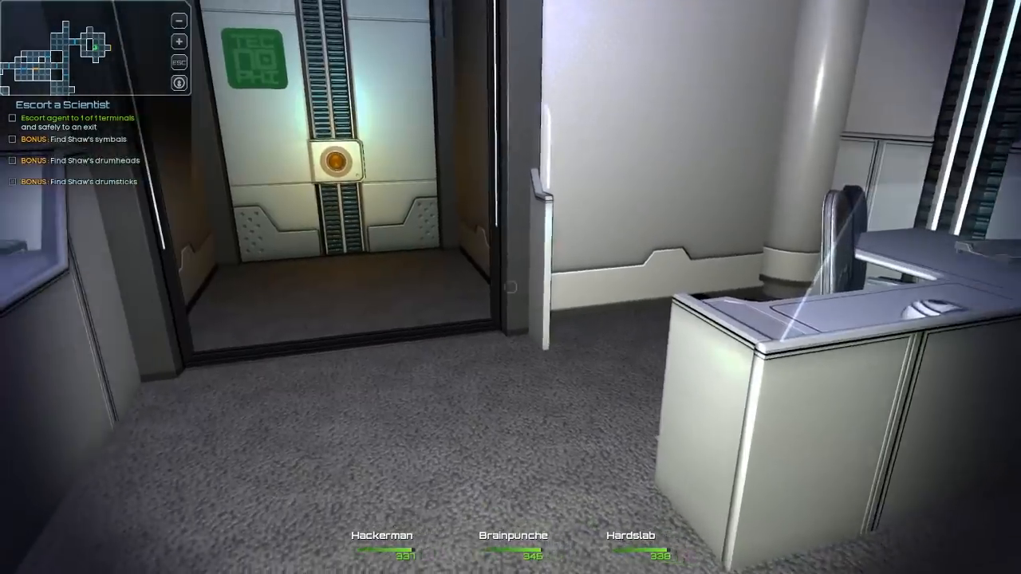
{"action": "mouse_move", "coordinate": [511, 287]}
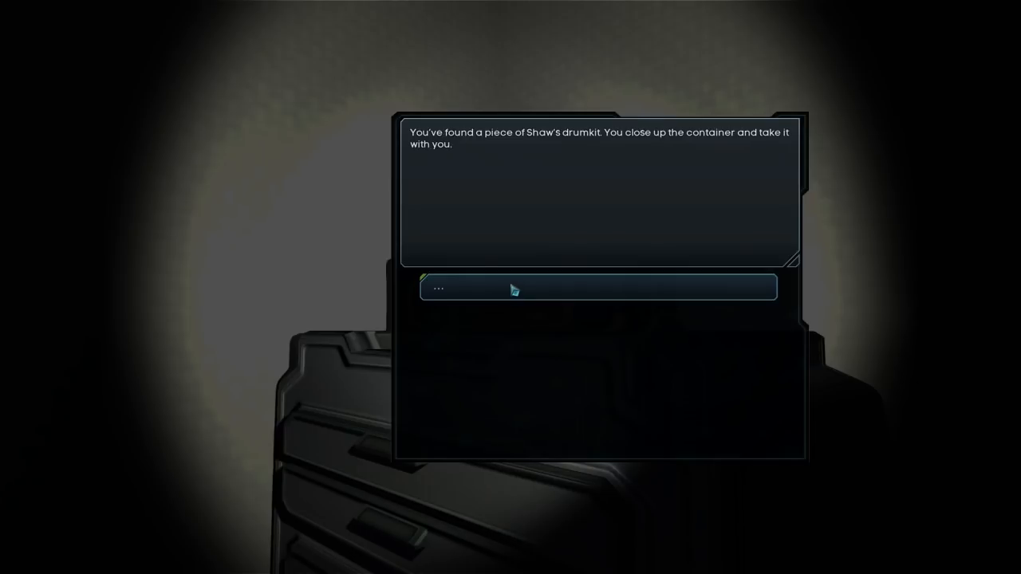
- Accept the recovered piece of Shaw's drumkit, completing the symbols bonus
{"action": "left_click", "coordinate": [597, 287]}
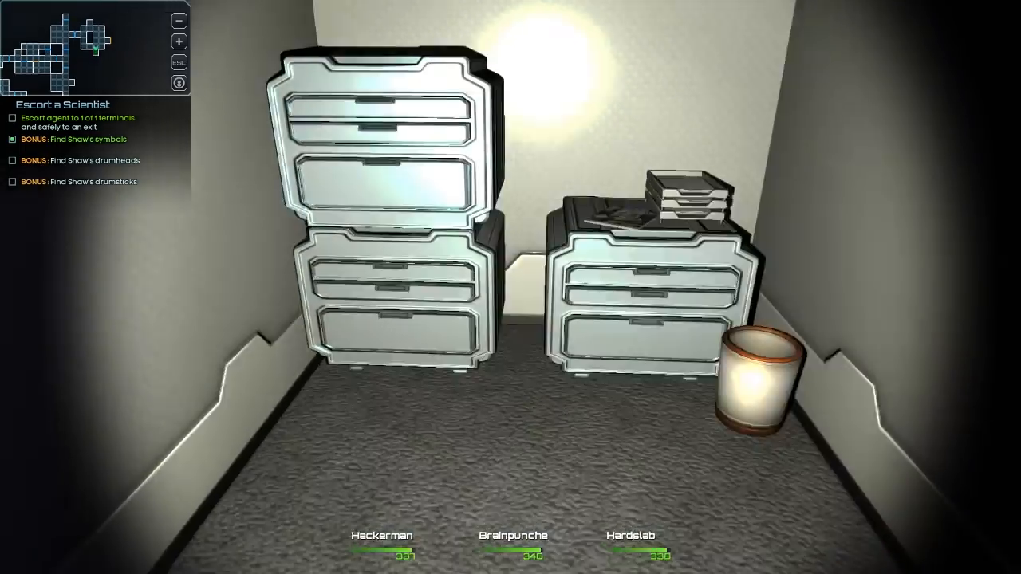
{"action": "mouse_move", "coordinate": [510, 287]}
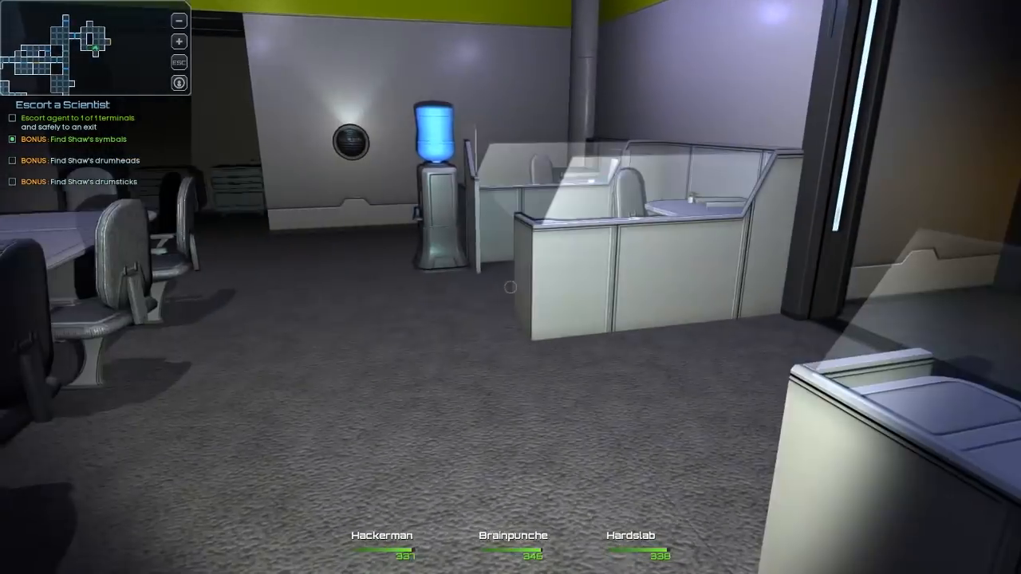
{"action": "mouse_move", "coordinate": [510, 287]}
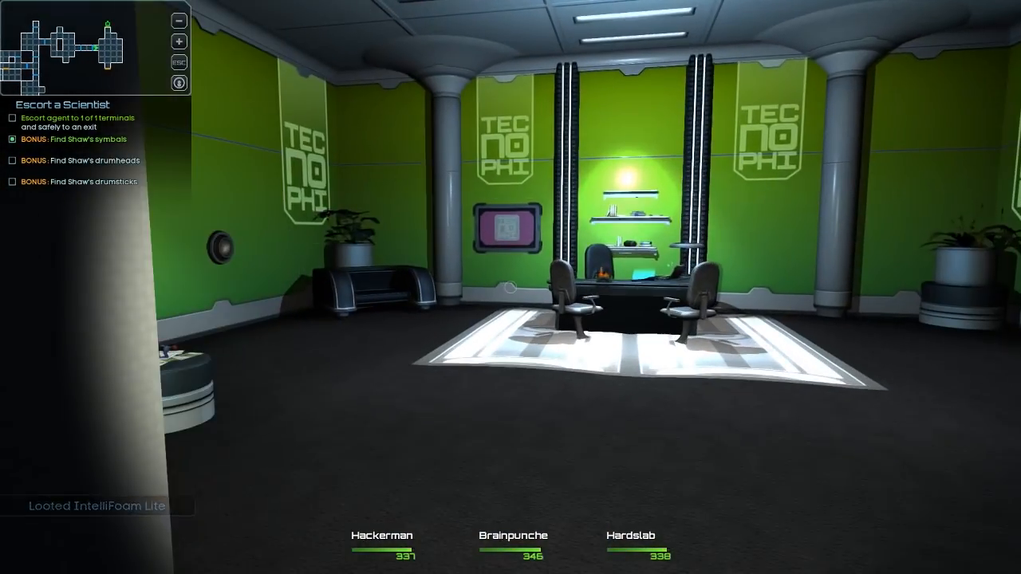
{"action": "mouse_move", "coordinate": [511, 287]}
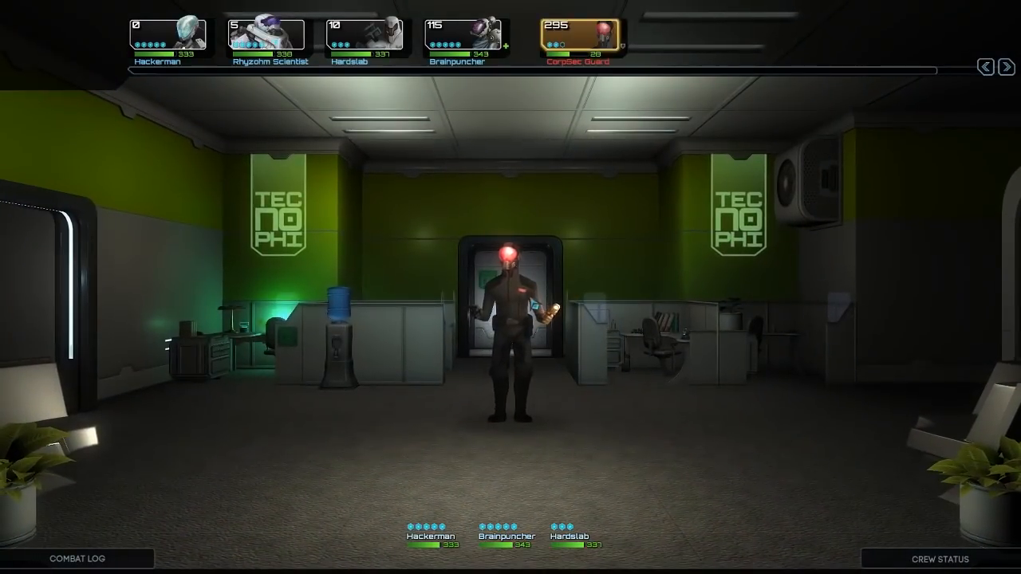
- Attack the Corporate Guard to finish the encounter
{"action": "left_click", "coordinate": [513, 311]}
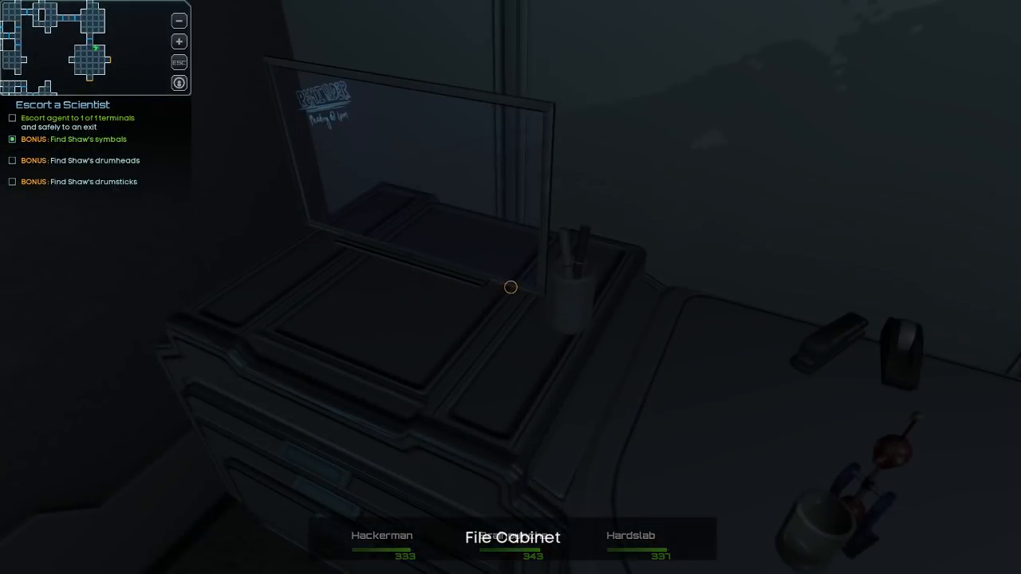
- Take all from the file cabinet (Discarded Comlink, Cheap DataChip) and search the next cabinet
{"action": "left_click", "coordinate": [511, 287]}
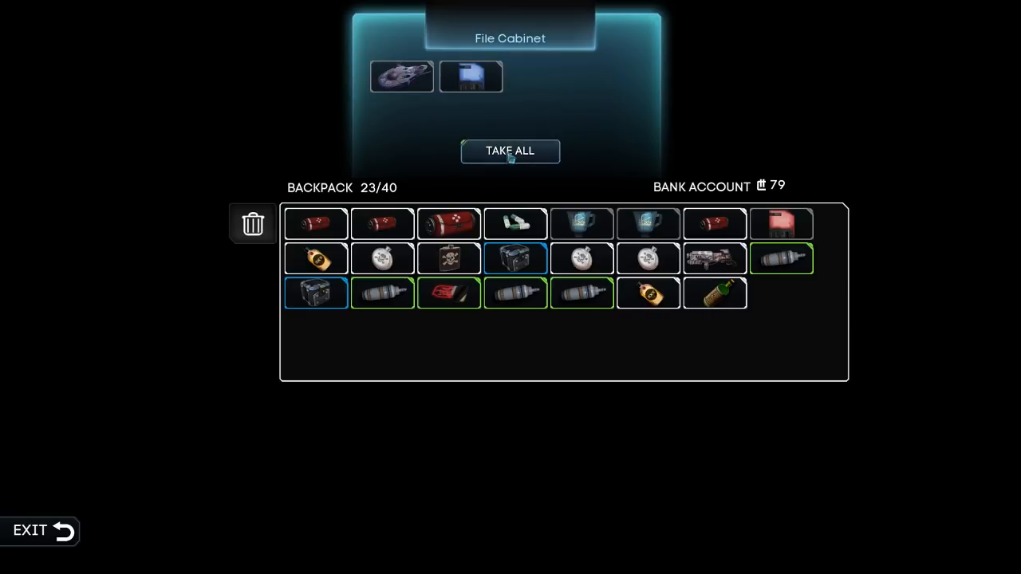
{"action": "left_click", "coordinate": [510, 150]}
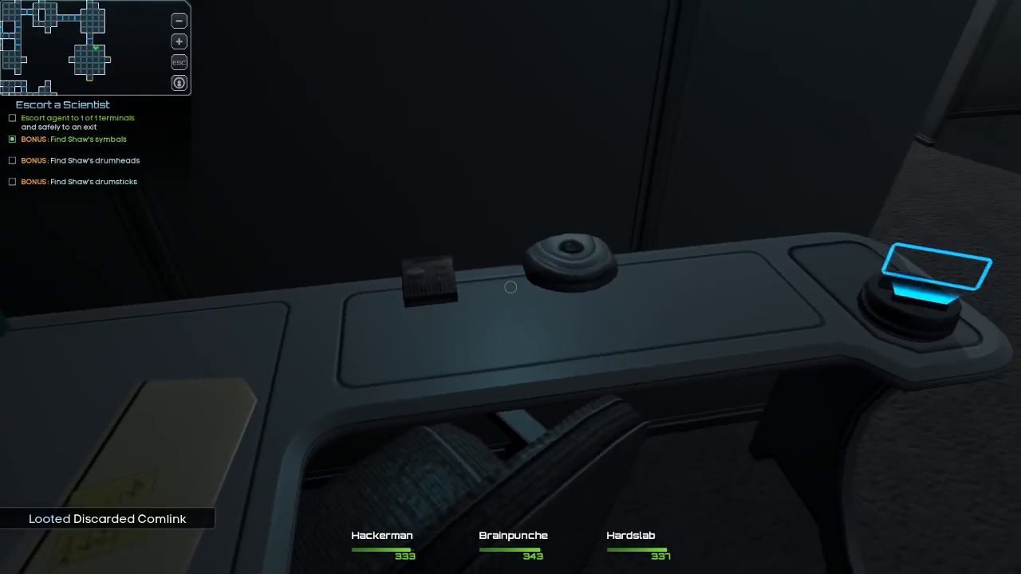
{"action": "mouse_move", "coordinate": [511, 287]}
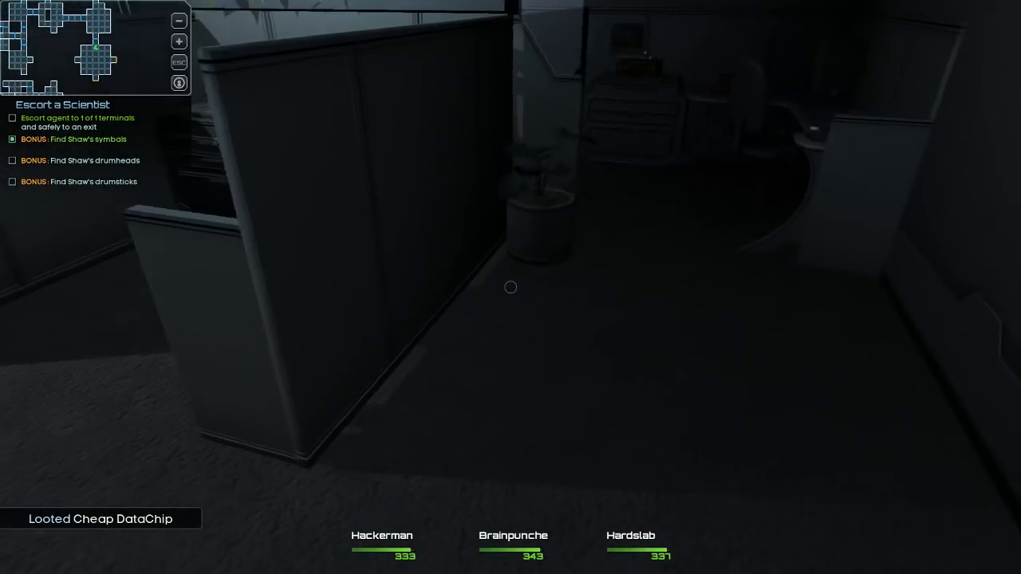
{"action": "mouse_move", "coordinate": [510, 288]}
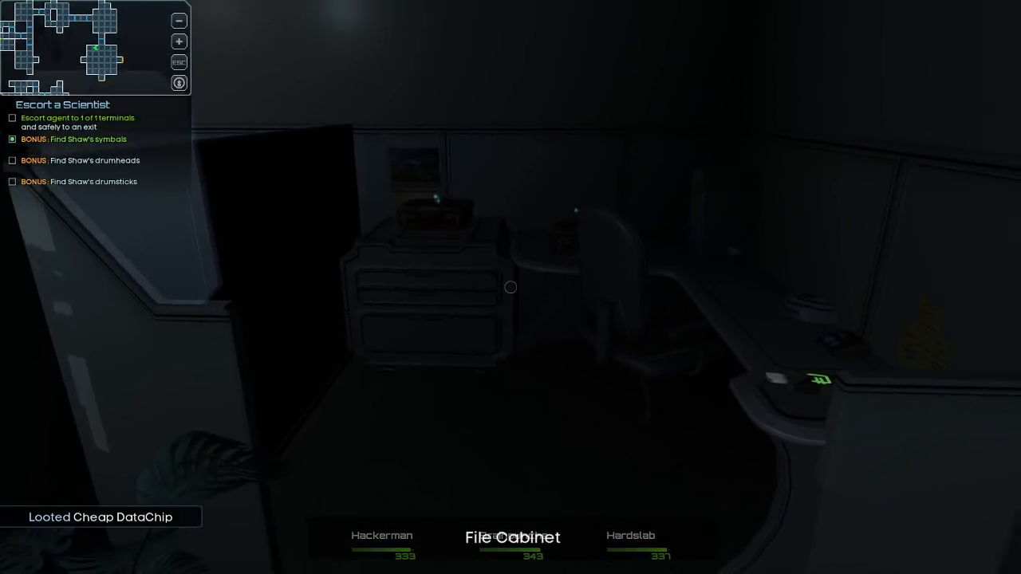
{"action": "mouse_move", "coordinate": [511, 287]}
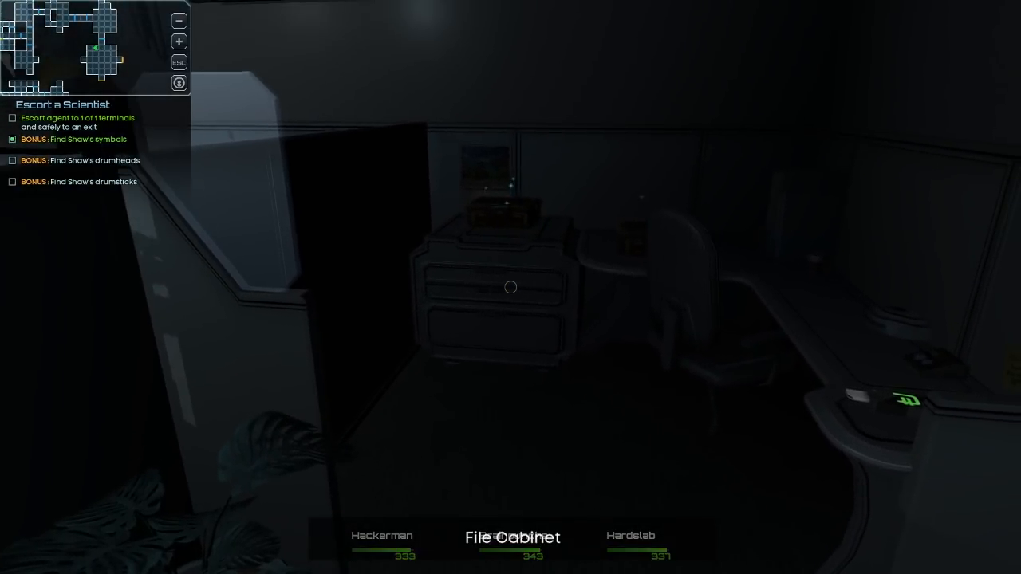
{"action": "left_click", "coordinate": [511, 287]}
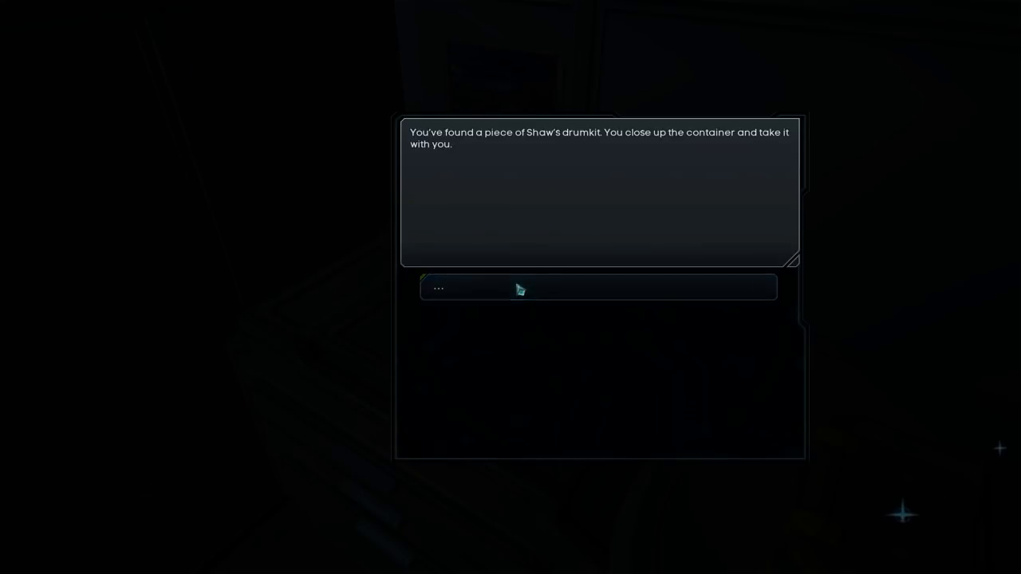
- Confirm the last drumkit pieces and answer Shaw's greeting with 'Cheers!'
{"action": "left_click", "coordinate": [597, 287]}
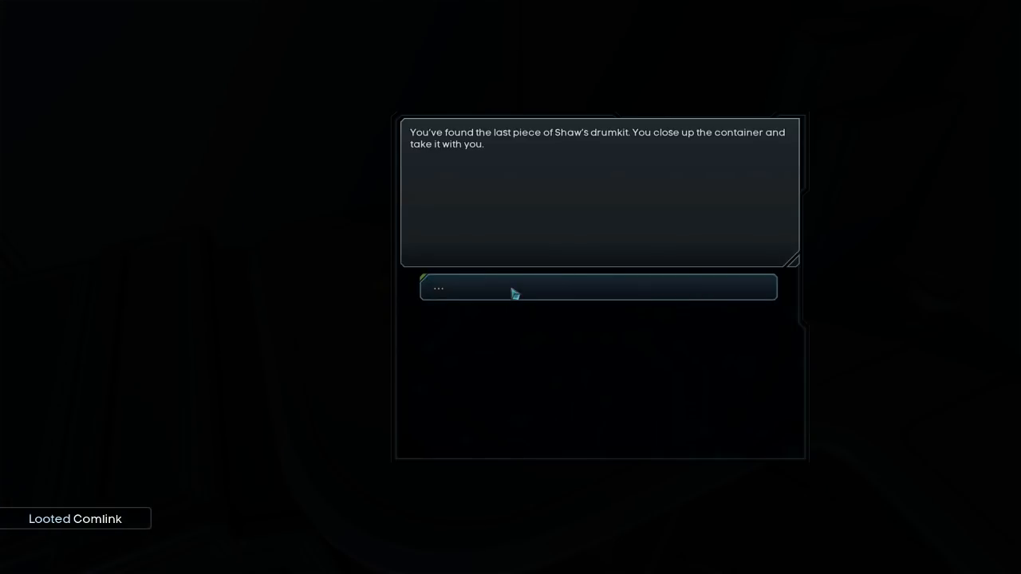
{"action": "left_click", "coordinate": [597, 287]}
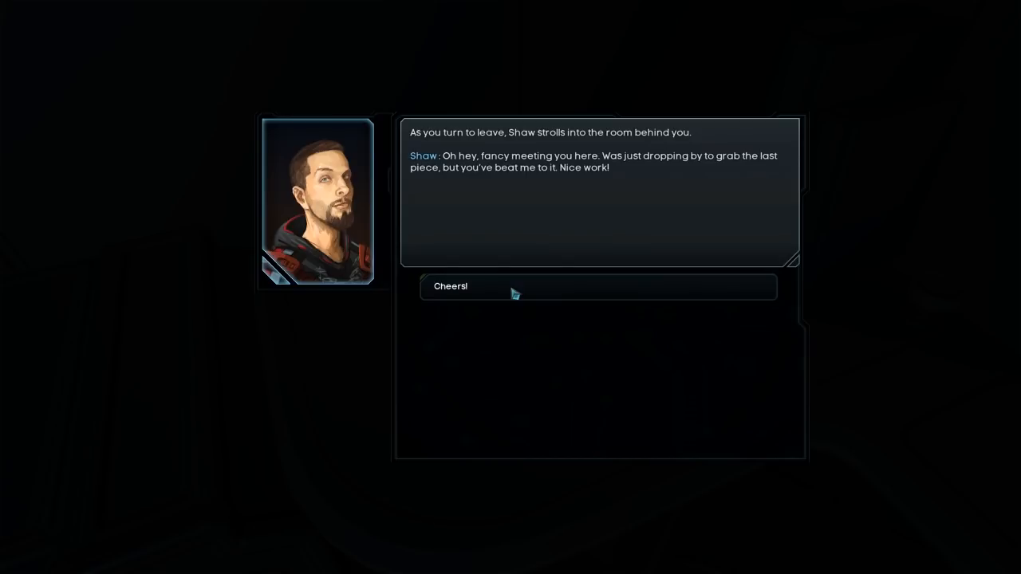
{"action": "left_click", "coordinate": [598, 287]}
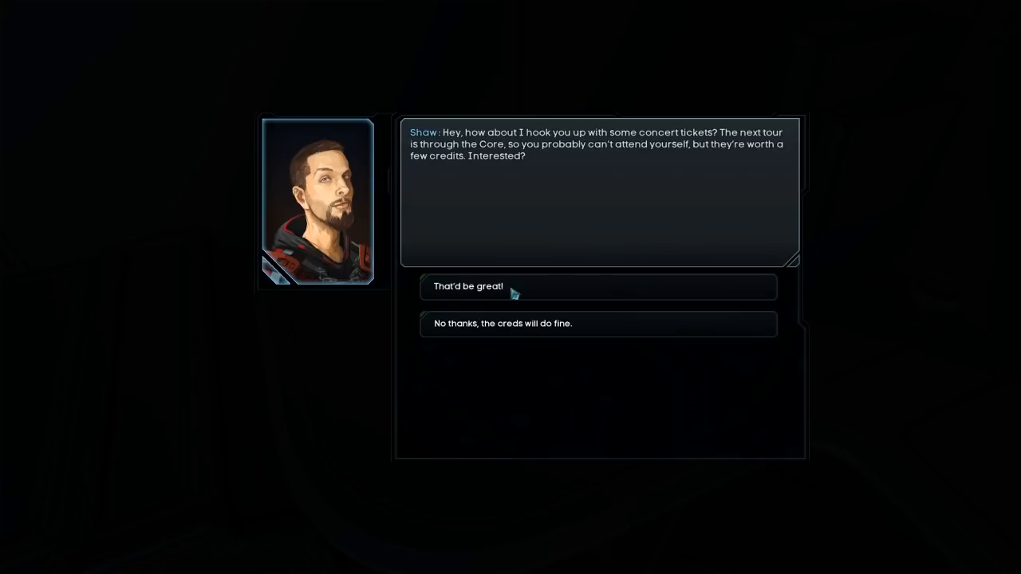
{"action": "mouse_move", "coordinate": [512, 295]}
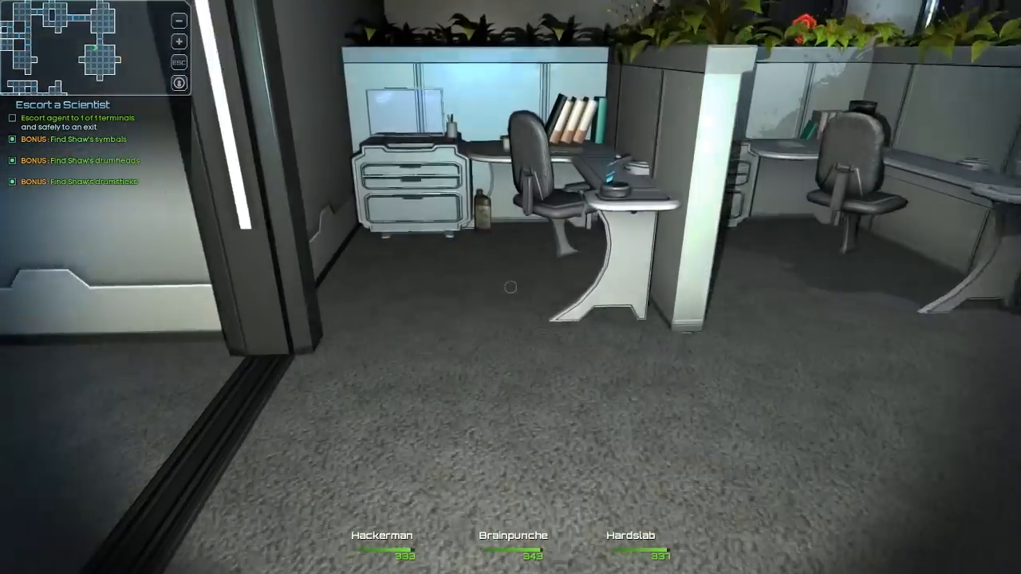
{"action": "mouse_move", "coordinate": [511, 287]}
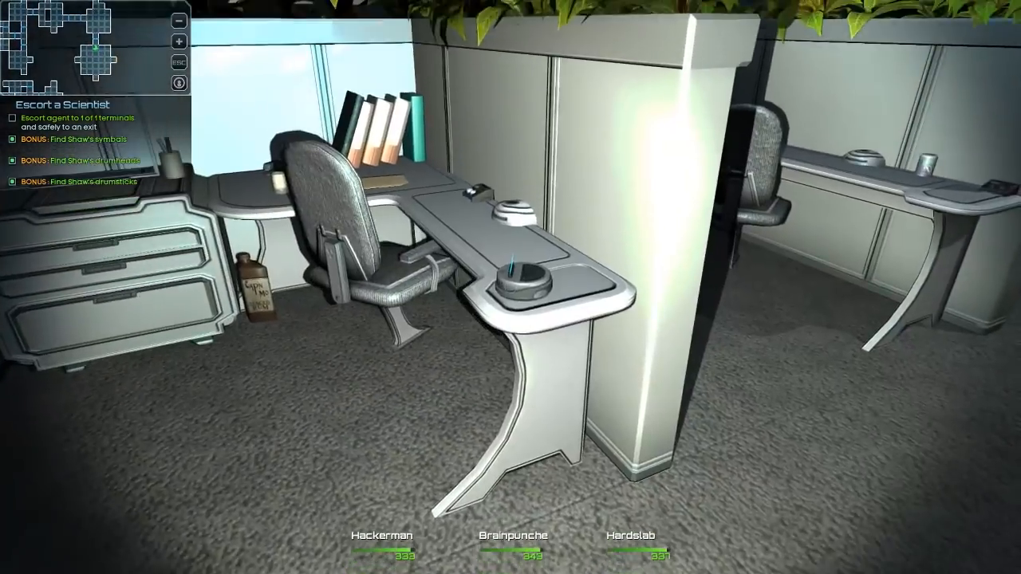
{"action": "mouse_move", "coordinate": [511, 288]}
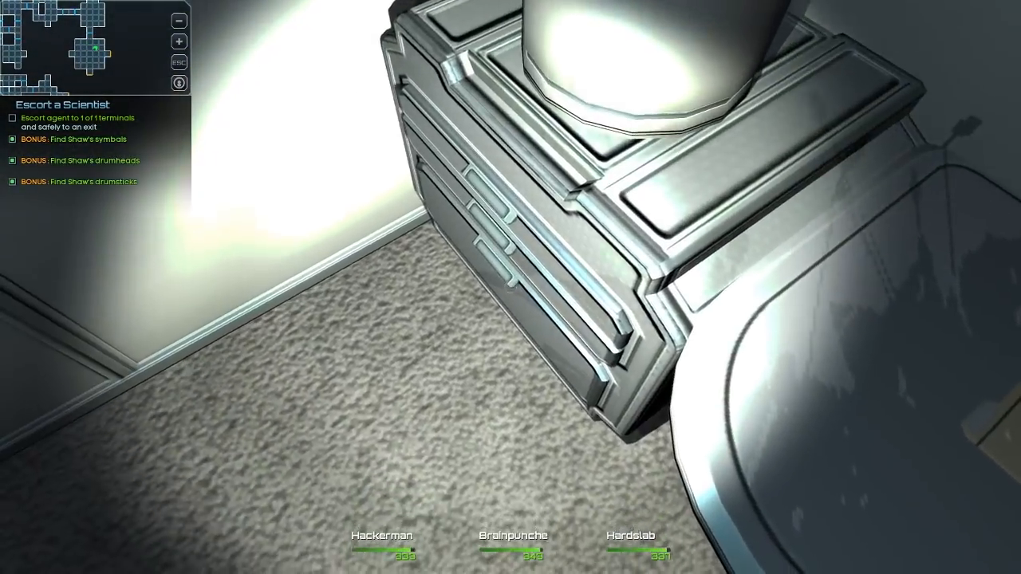
{"action": "mouse_move", "coordinate": [511, 287]}
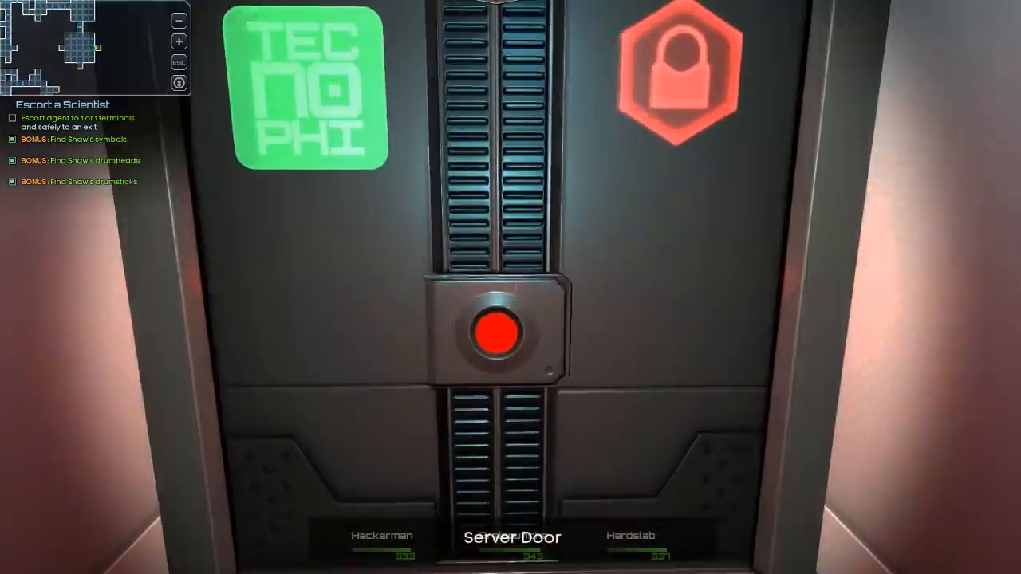
- Have Hackerman hack open the locked Server Door and acknowledge with 'Nice!'
{"action": "left_click", "coordinate": [502, 333]}
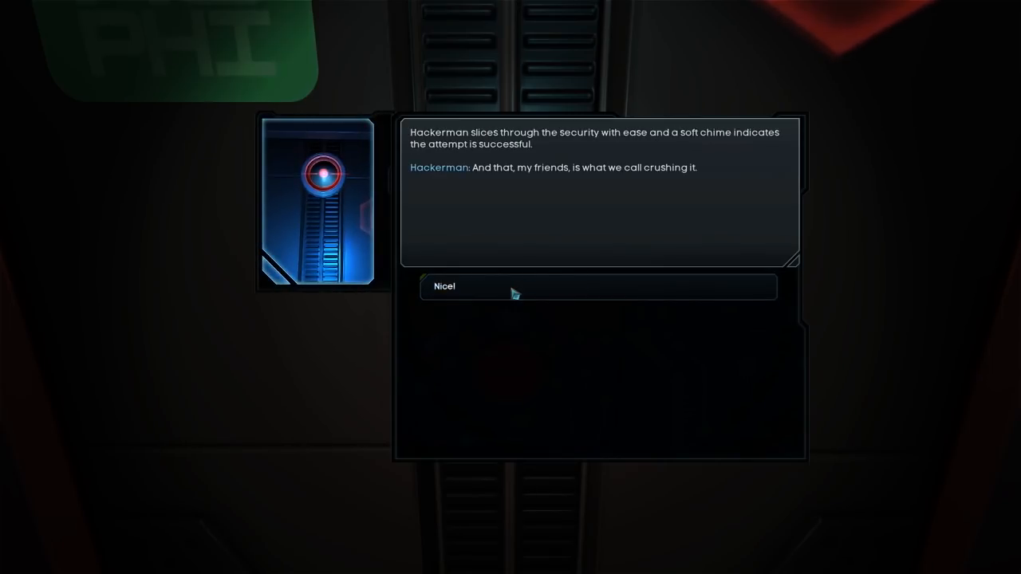
{"action": "left_click", "coordinate": [597, 287]}
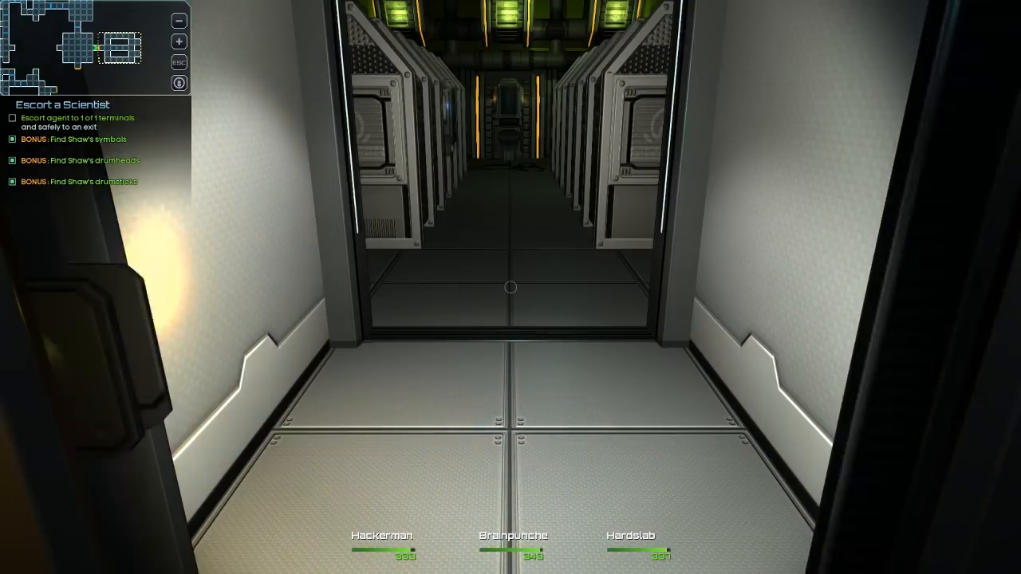
{"action": "mouse_move", "coordinate": [510, 287]}
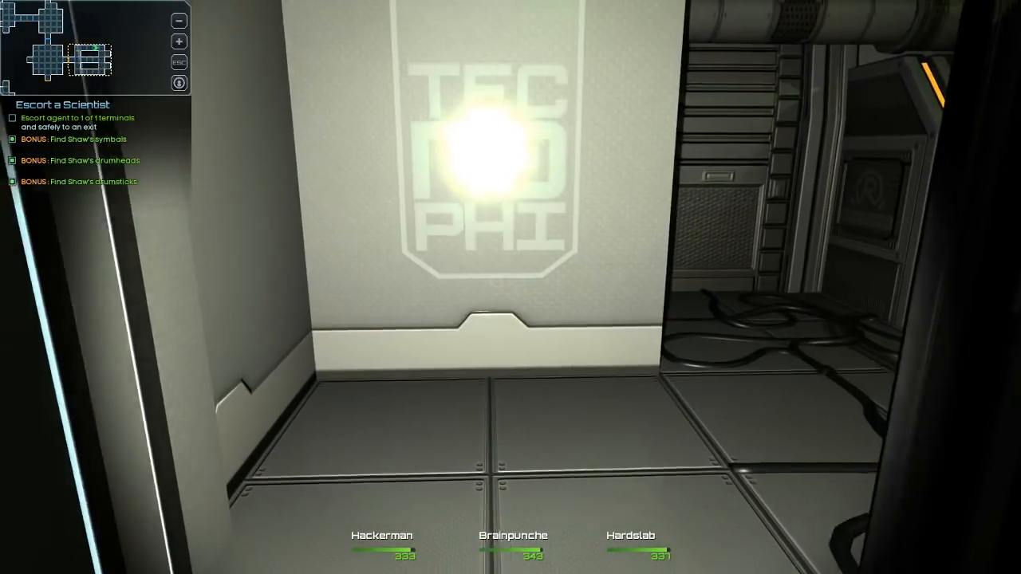
{"action": "mouse_move", "coordinate": [510, 287]}
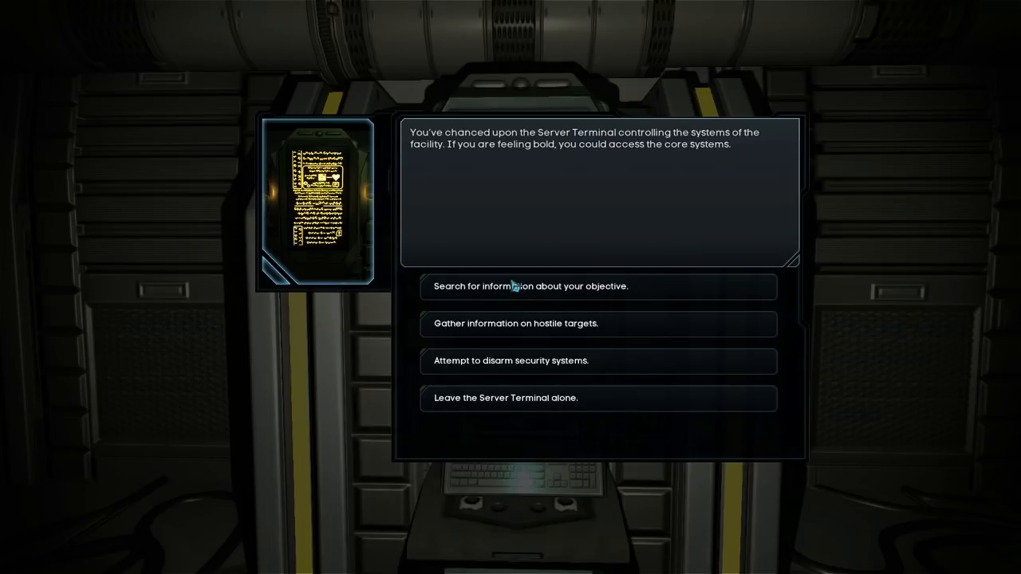
{"action": "mouse_move", "coordinate": [535, 257]}
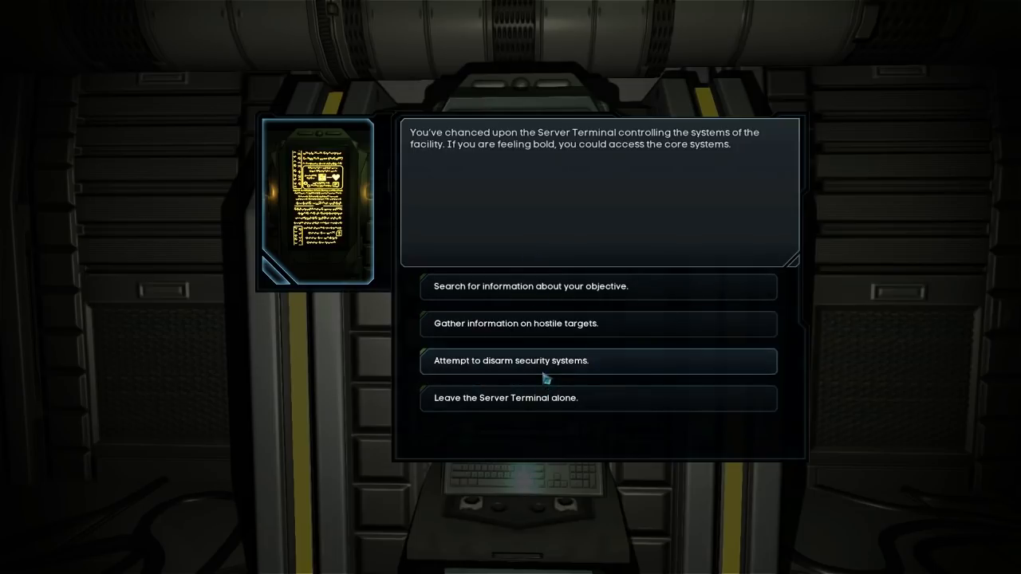
- Have Hackerman break into the server terminal's security, disabling traps and rerouting alarms
{"action": "left_click", "coordinate": [597, 361]}
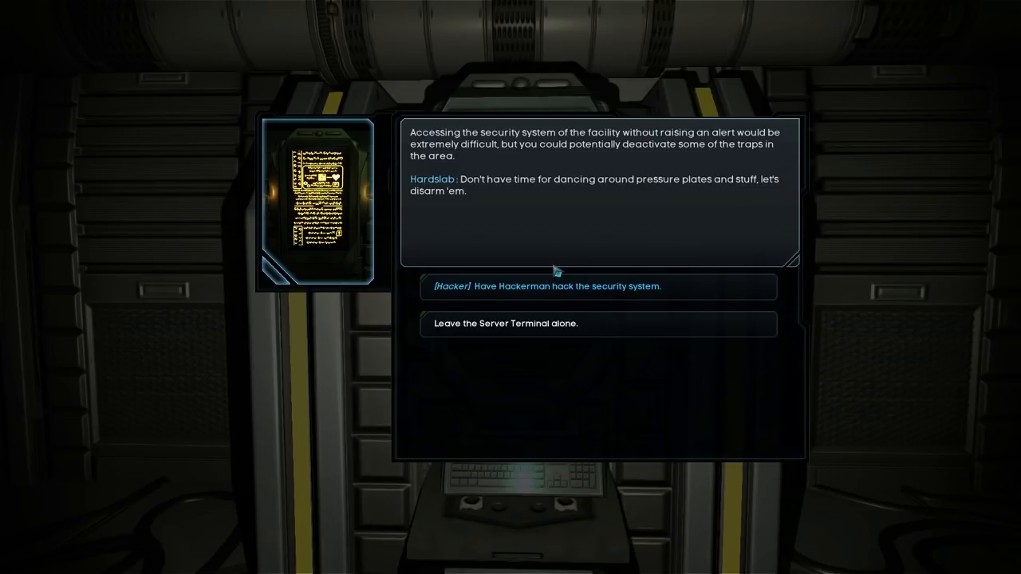
{"action": "mouse_move", "coordinate": [558, 287]}
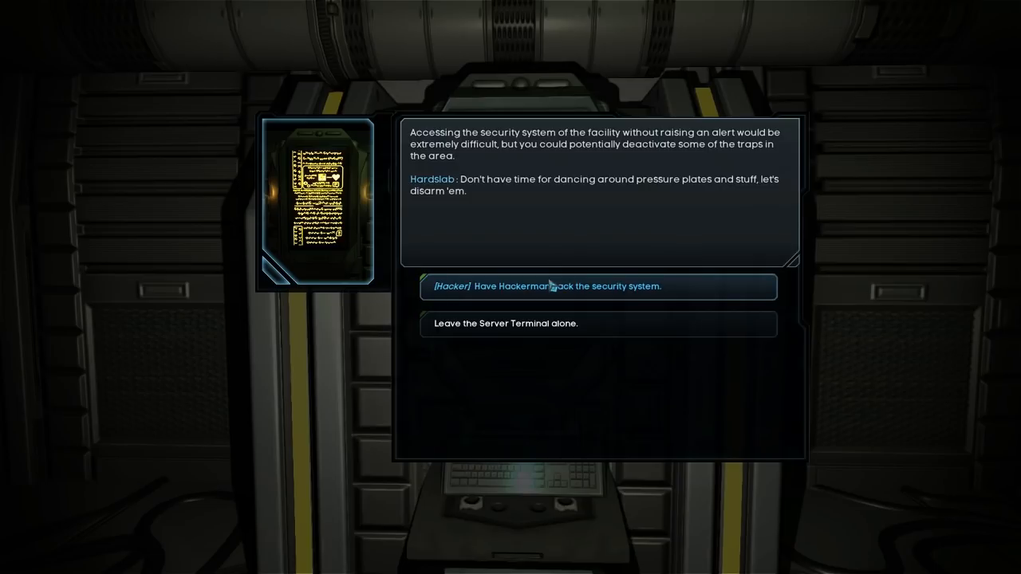
{"action": "mouse_move", "coordinate": [533, 301]}
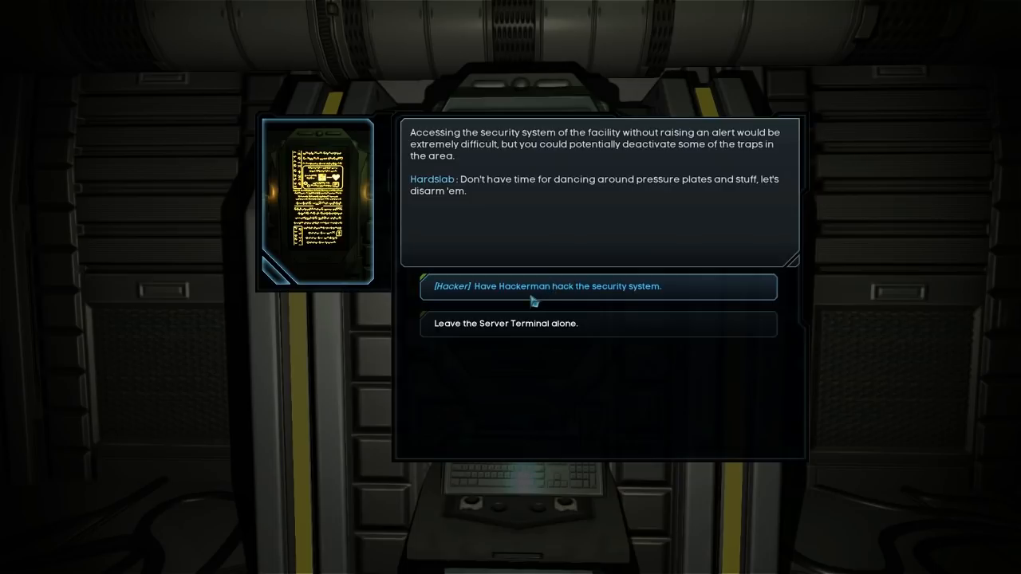
{"action": "left_click", "coordinate": [597, 287]}
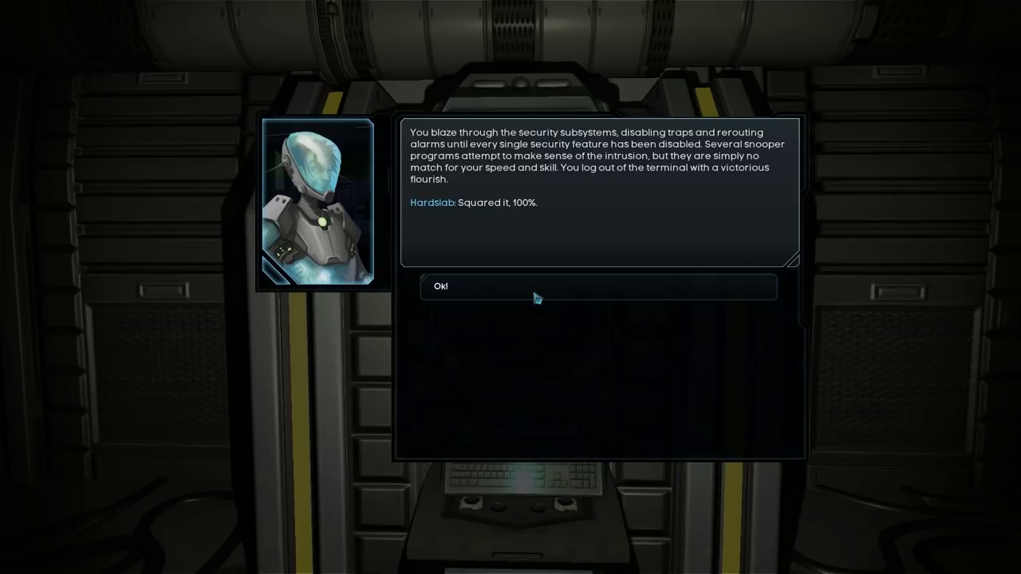
{"action": "left_click", "coordinate": [596, 288]}
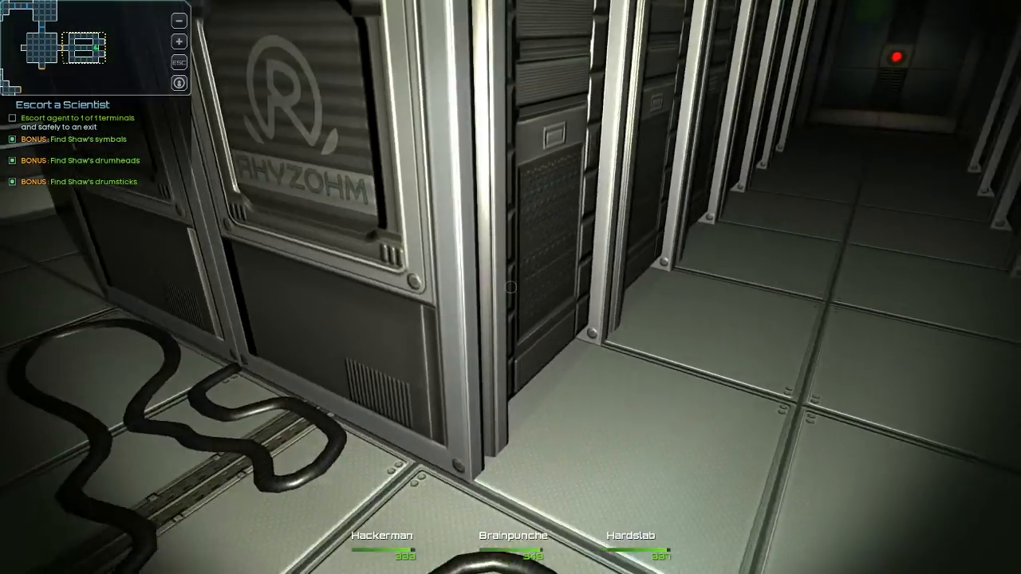
{"action": "mouse_move", "coordinate": [511, 288]}
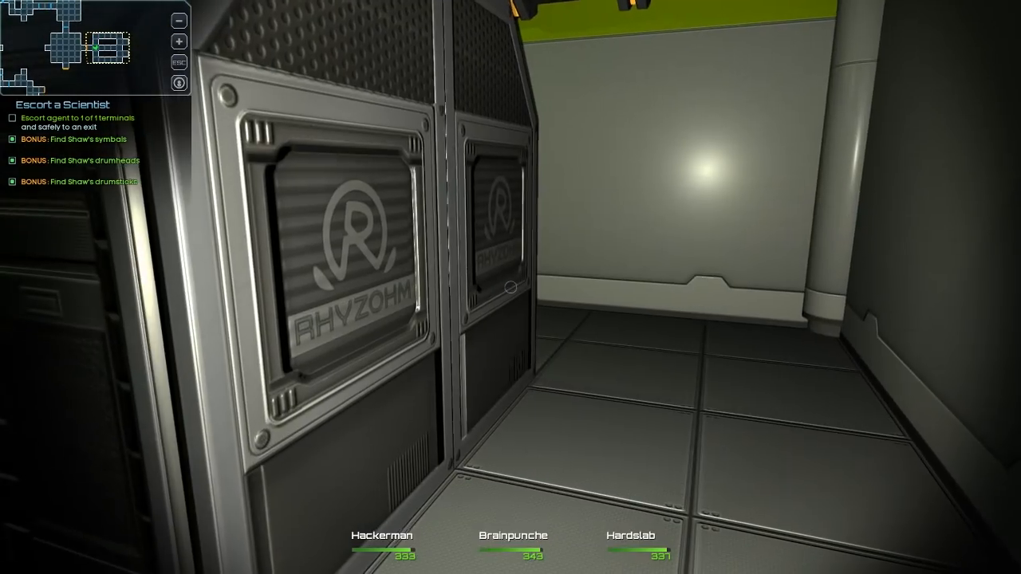
{"action": "mouse_move", "coordinate": [510, 287]}
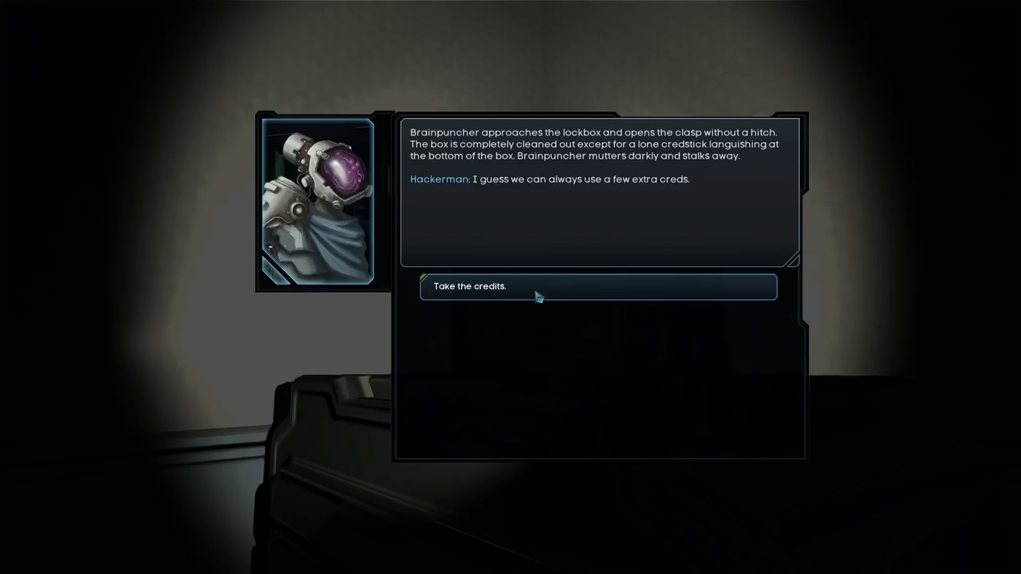
{"action": "mouse_move", "coordinate": [539, 294]}
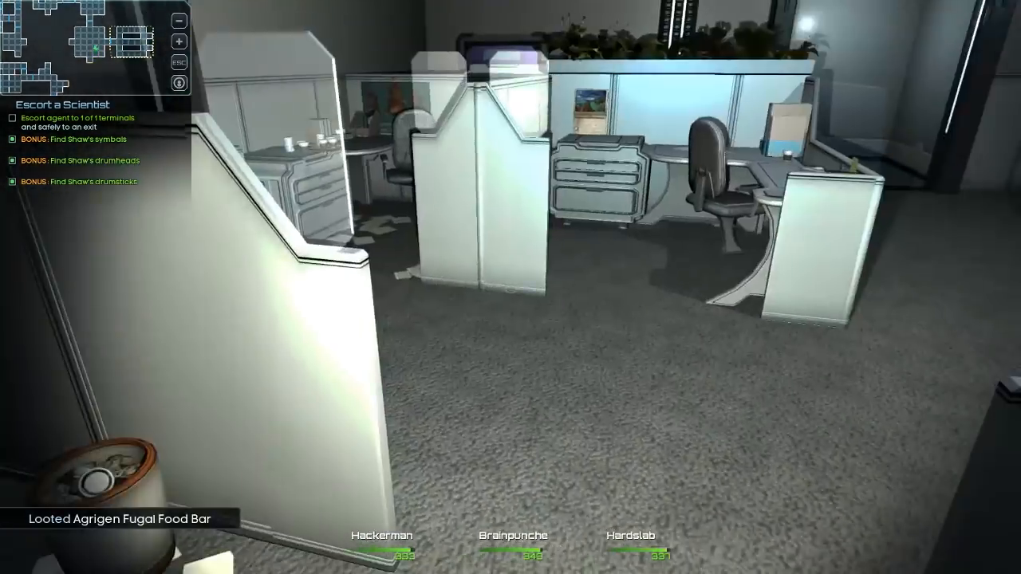
{"action": "mouse_move", "coordinate": [511, 287]}
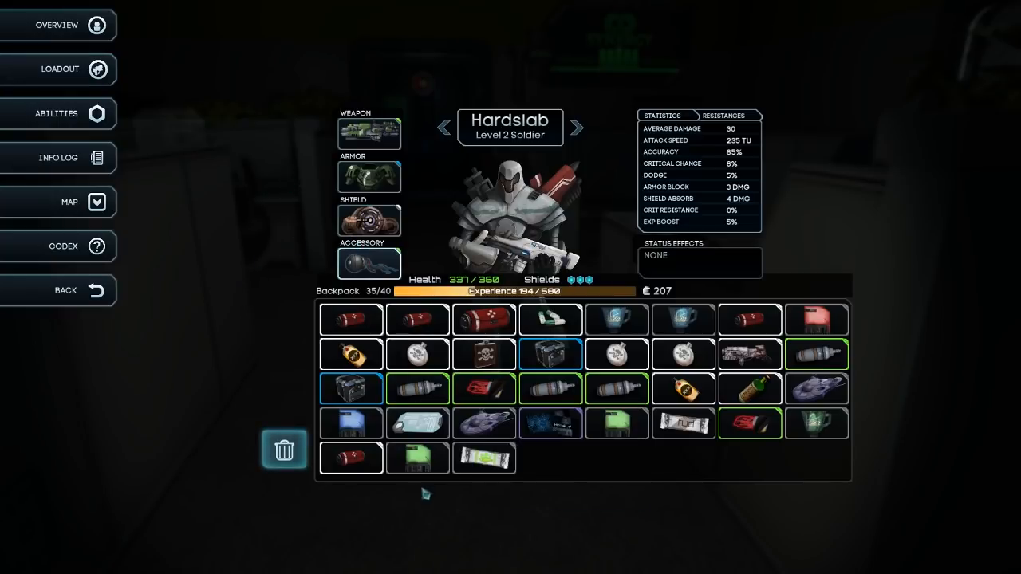
- Use two XP consumables and the IntelliFoam Lite on Brainpuncher, trimming the backpack to 32 items
{"action": "left_click", "coordinate": [577, 128]}
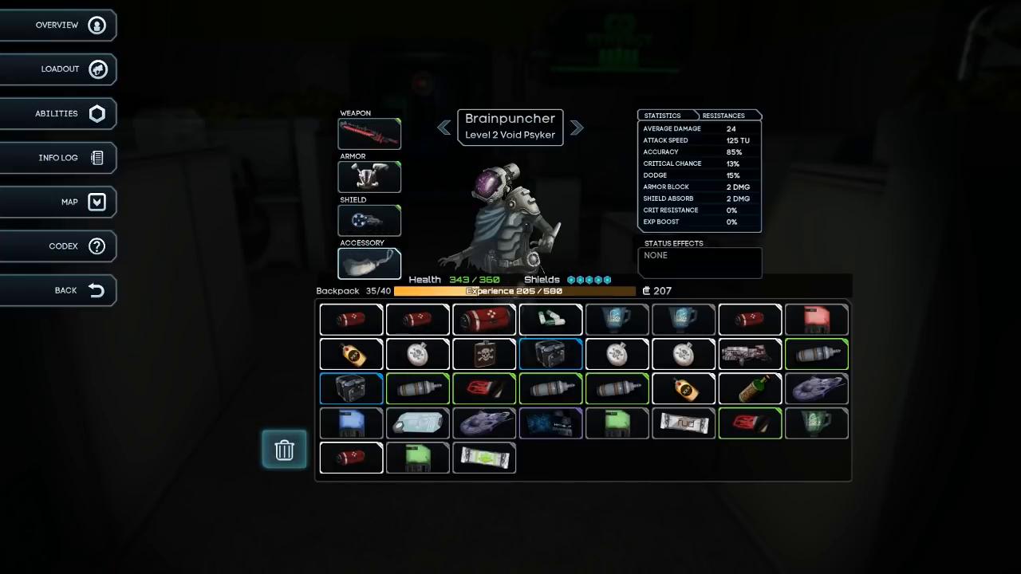
{"action": "right_click", "coordinate": [418, 390]}
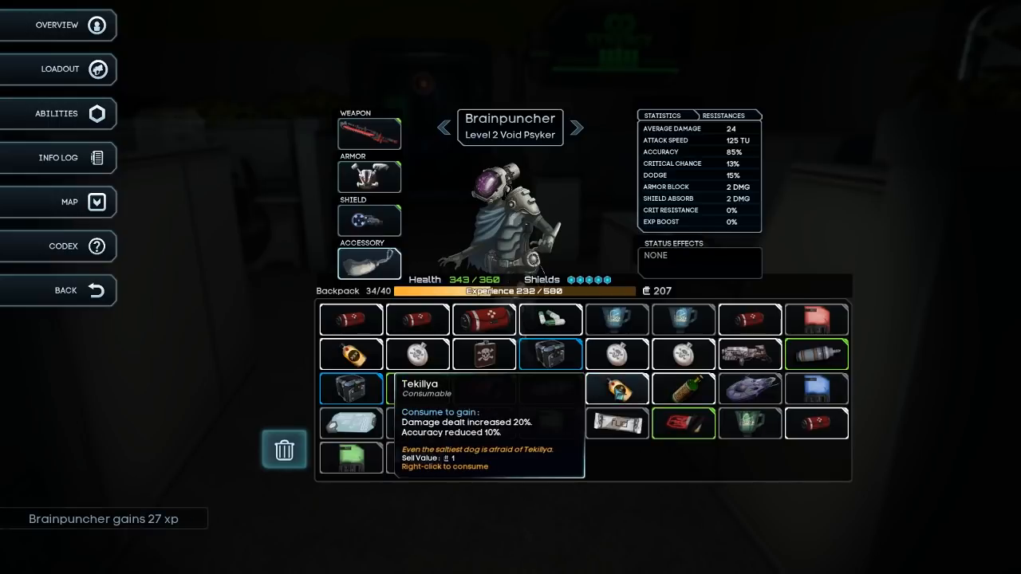
{"action": "right_click", "coordinate": [351, 389]}
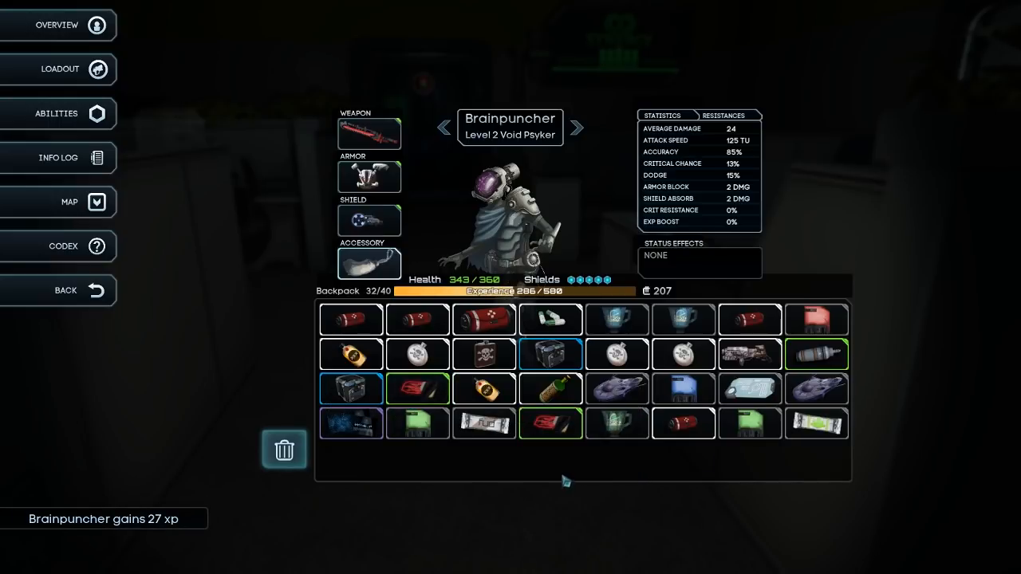
{"action": "mouse_move", "coordinate": [498, 487]}
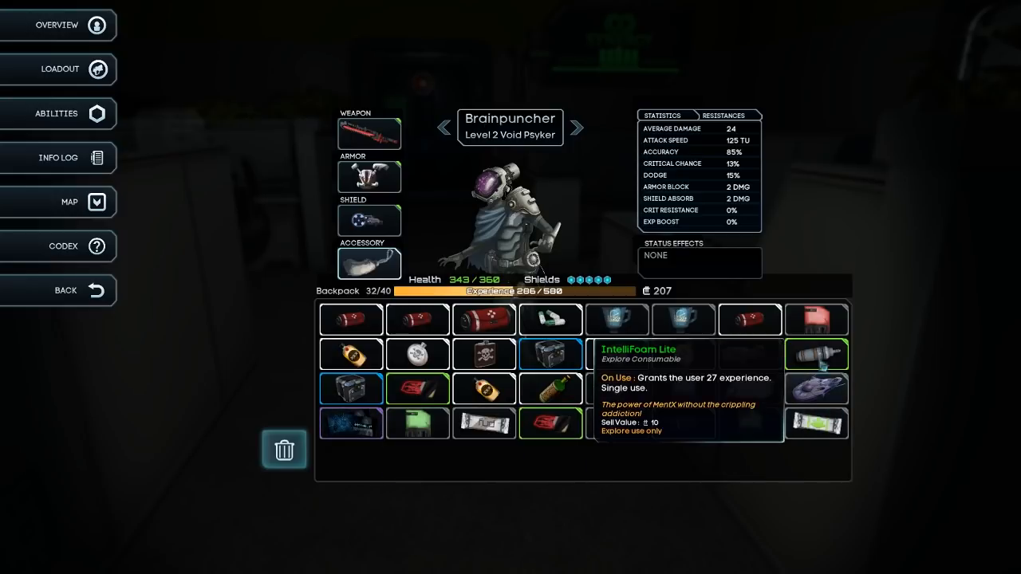
{"action": "double_click", "coordinate": [817, 354]}
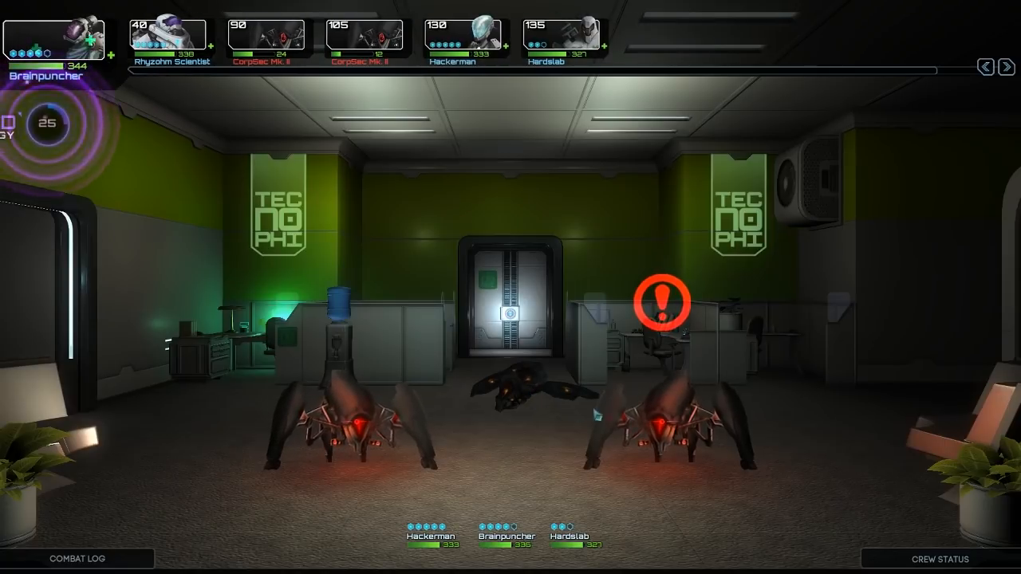
- Have Brainpuncher attack the two CorpSec spider robots and win the fight
{"action": "left_click", "coordinate": [364, 35]}
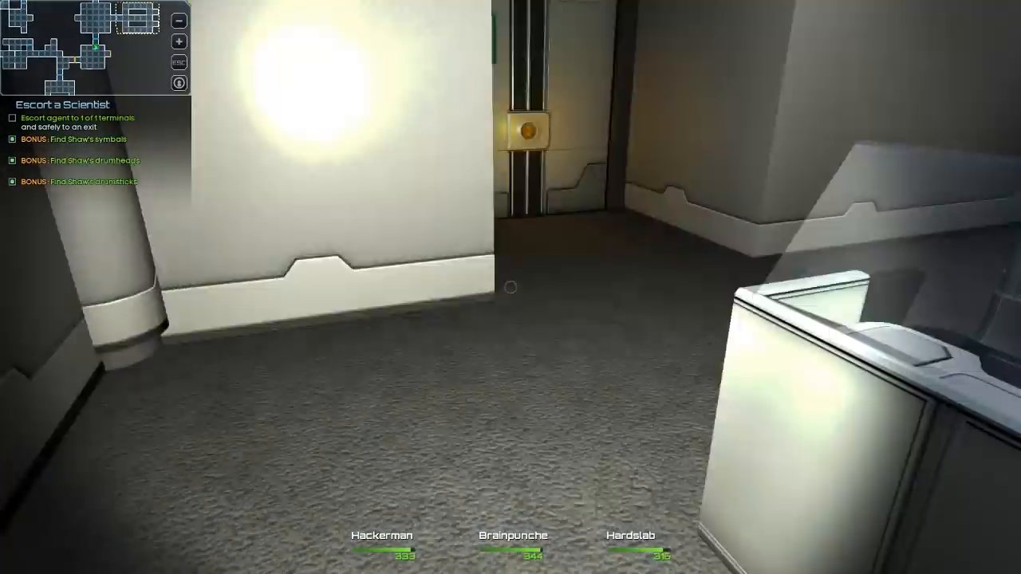
{"action": "mouse_move", "coordinate": [511, 287]}
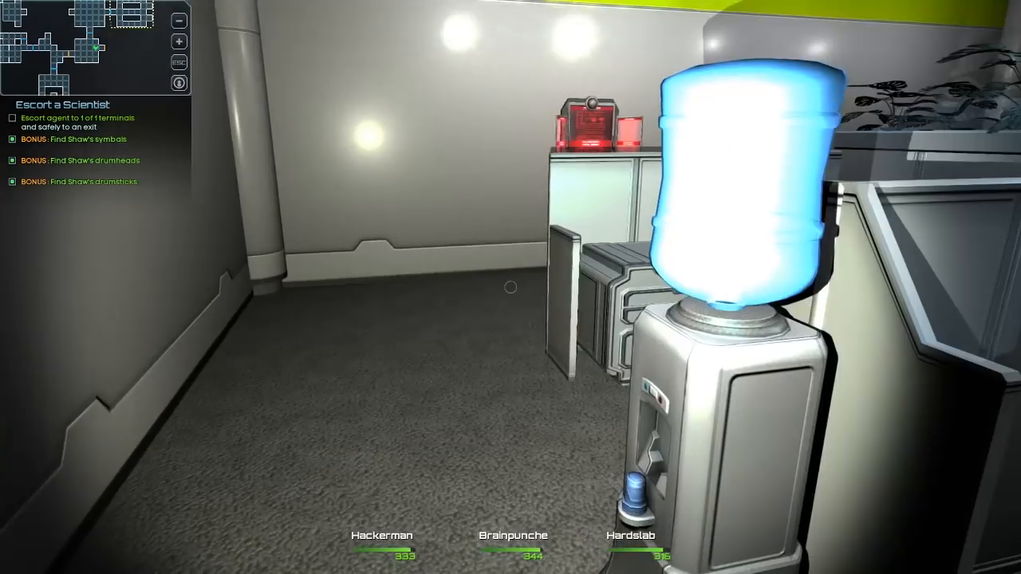
{"action": "mouse_move", "coordinate": [510, 287]}
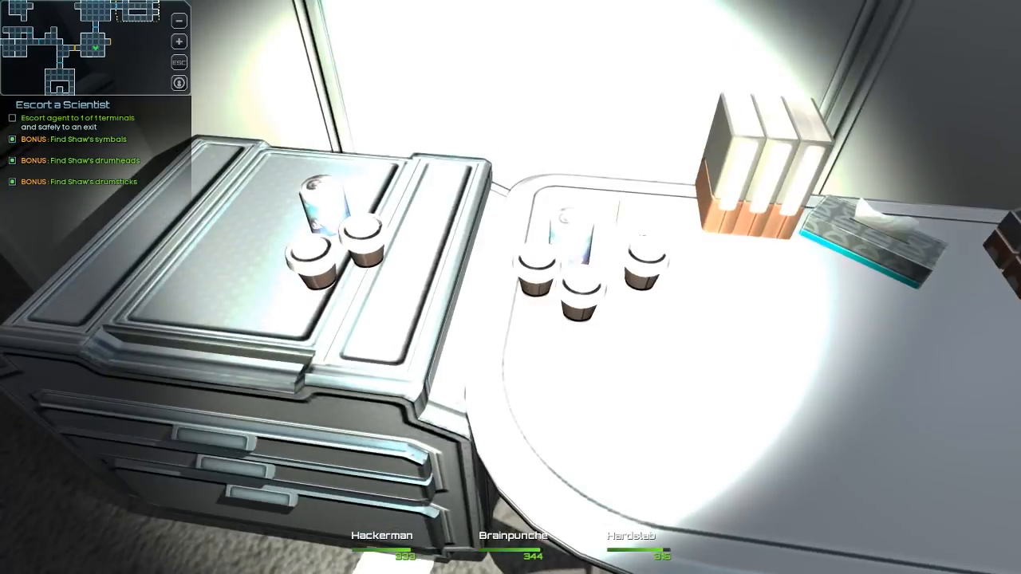
{"action": "mouse_move", "coordinate": [510, 287]}
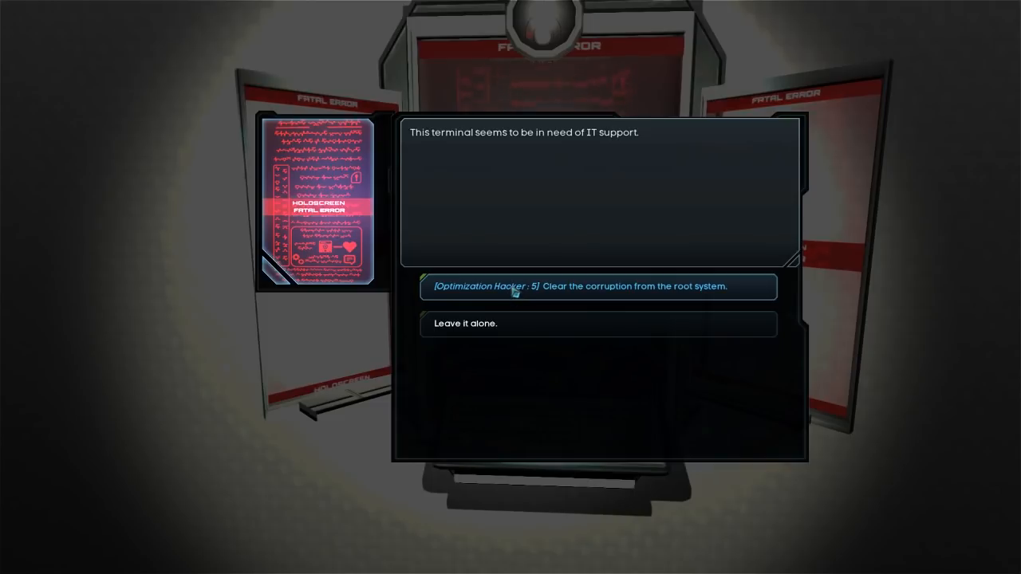
- Clear the terminal's root-system corruption with the Optimization Hacker option and continue past the 7 XP victory
{"action": "left_click", "coordinate": [577, 288]}
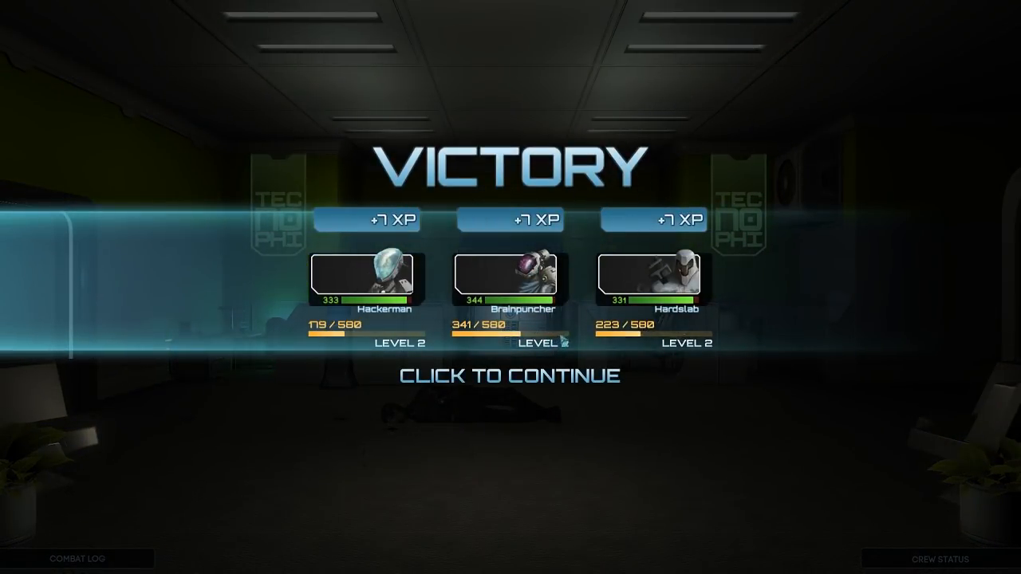
{"action": "left_click", "coordinate": [511, 377]}
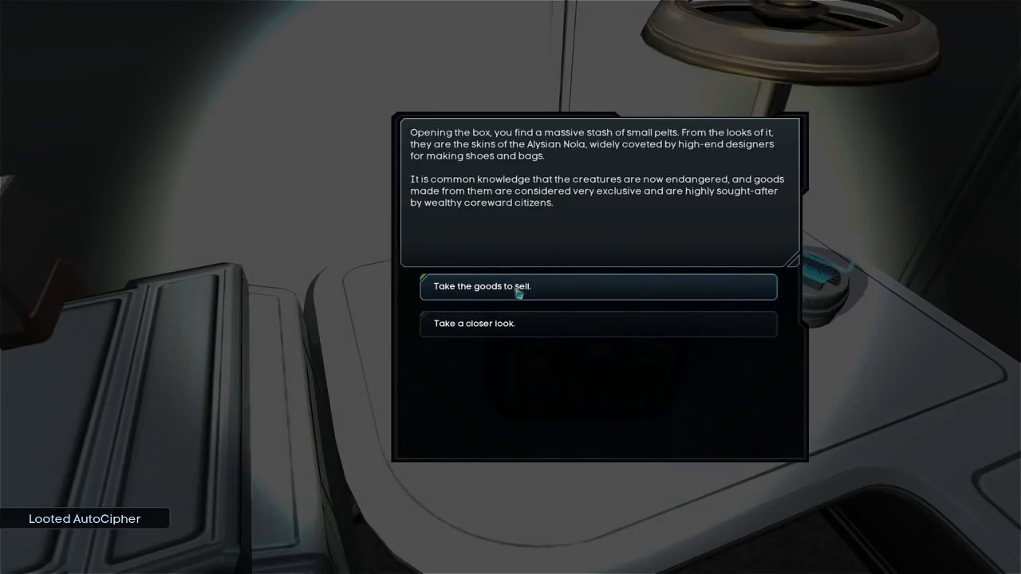
{"action": "mouse_move", "coordinate": [511, 335]}
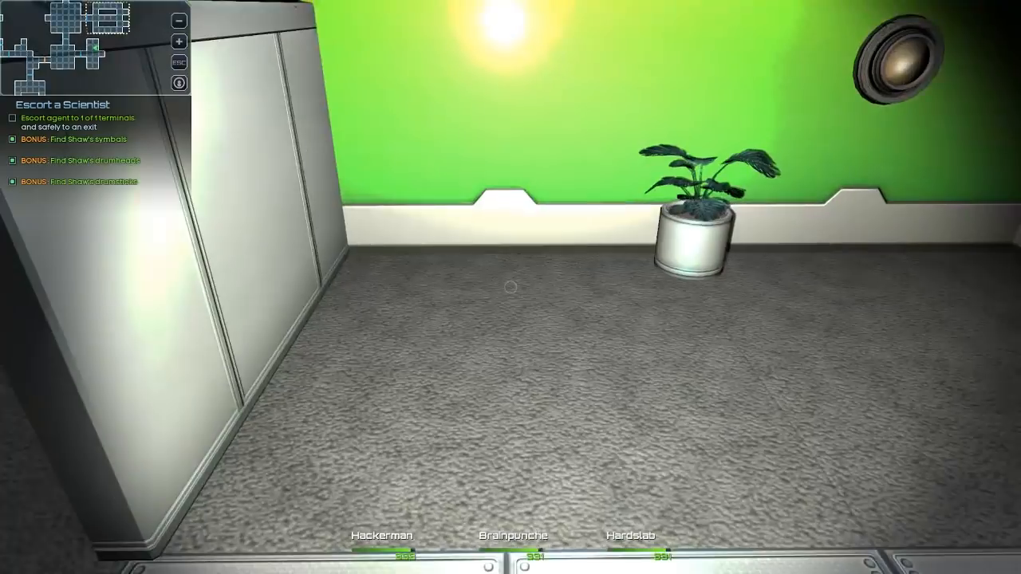
{"action": "mouse_move", "coordinate": [511, 287]}
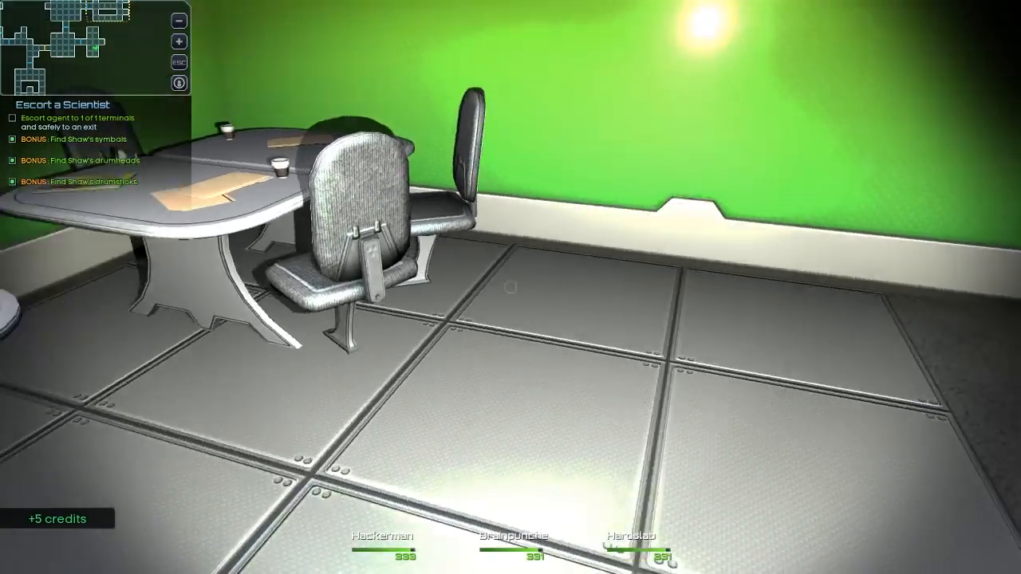
{"action": "mouse_move", "coordinate": [511, 287]}
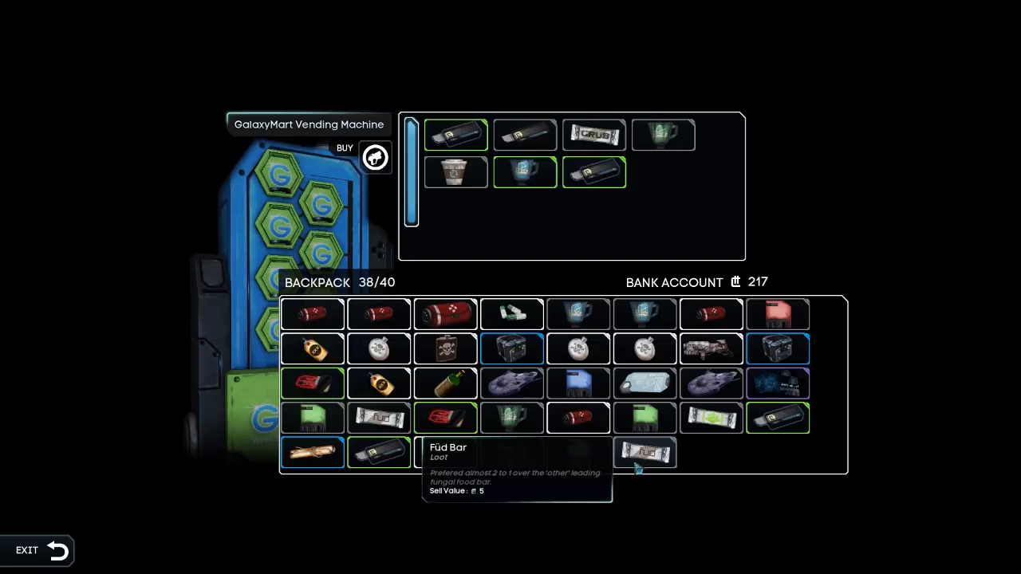
{"action": "mouse_move", "coordinate": [644, 453]}
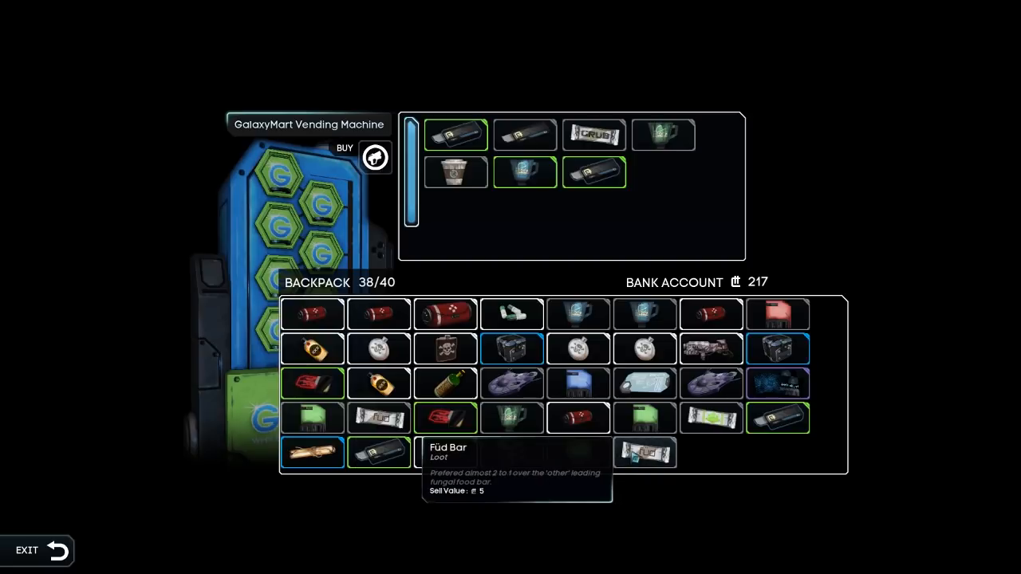
{"action": "mouse_move", "coordinate": [594, 173]}
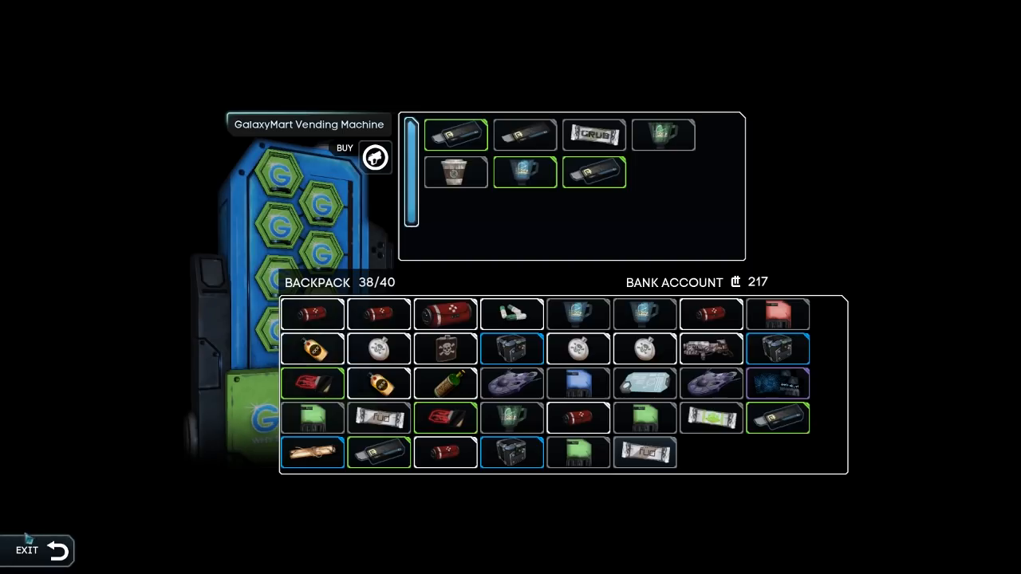
- Exit the GalaxyMart vending machine without buying, keeping 217 credits
{"action": "left_click", "coordinate": [25, 550]}
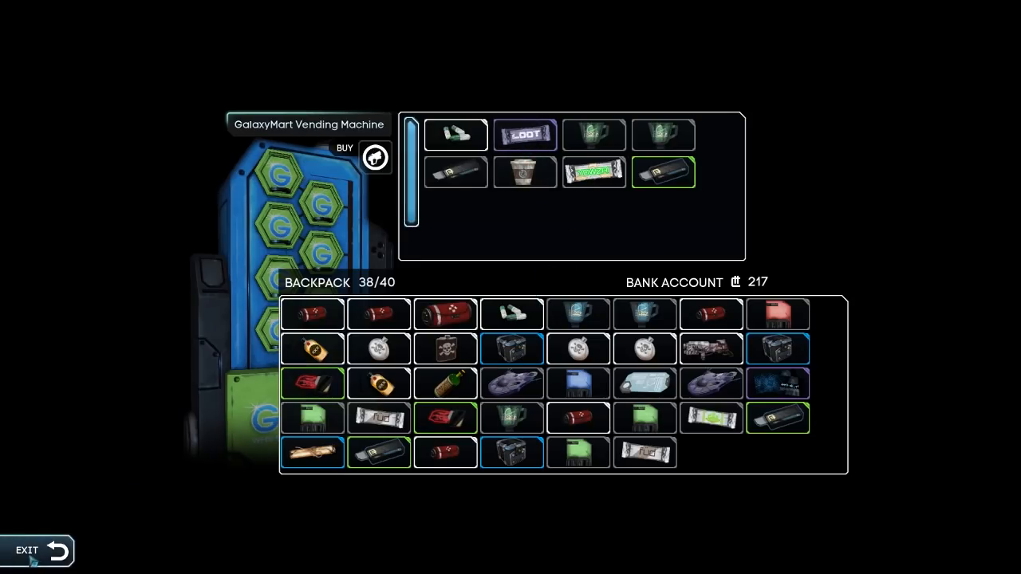
{"action": "left_click", "coordinate": [27, 551]}
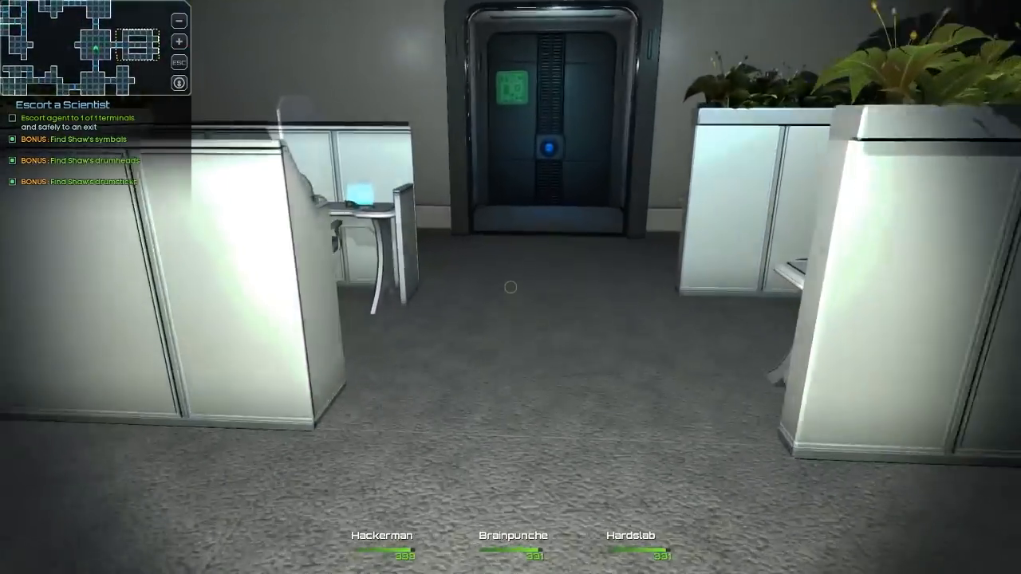
- Walk to the secured door and bypass its security panel with the AutoCipher
{"action": "key", "text": "w"}
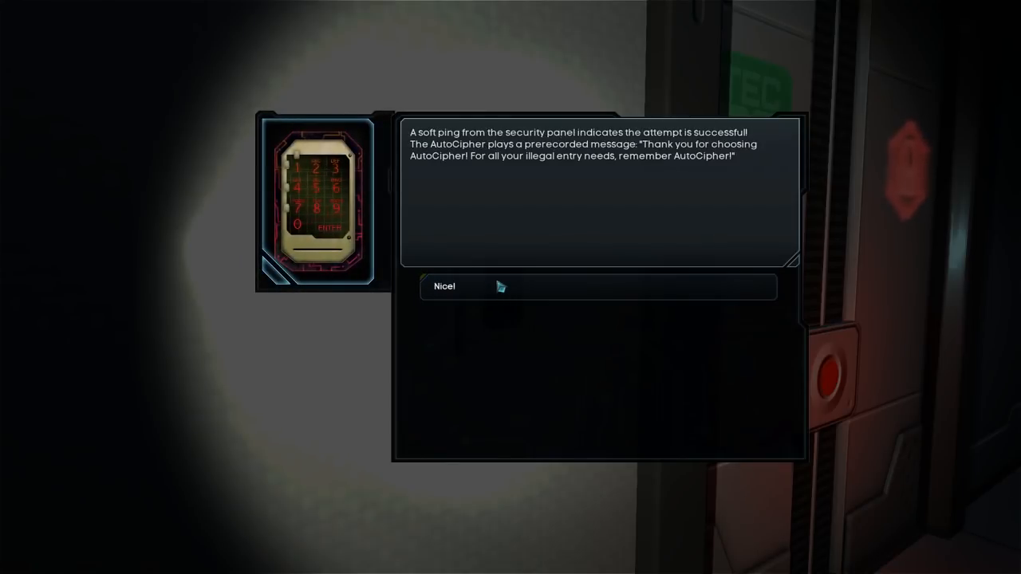
{"action": "left_click", "coordinate": [597, 287]}
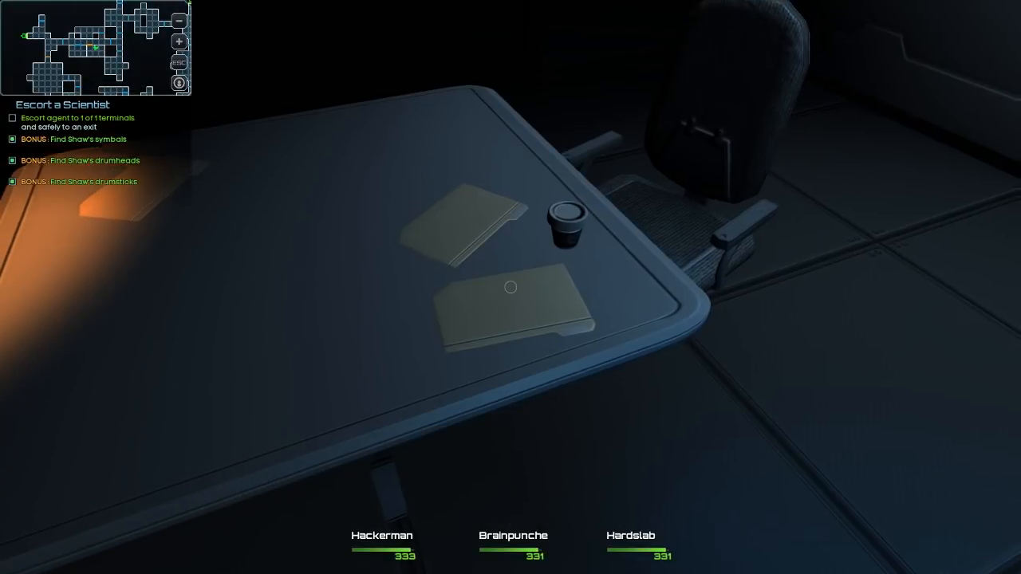
{"action": "mouse_move", "coordinate": [511, 287]}
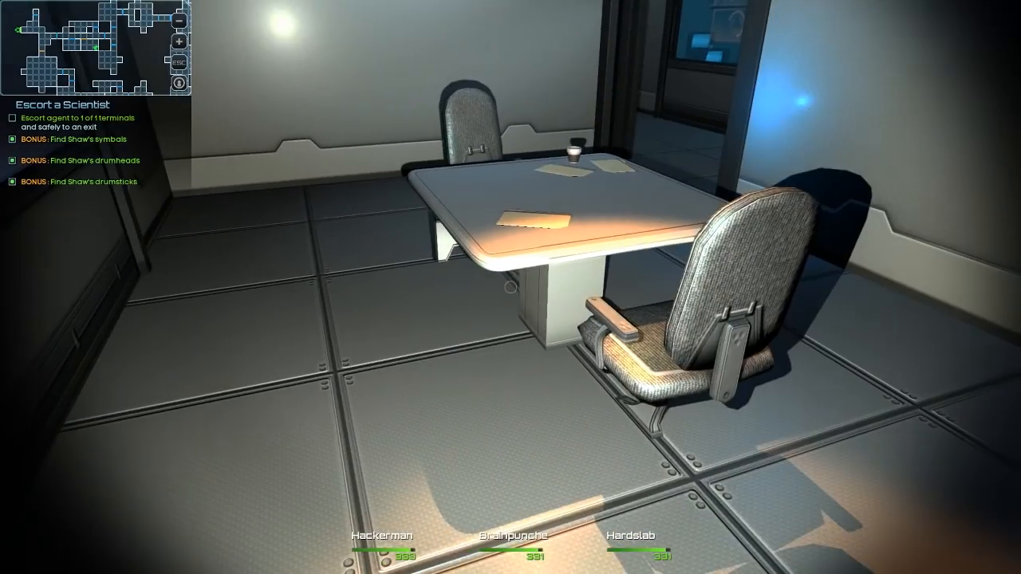
{"action": "mouse_move", "coordinate": [510, 287]}
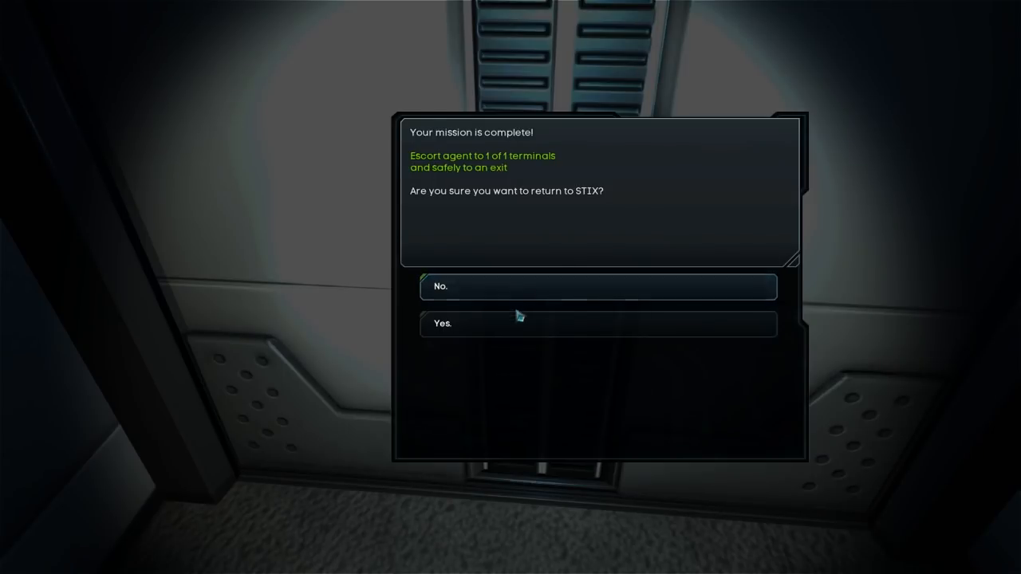
{"action": "mouse_move", "coordinate": [511, 287]}
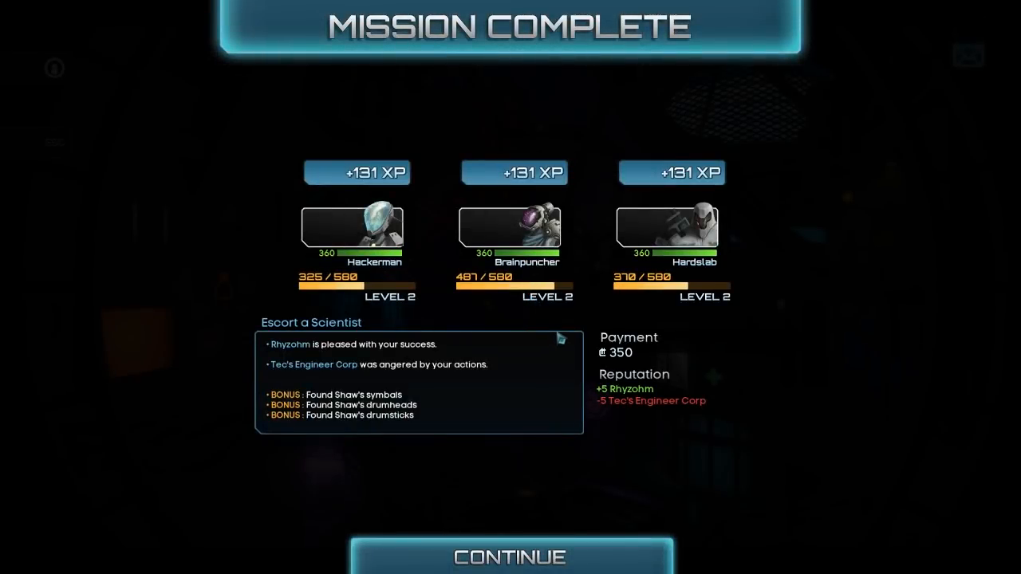
{"action": "mouse_move", "coordinate": [552, 516]}
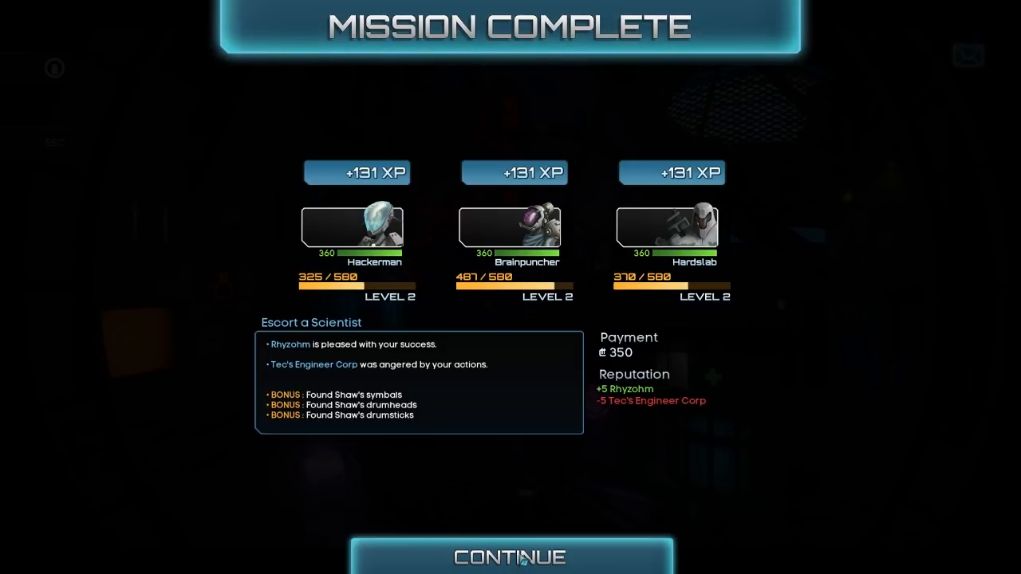
- Continue past the Mission Complete rewards of 131 XP each and 350 credits into STIX station
{"action": "left_click", "coordinate": [514, 555]}
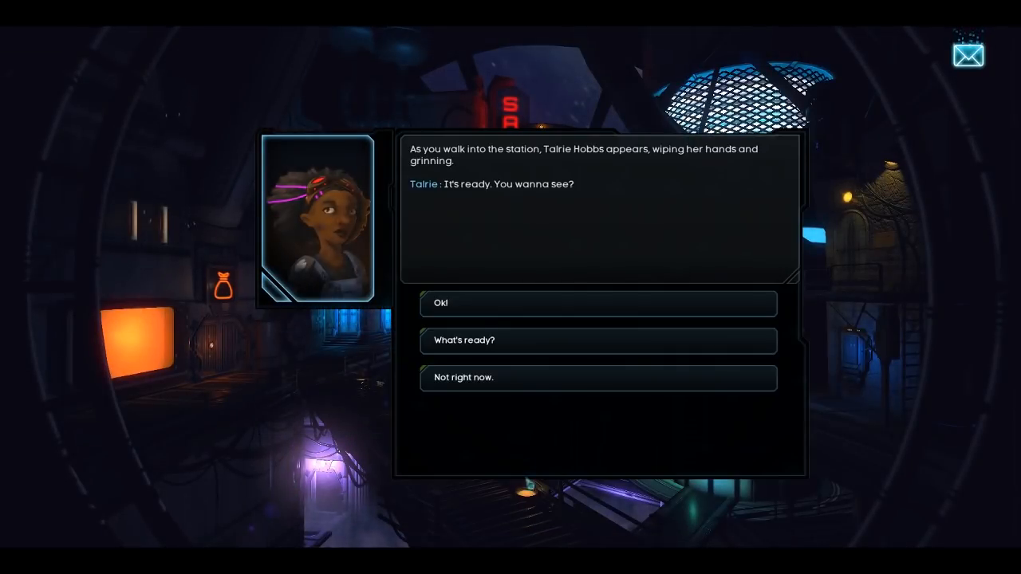
{"action": "mouse_move", "coordinate": [510, 421]}
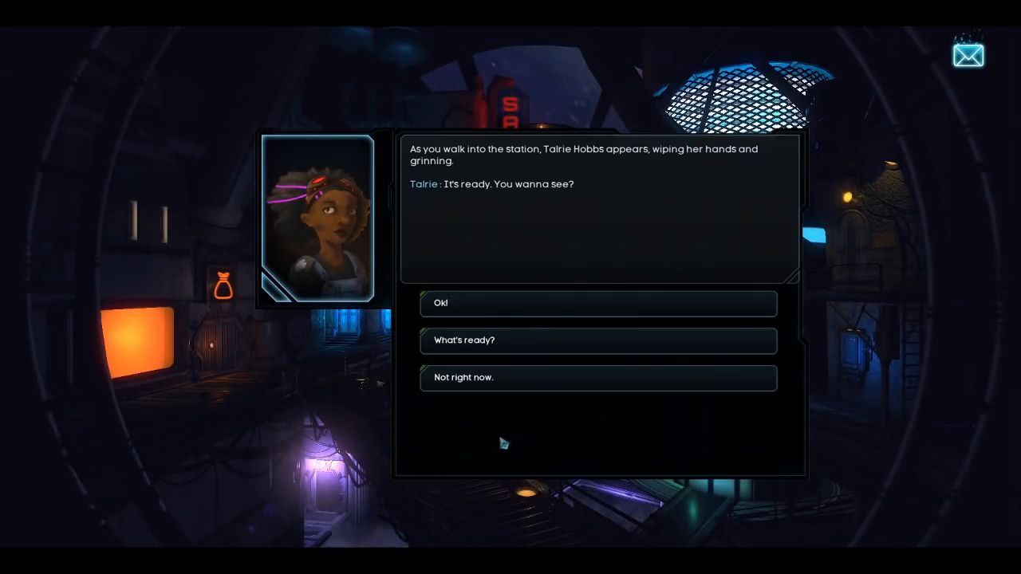
{"action": "mouse_move", "coordinate": [482, 313]}
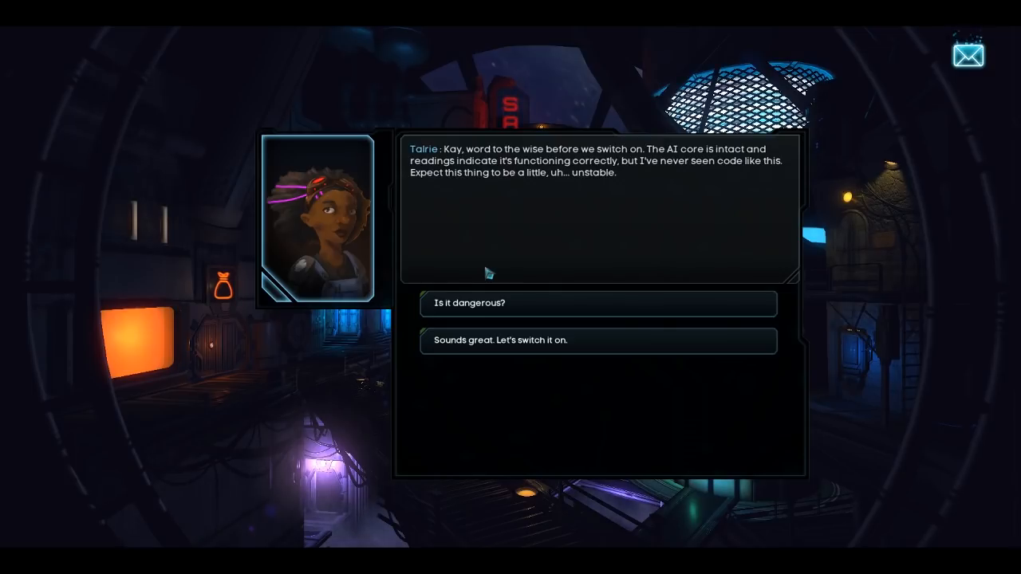
{"action": "mouse_move", "coordinate": [508, 342]}
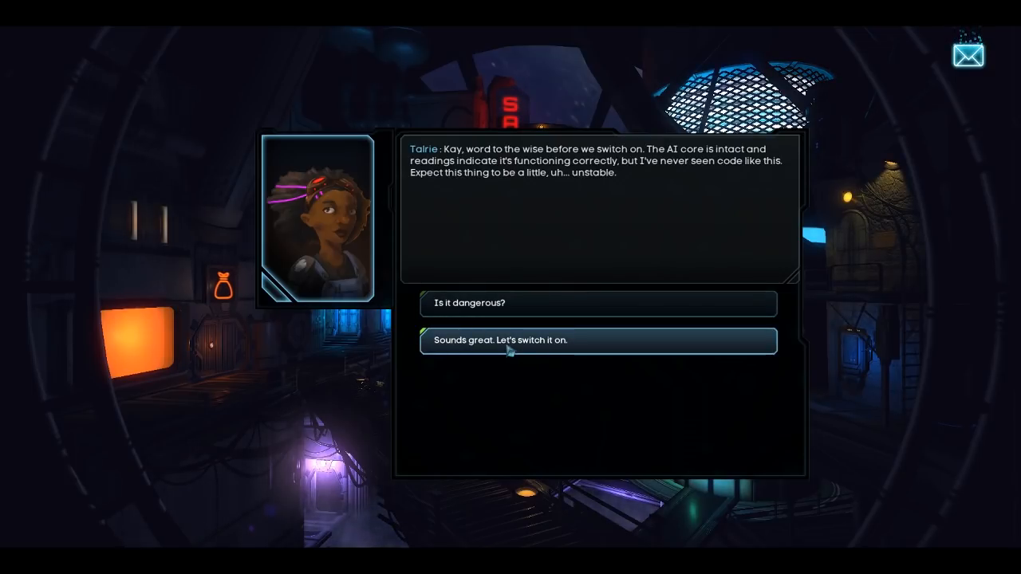
- Agree to switch the repainted robot on and advance the dialogue until Prototype asks to meet in the bar
{"action": "left_click", "coordinate": [597, 342]}
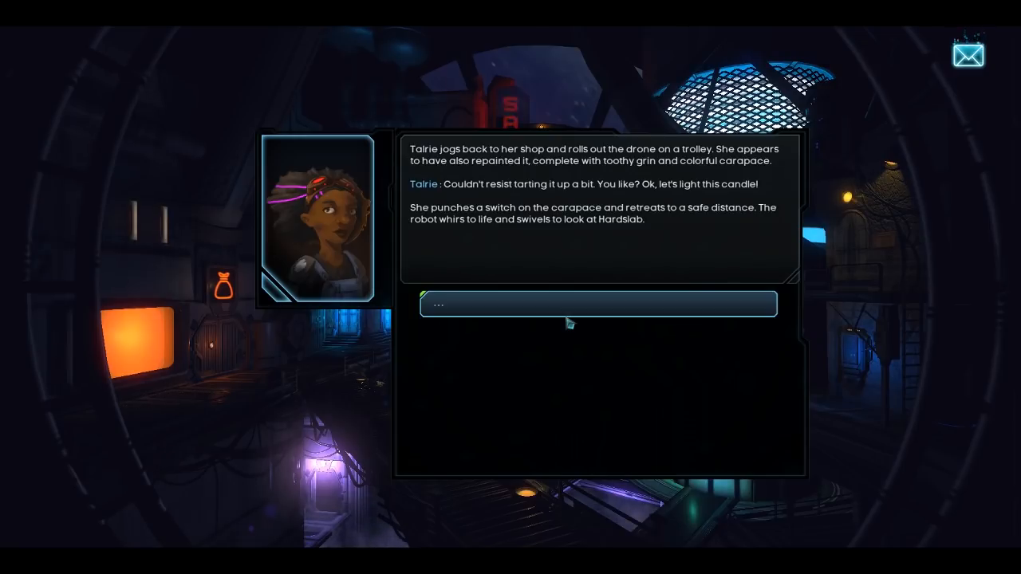
{"action": "mouse_move", "coordinate": [560, 318]}
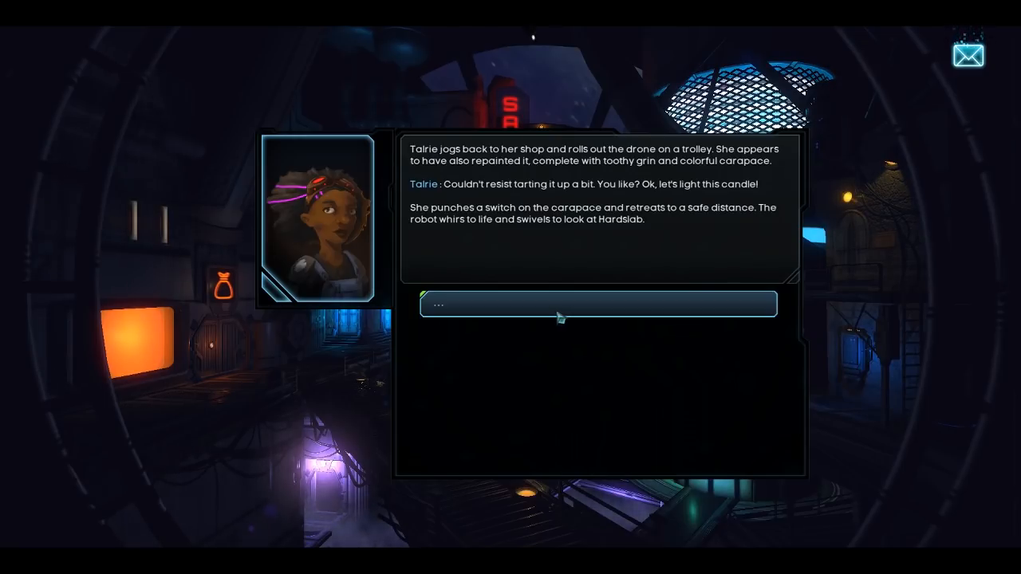
{"action": "mouse_move", "coordinate": [562, 317]}
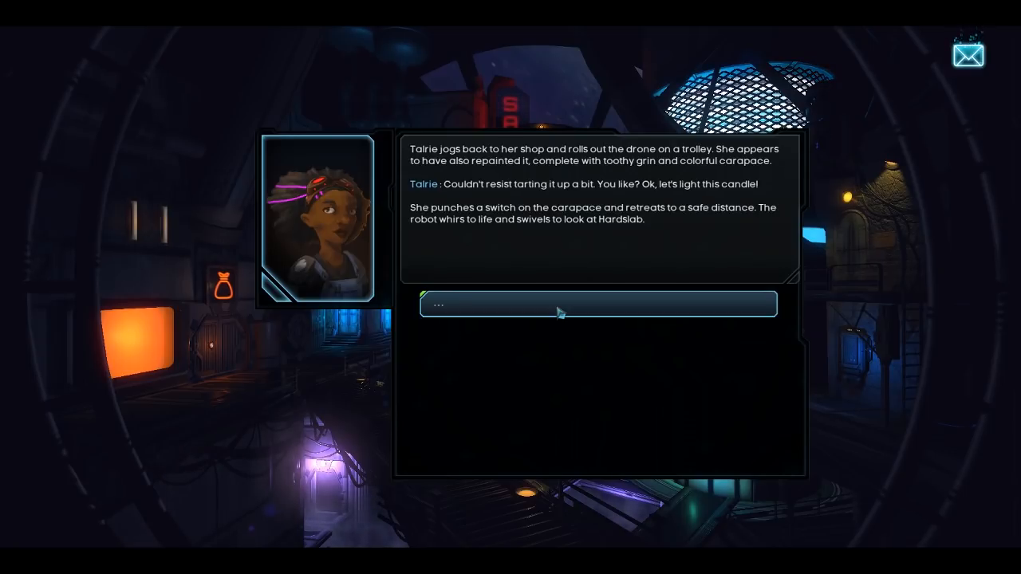
{"action": "left_click", "coordinate": [597, 303]}
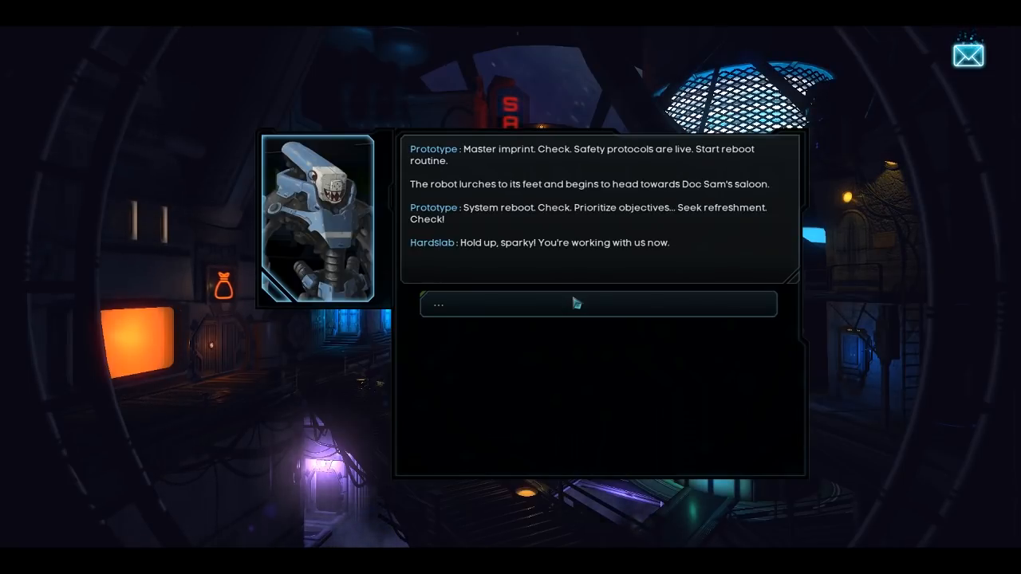
{"action": "mouse_move", "coordinate": [567, 316]}
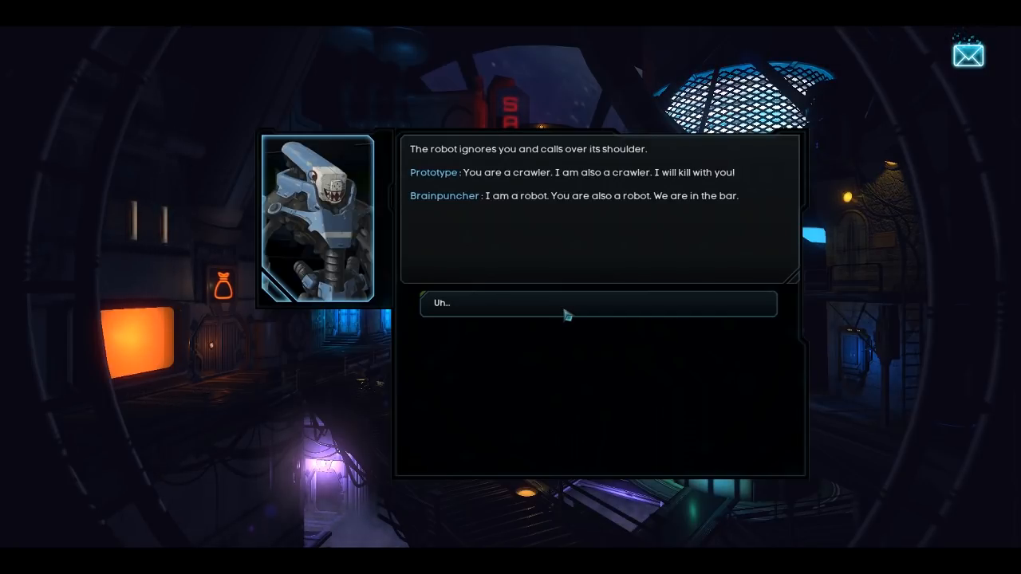
{"action": "mouse_move", "coordinate": [559, 306]}
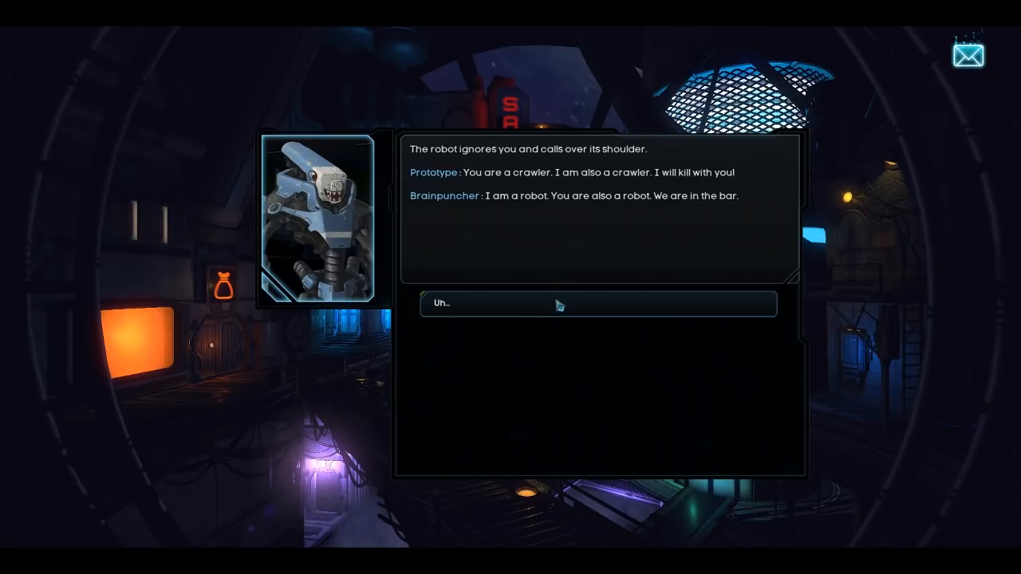
{"action": "mouse_move", "coordinate": [509, 206]}
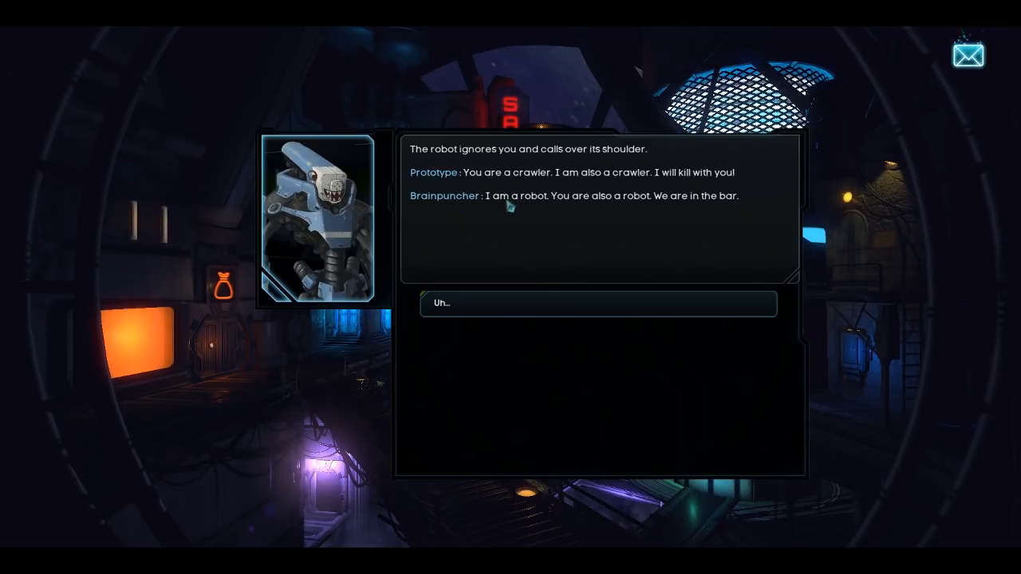
{"action": "mouse_move", "coordinate": [731, 206]}
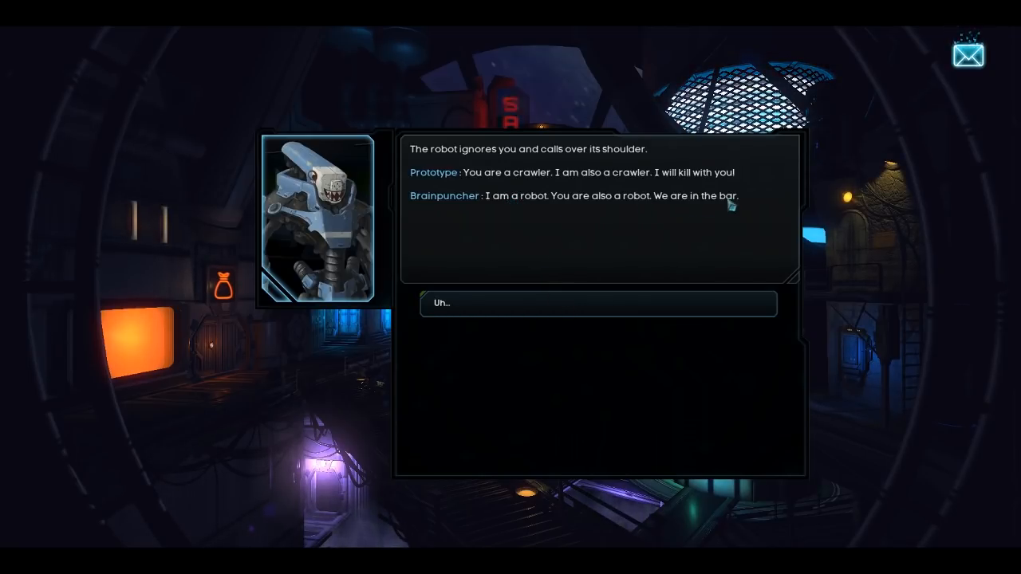
{"action": "left_click", "coordinate": [597, 303]}
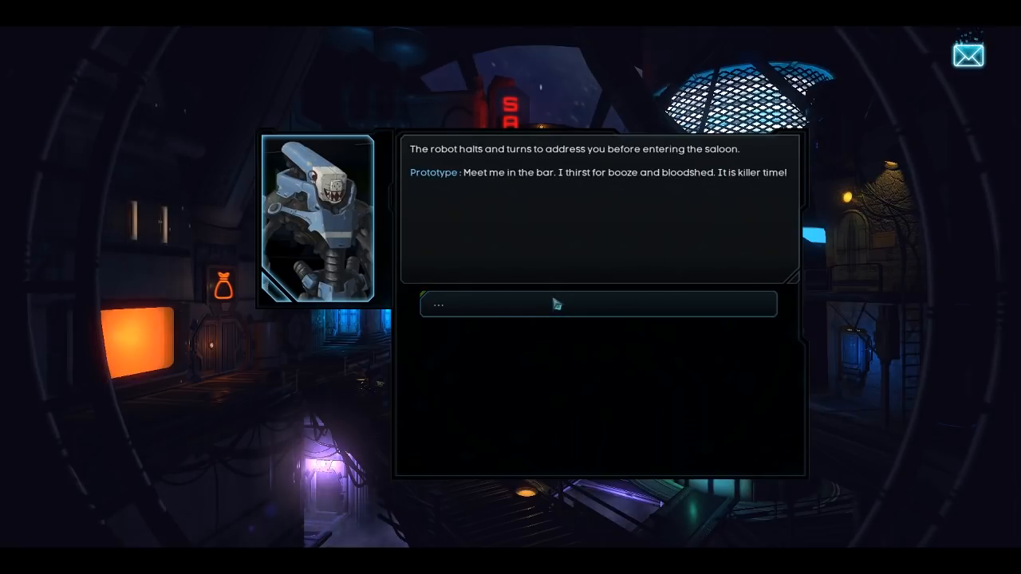
{"action": "mouse_move", "coordinate": [565, 262]}
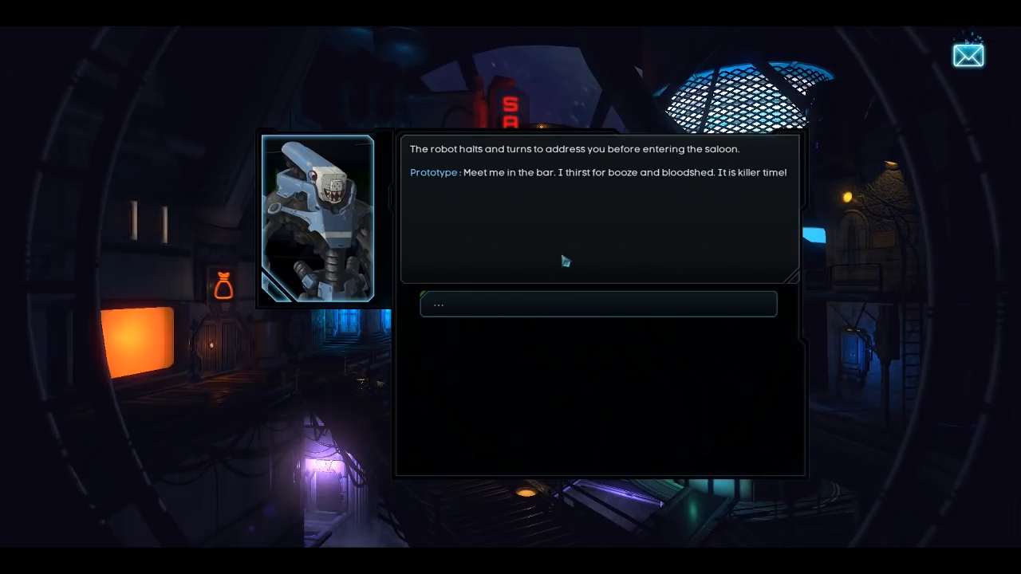
{"action": "mouse_move", "coordinate": [543, 303]}
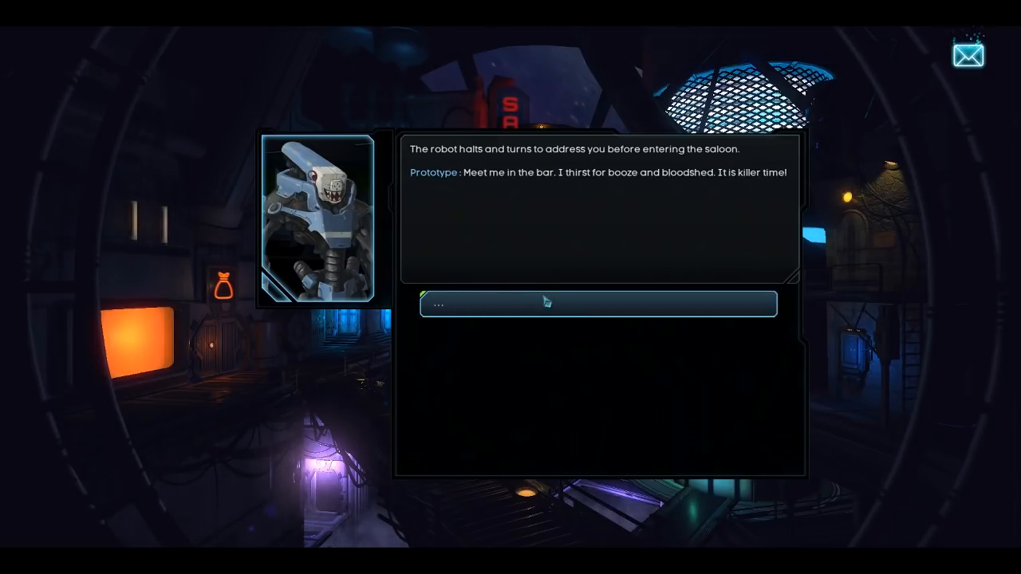
{"action": "left_click", "coordinate": [597, 303]}
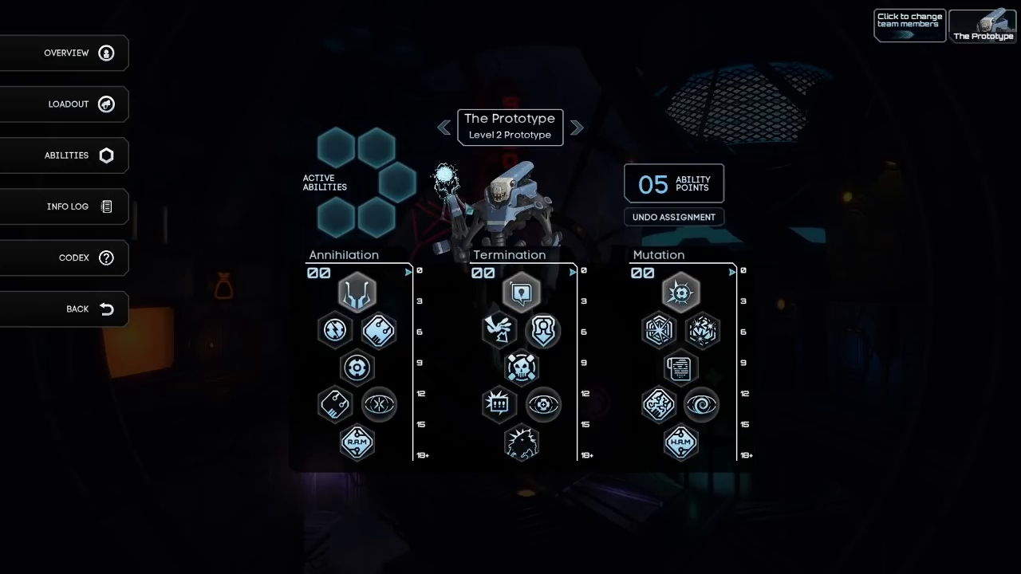
{"action": "mouse_move", "coordinate": [357, 292]}
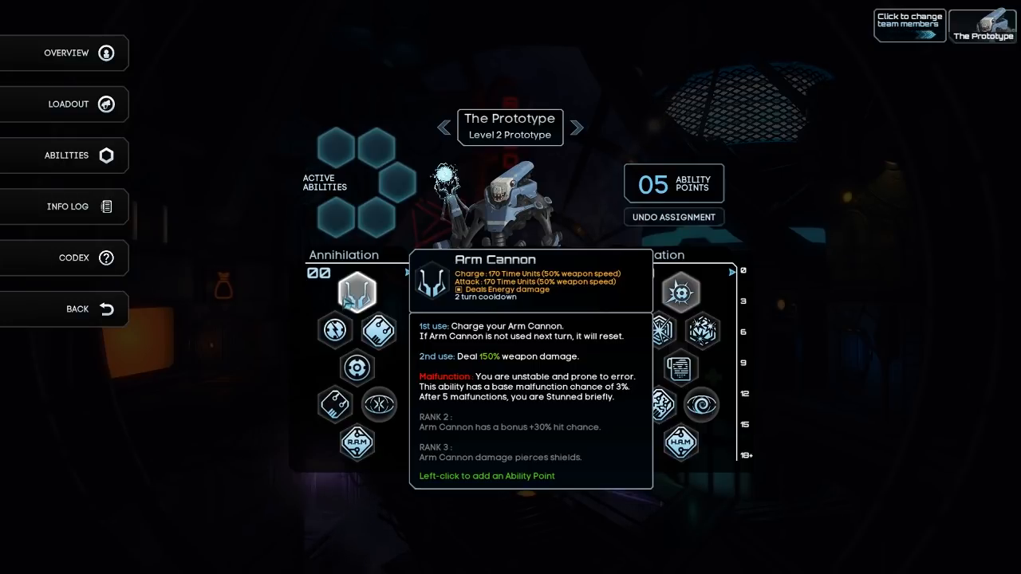
{"action": "mouse_move", "coordinate": [335, 406]}
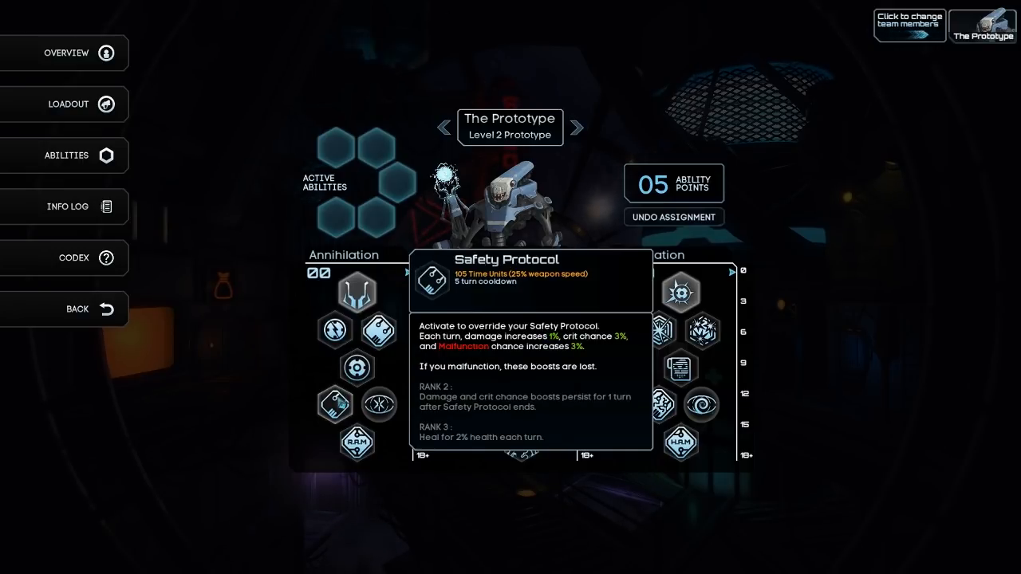
{"action": "mouse_move", "coordinate": [380, 406]}
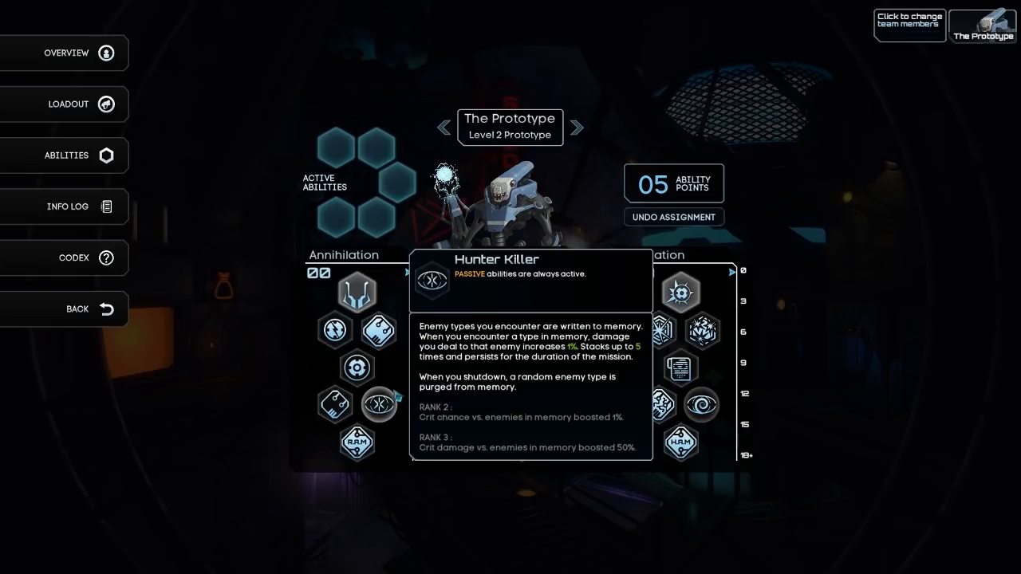
{"action": "mouse_move", "coordinate": [358, 440]}
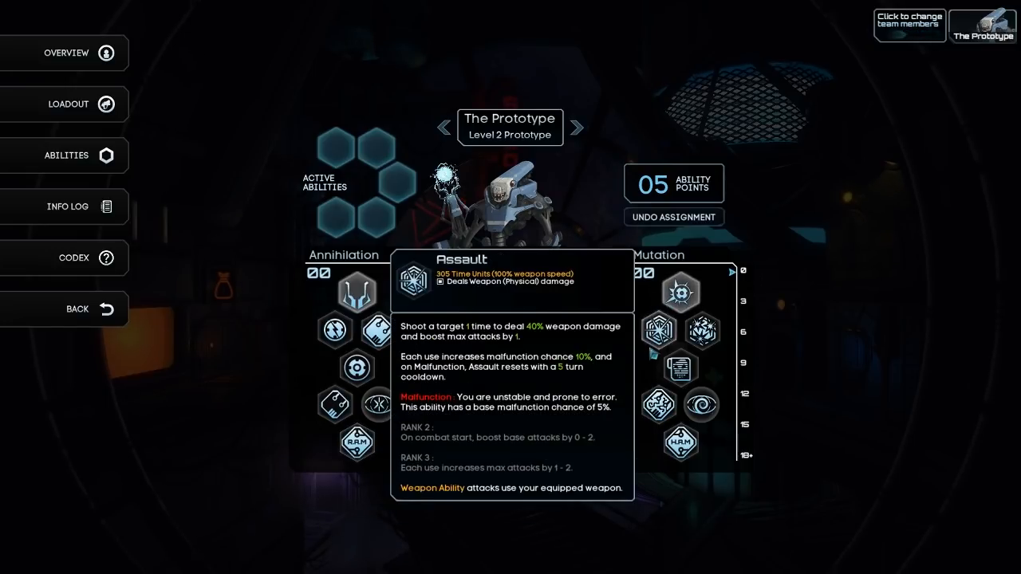
{"action": "mouse_move", "coordinate": [681, 367]}
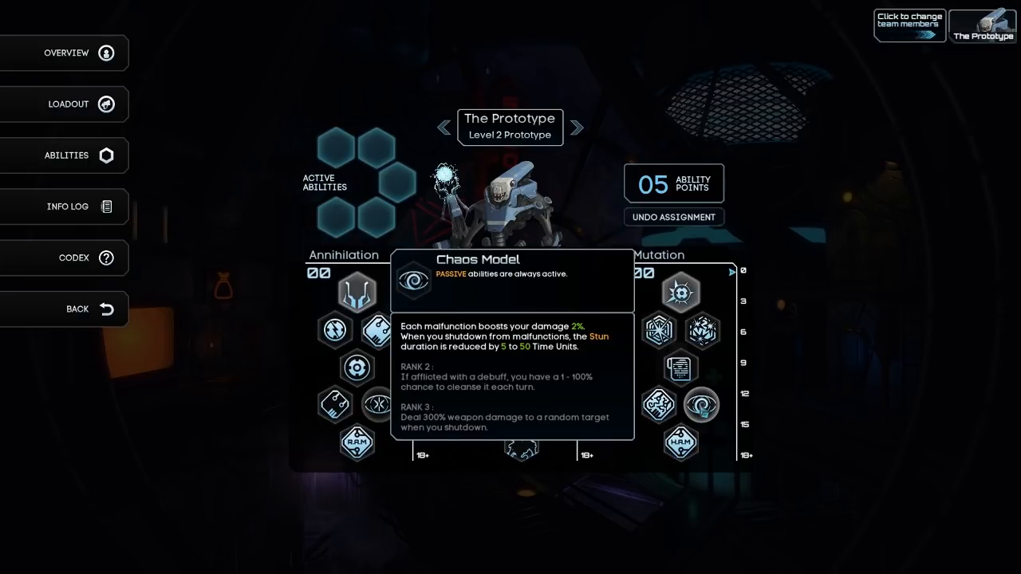
{"action": "mouse_move", "coordinate": [680, 440]}
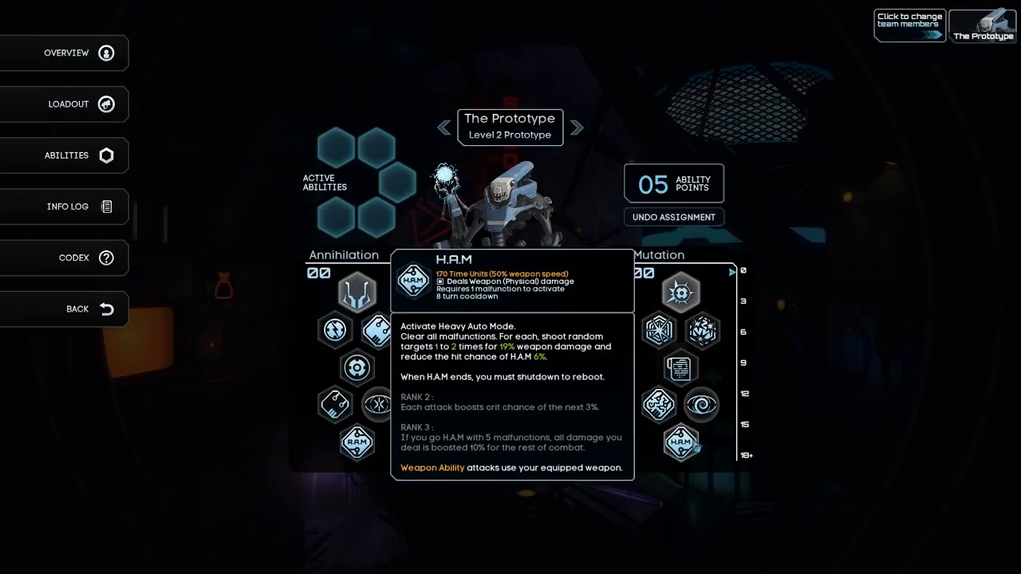
{"action": "mouse_move", "coordinate": [681, 291]}
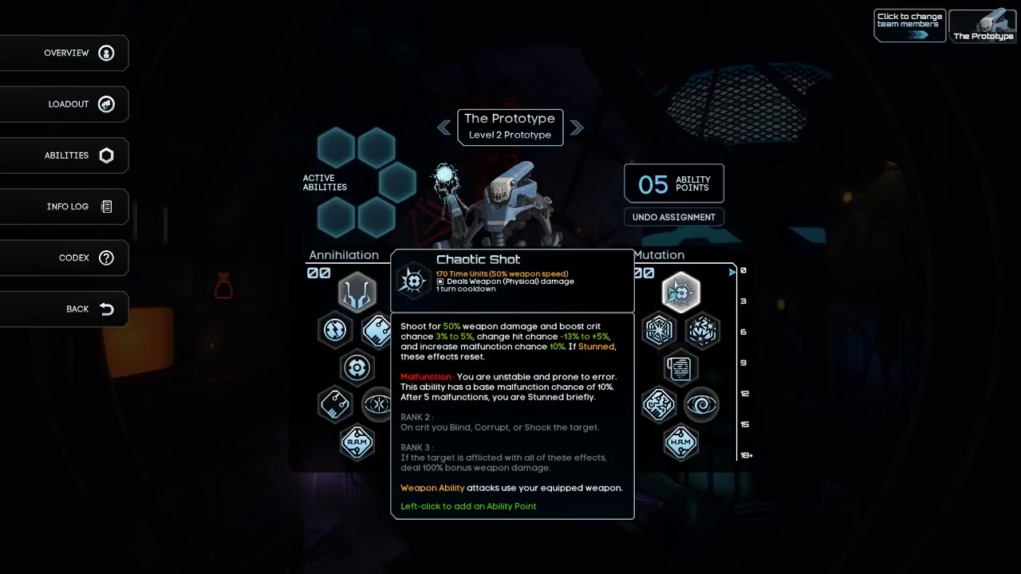